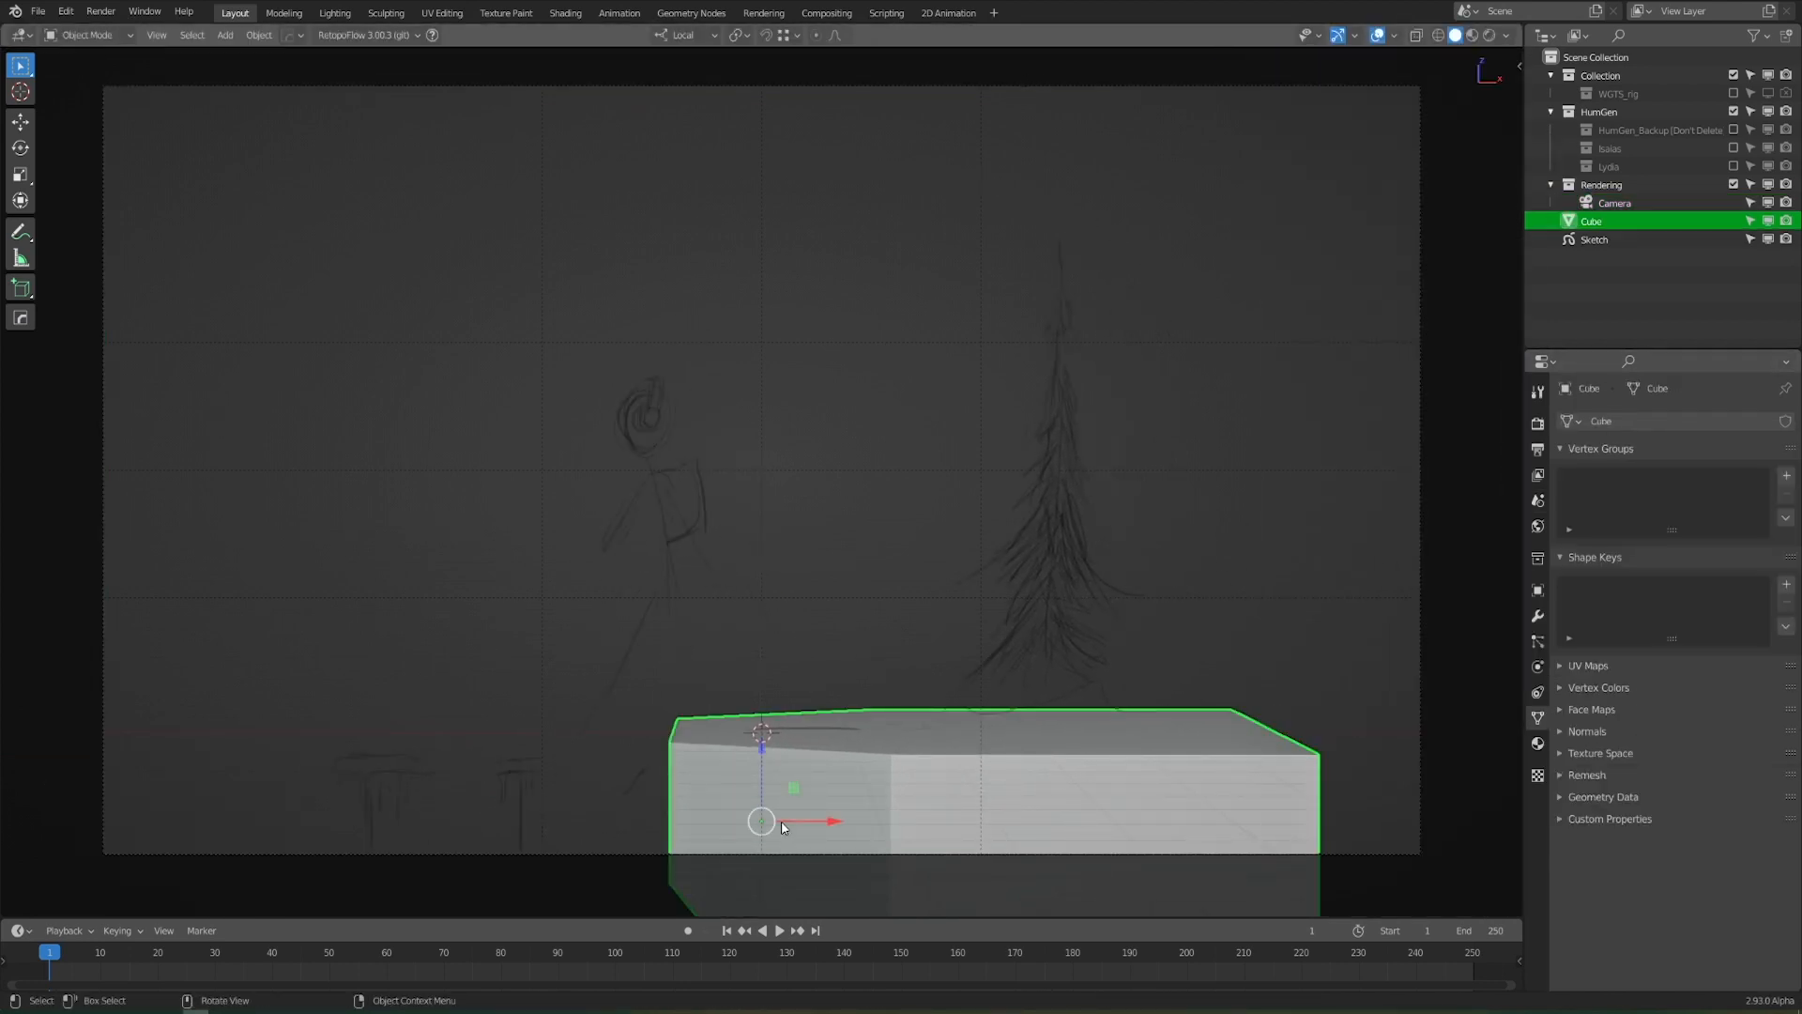
Taper the cube's vertices into a long angled slab and slide it under the sketched figure
key("Tab")
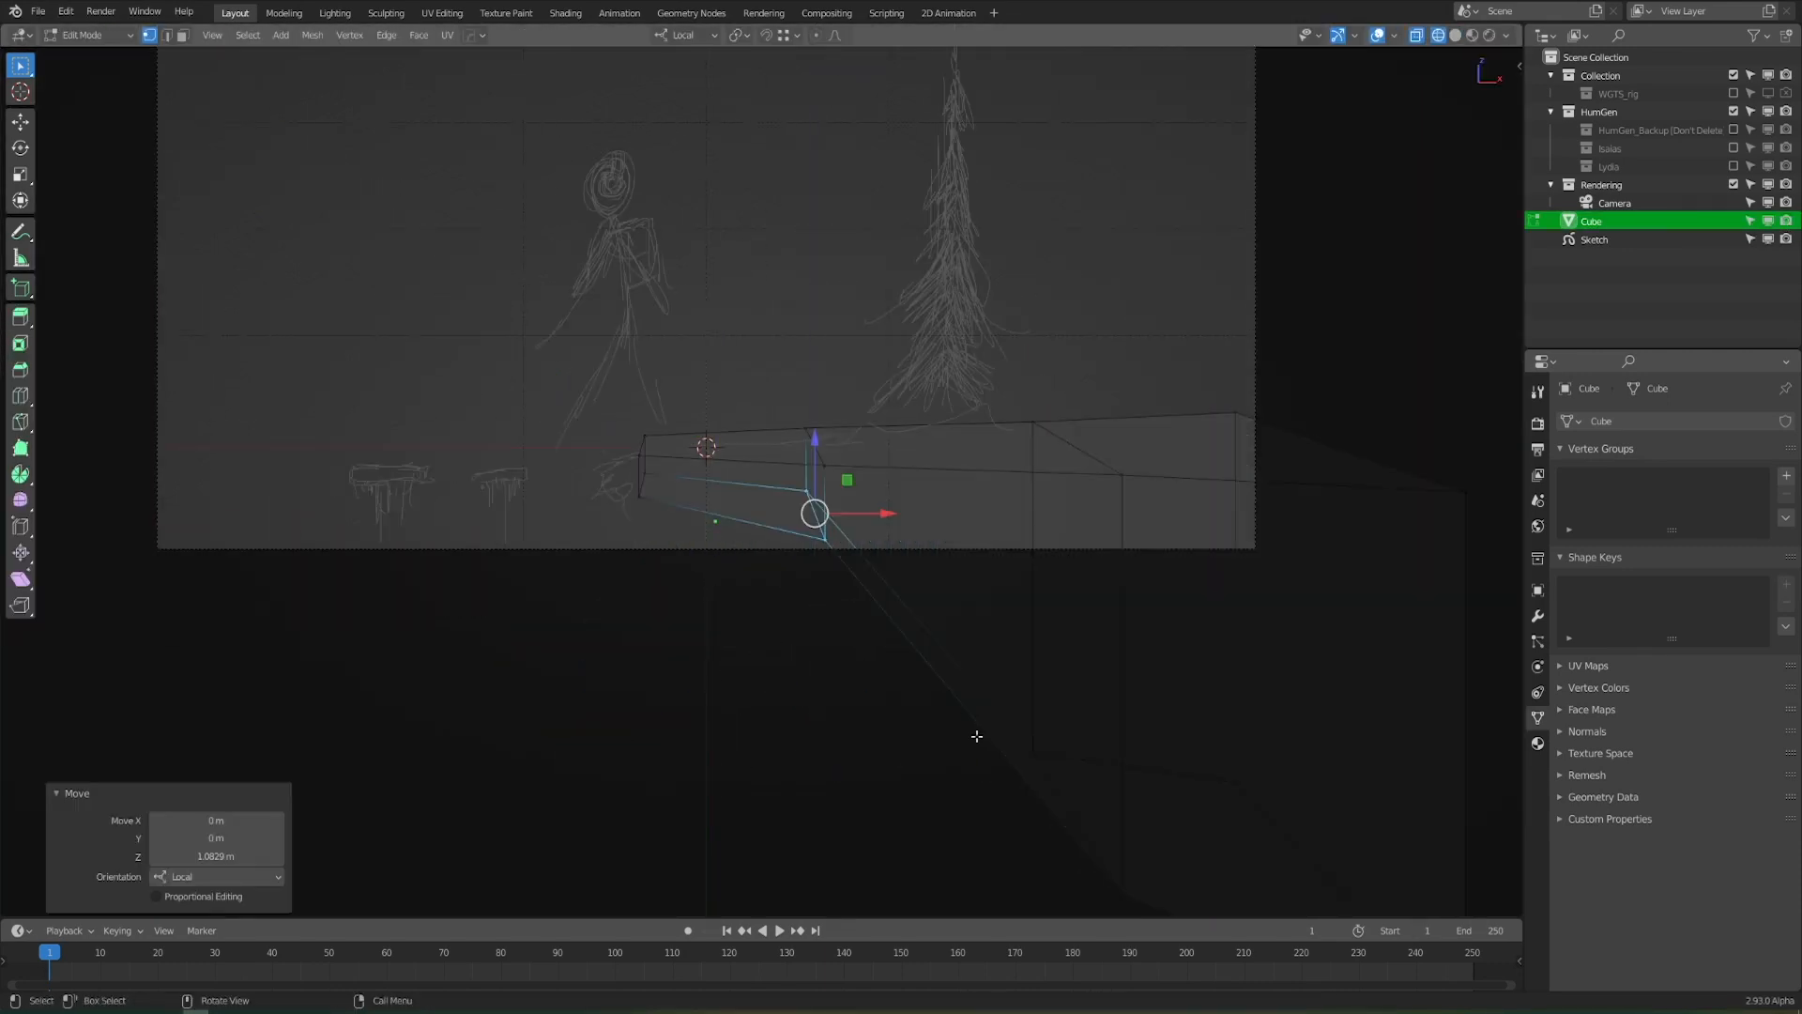
key("Tab")
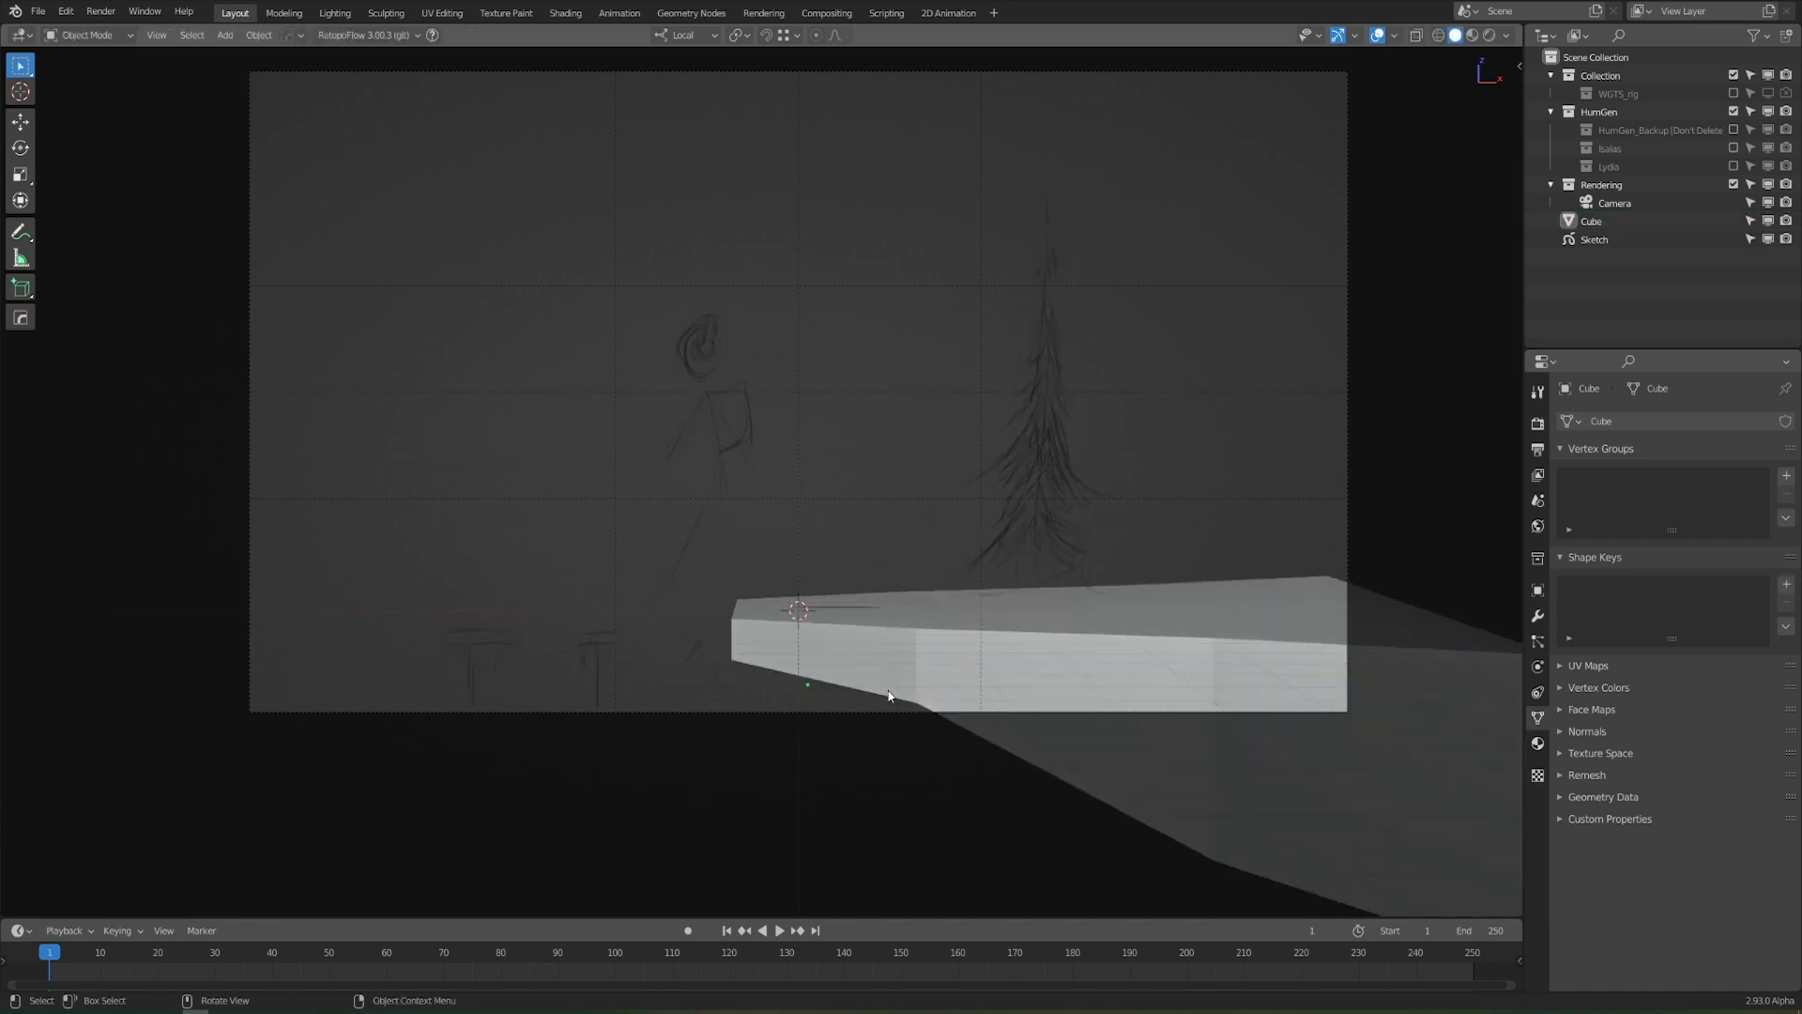
key("g")
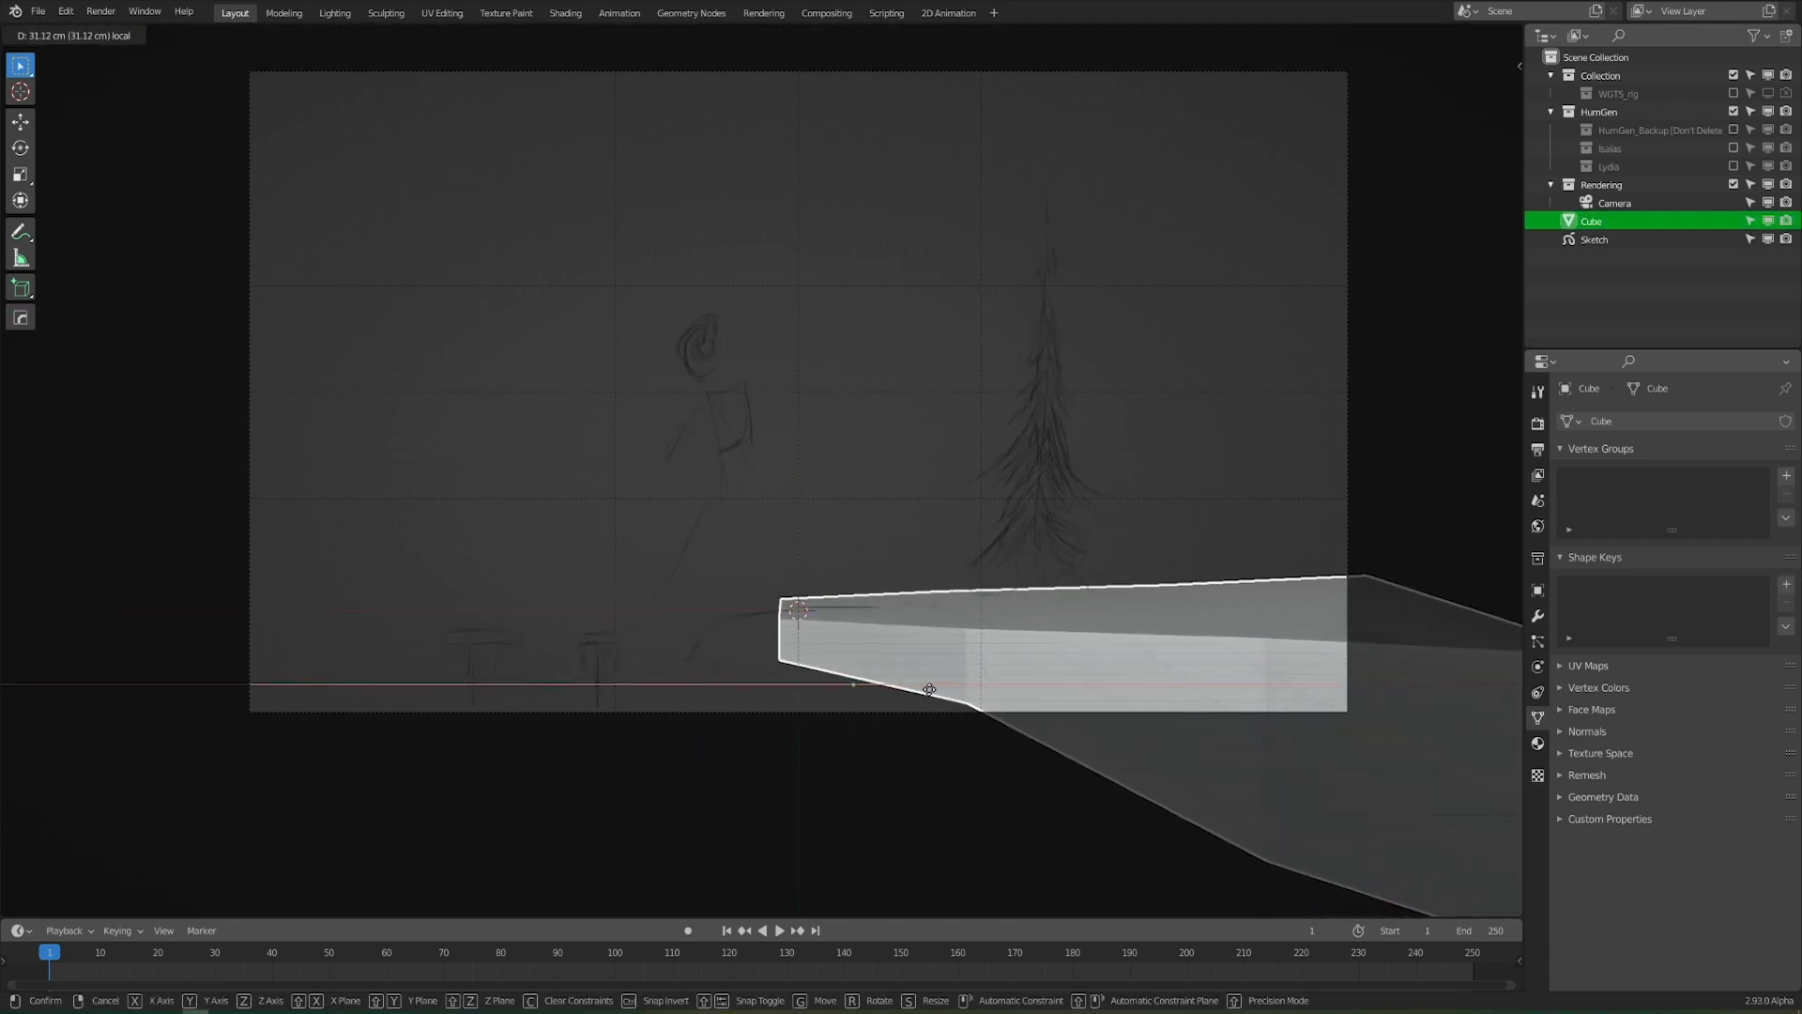
mouse_move(884, 689)
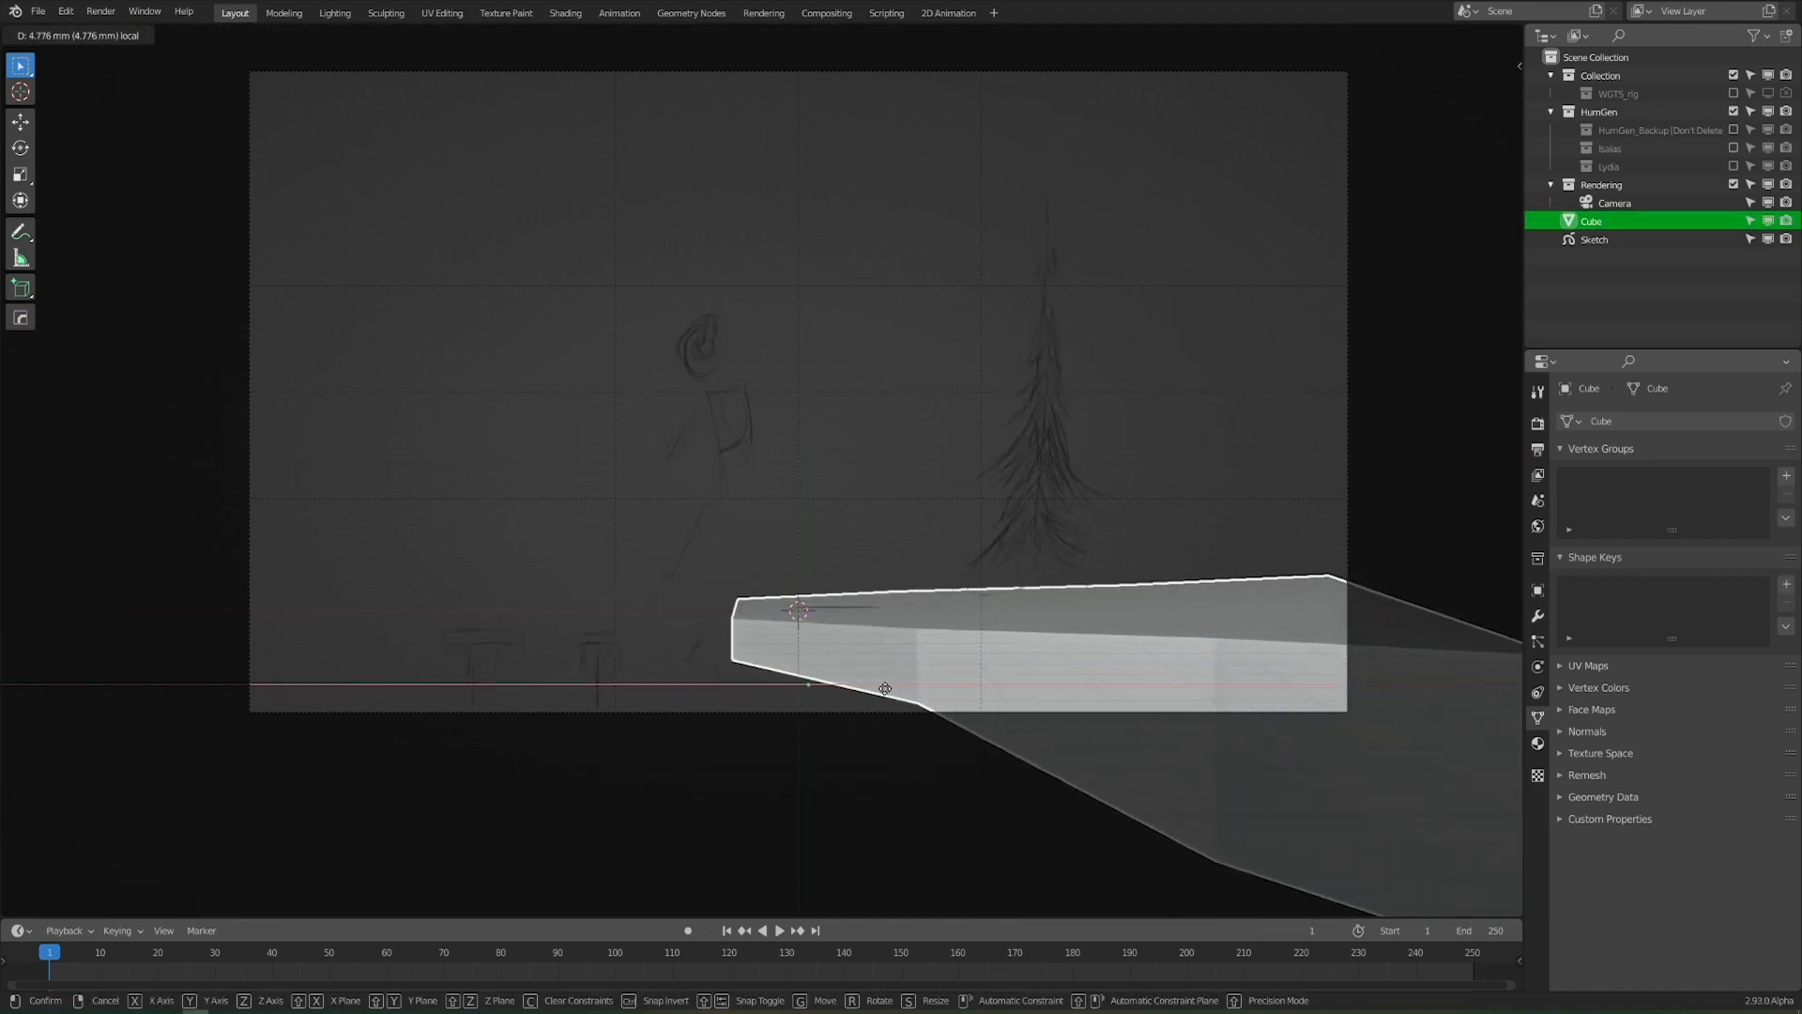
mouse_move(977, 672)
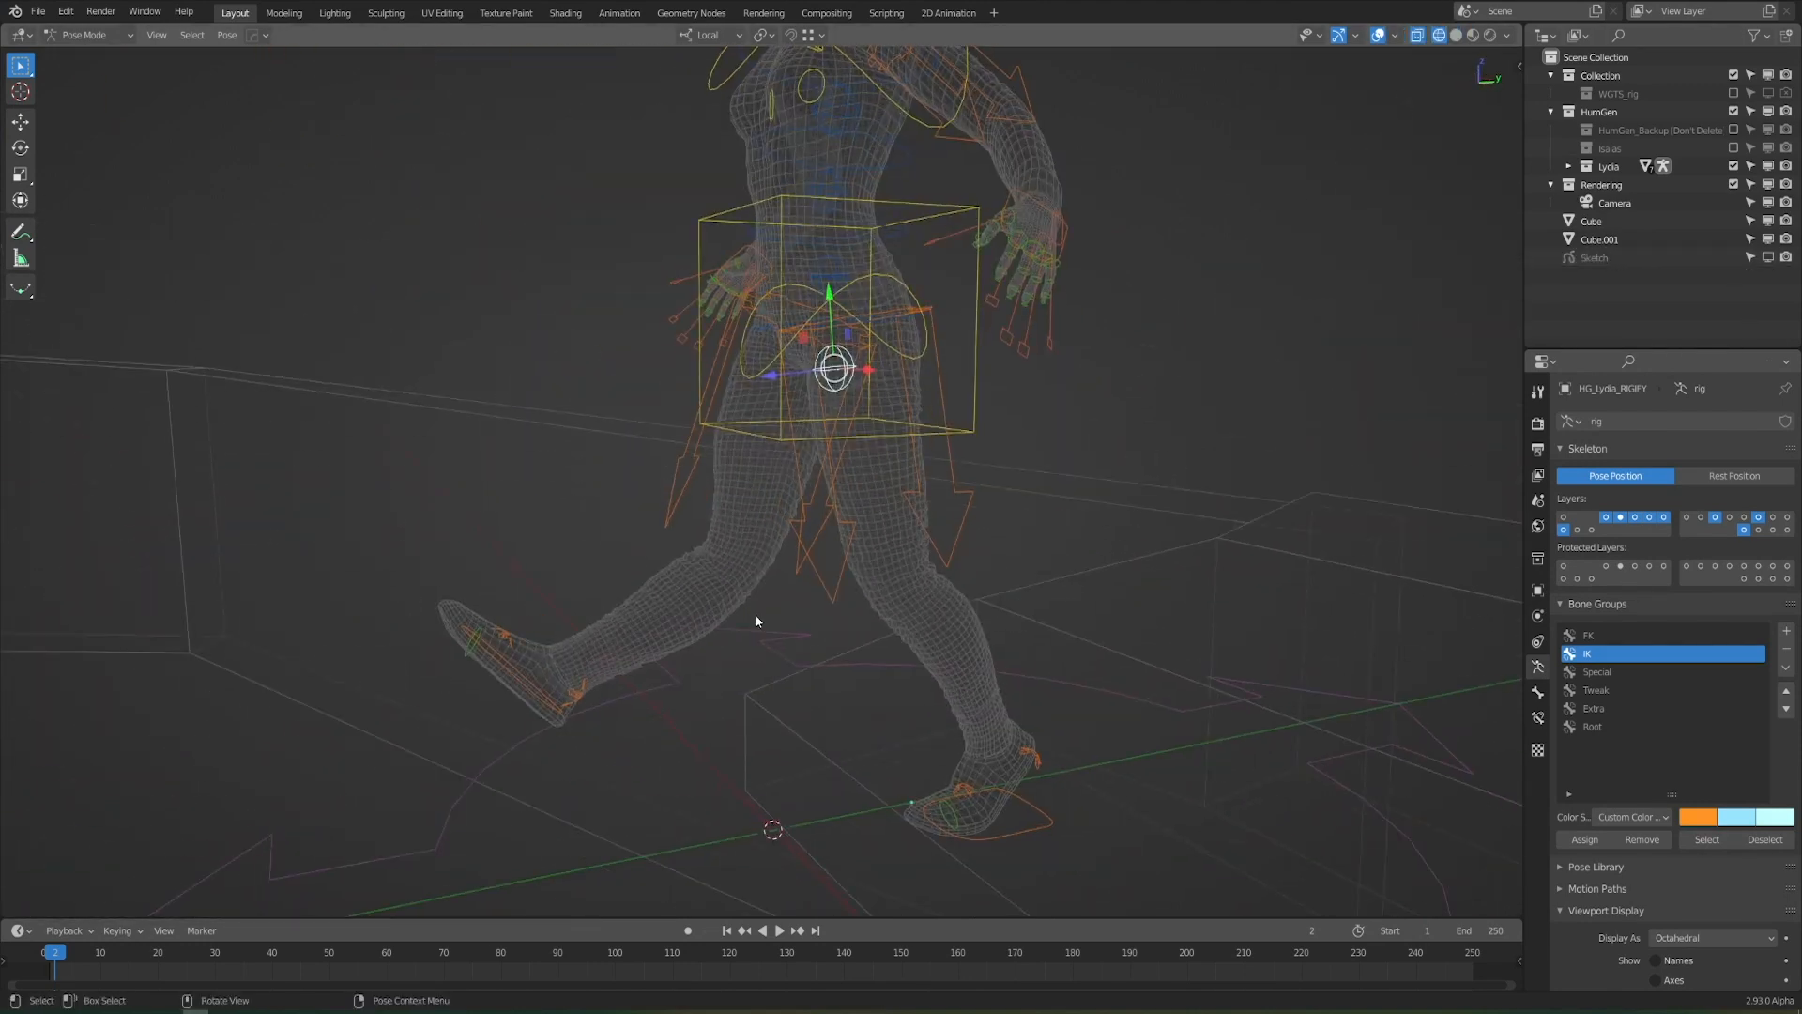
Select a leg control on the HG_Lydia rig and reposition it for a stepping pose
left_click(1547, 165)
type("pole")
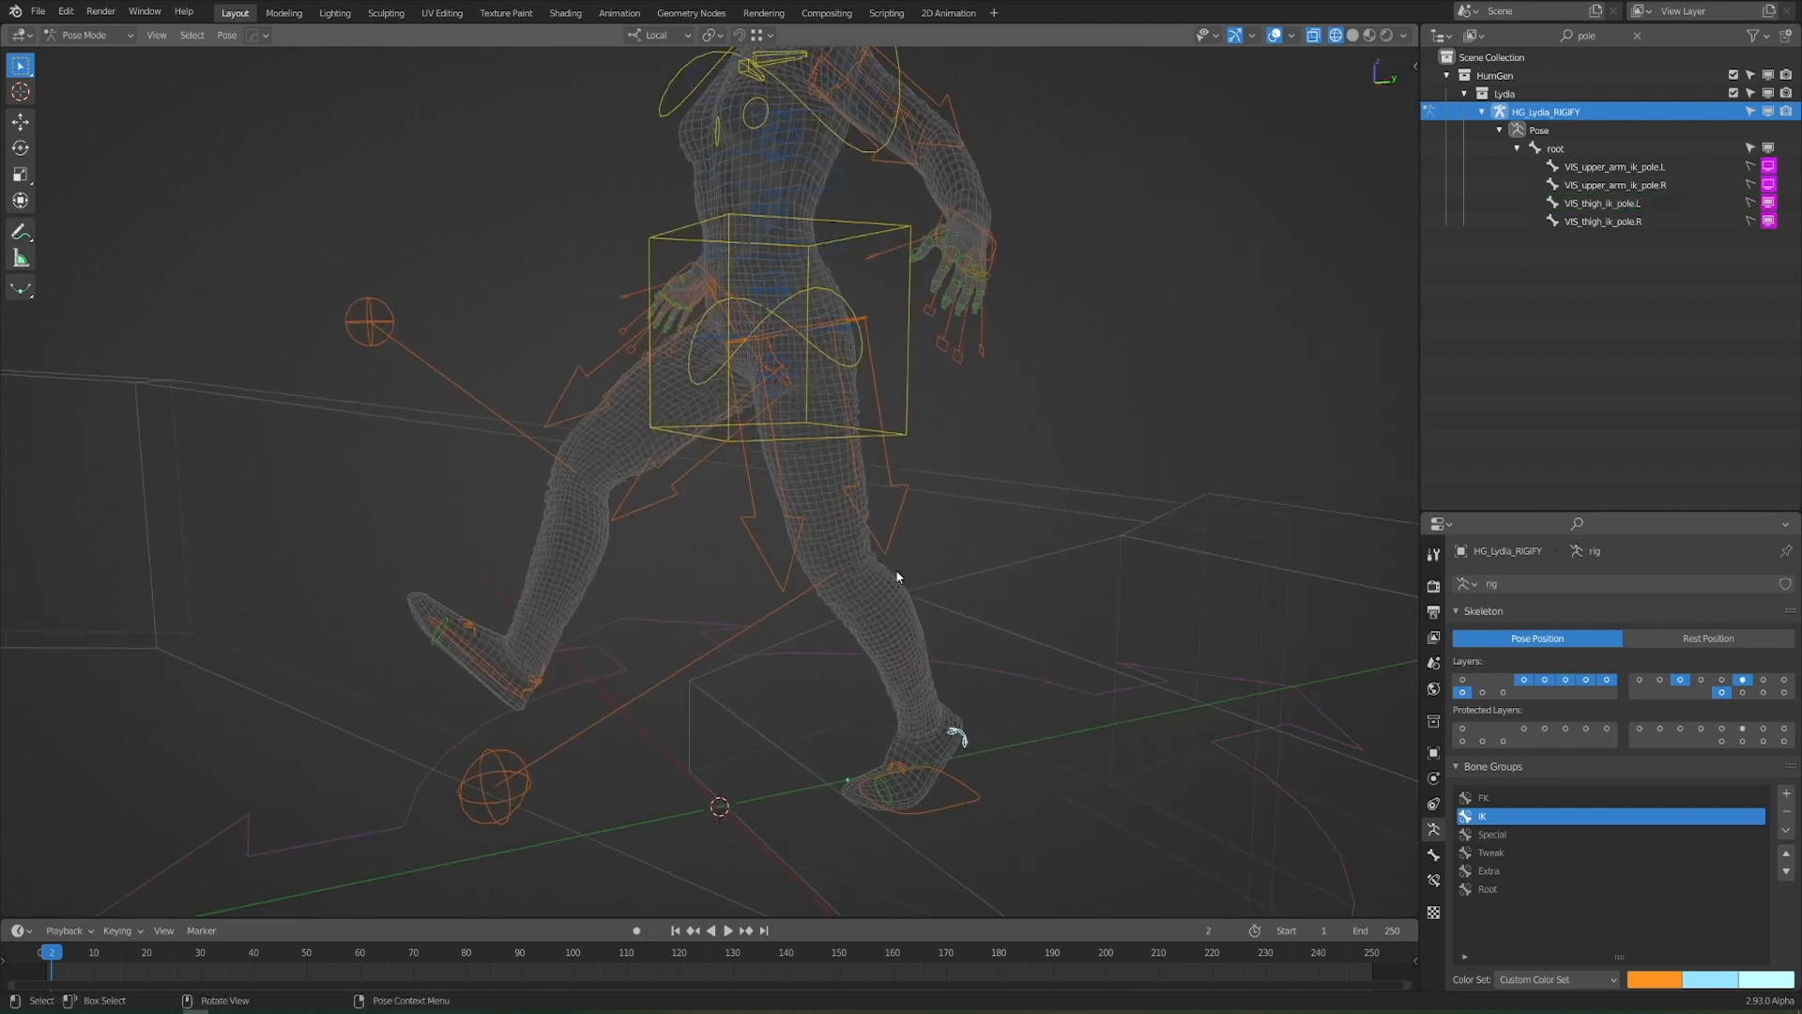
key("r")
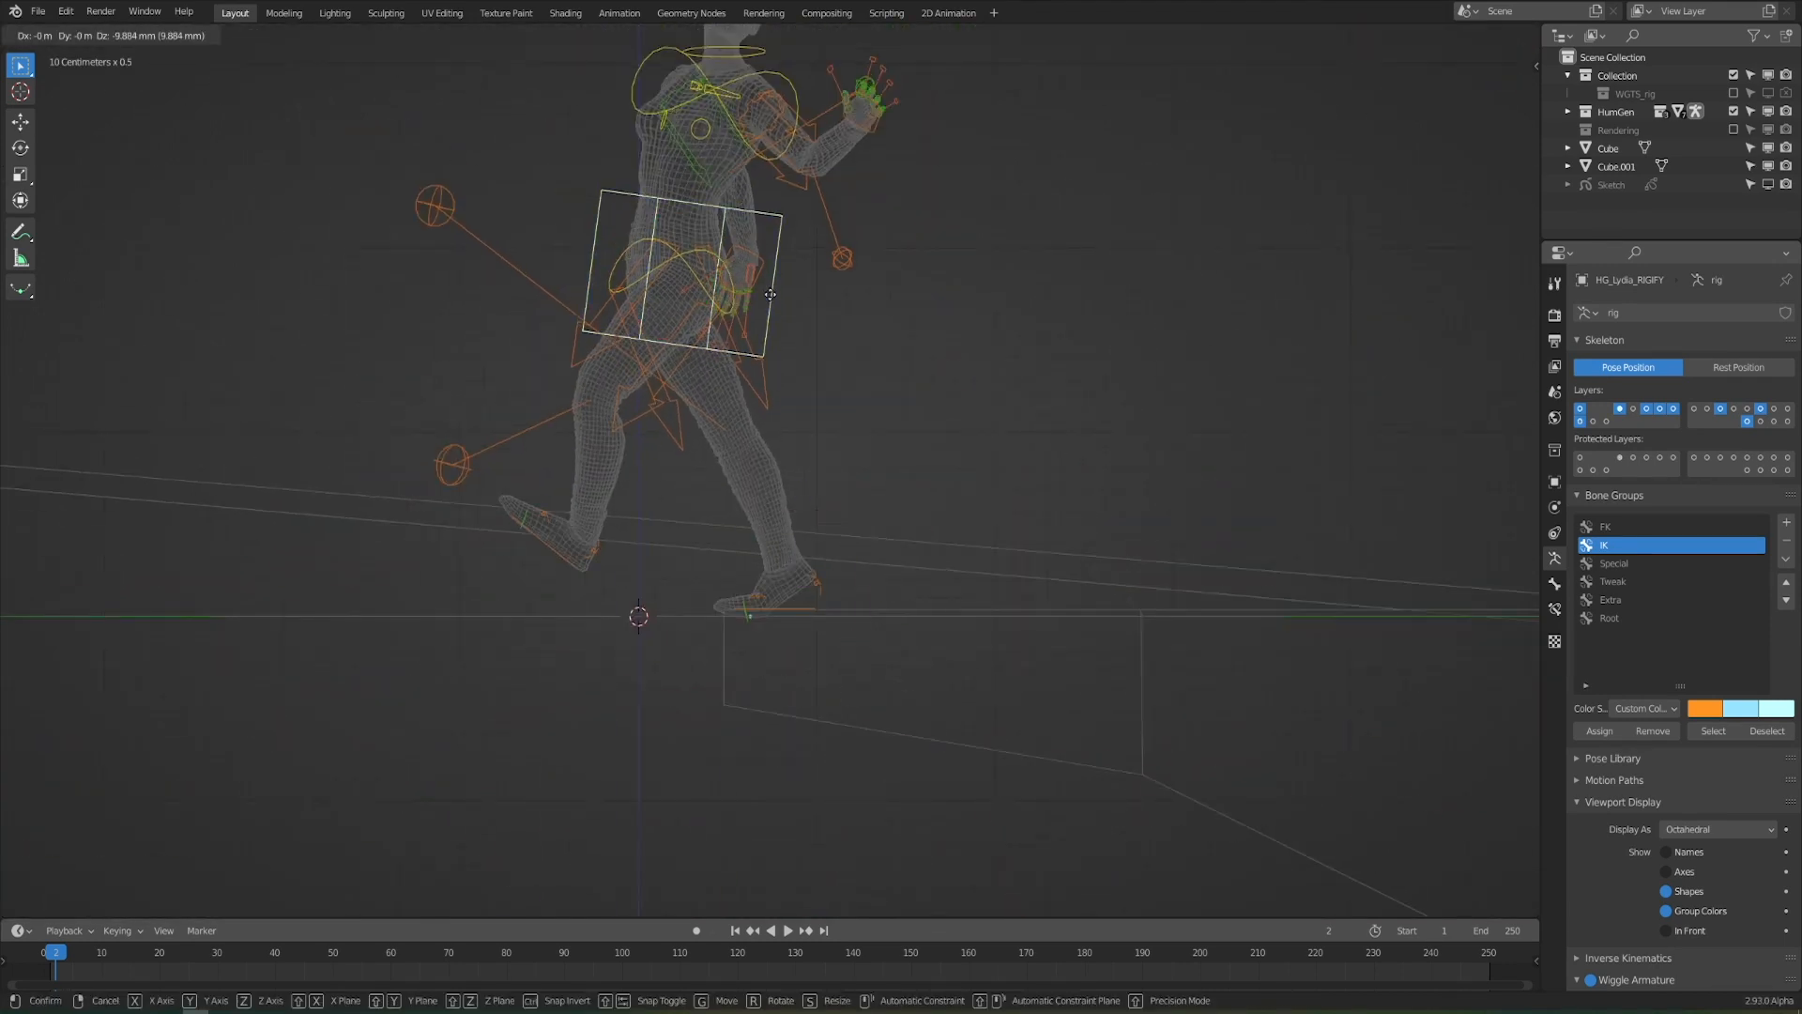
mouse_move(873, 368)
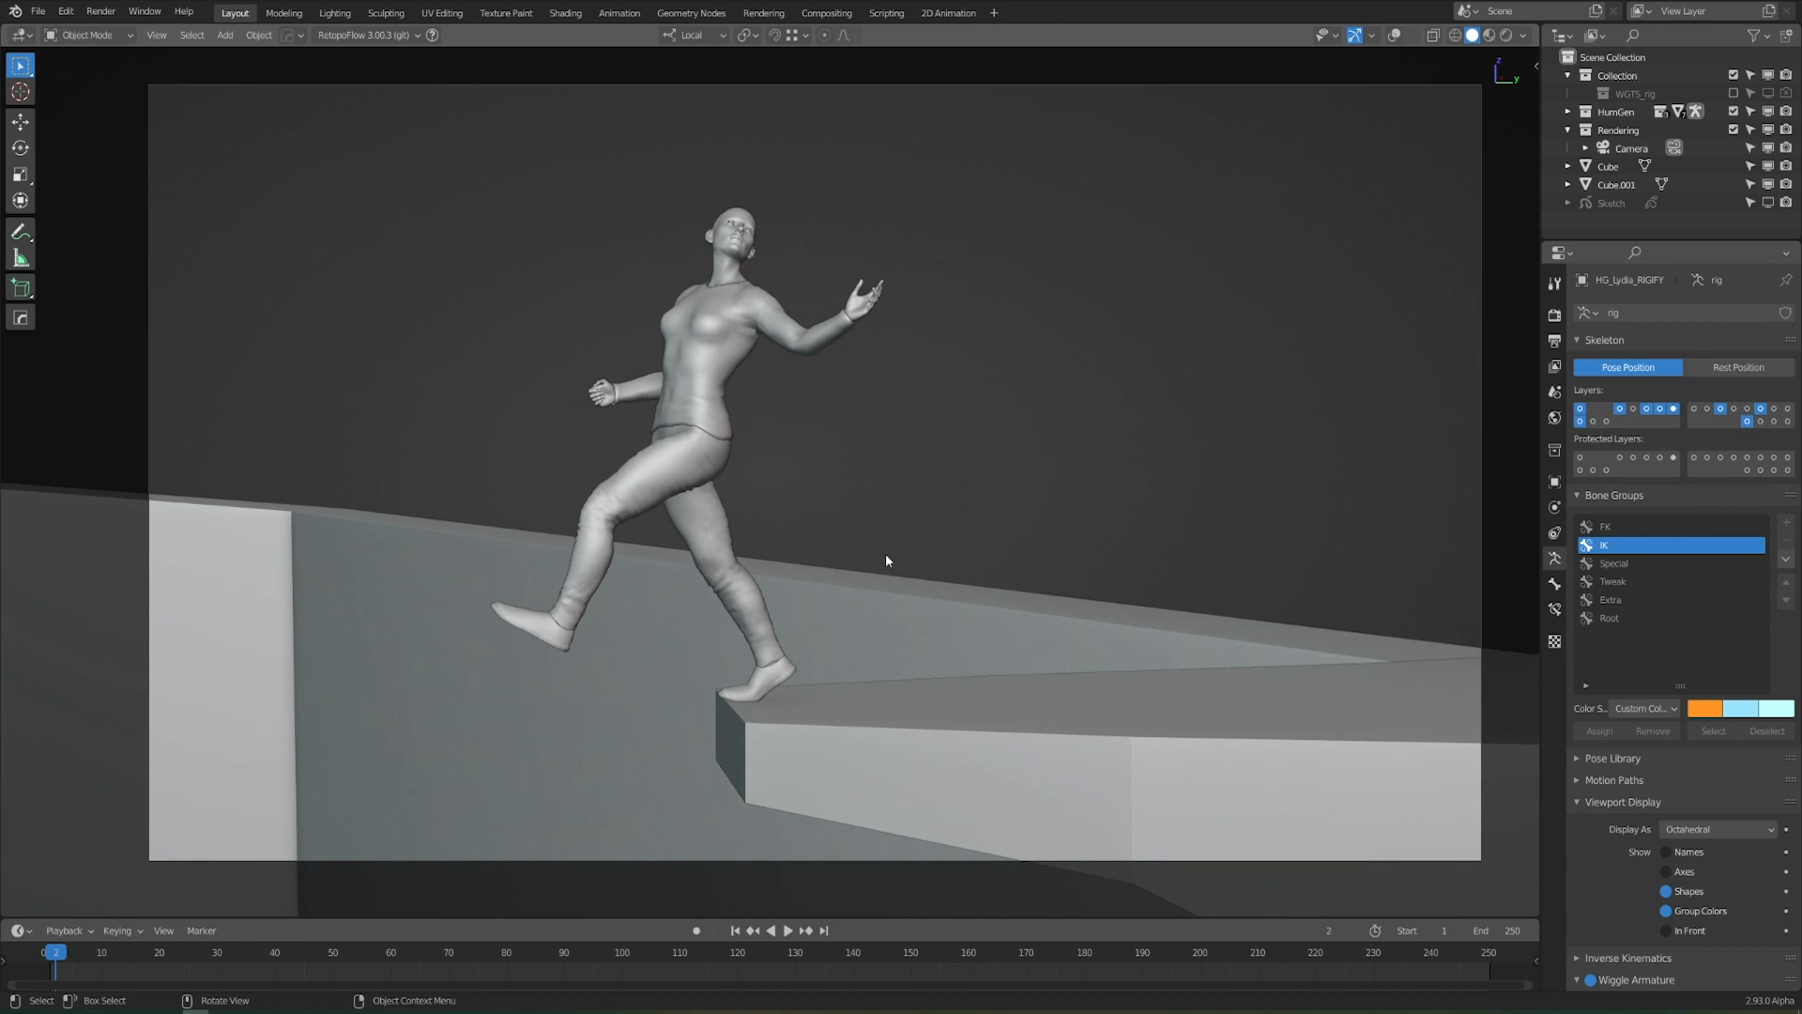
Rotate the torso control so her body leans into the step off the ledge
key("r")
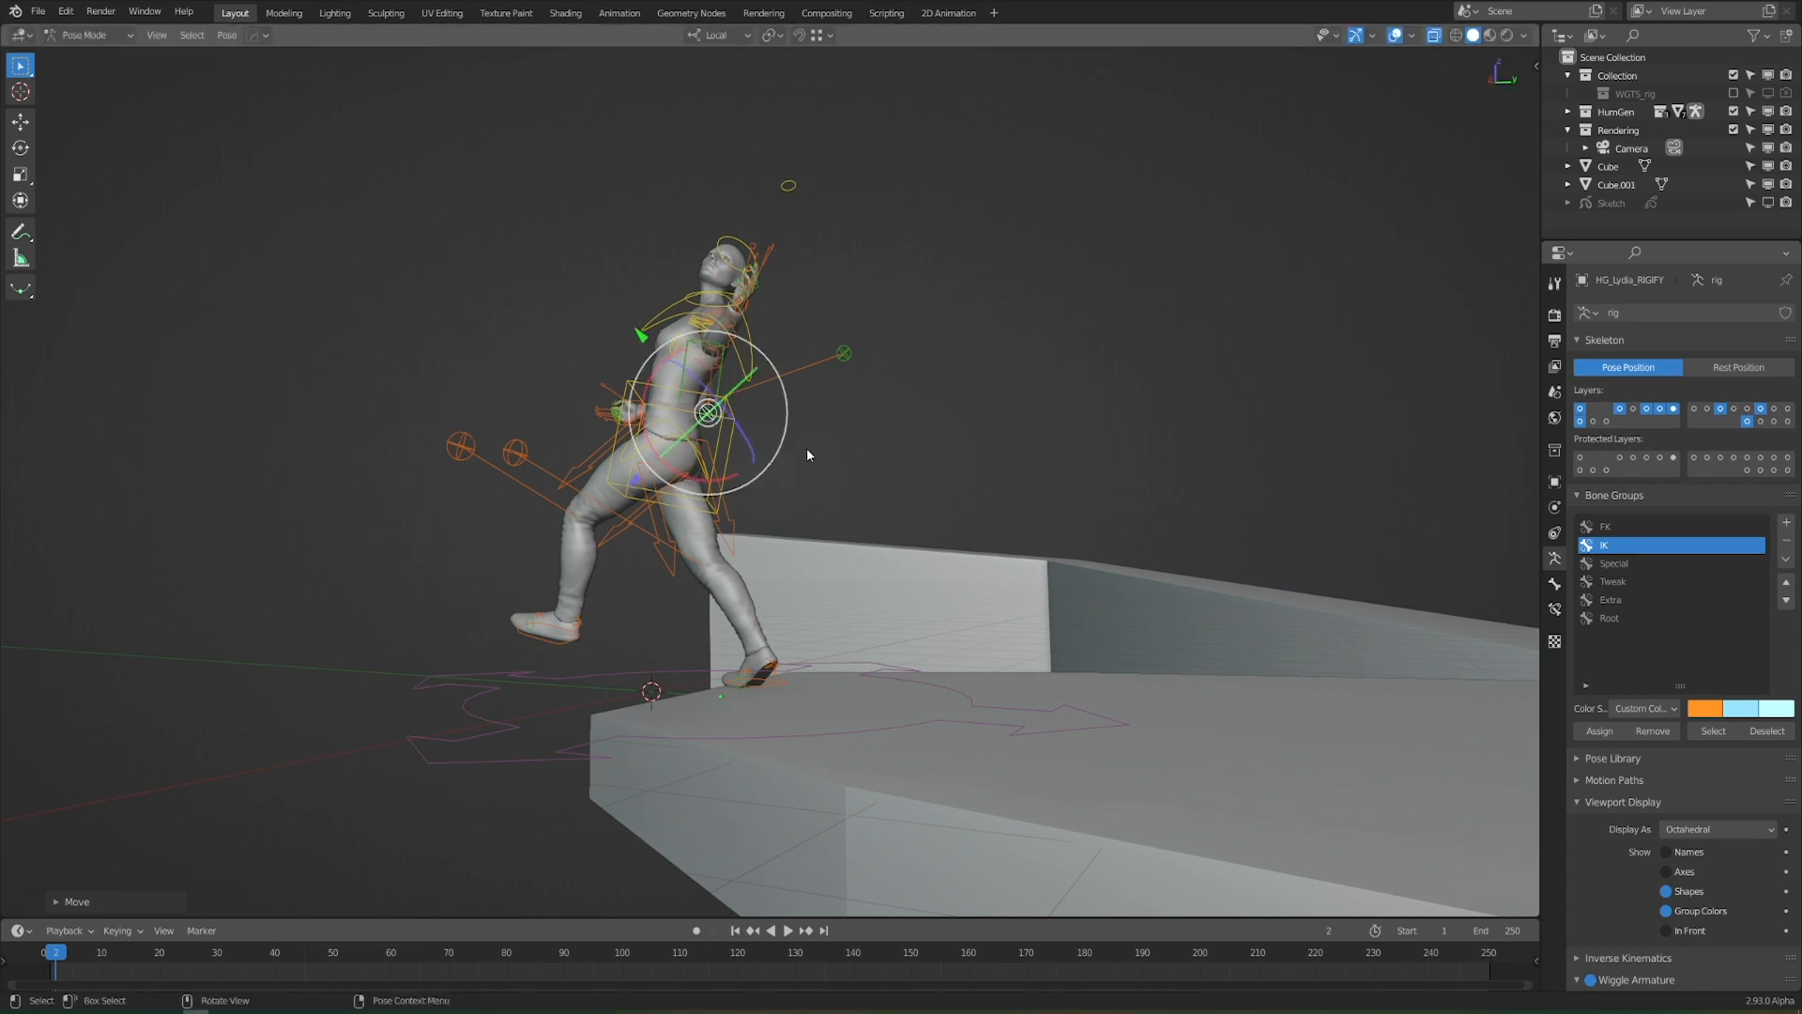
left_click(83, 34)
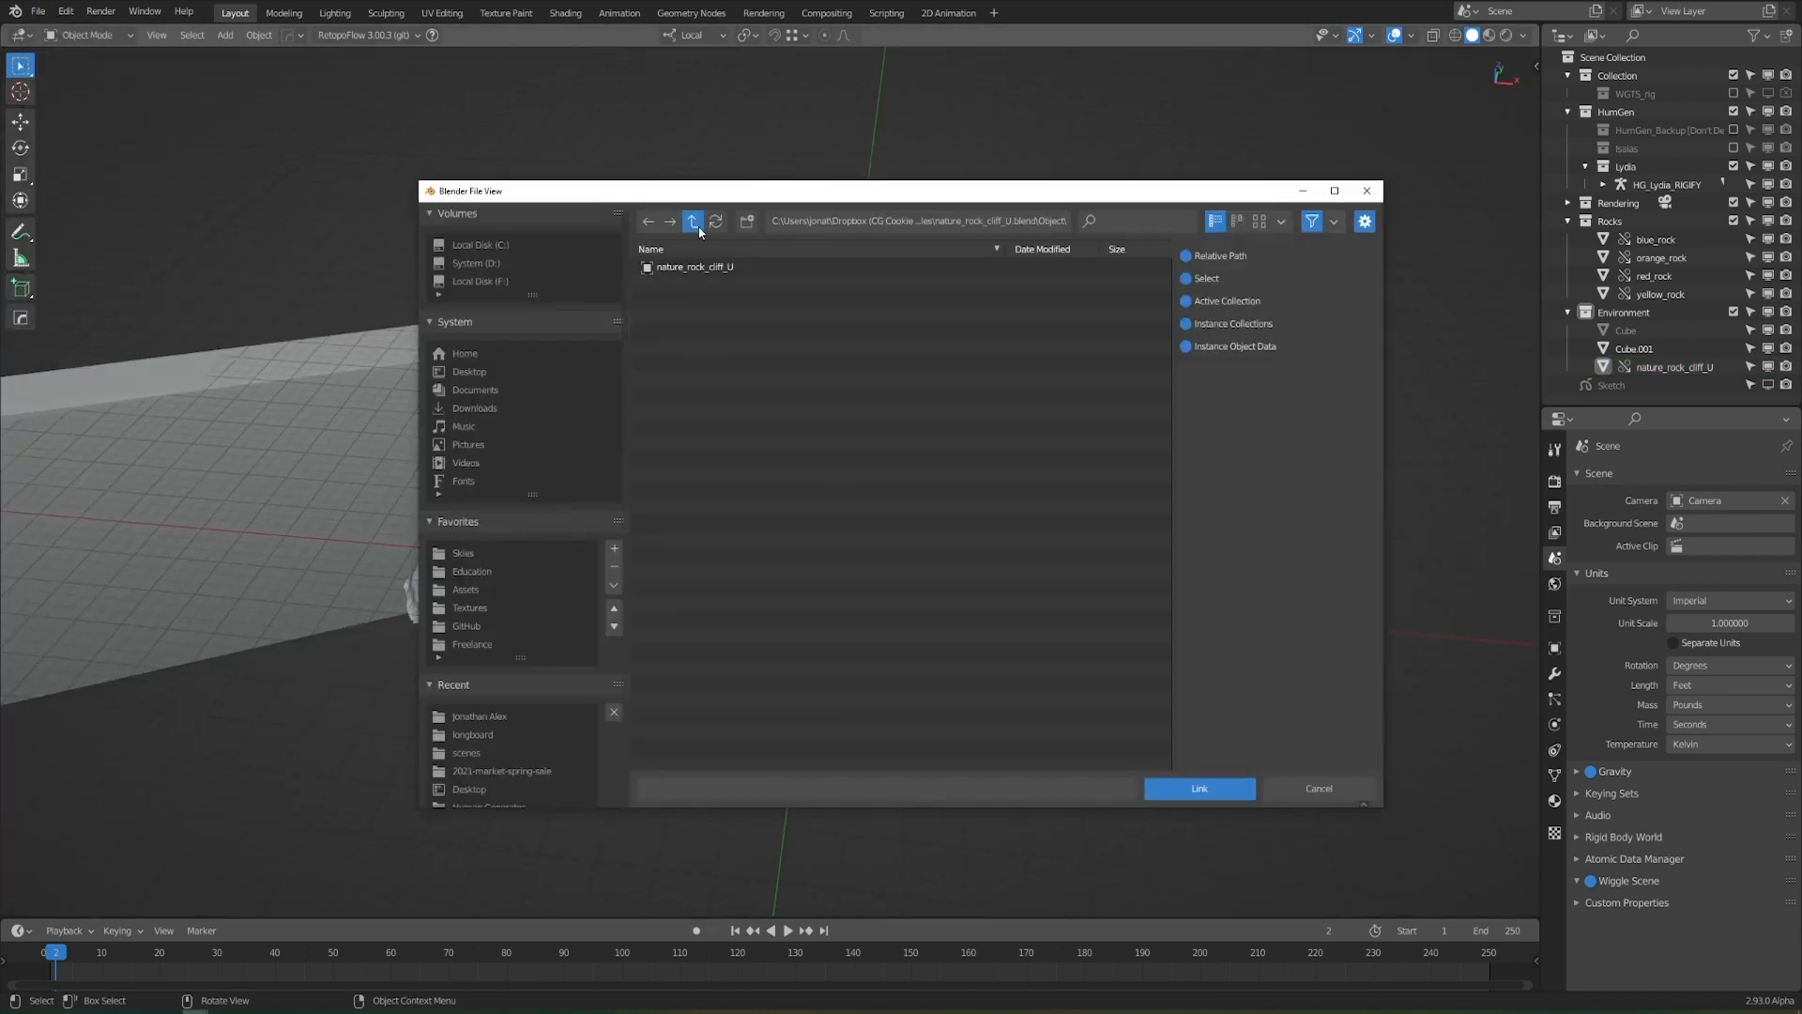
Link the nature_rock_cliff assets and position them as cliffs and floating stones around the figure
left_click(1198, 787)
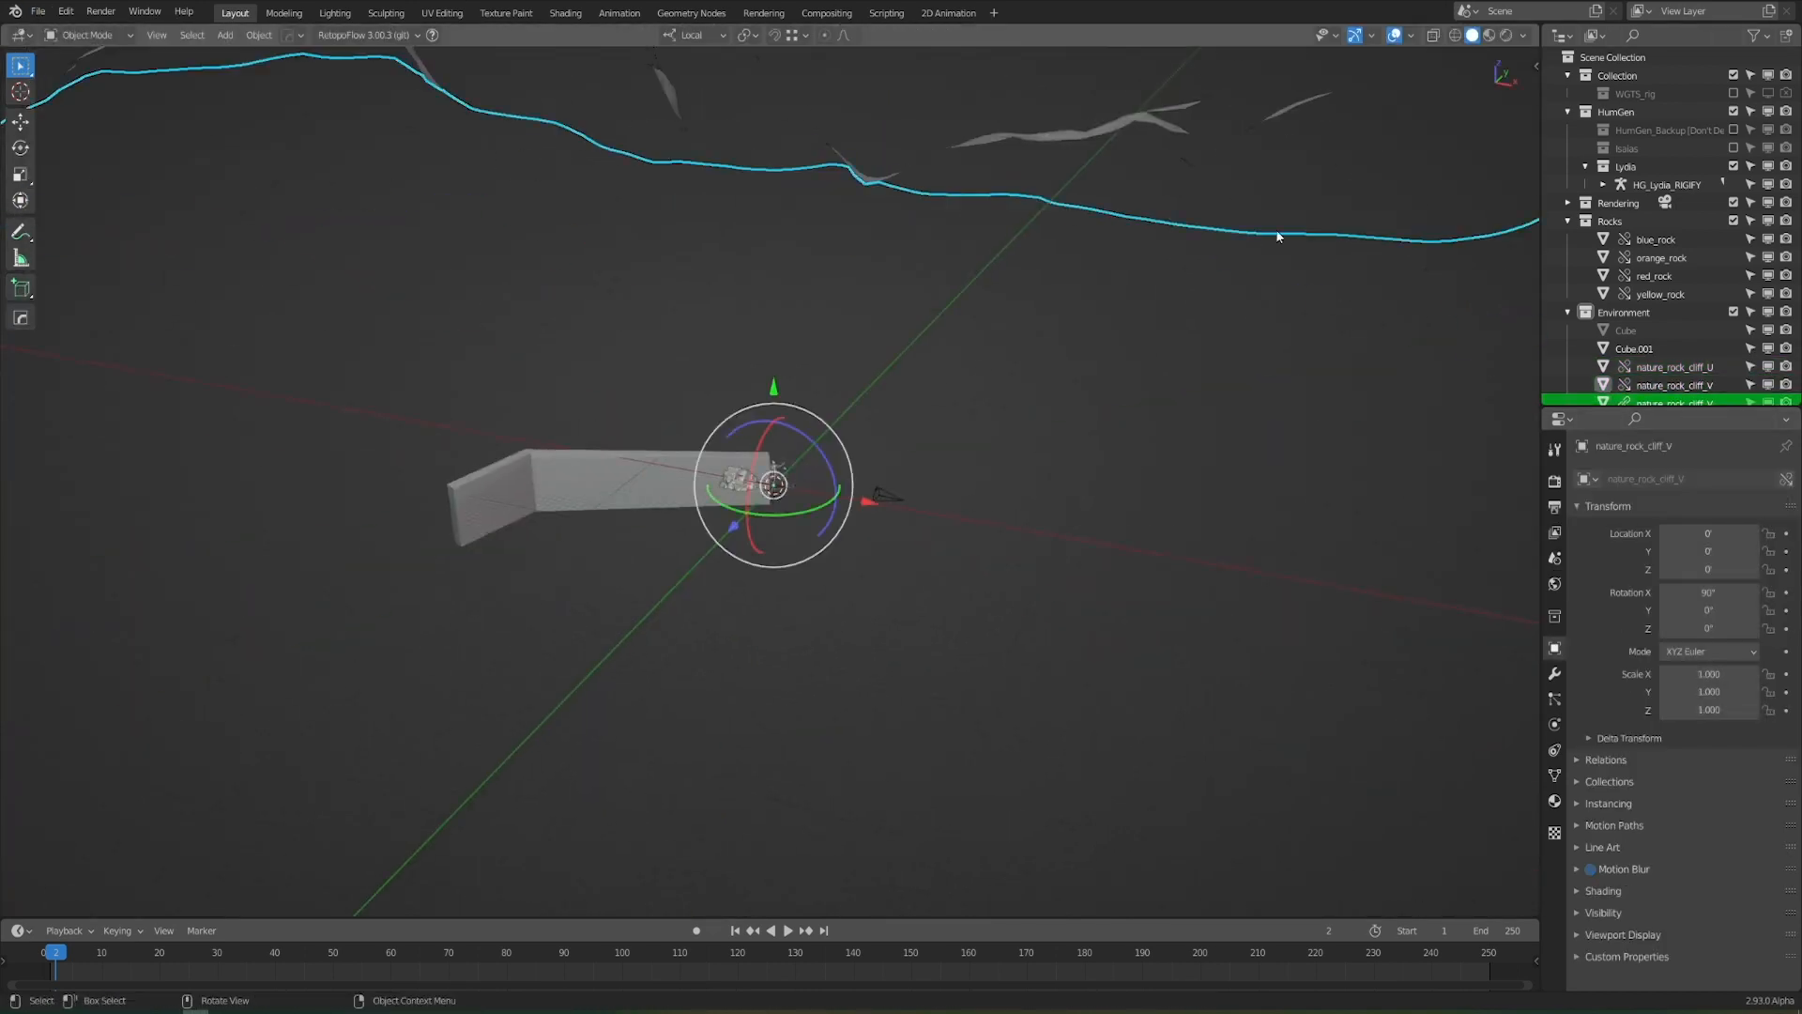
key("X")
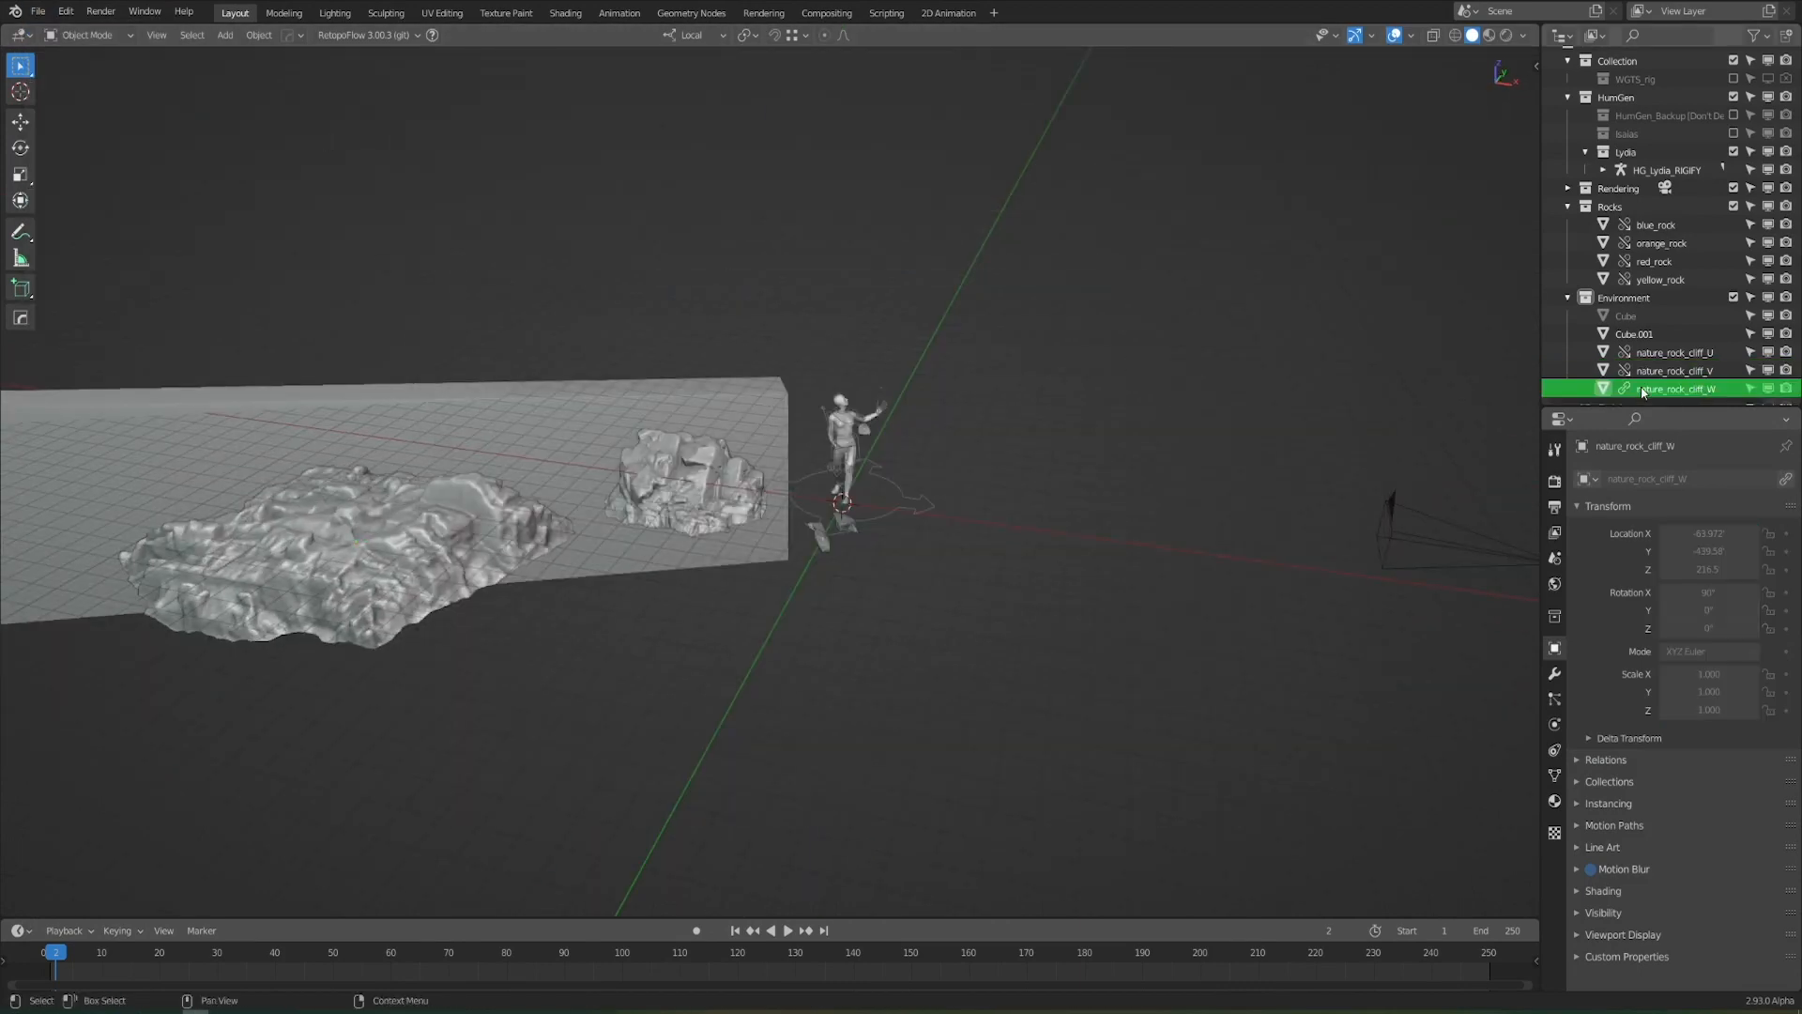
key("s")
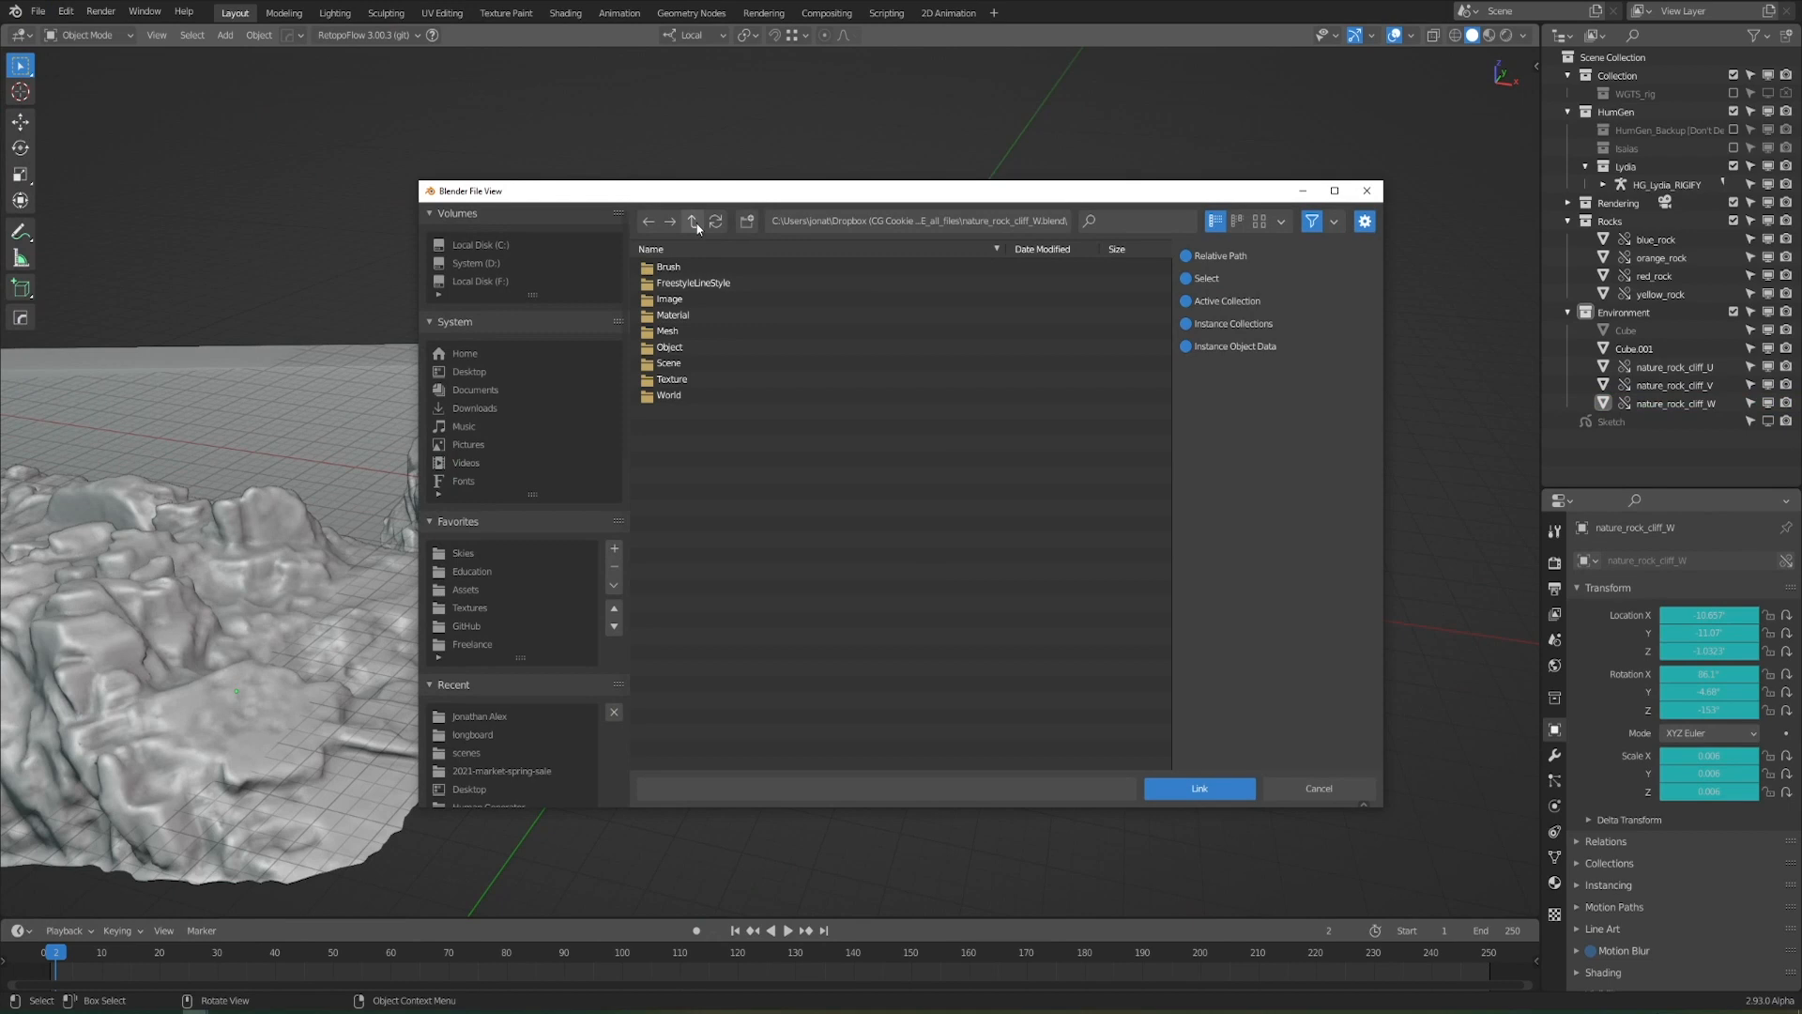
left_click(1197, 787)
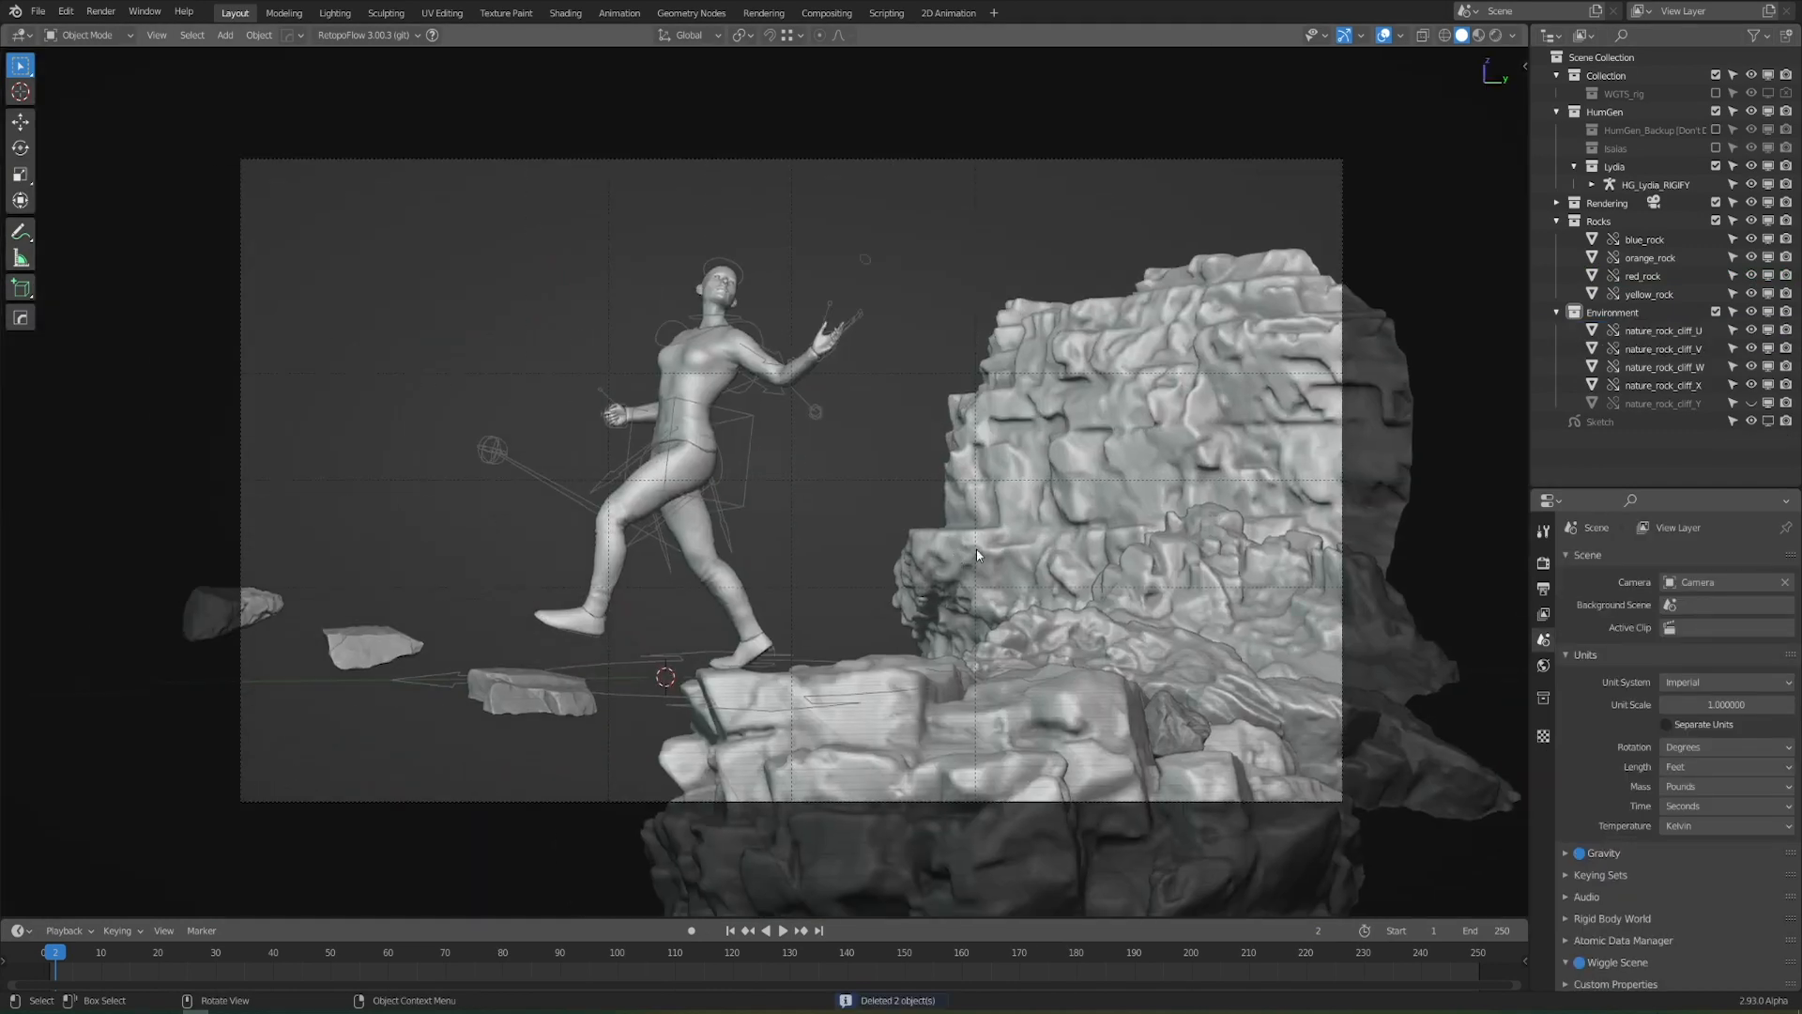
left_click(564, 13)
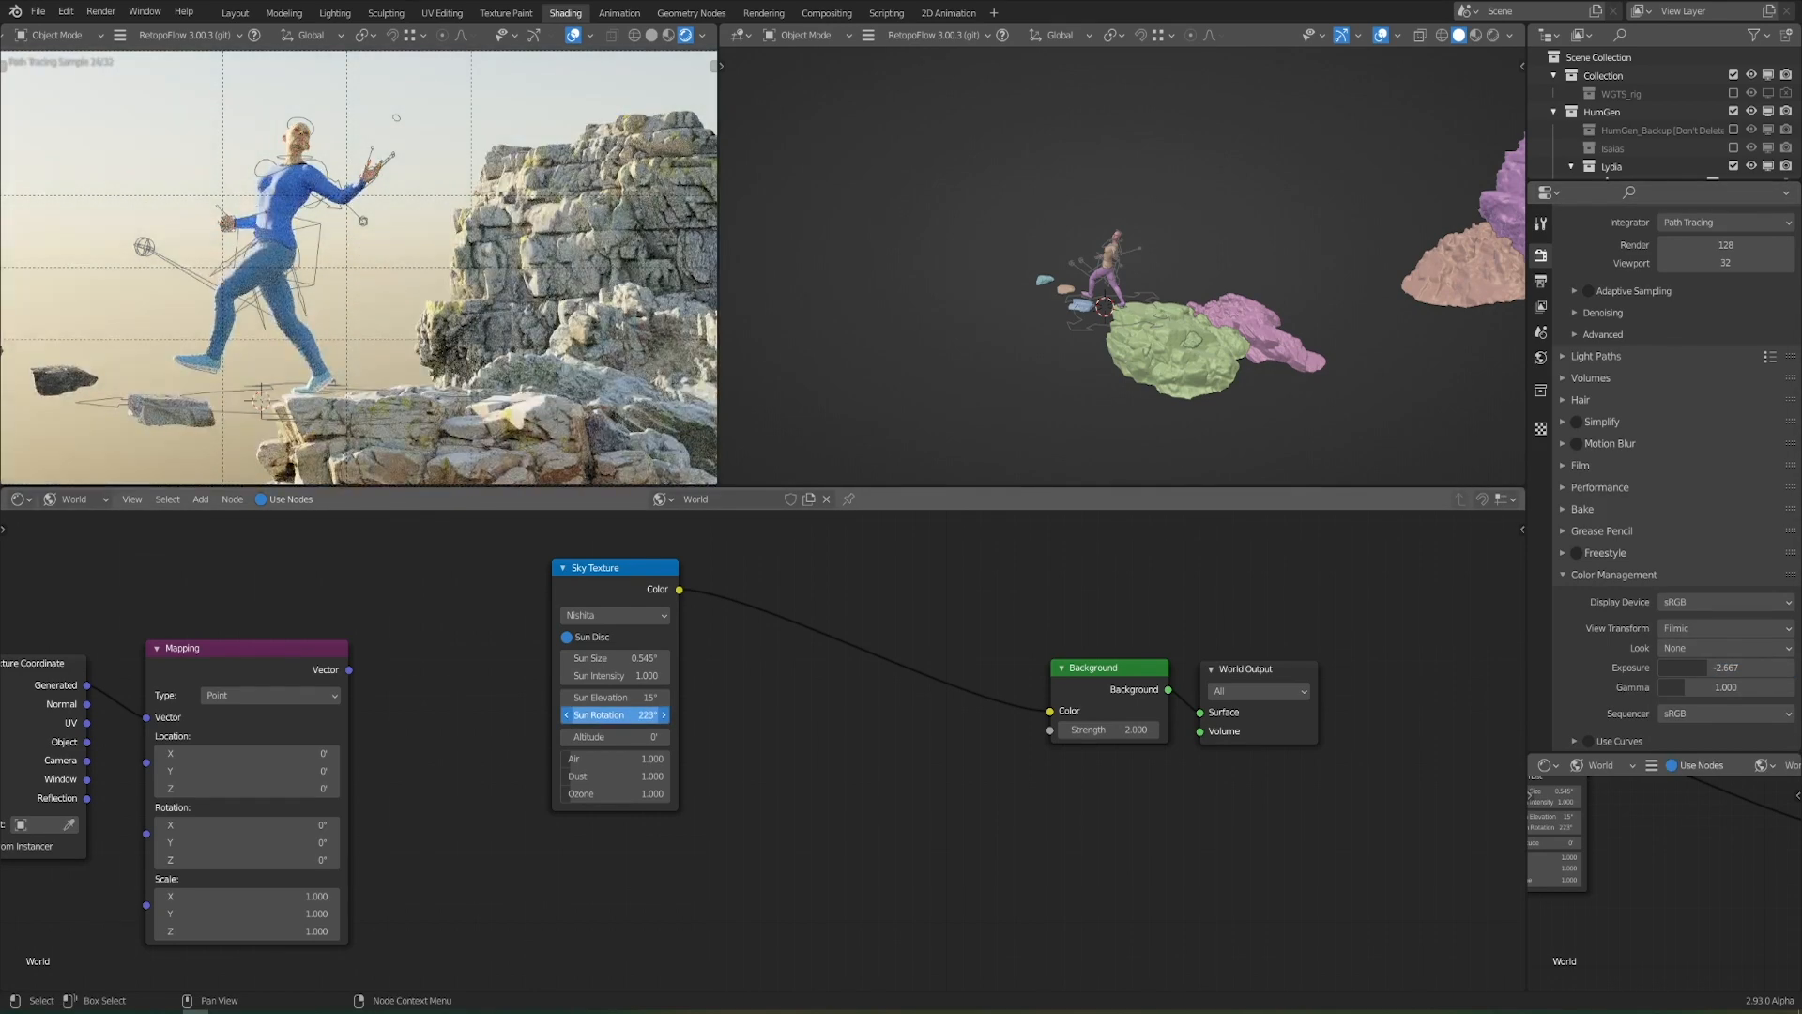
Set the Sky Texture sun elevation to 39.7° and increase air, dust and ozone
left_click(616, 698)
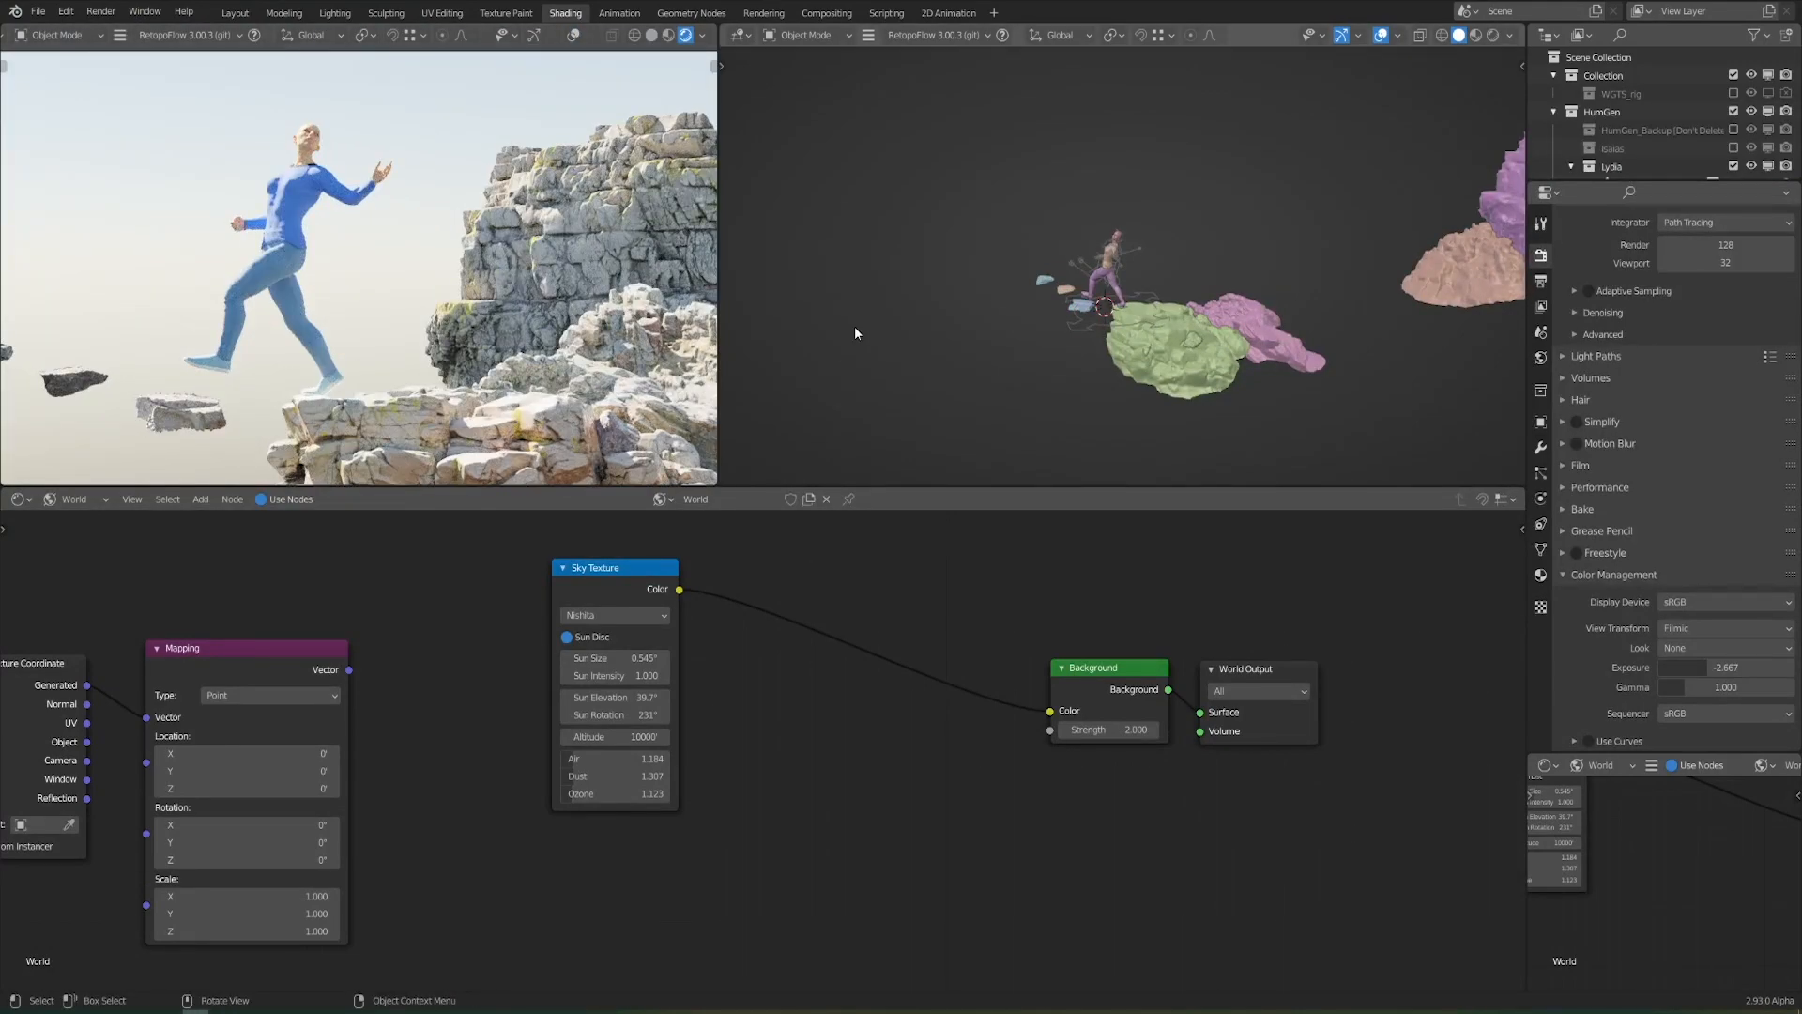
key("g")
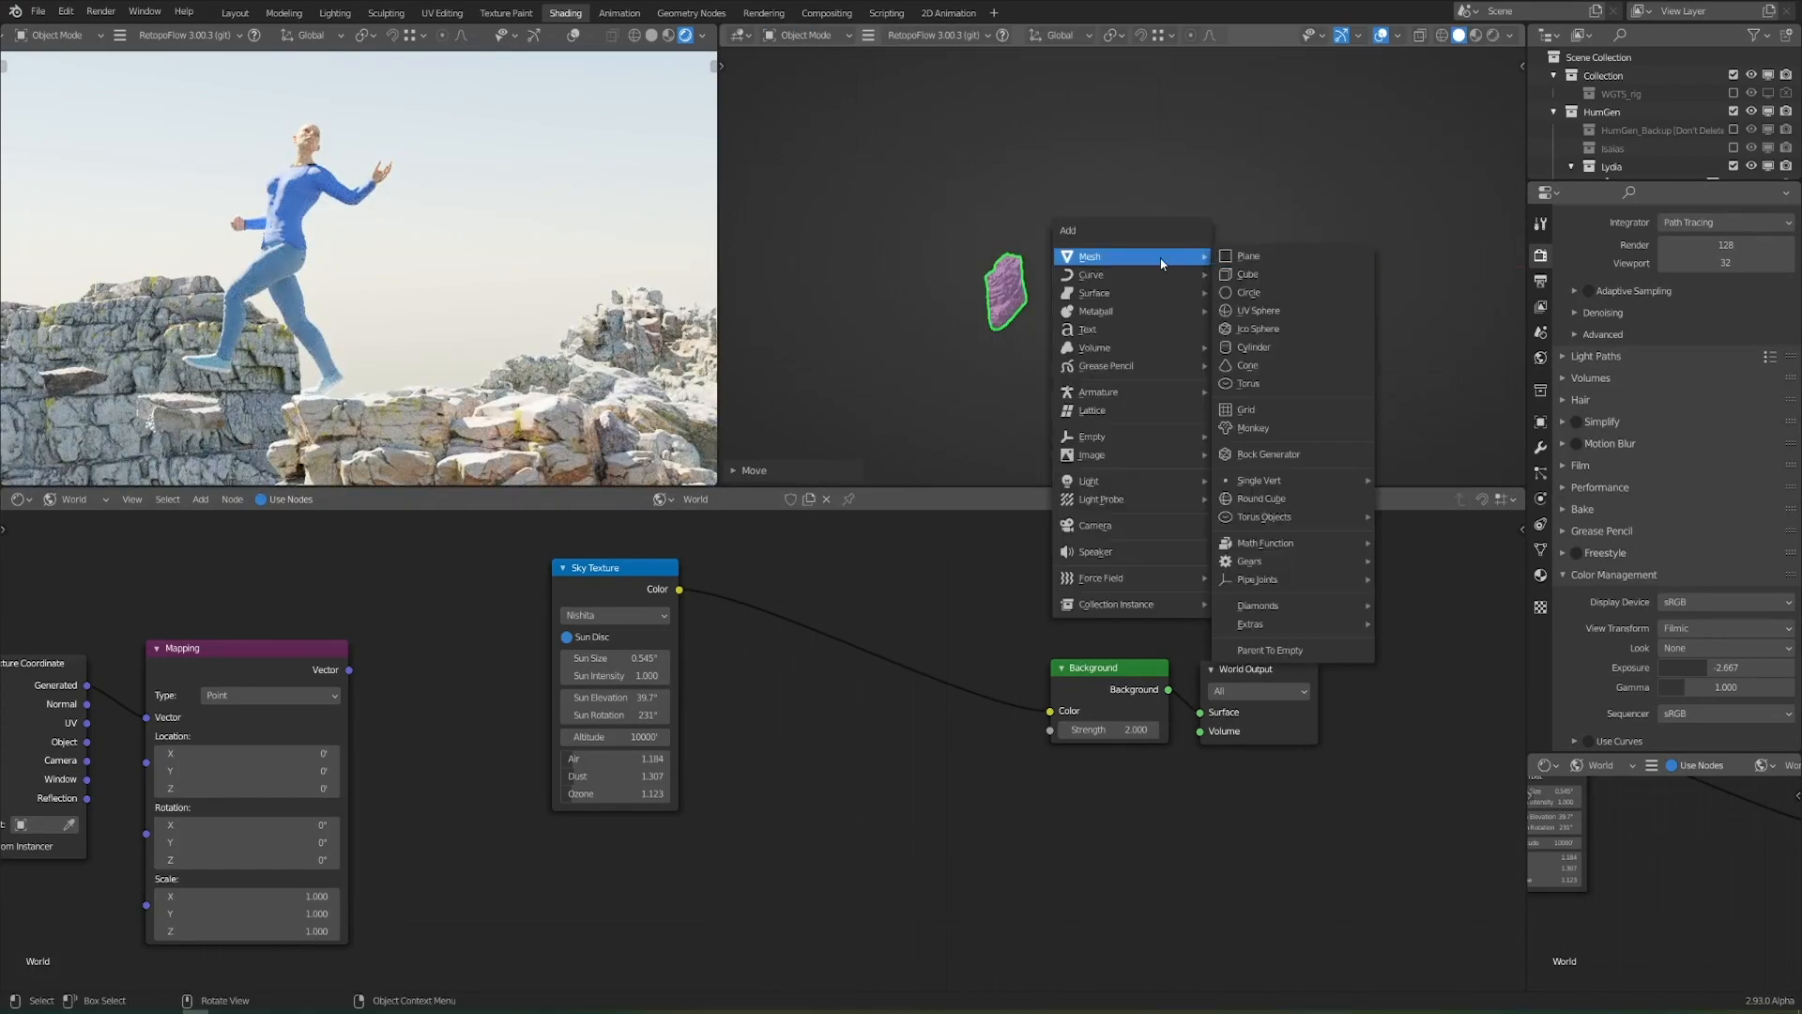
Add a scene-sized cube with a lilac Volume Scatter material at low density
left_click(1248, 274)
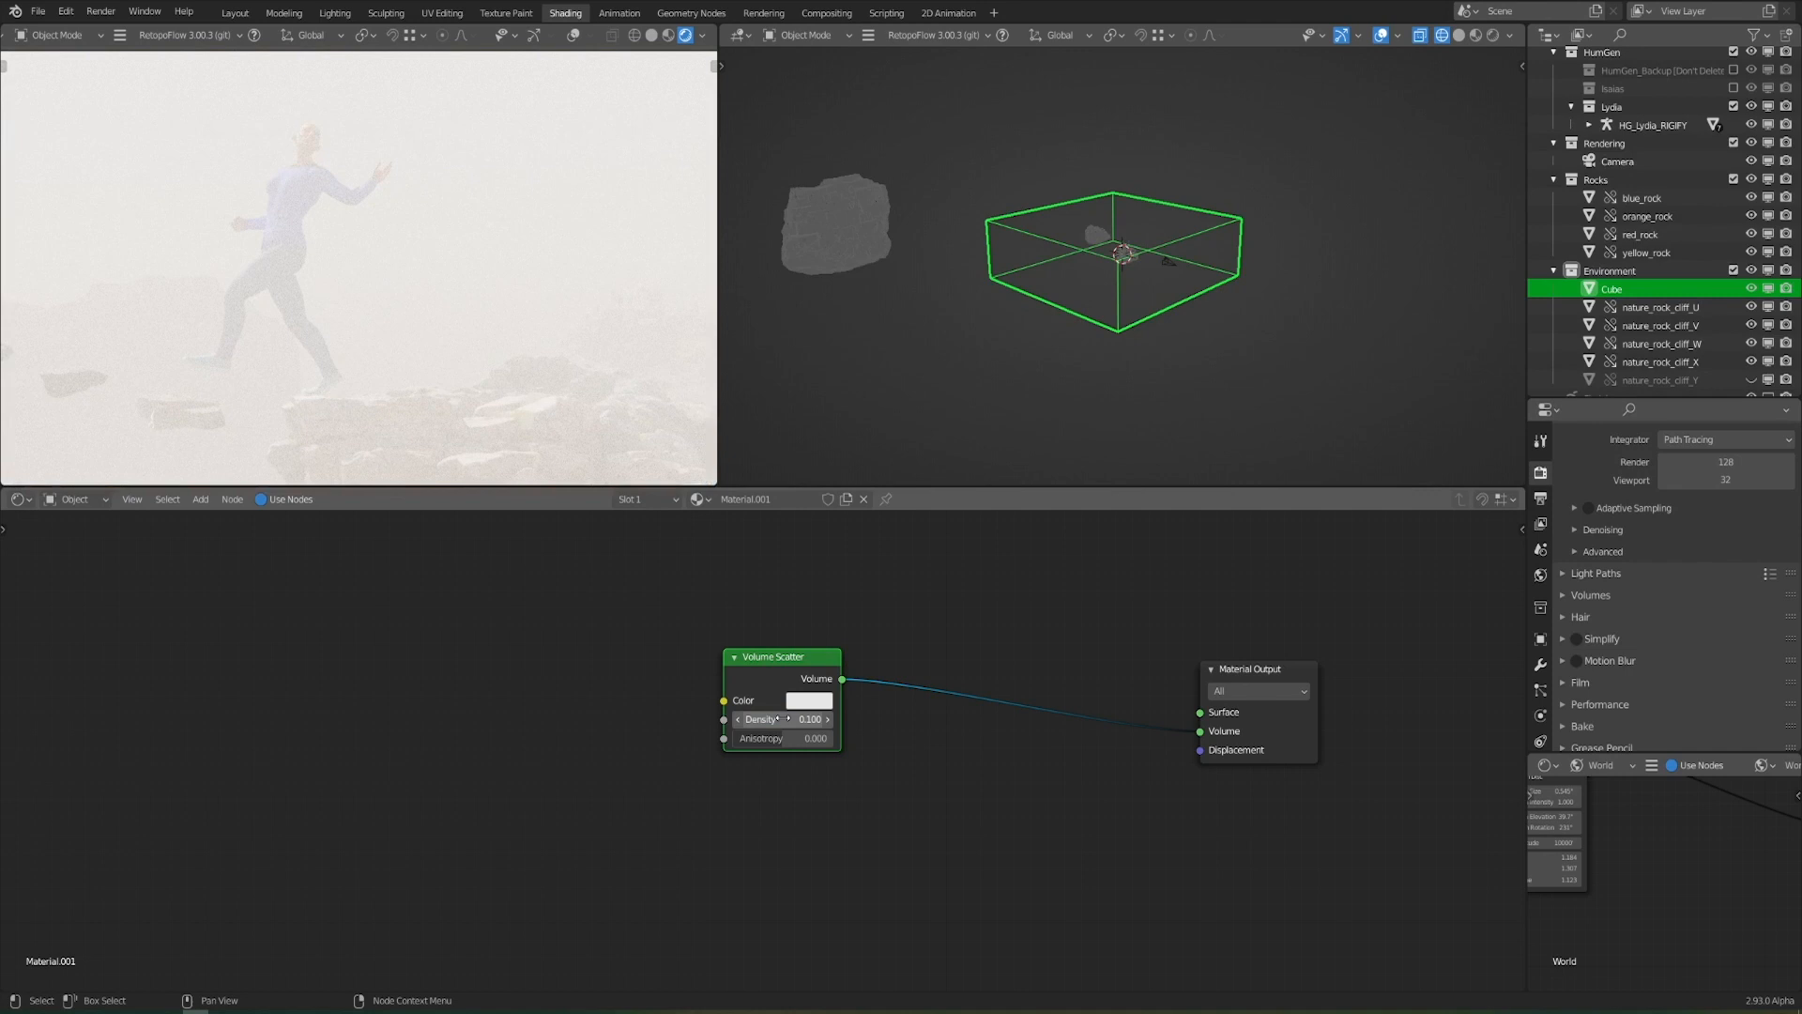
left_click(805, 700)
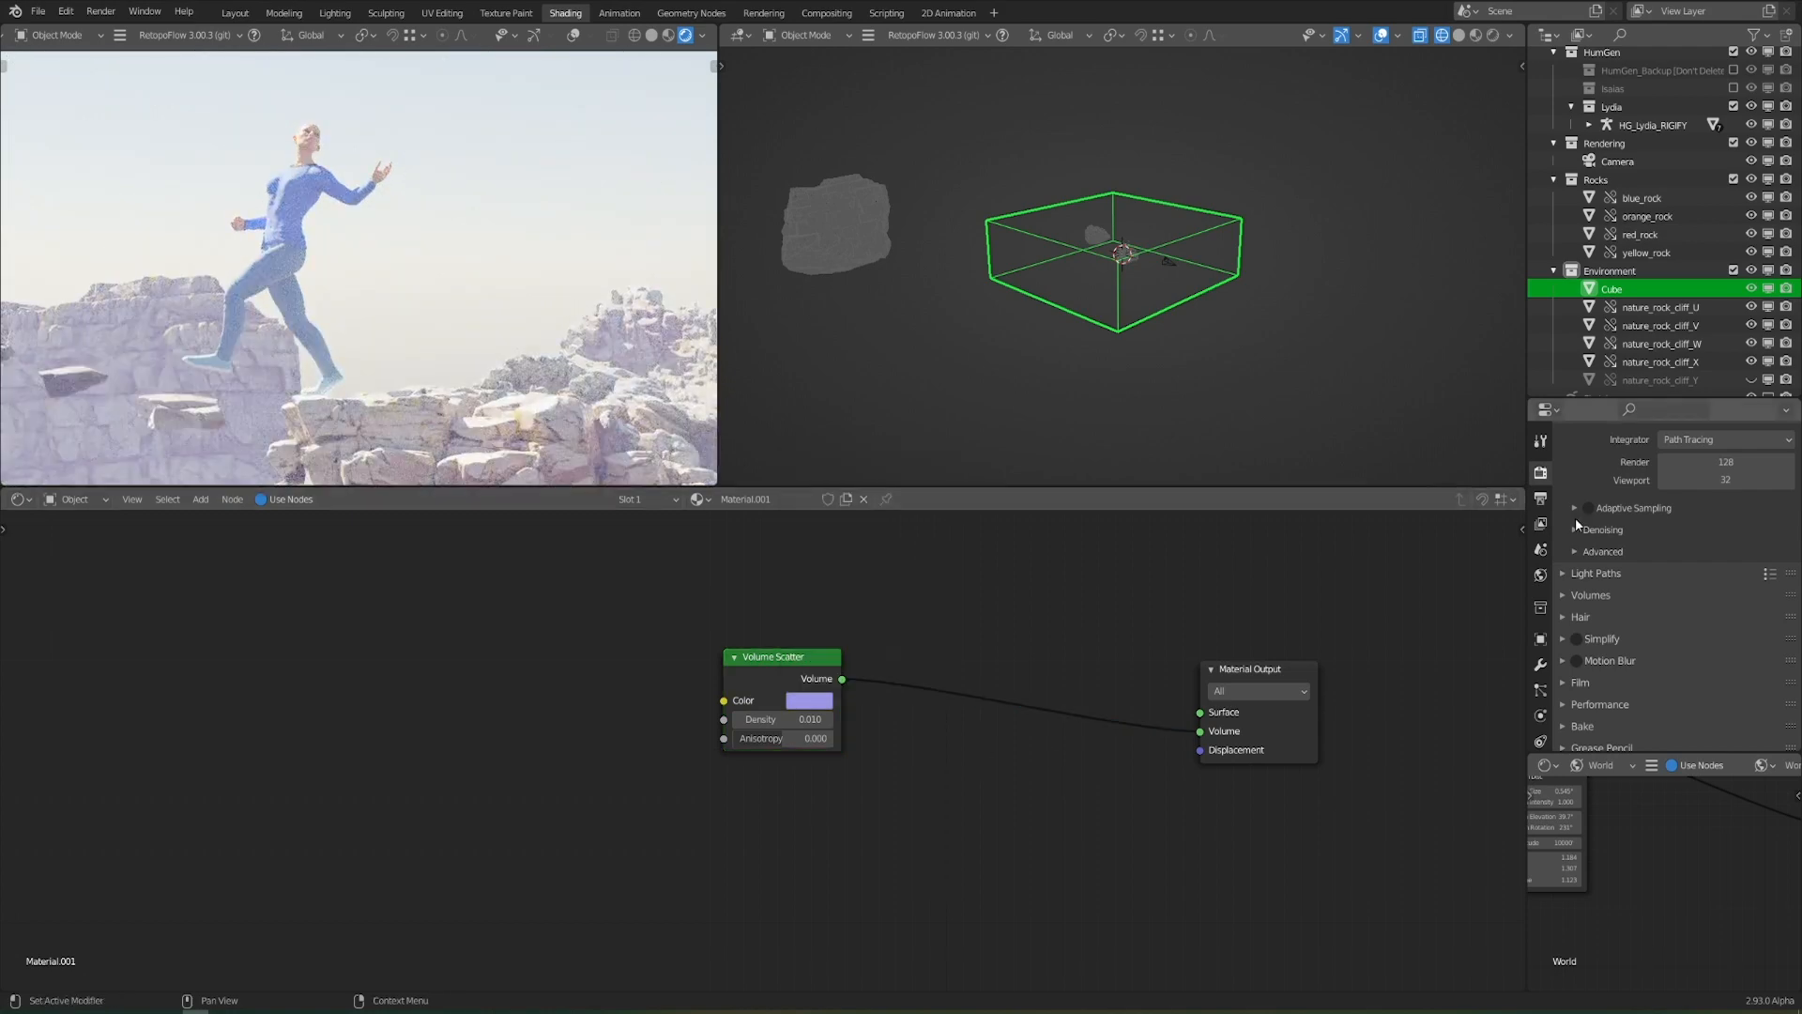
scroll("down", 3)
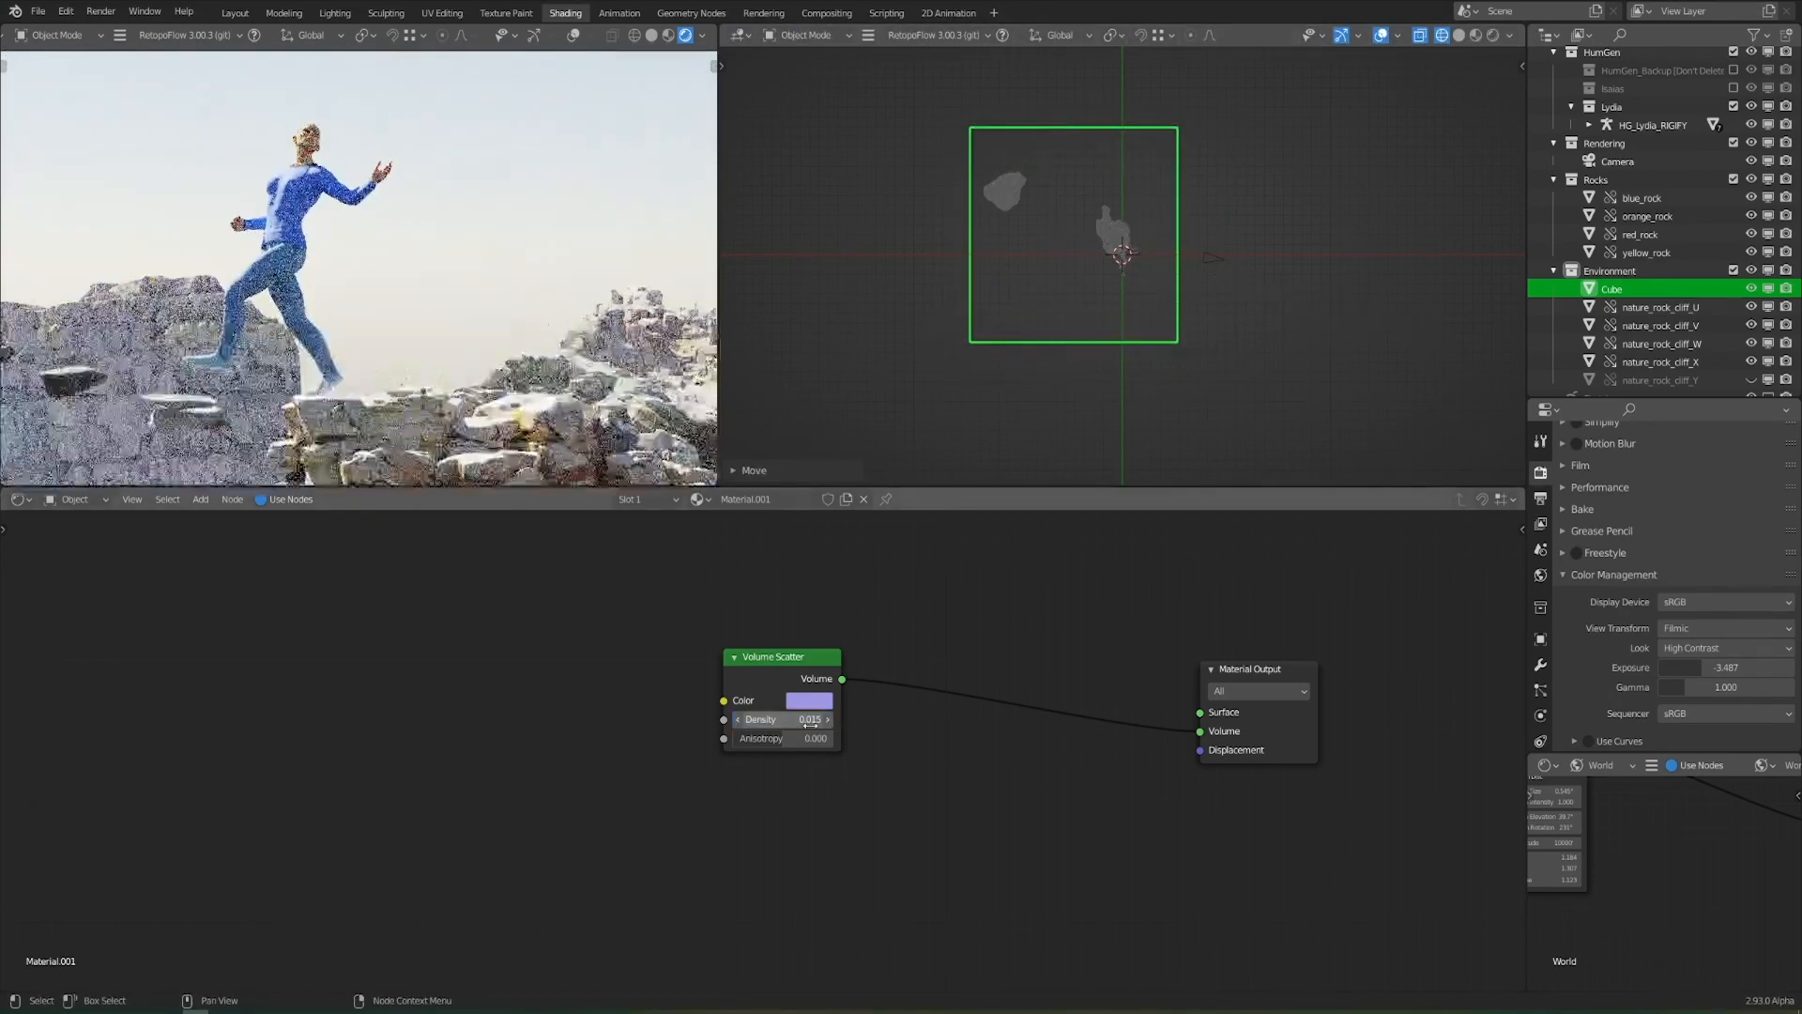
left_click(1661, 343)
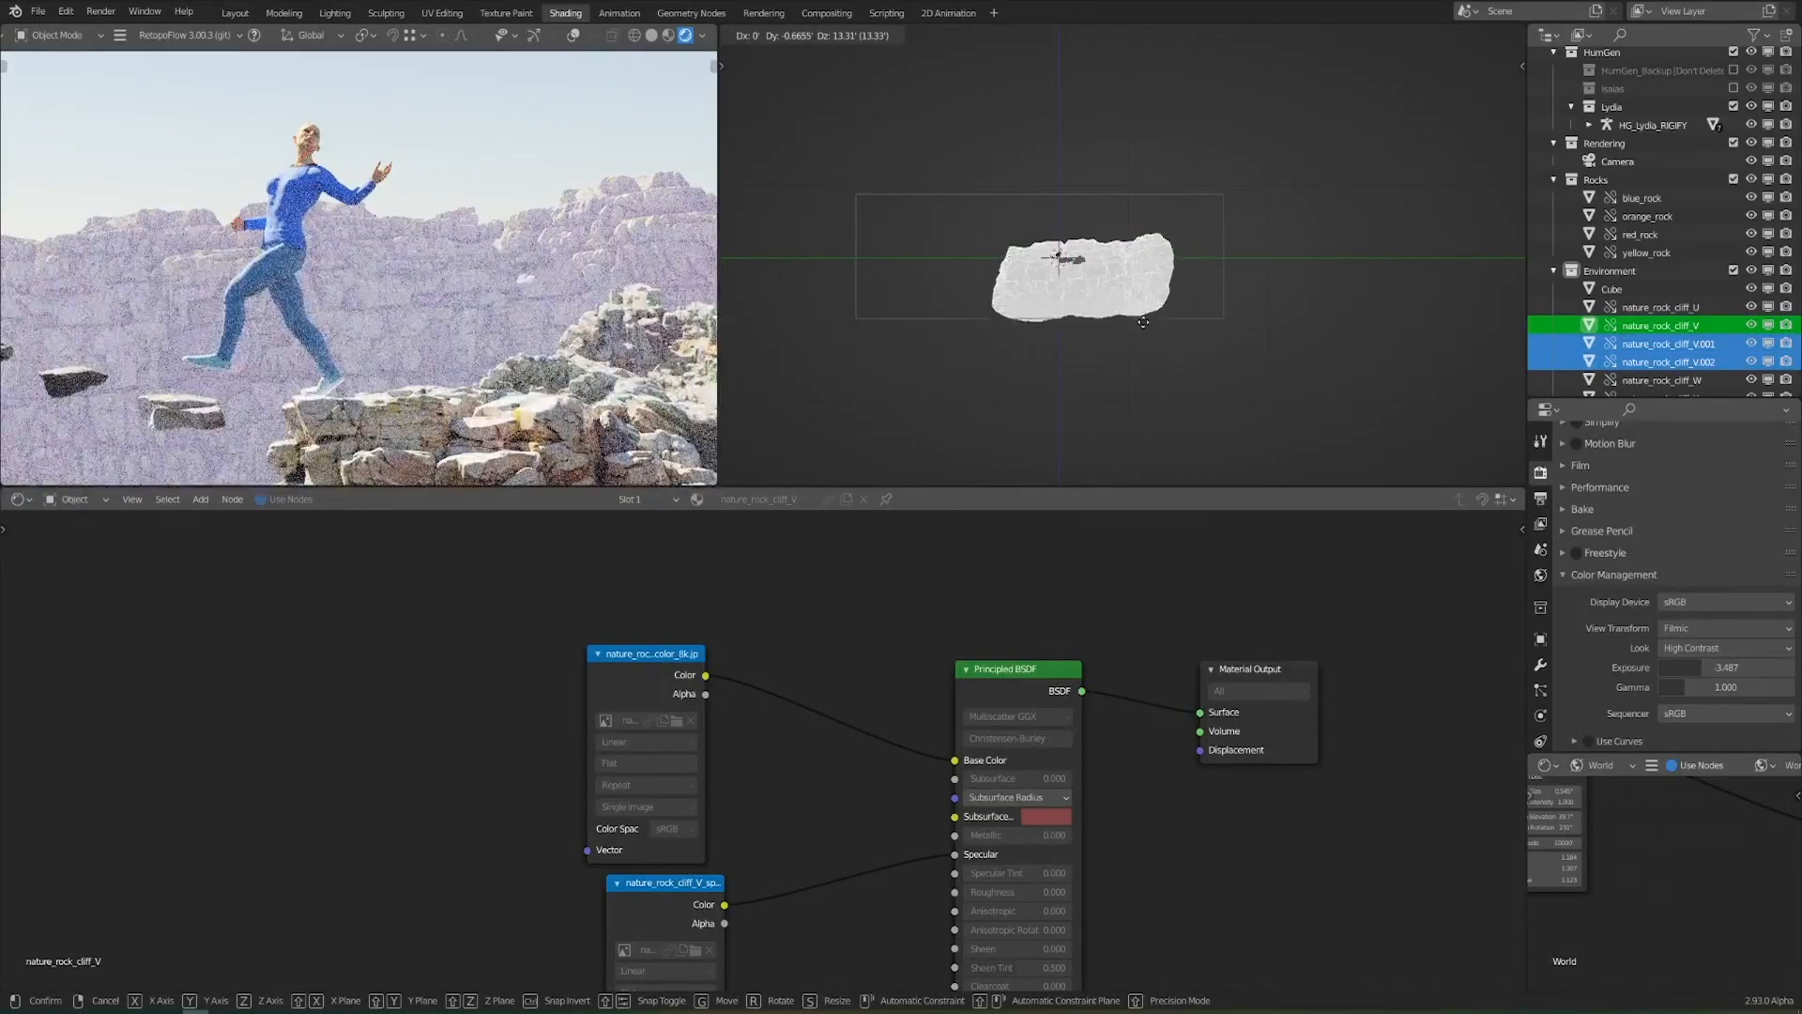
Duplicate nature_rock_cliff_V twice and place the copies behind as a distant rocky backdrop
left_click(1177, 300)
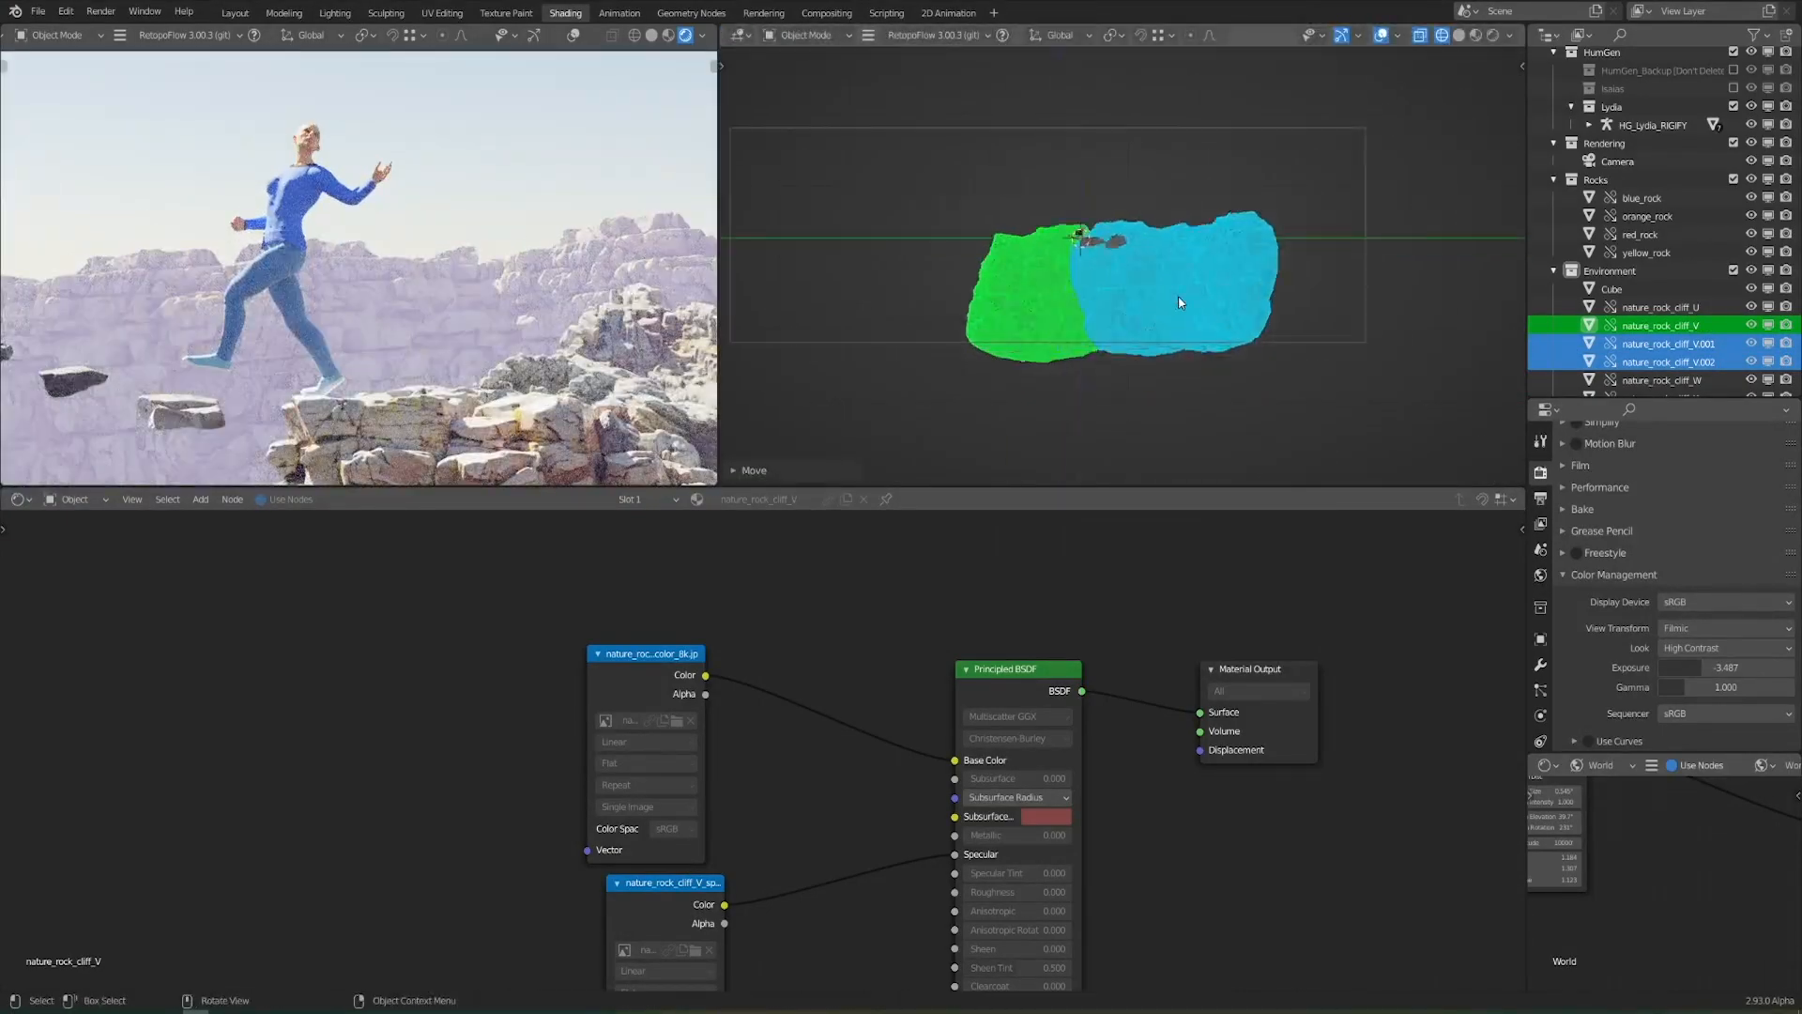
key("g")
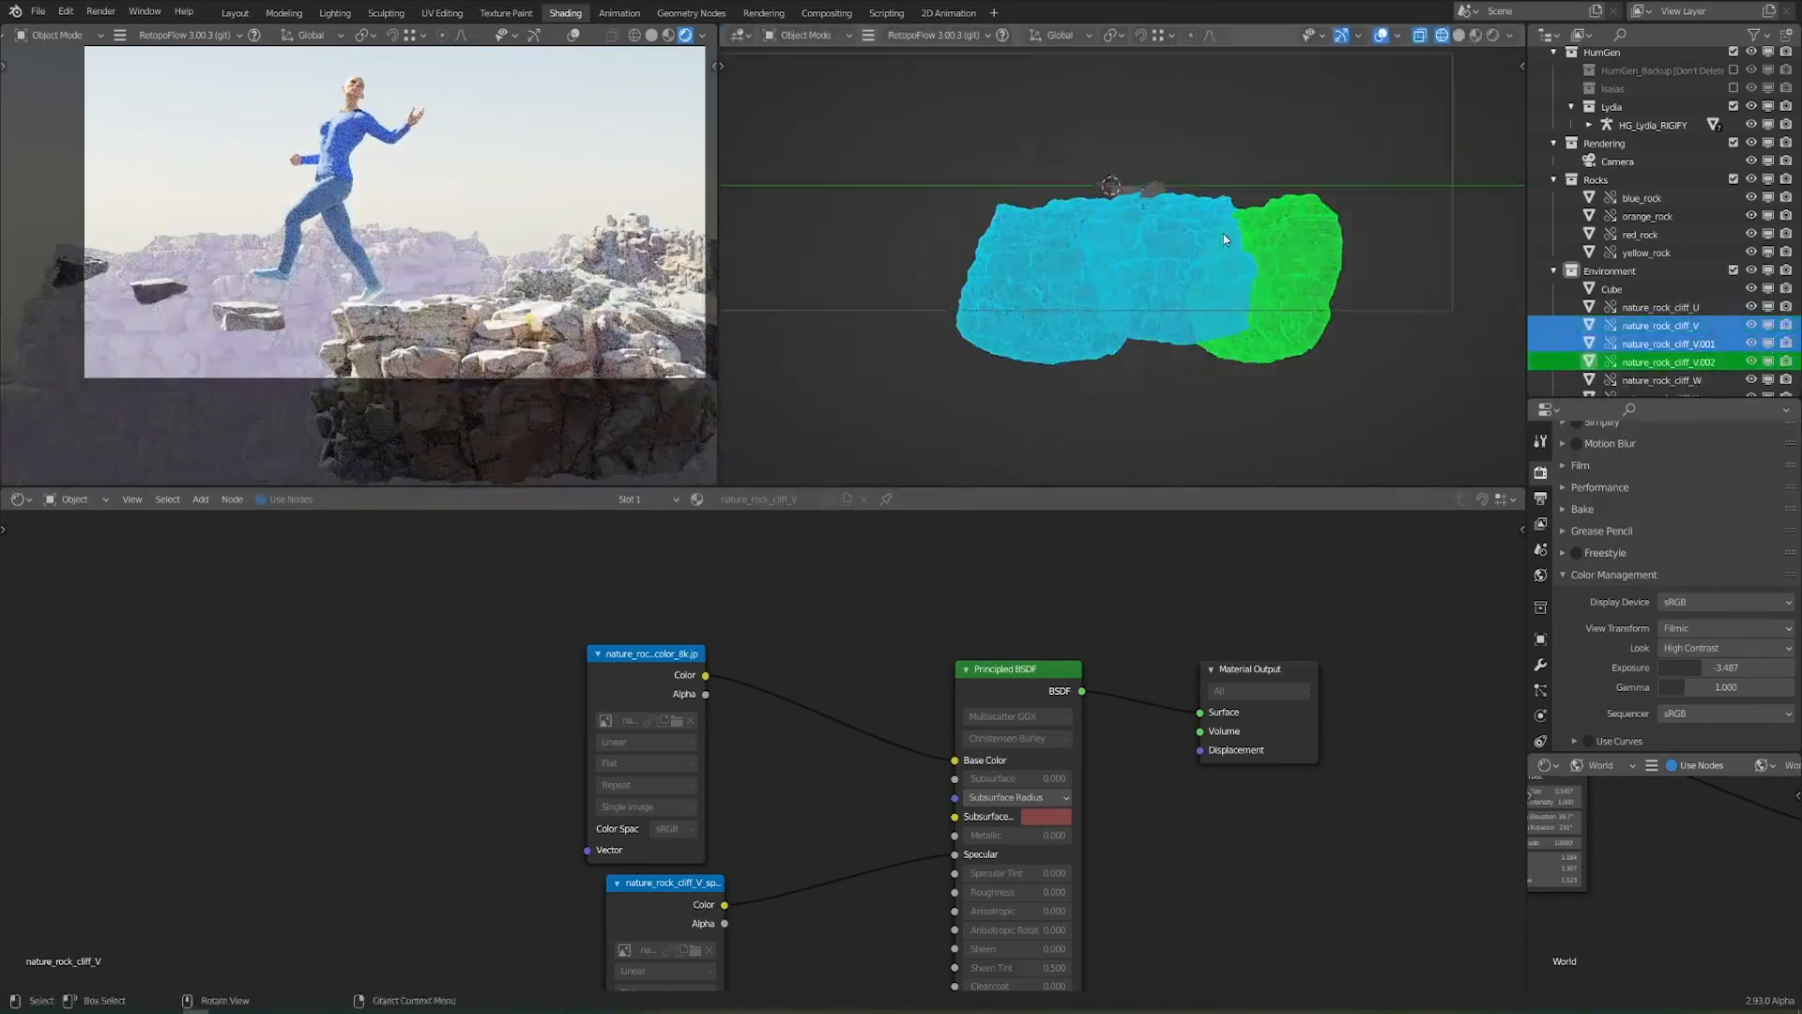
key("g")
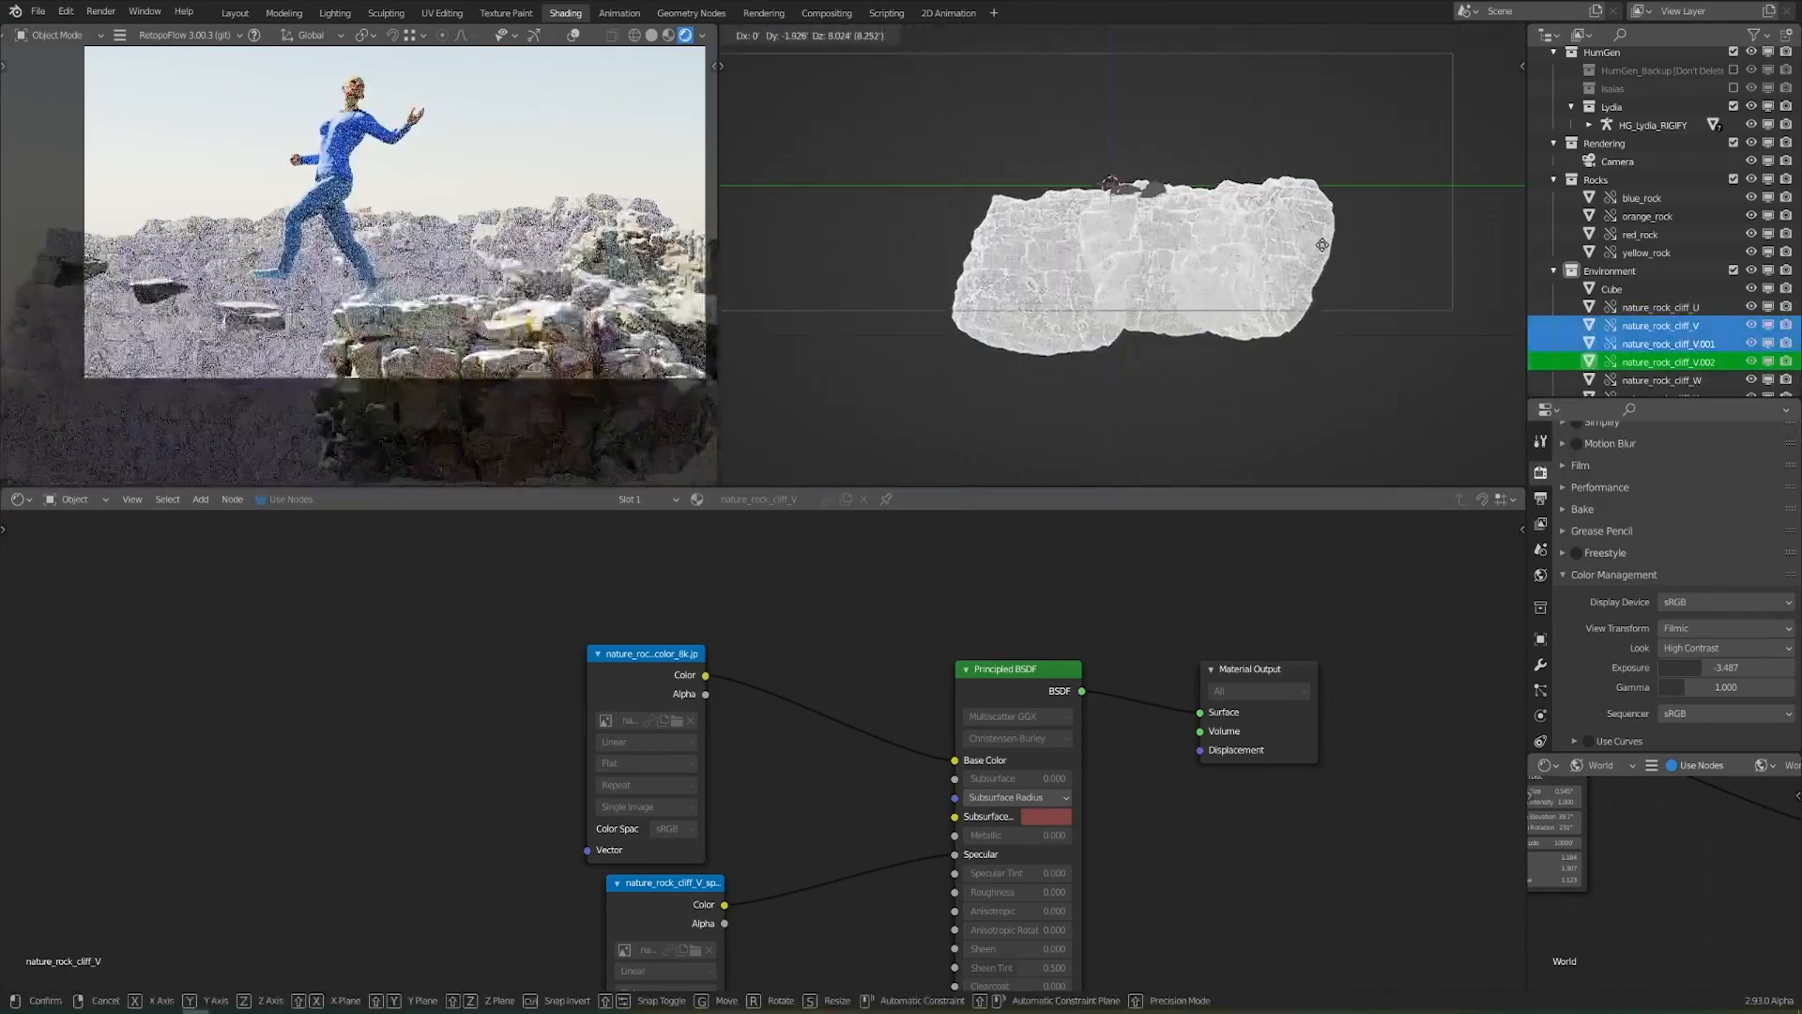
left_click(1663, 379)
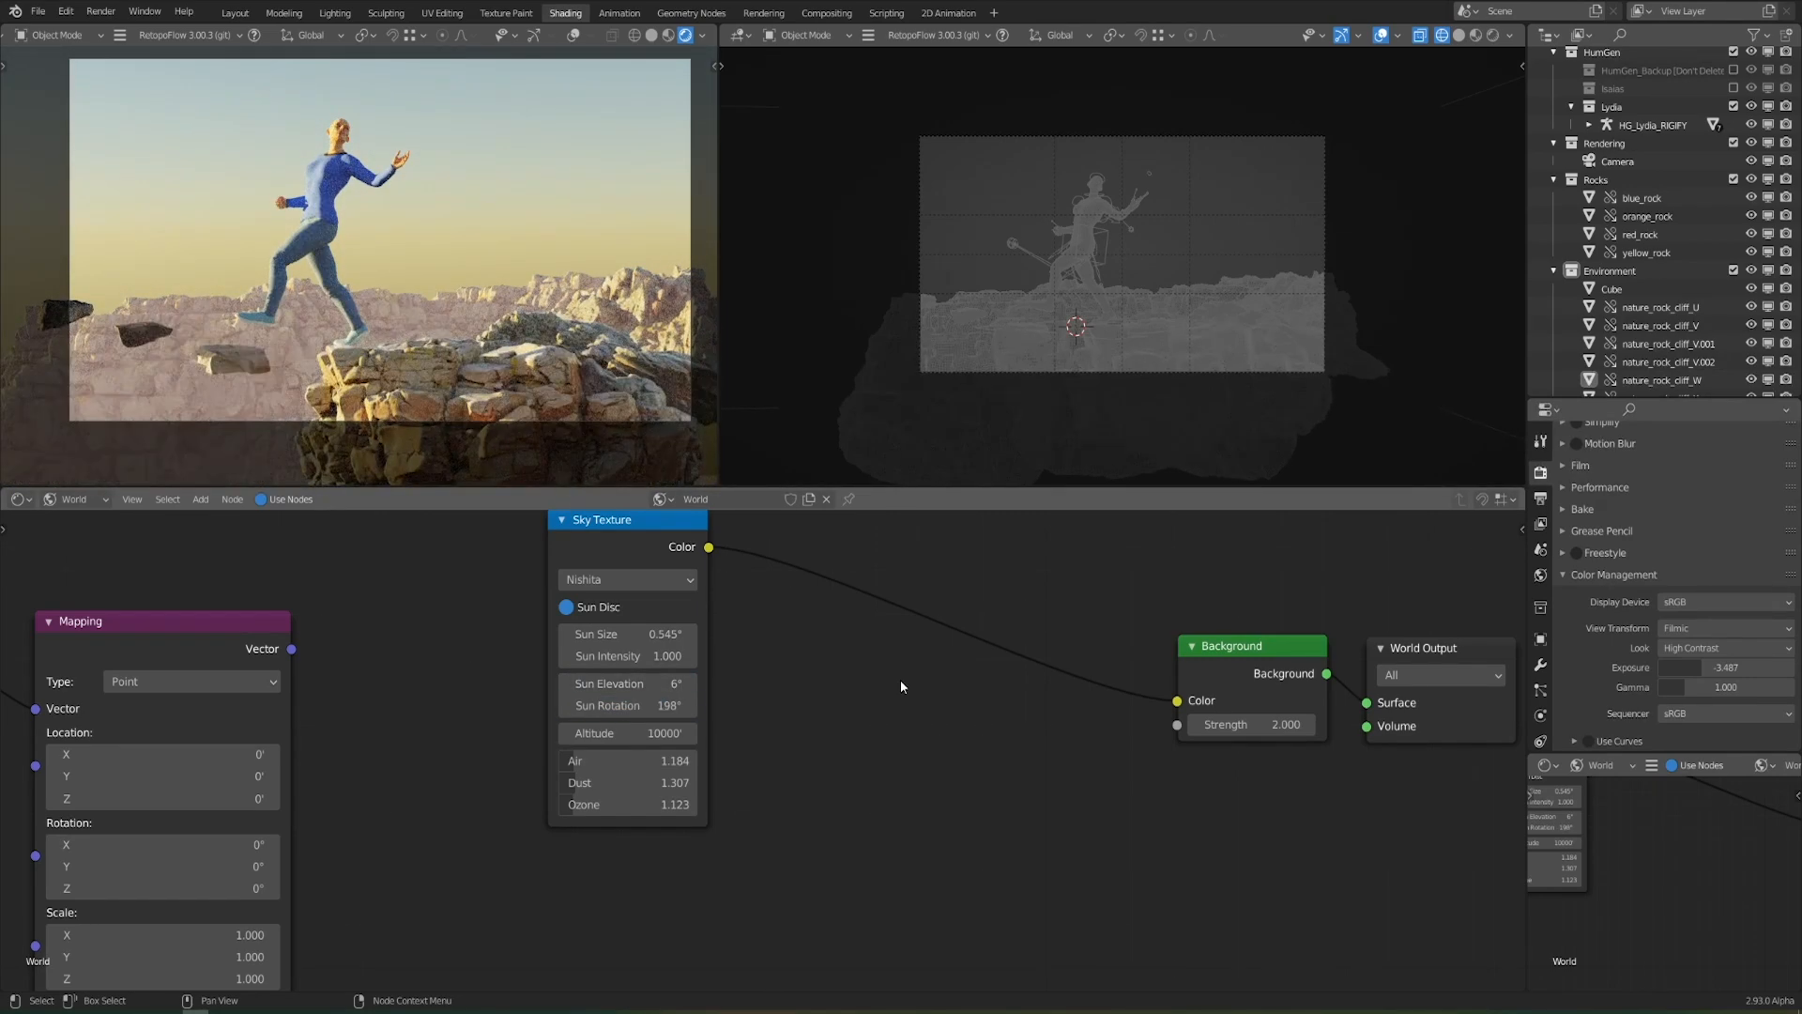
Switch to rendered shading and select HG_Body to show the clothed, haired character on the cliffs
left_click(235, 13)
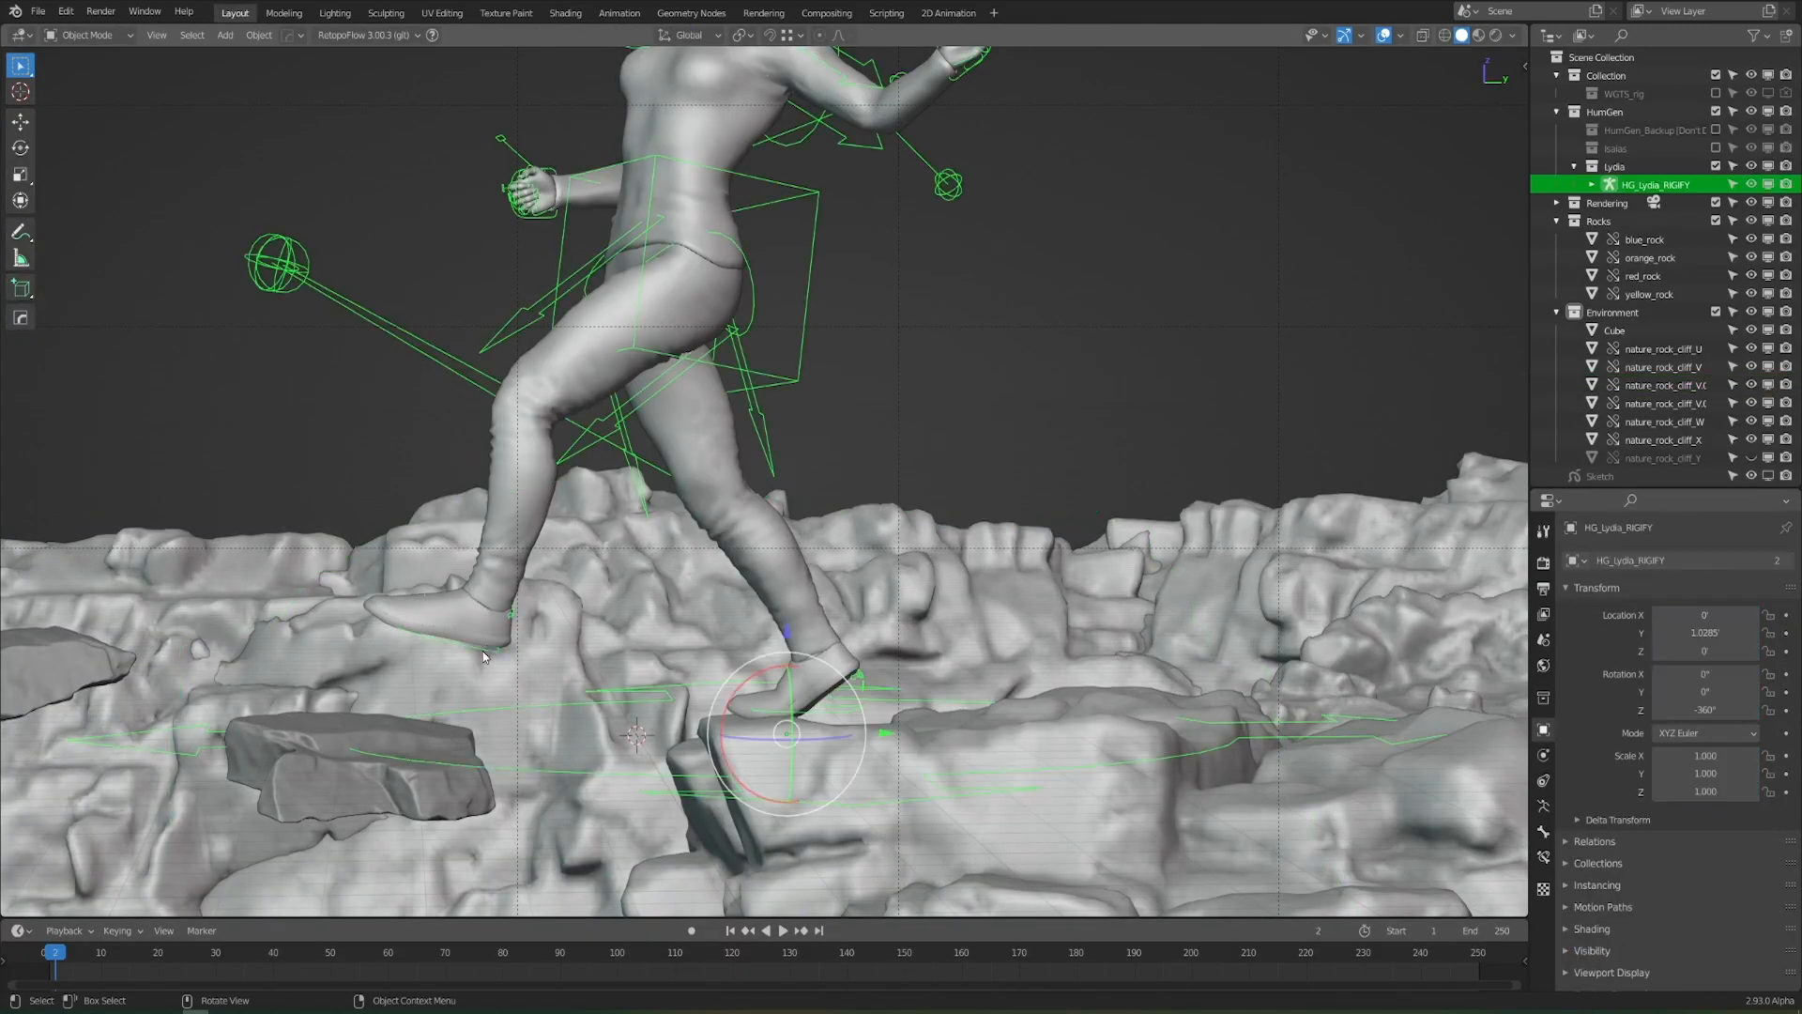
left_click(1614, 331)
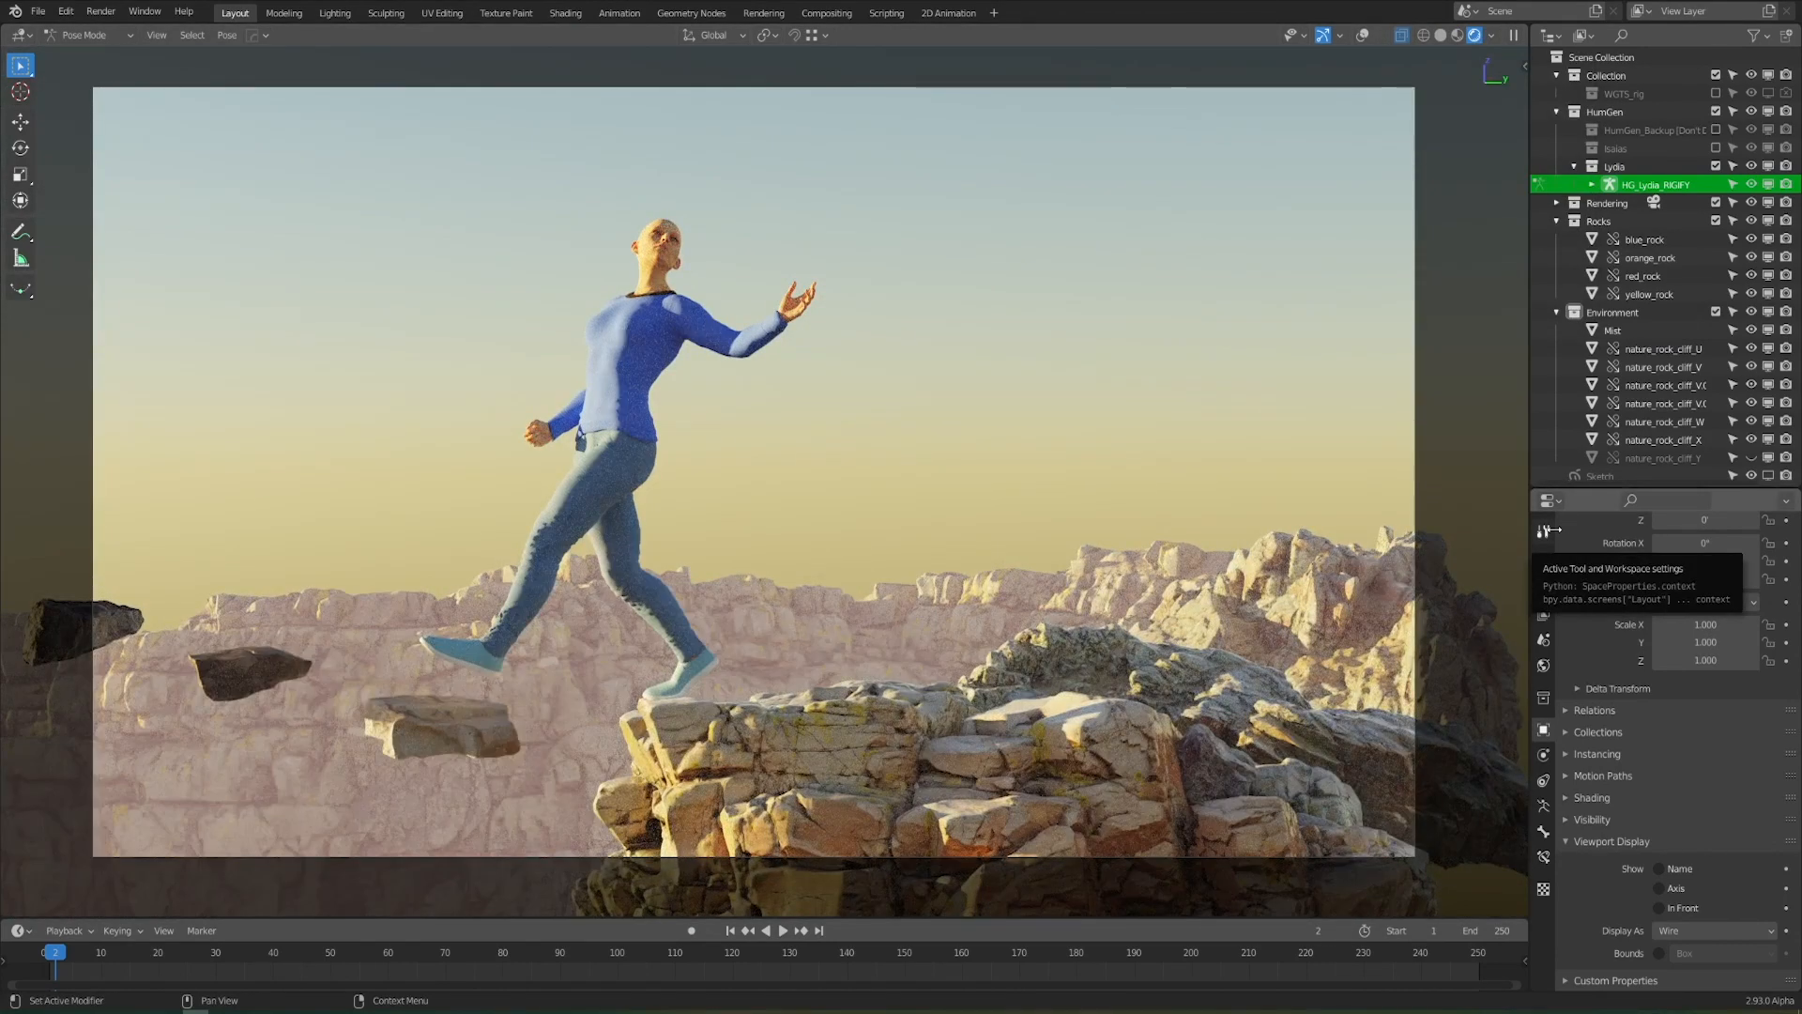
left_click(1593, 184)
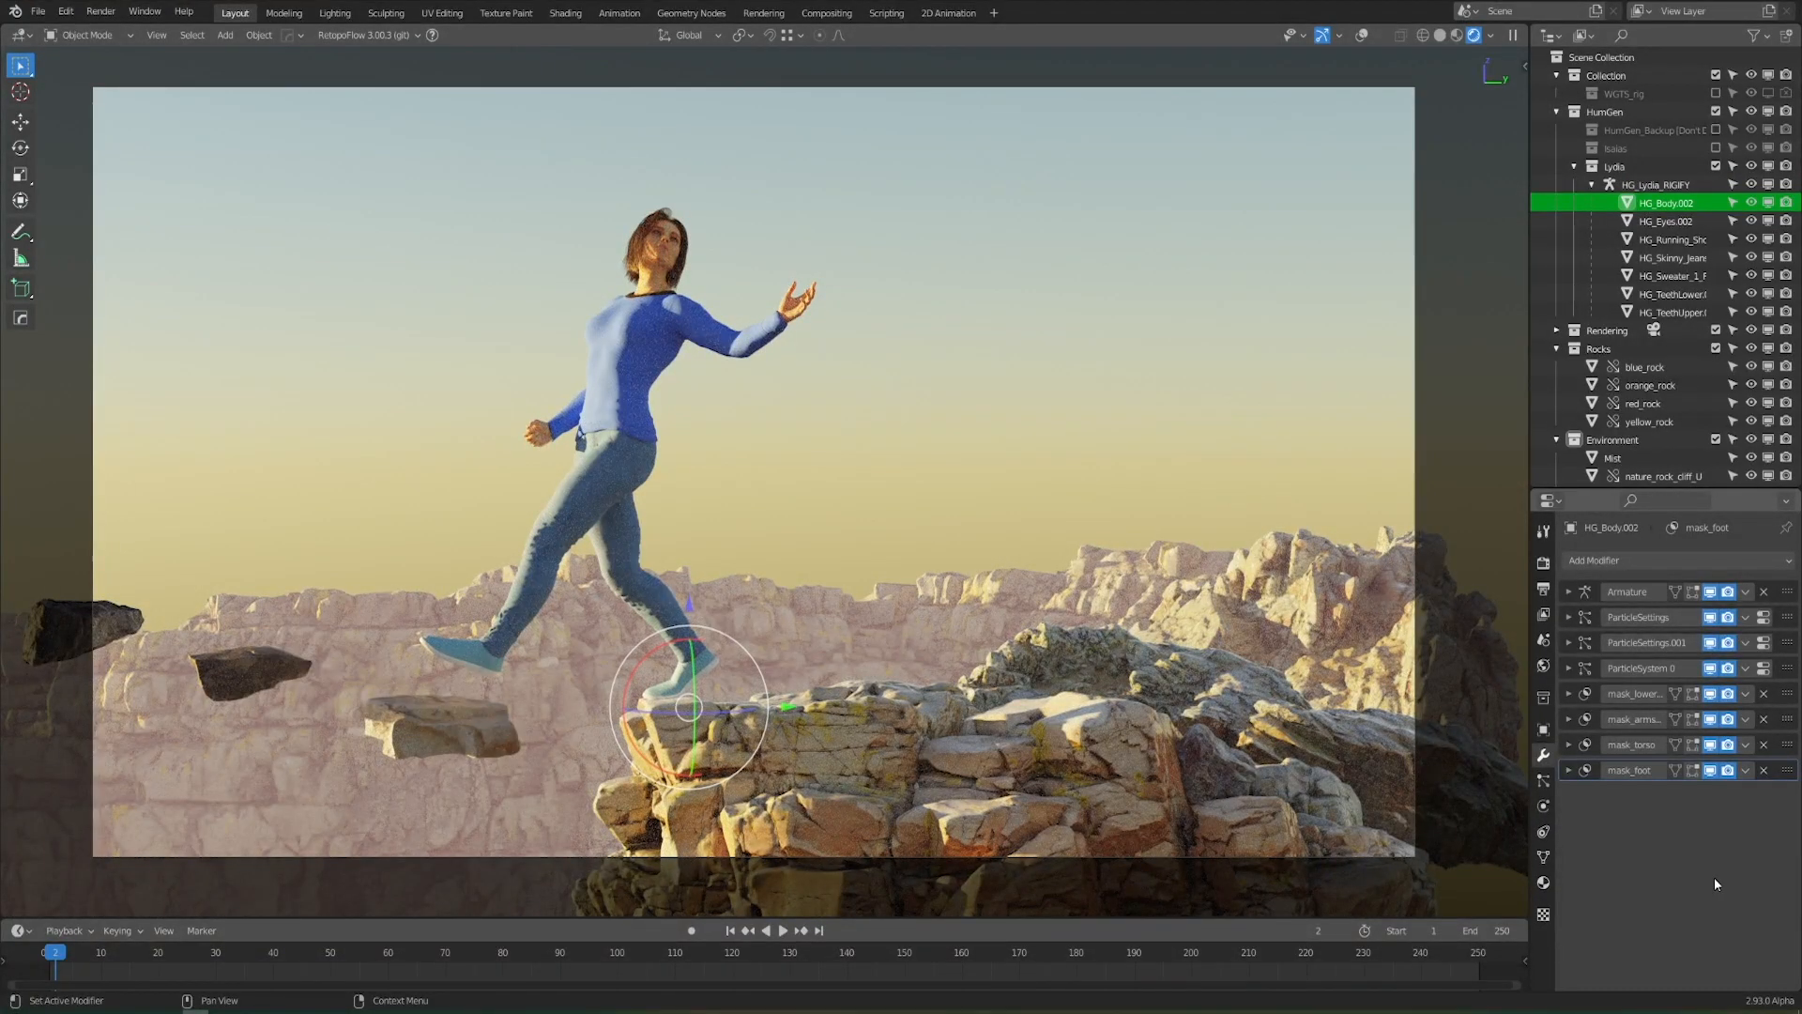
Create a new blank fig0103_skin image and mix it into the figure's material for painting
left_click(516, 13)
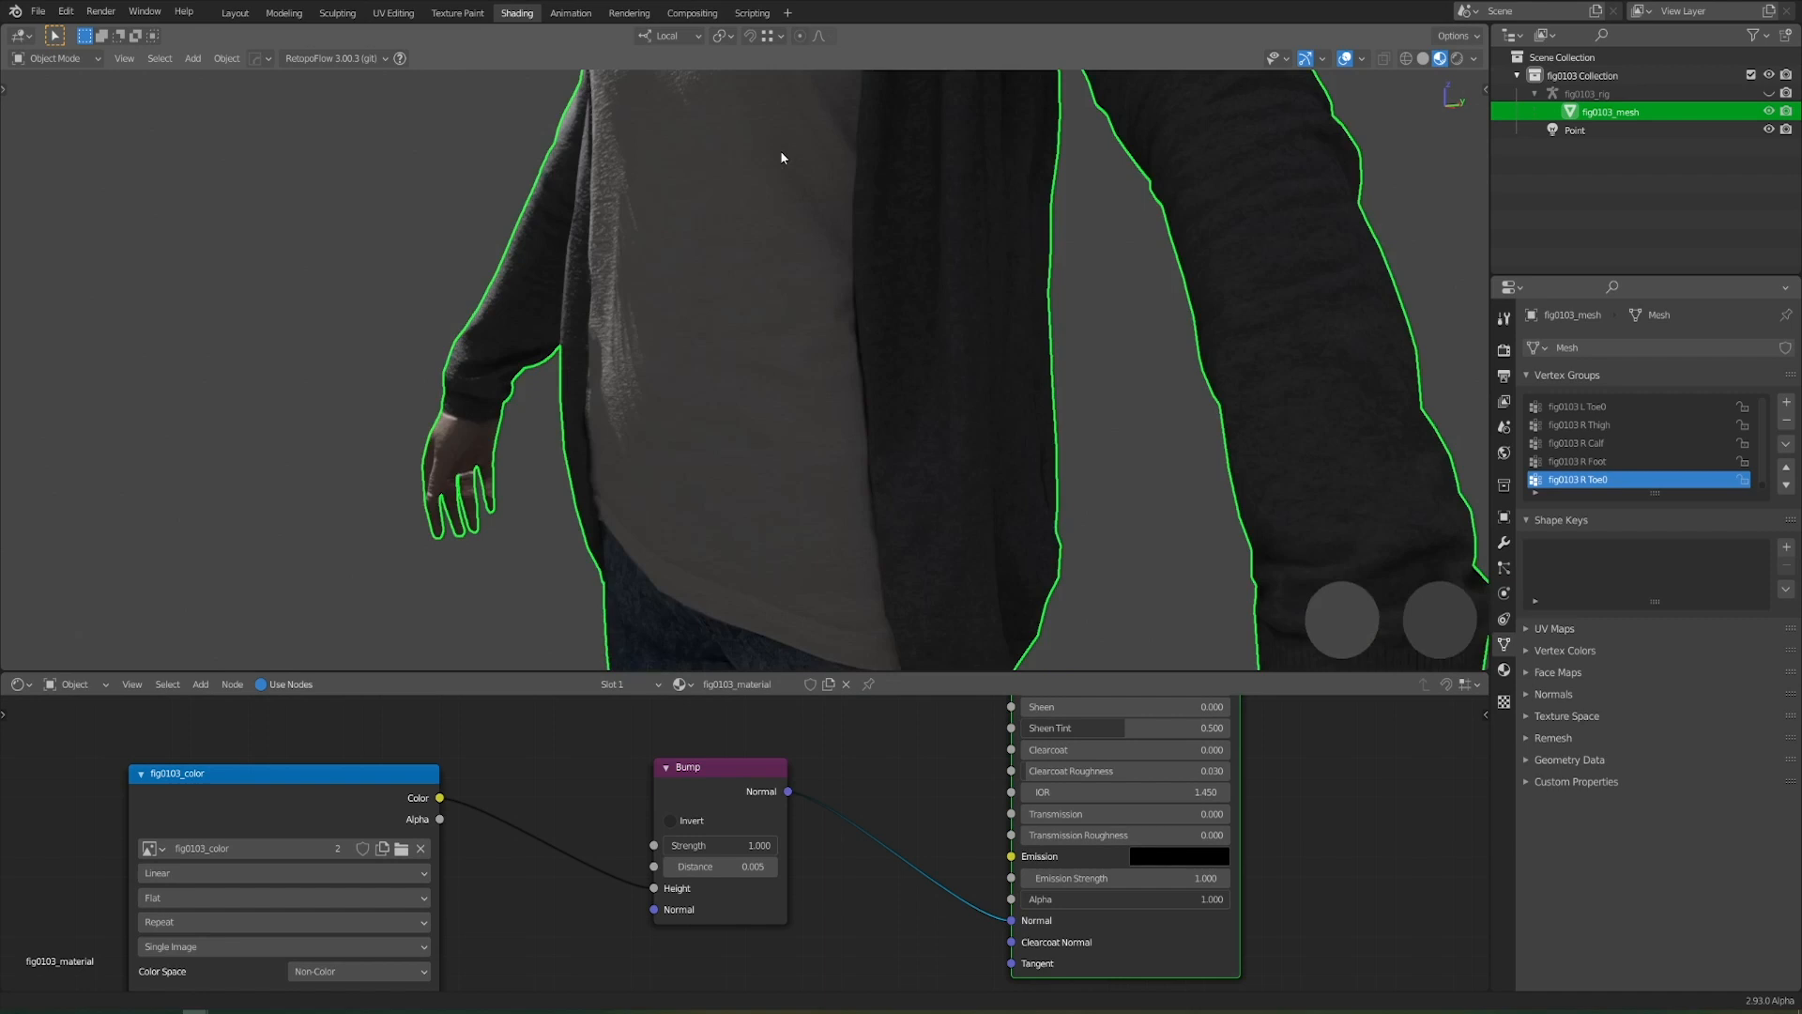
left_click(243, 36)
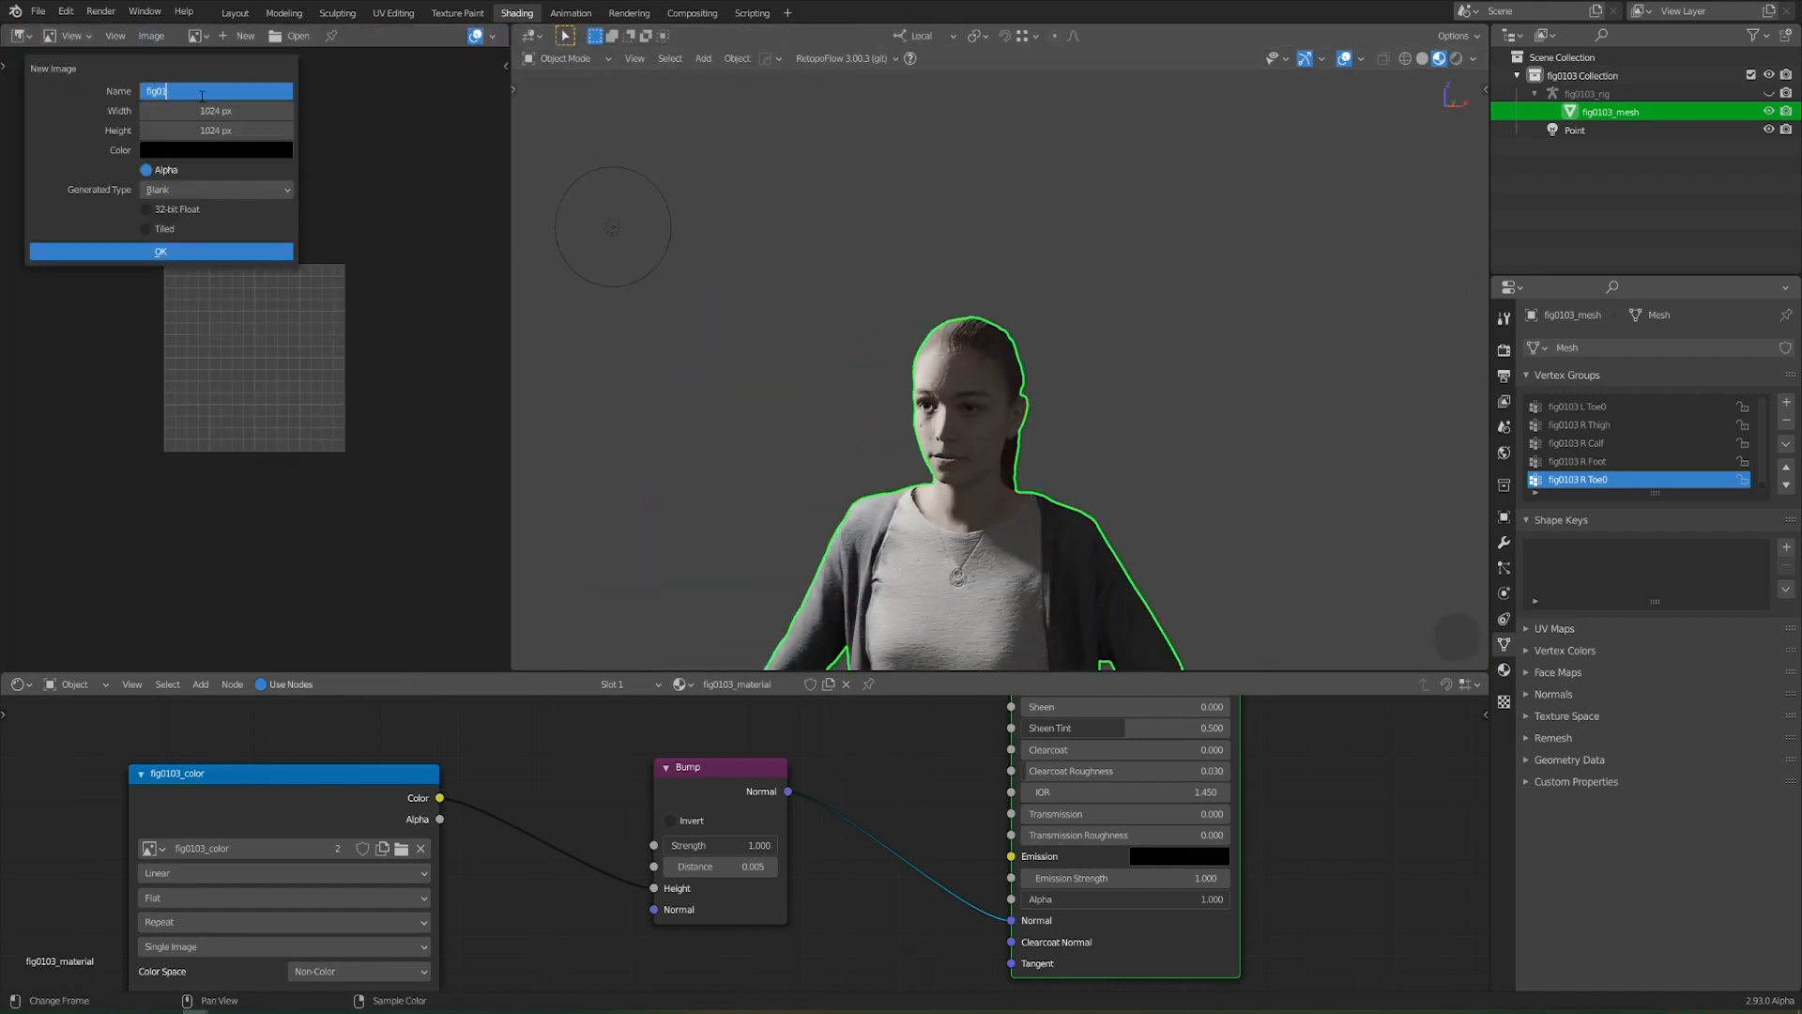
left_click(159, 249)
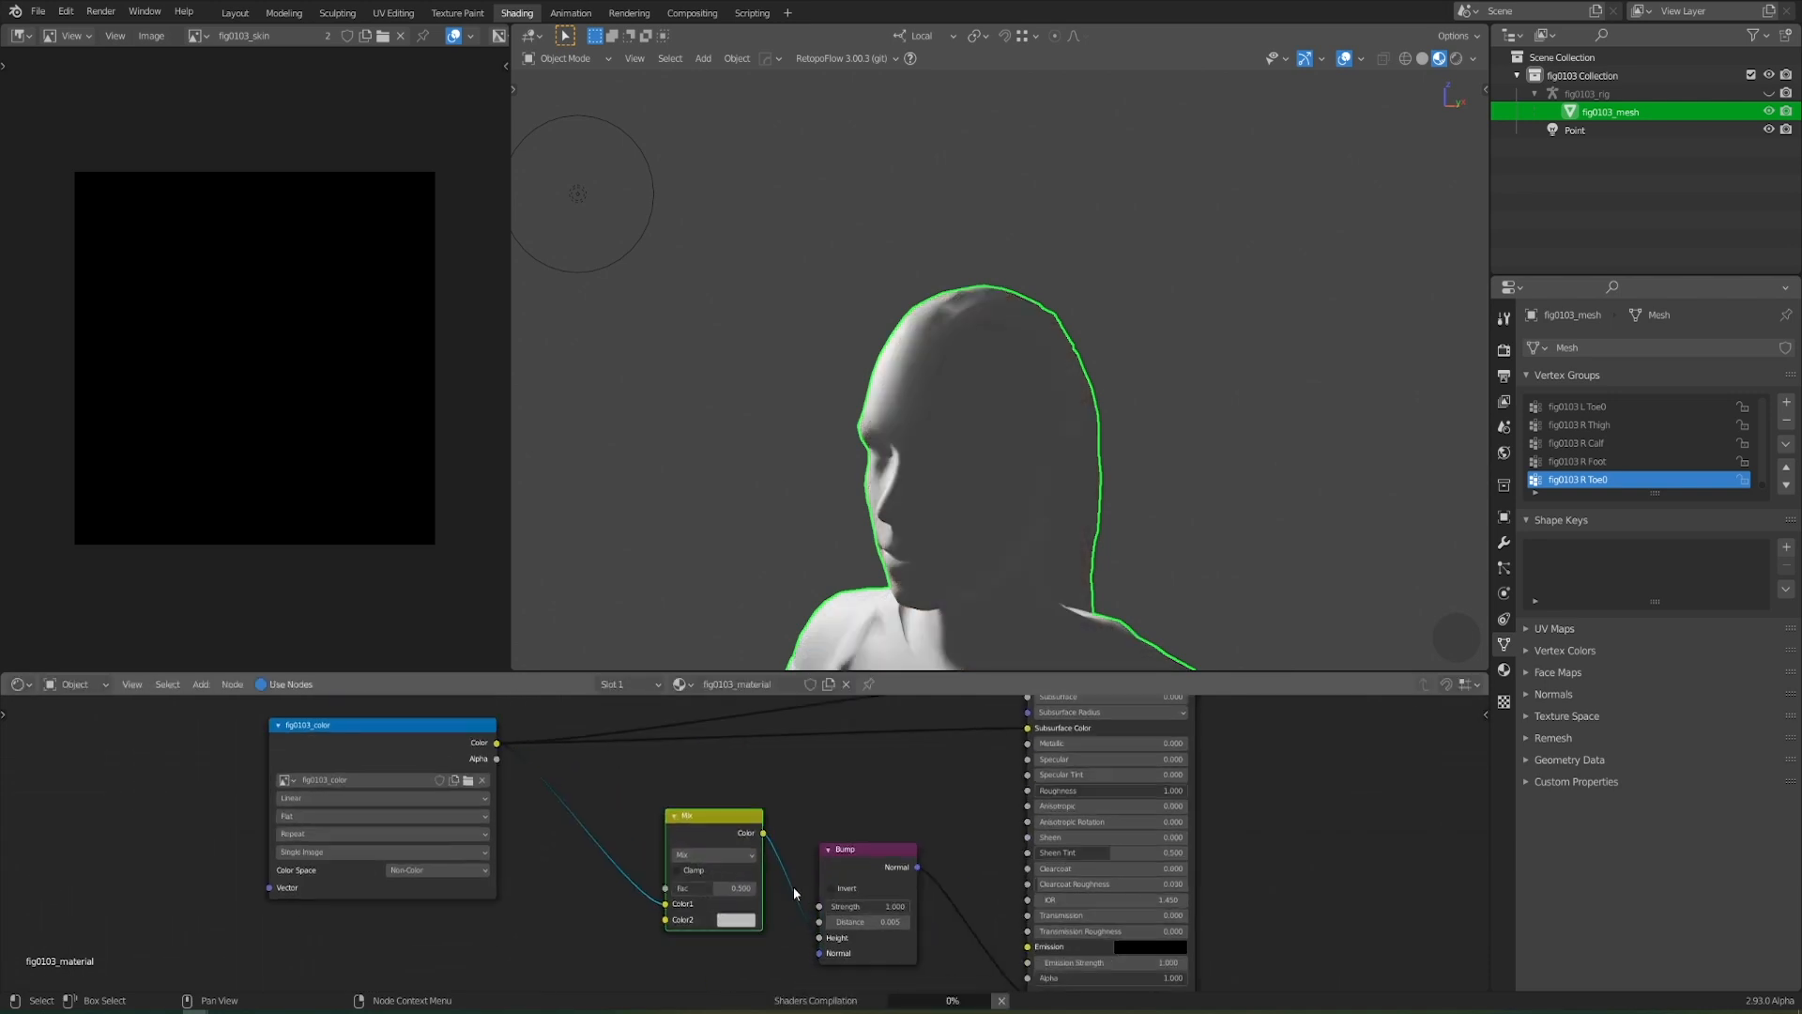
left_click(565, 58)
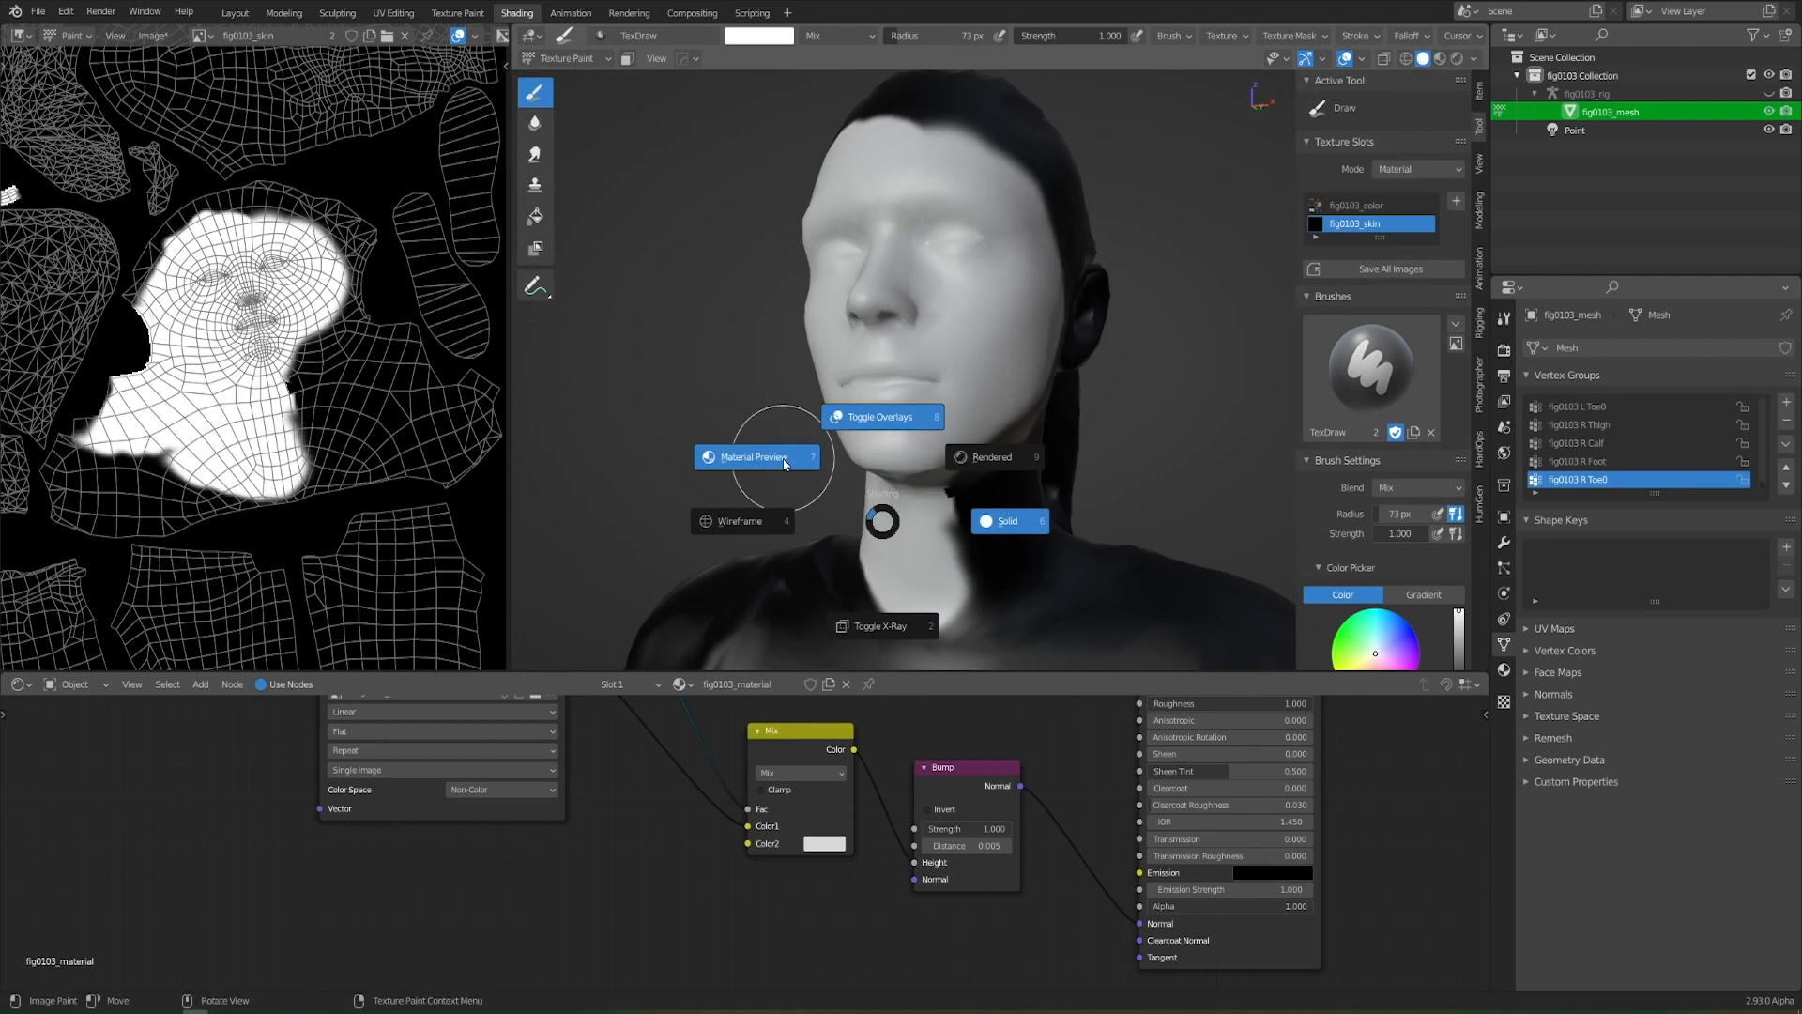
Paint the hand islands white in the skin mask, then start posing fig0103_rig's arm
left_click(753, 456)
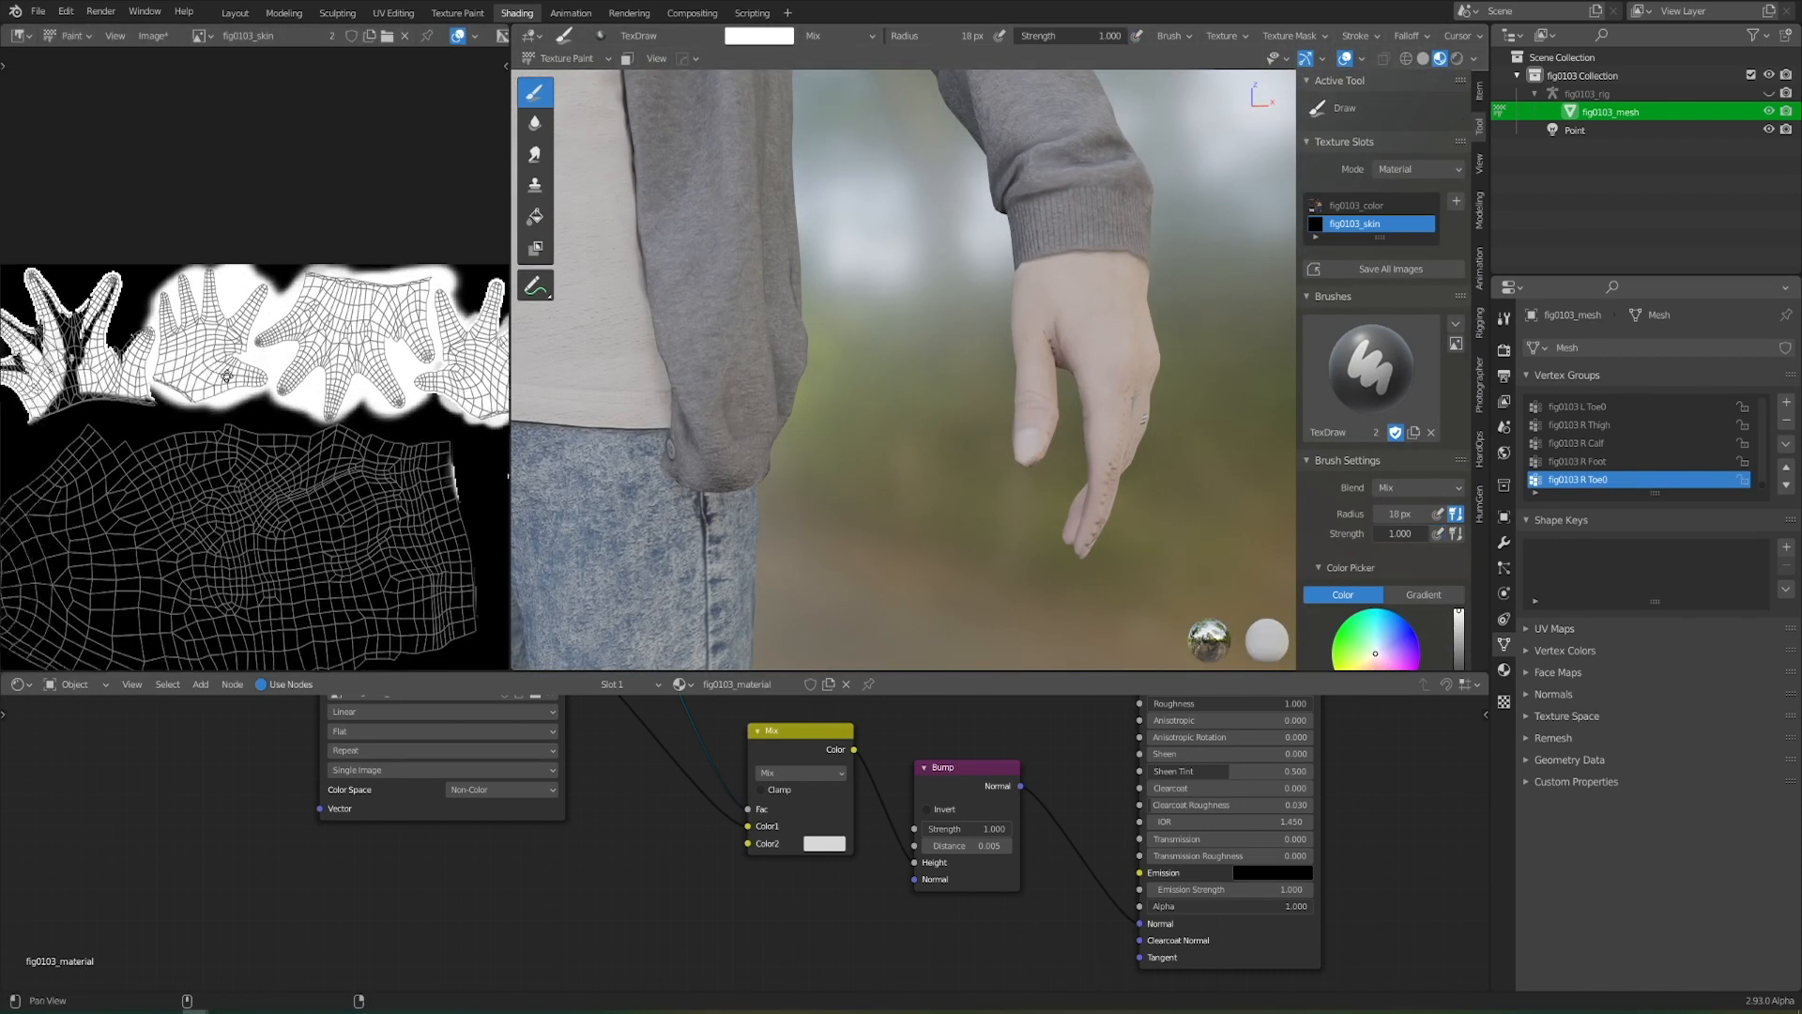
left_click(234, 13)
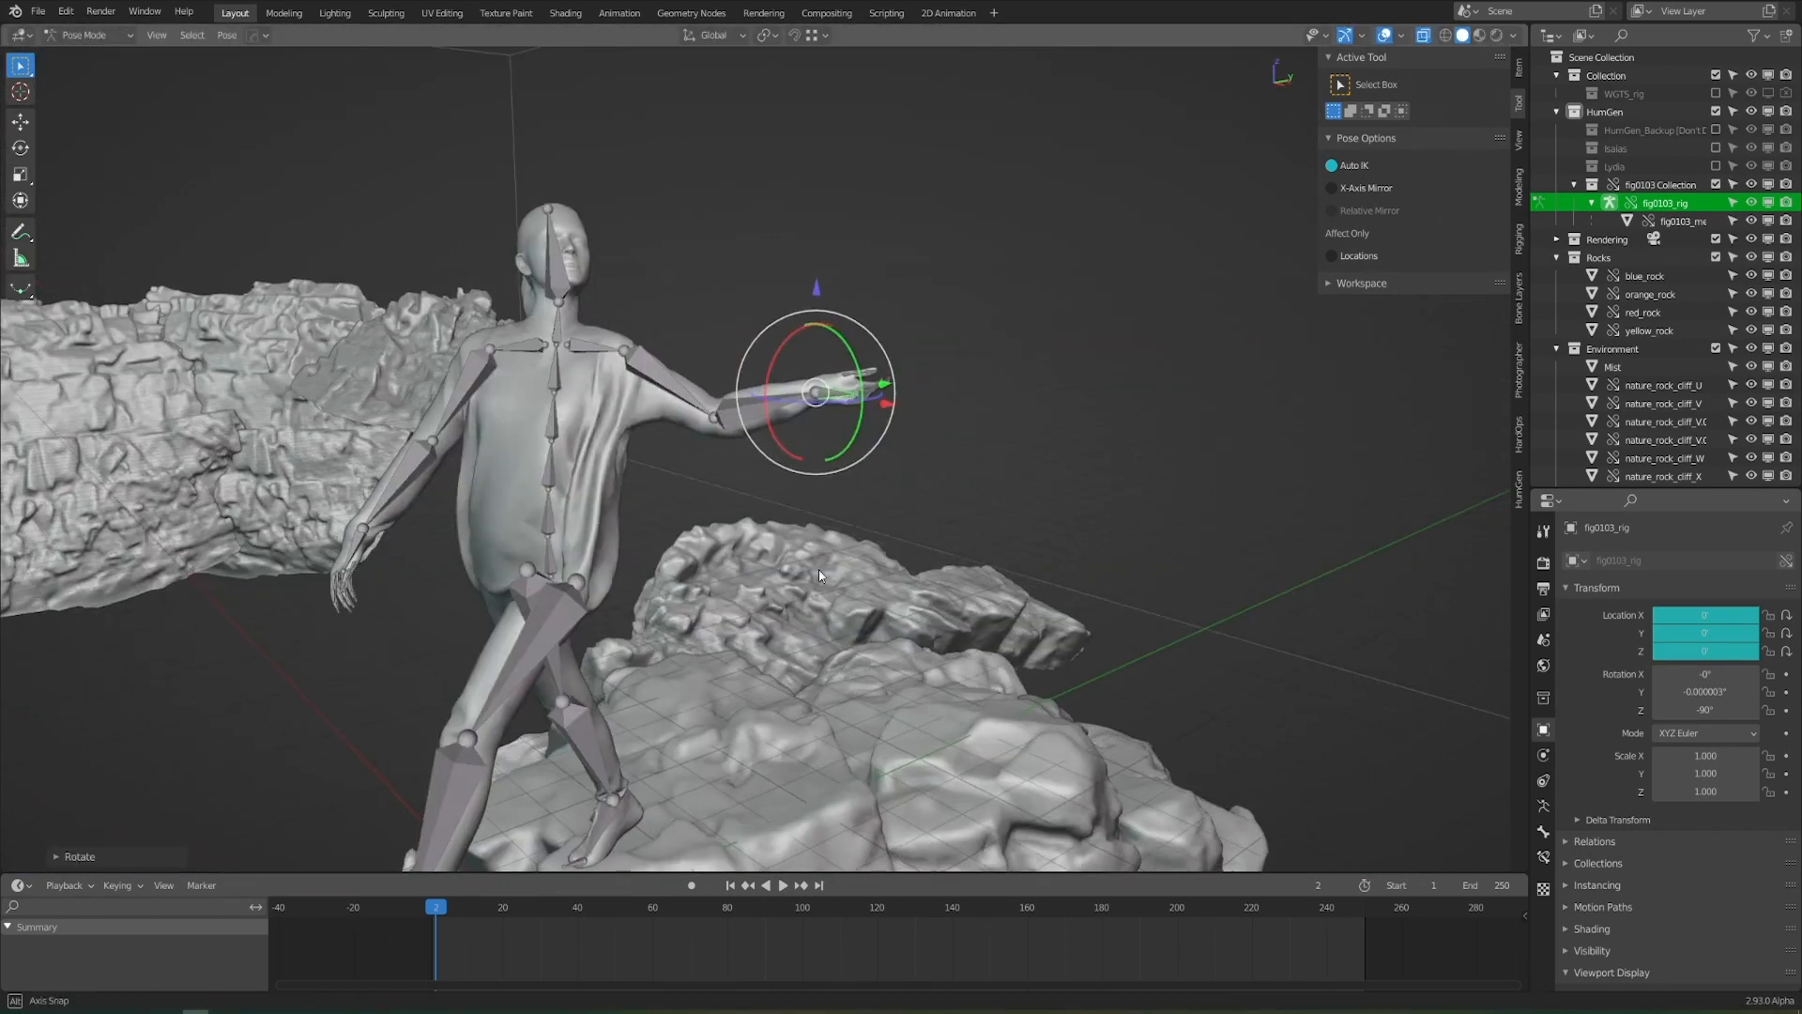
Finish placing the neck, shoulder, wrist, spine and foot markers and run Go for auto-detection
key("r")
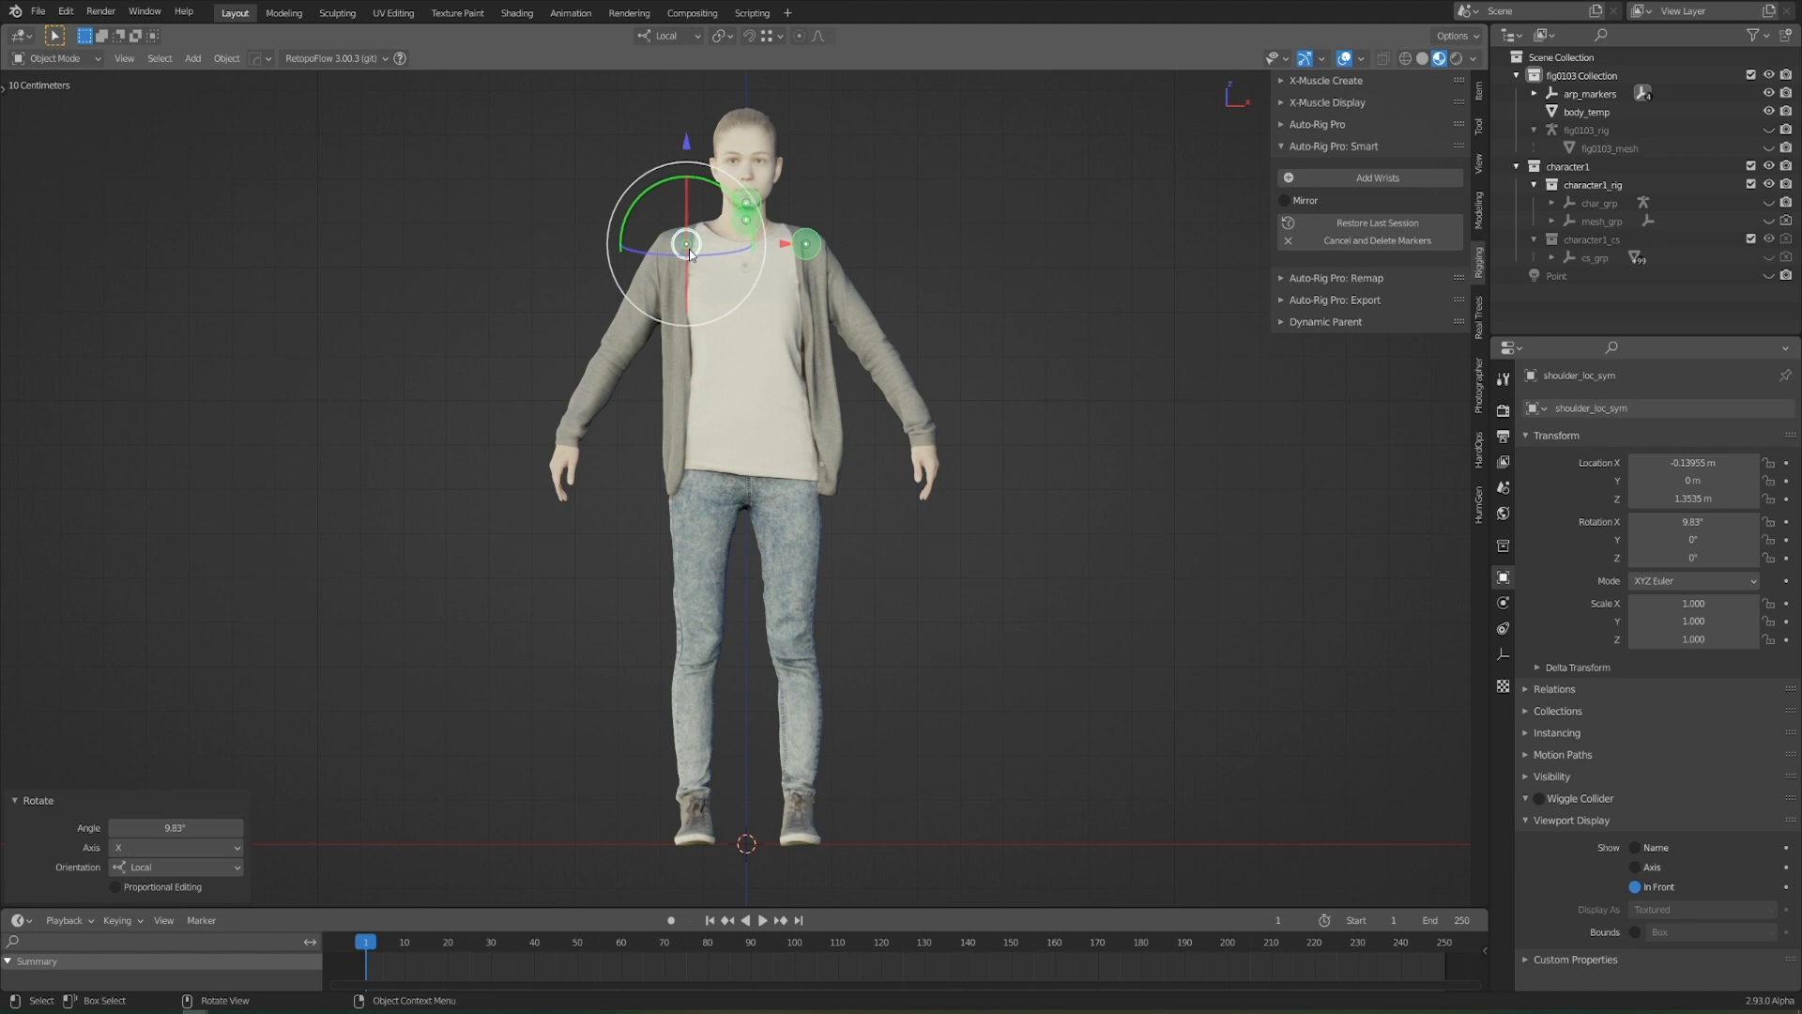
left_click(749, 439)
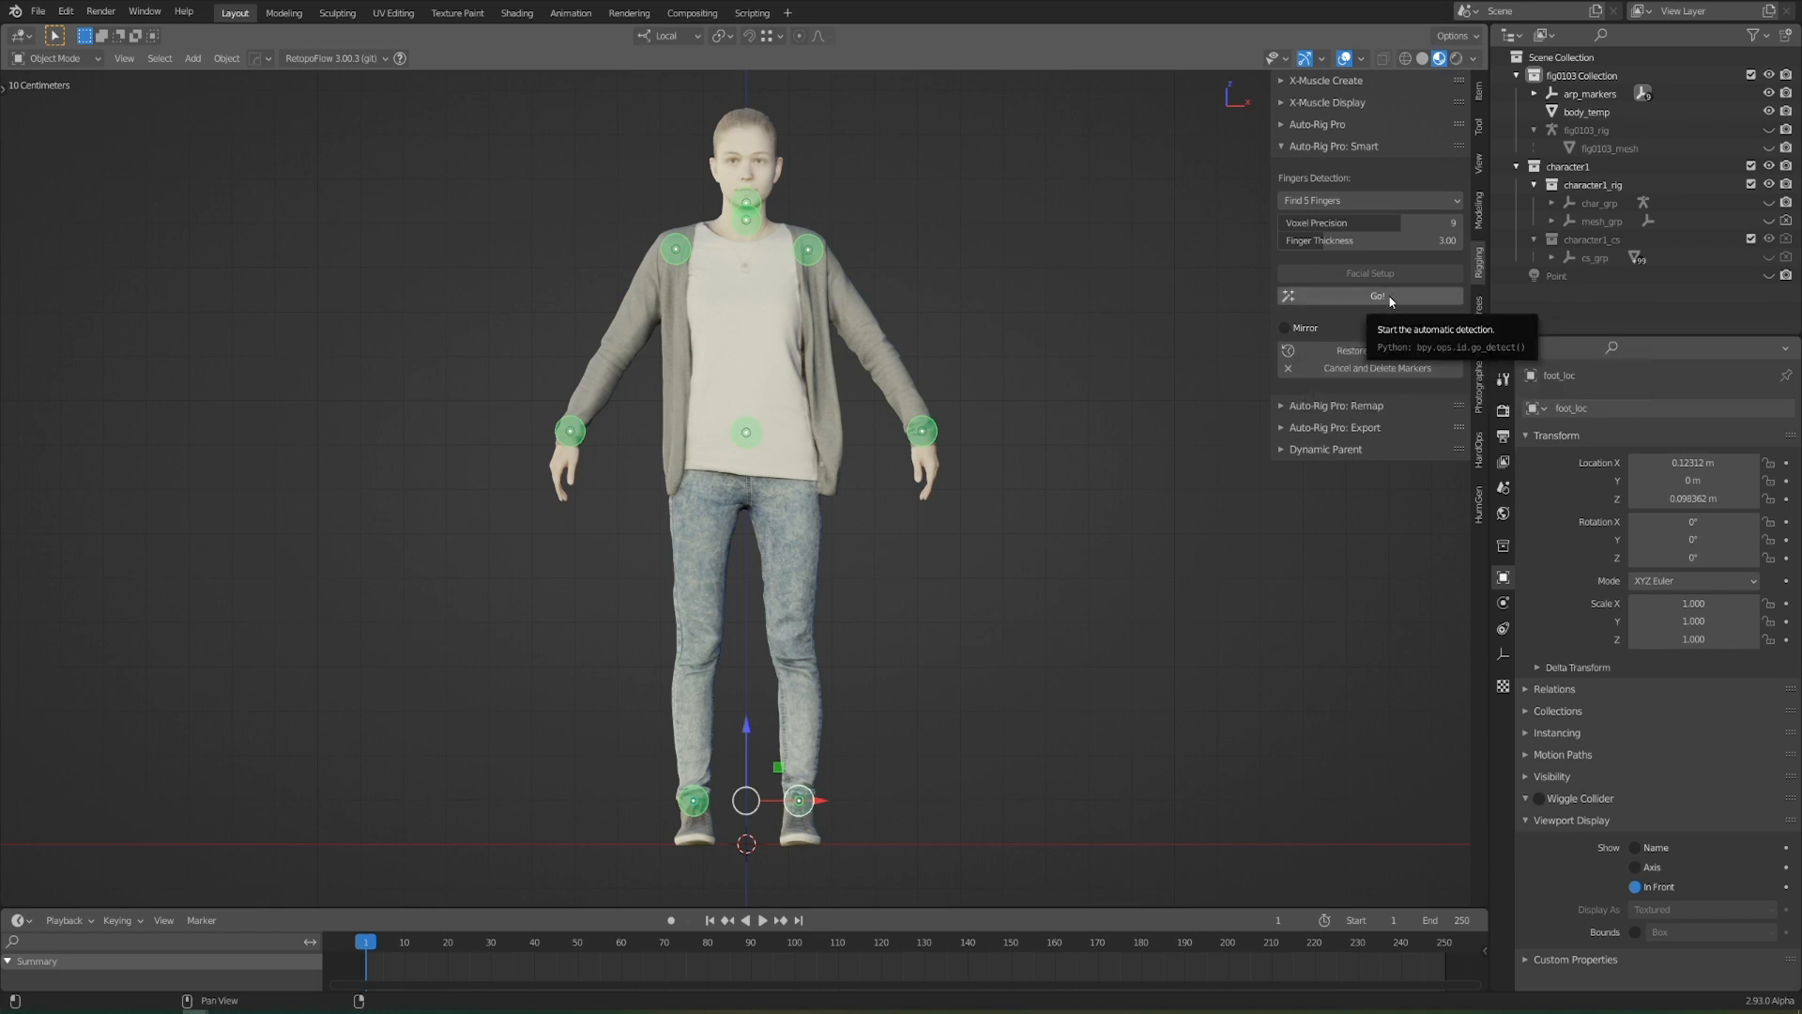
left_click(1369, 295)
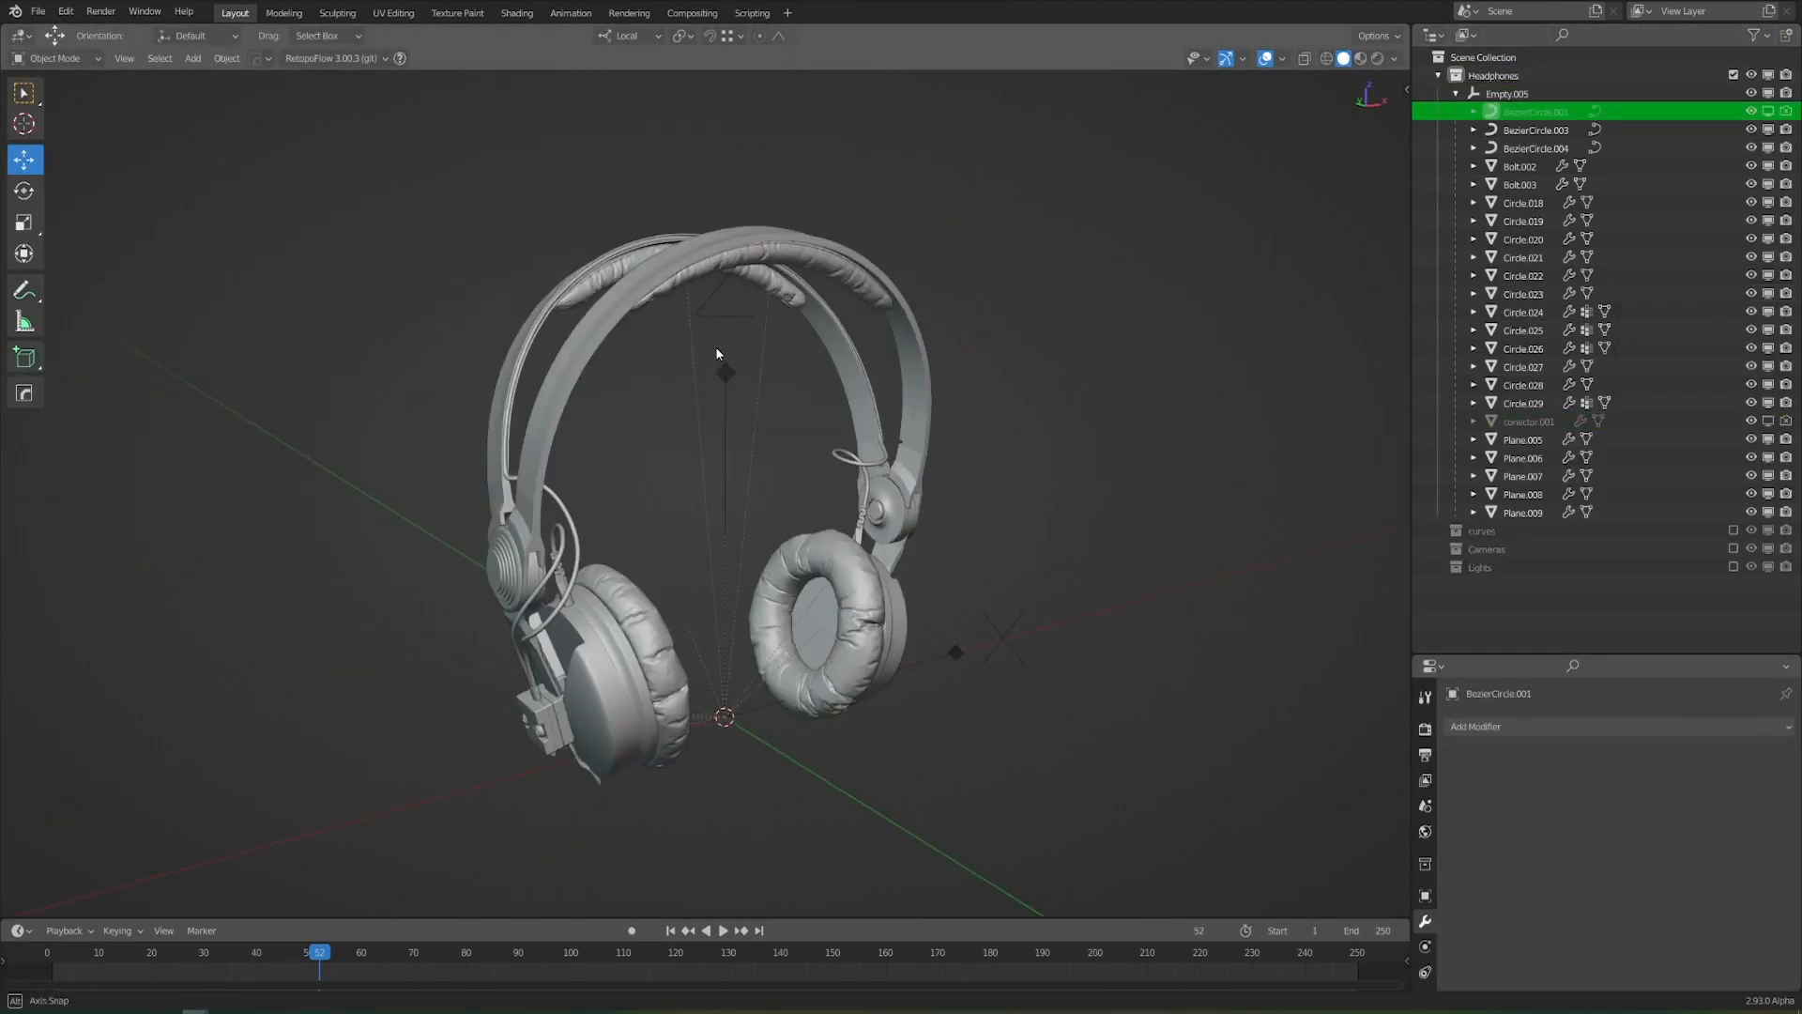
Adjust the Subdivision levels on the headphone meshes, then switch the rocks file to the Shading workspace
left_click(1522, 274)
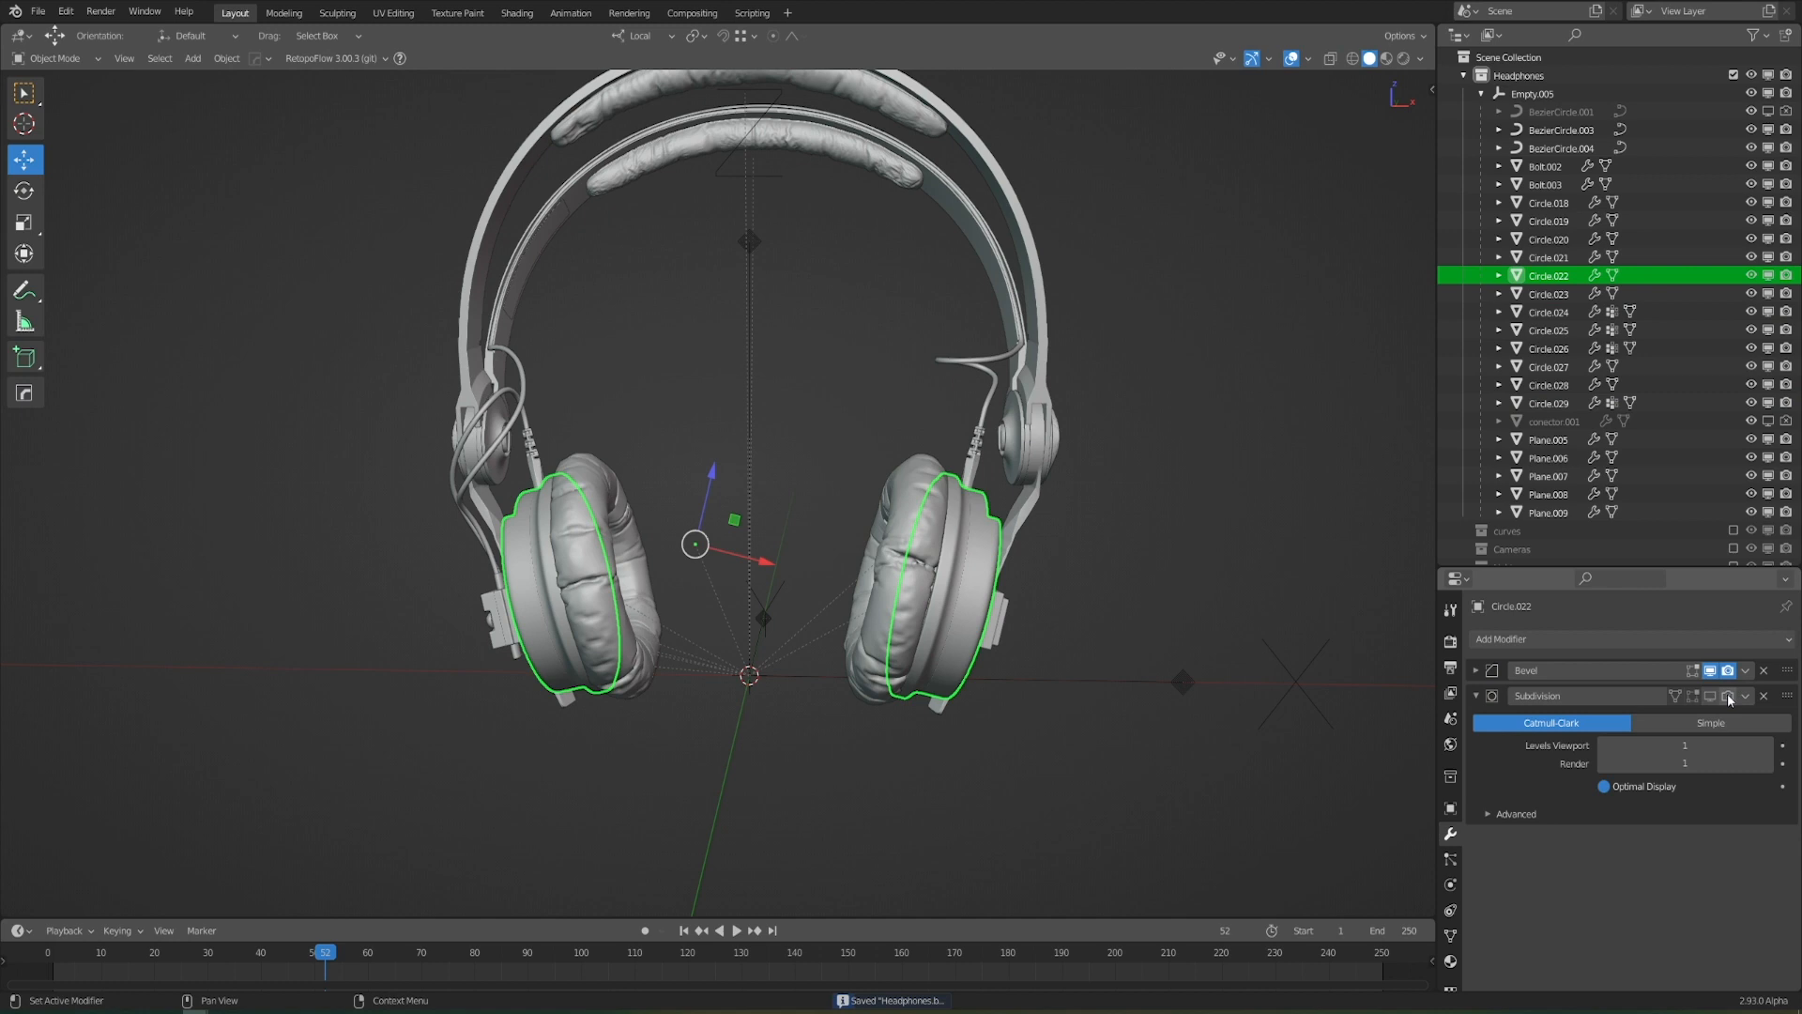
left_click(1548, 366)
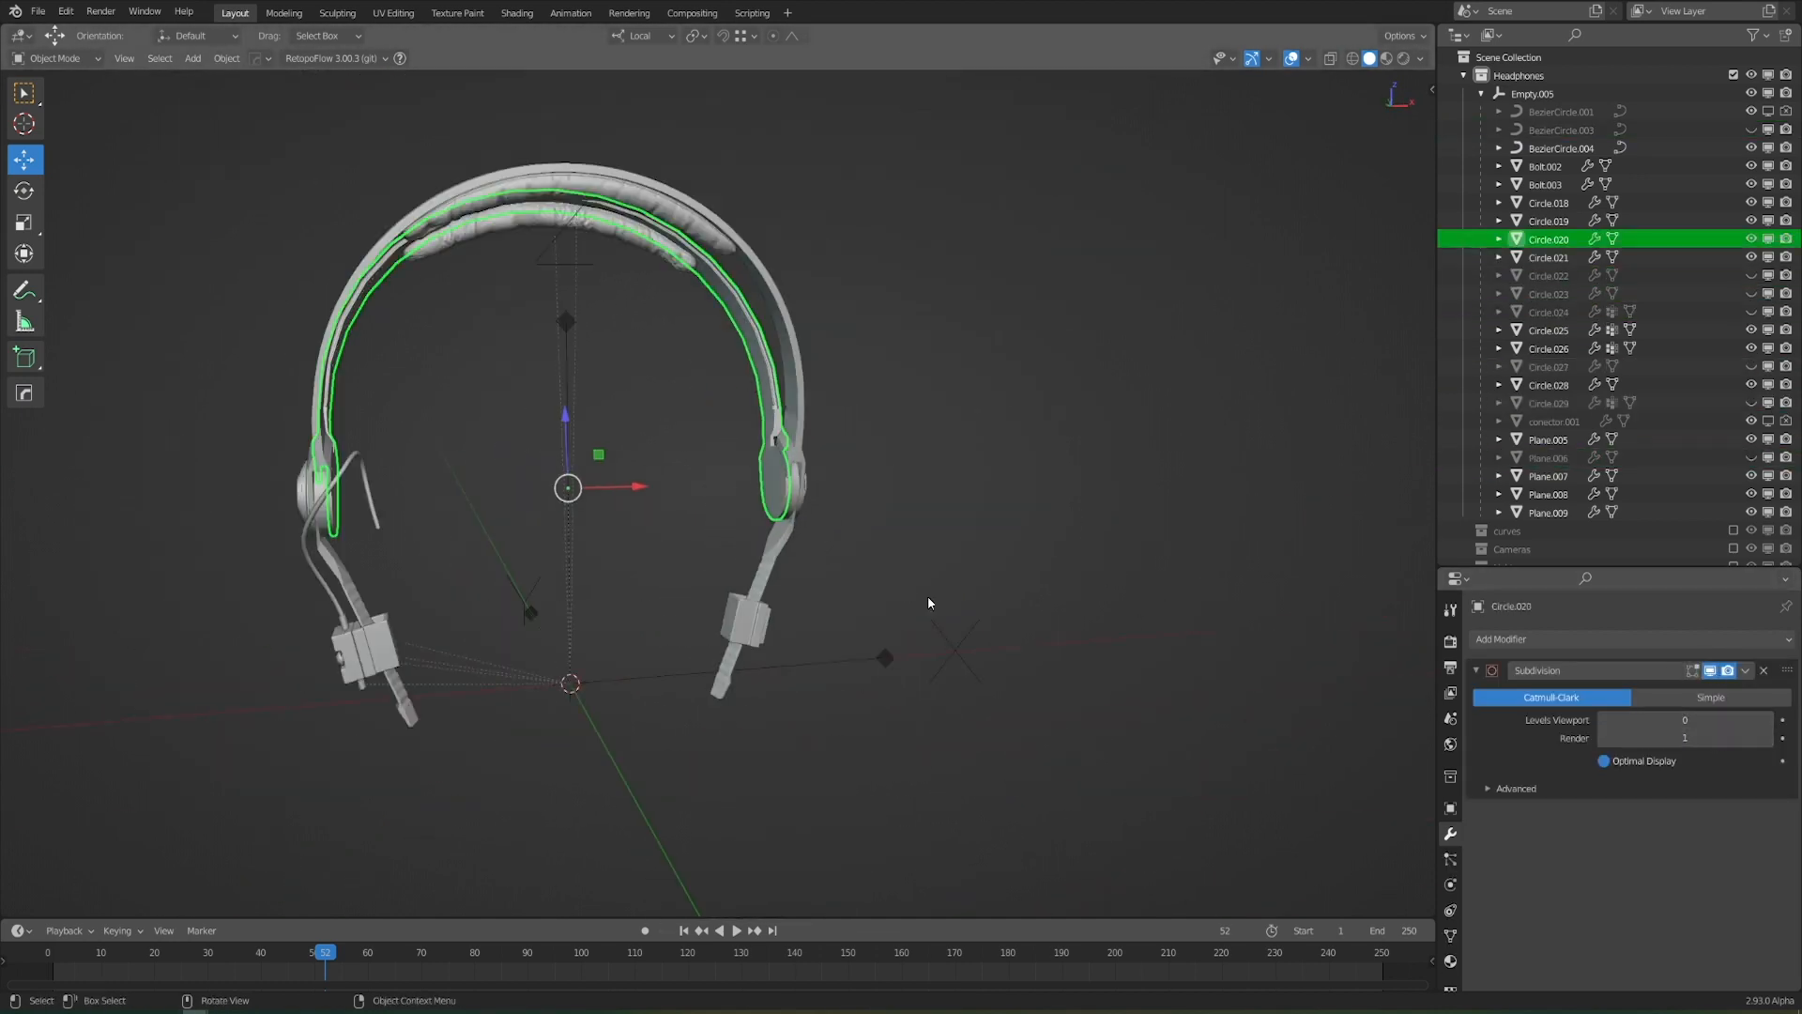
left_click(1548, 257)
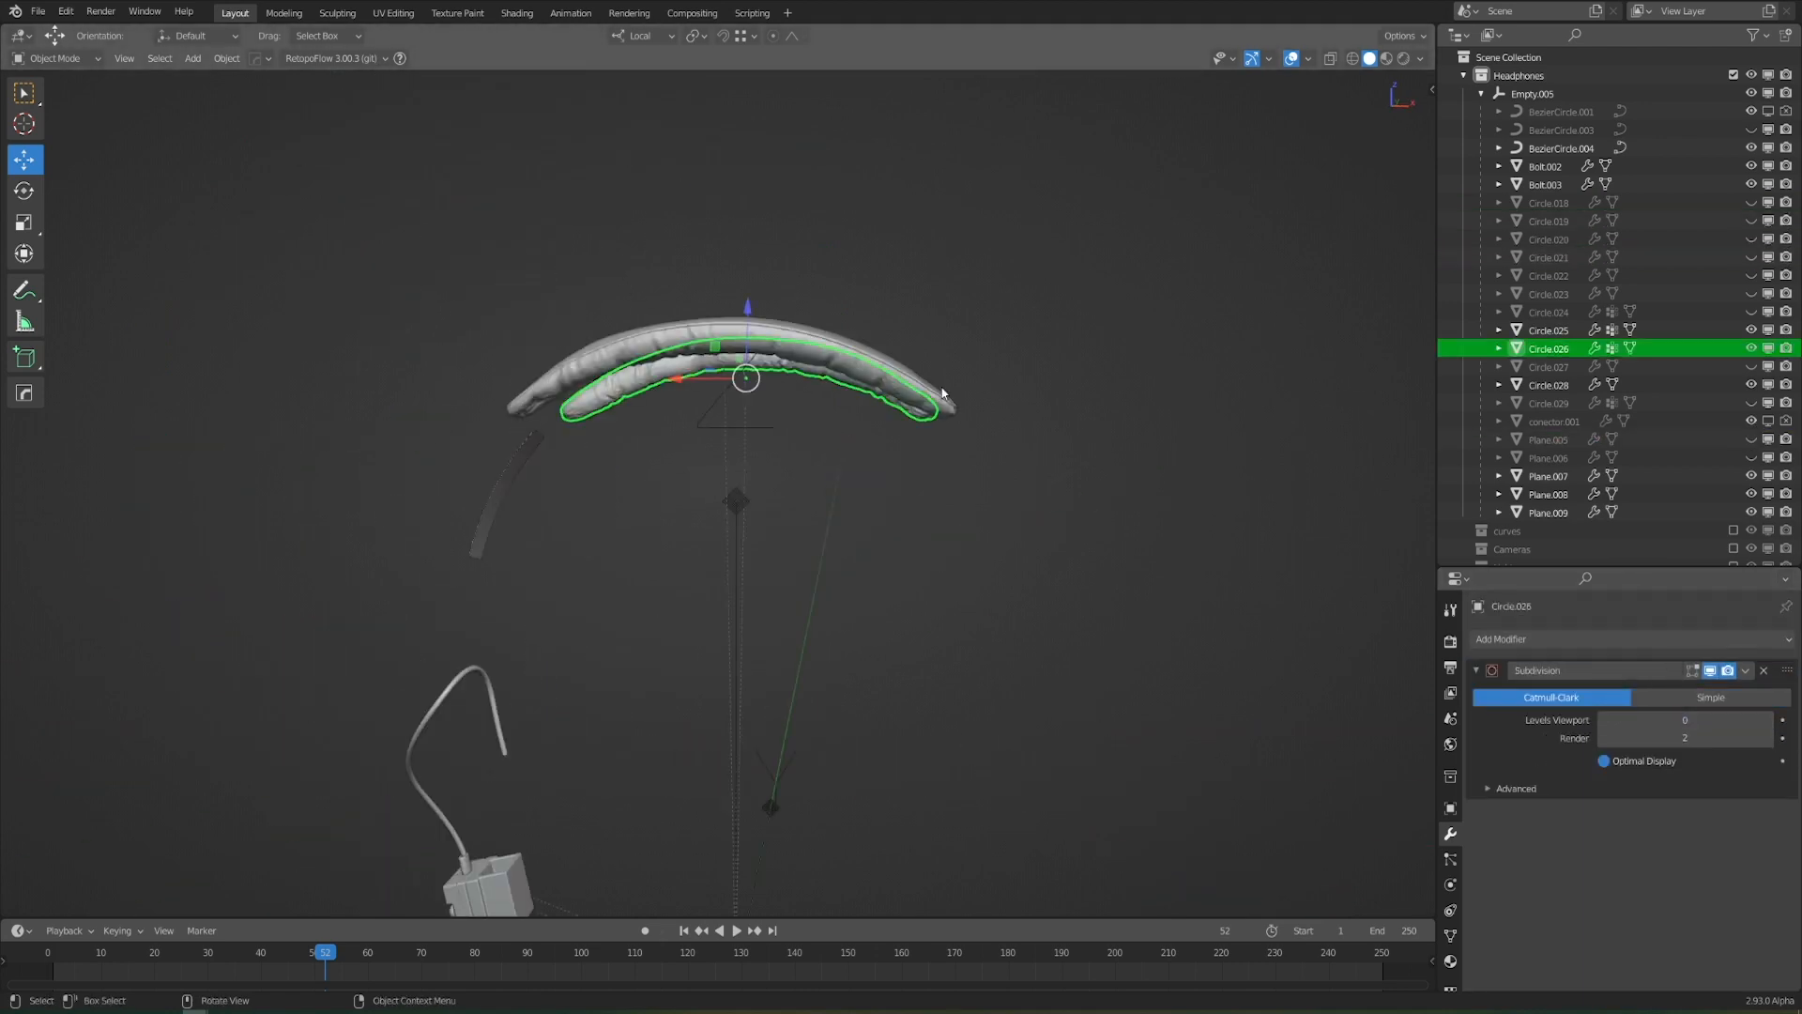
left_click(1545, 184)
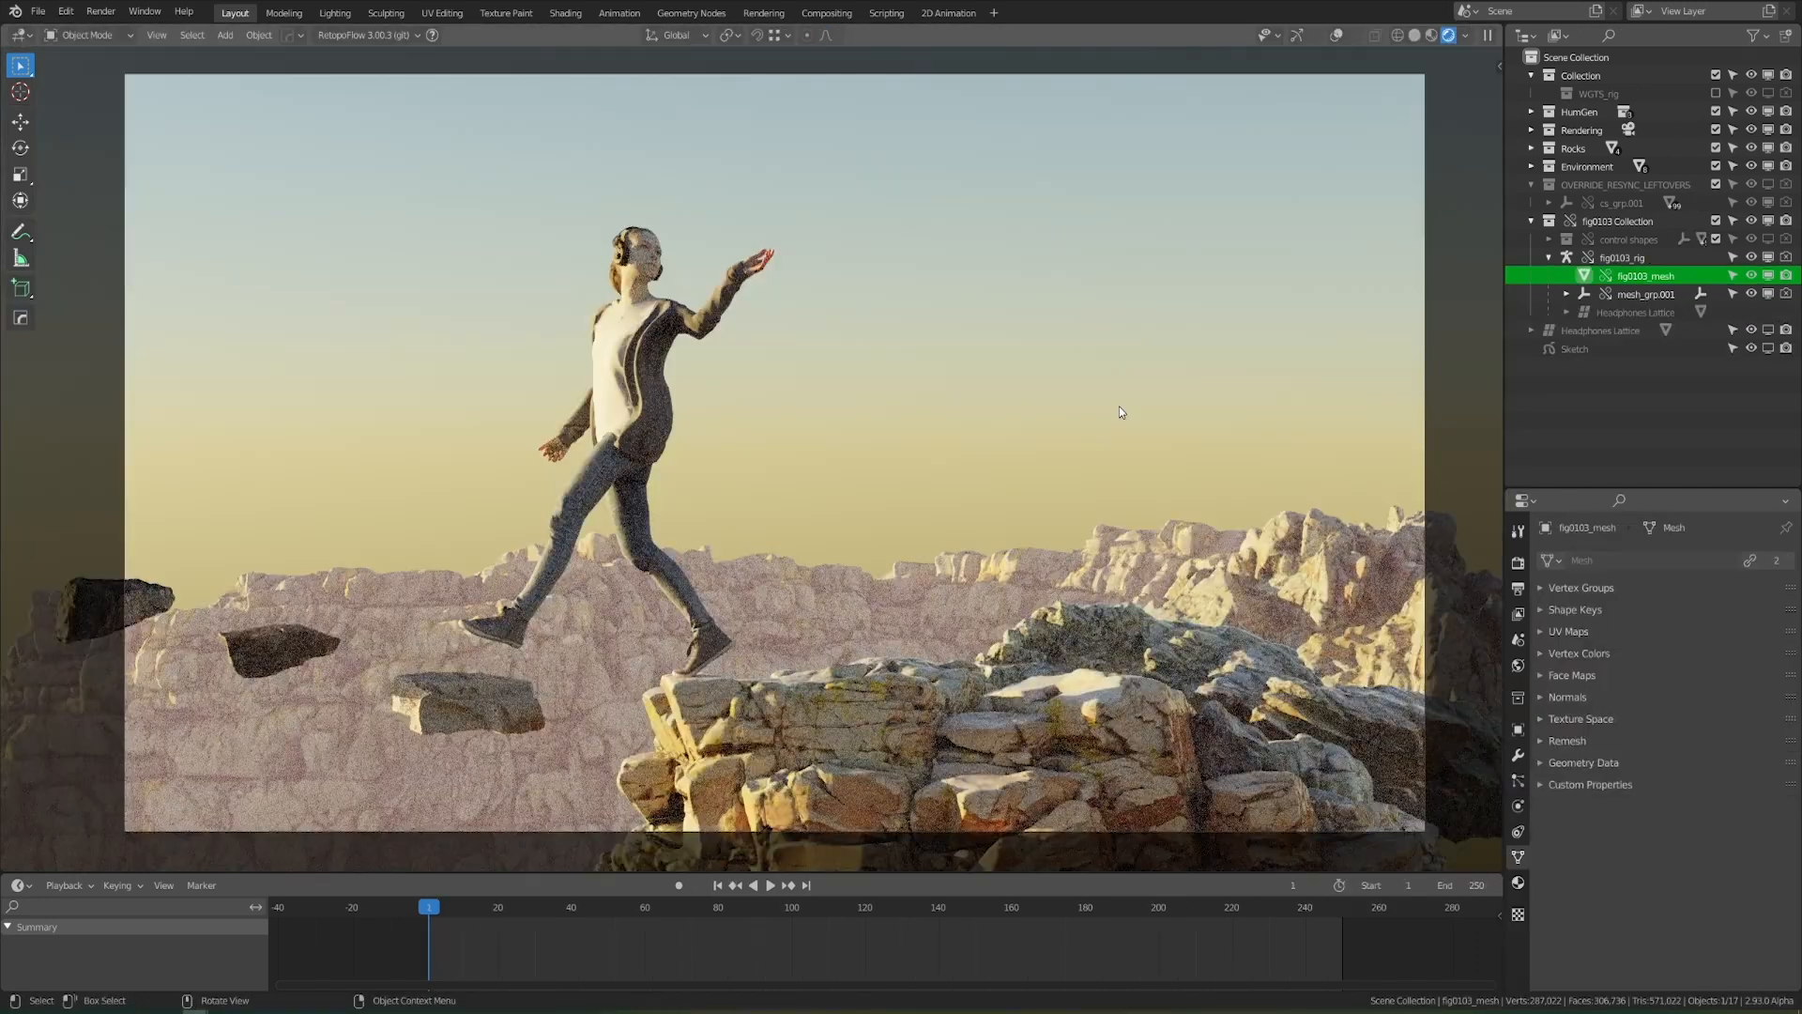
left_click(565, 13)
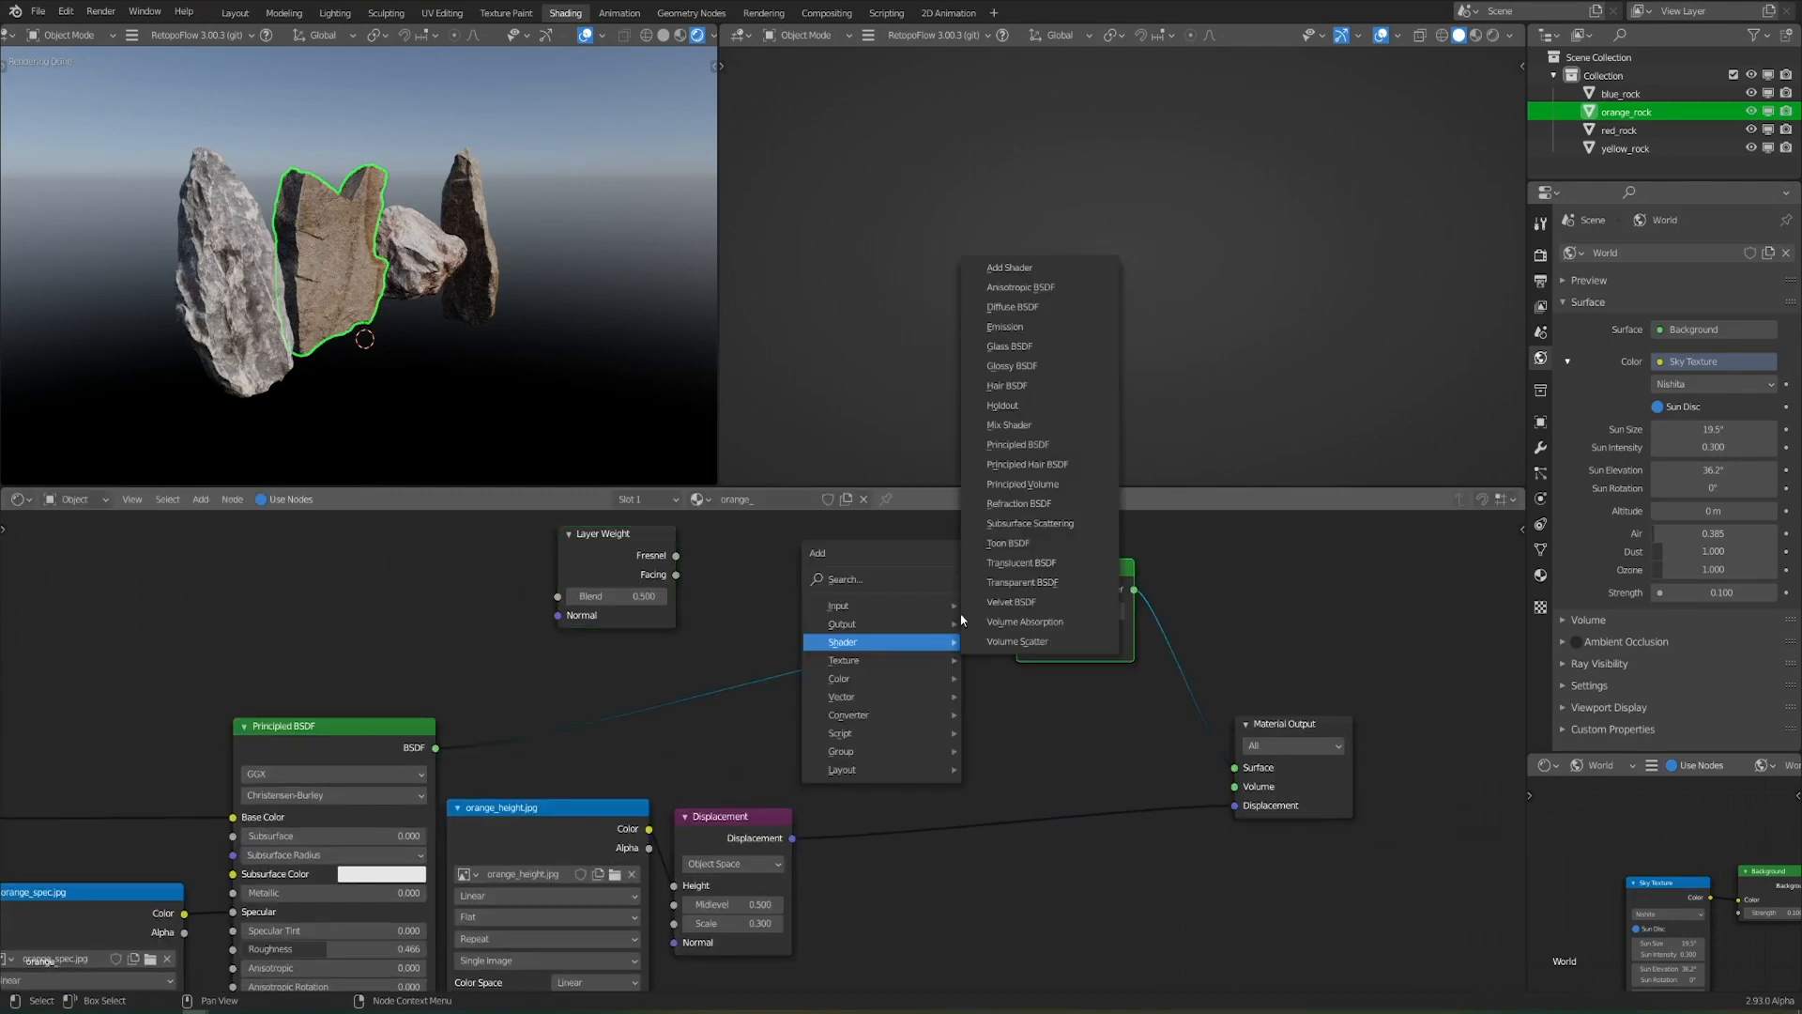
Build the Hologram group from Layer Weight, Wireframe, Multiply, Add, Emission and Mix Shader nodes on the rock material
left_click(1008, 424)
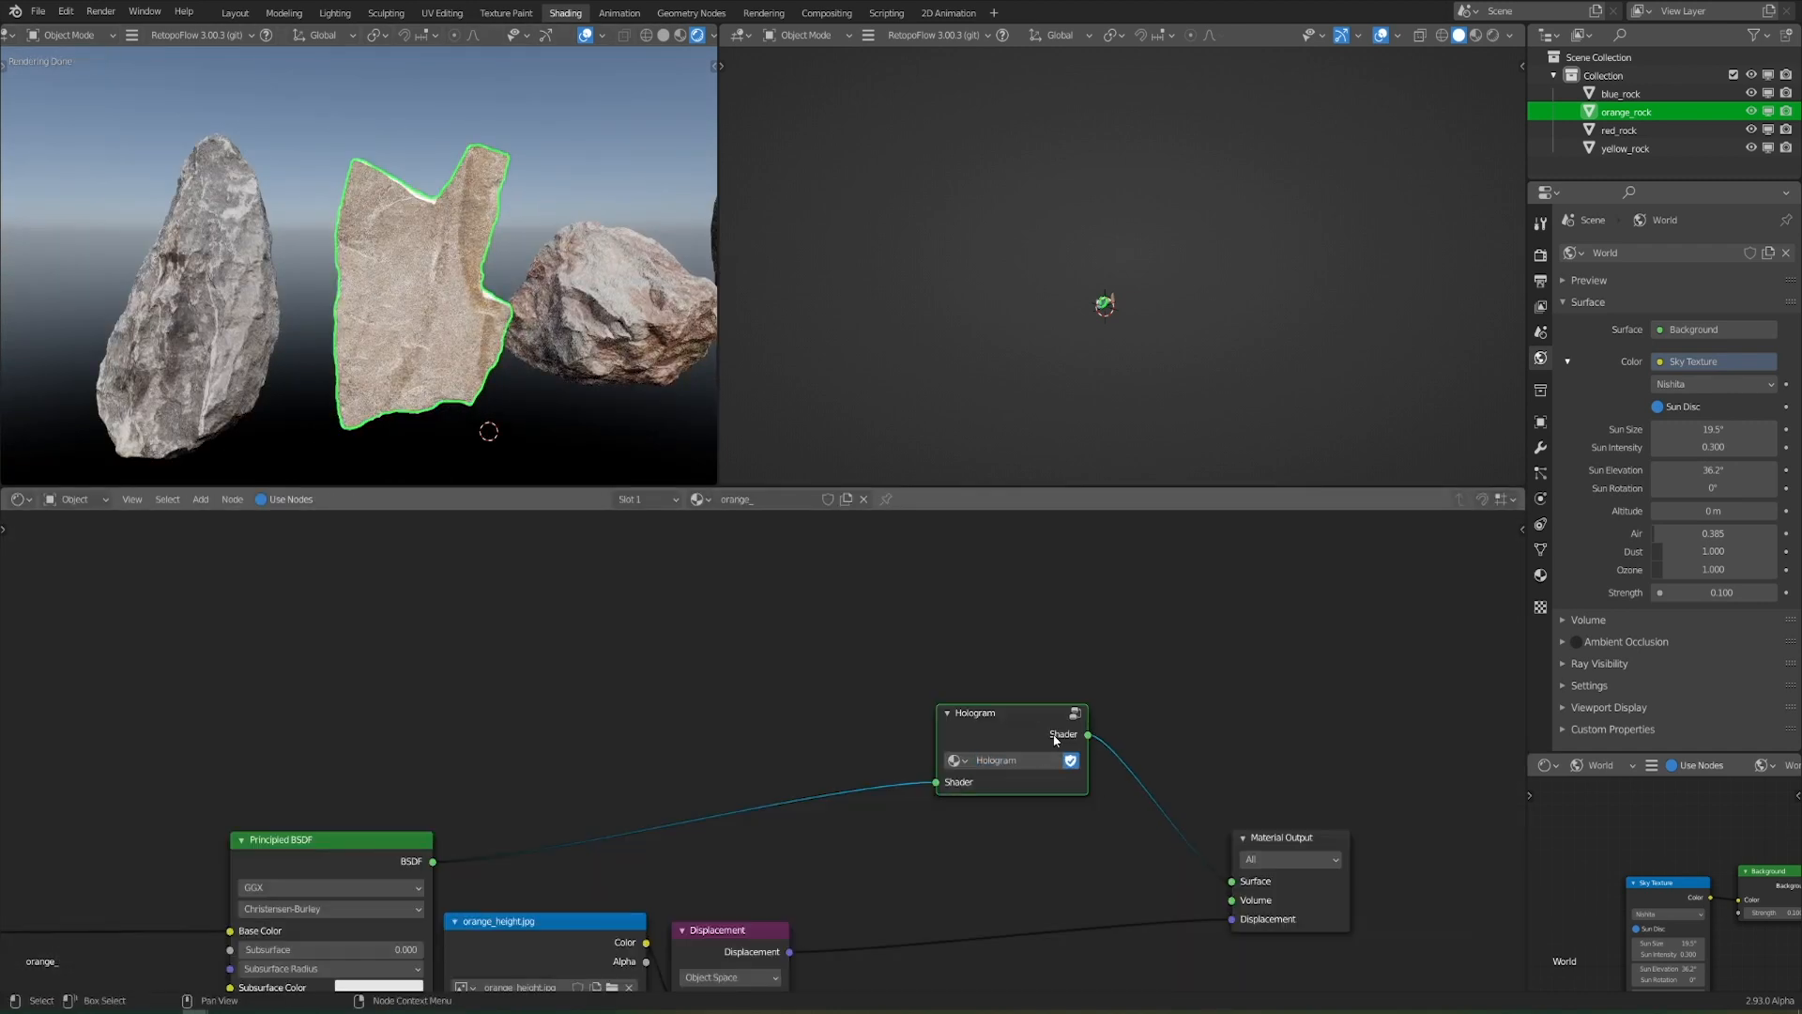
left_click(1618, 129)
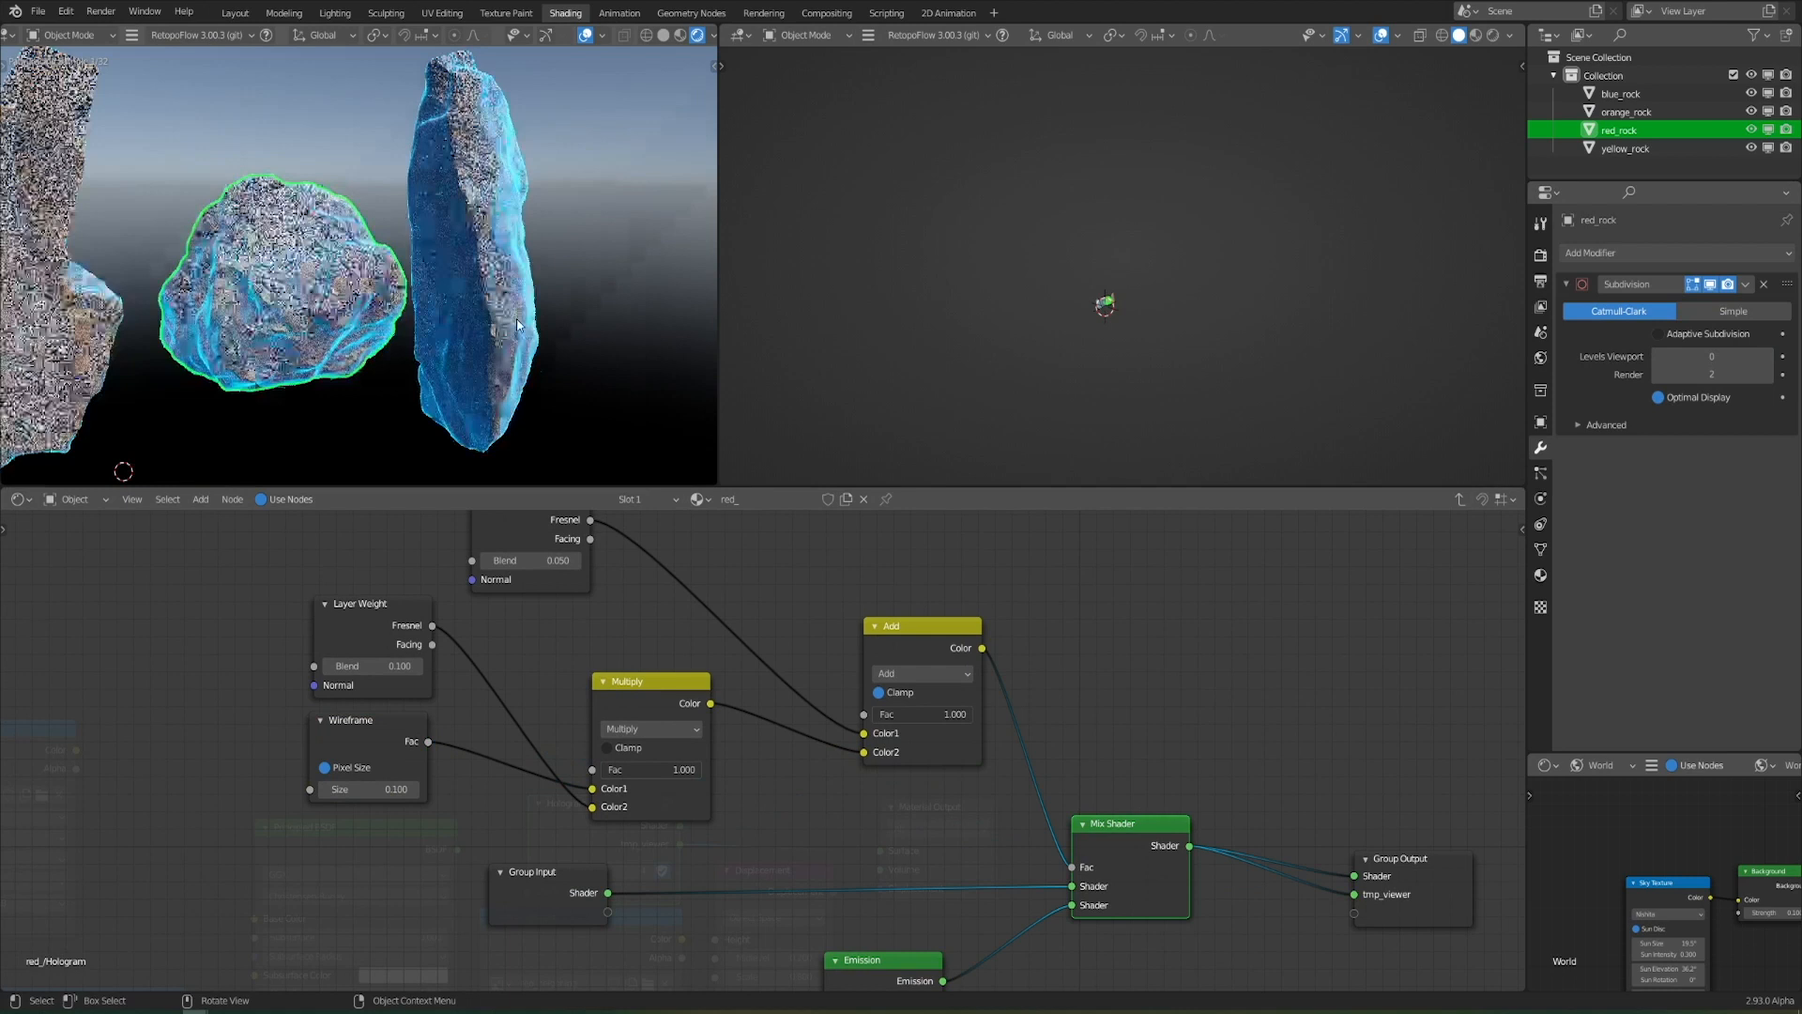
left_click(1625, 110)
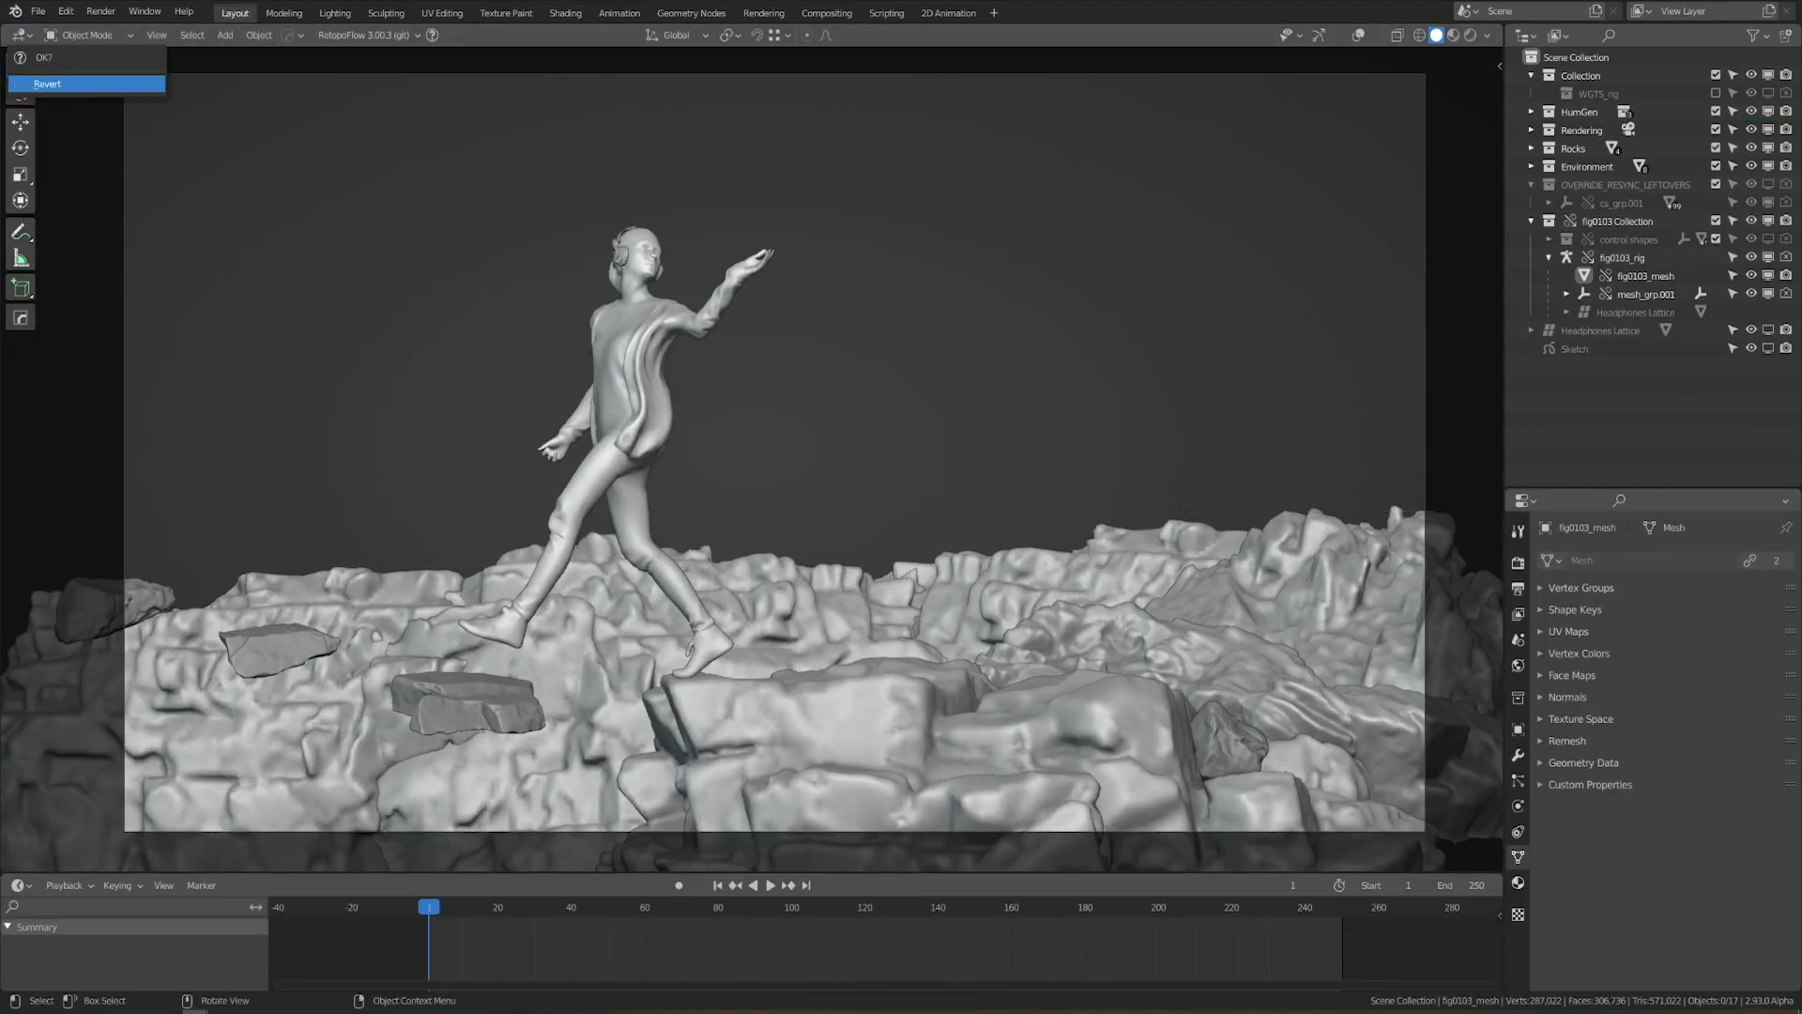
Reload the saved scene and edit the rock material tree with the Hologram group in Shading
left_click(47, 82)
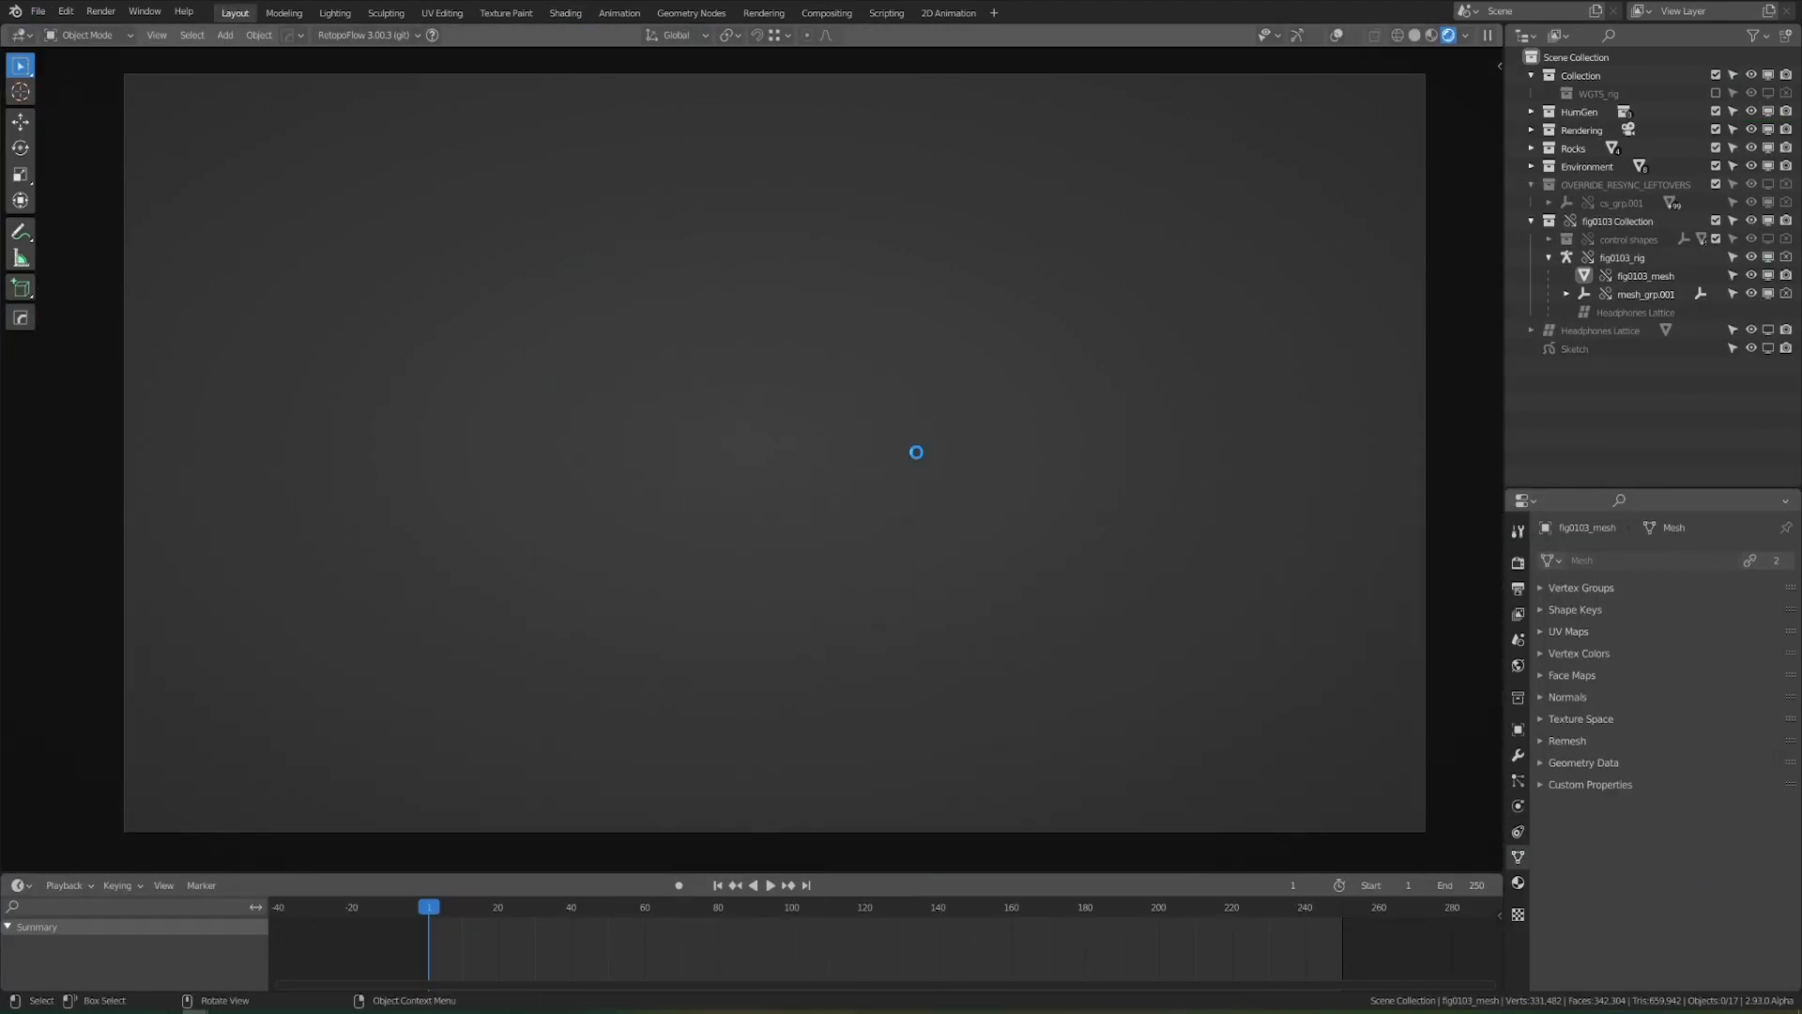
left_click(563, 13)
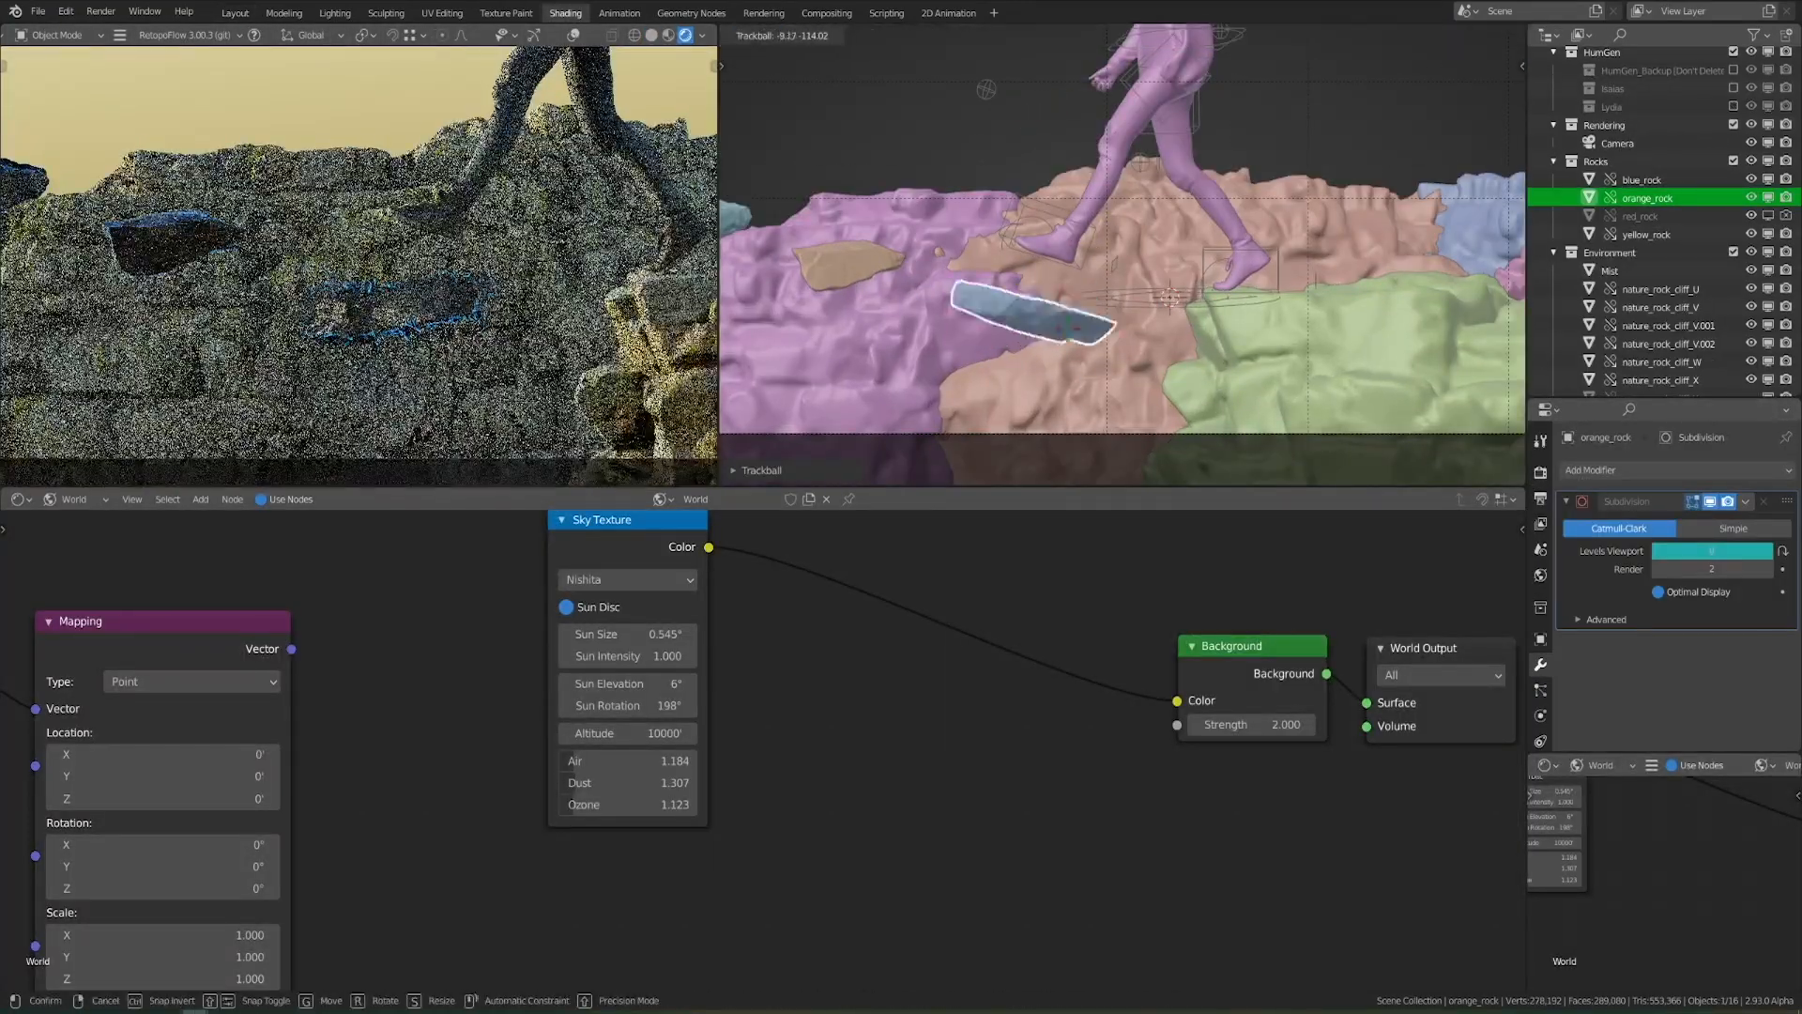
right_click(1700, 550)
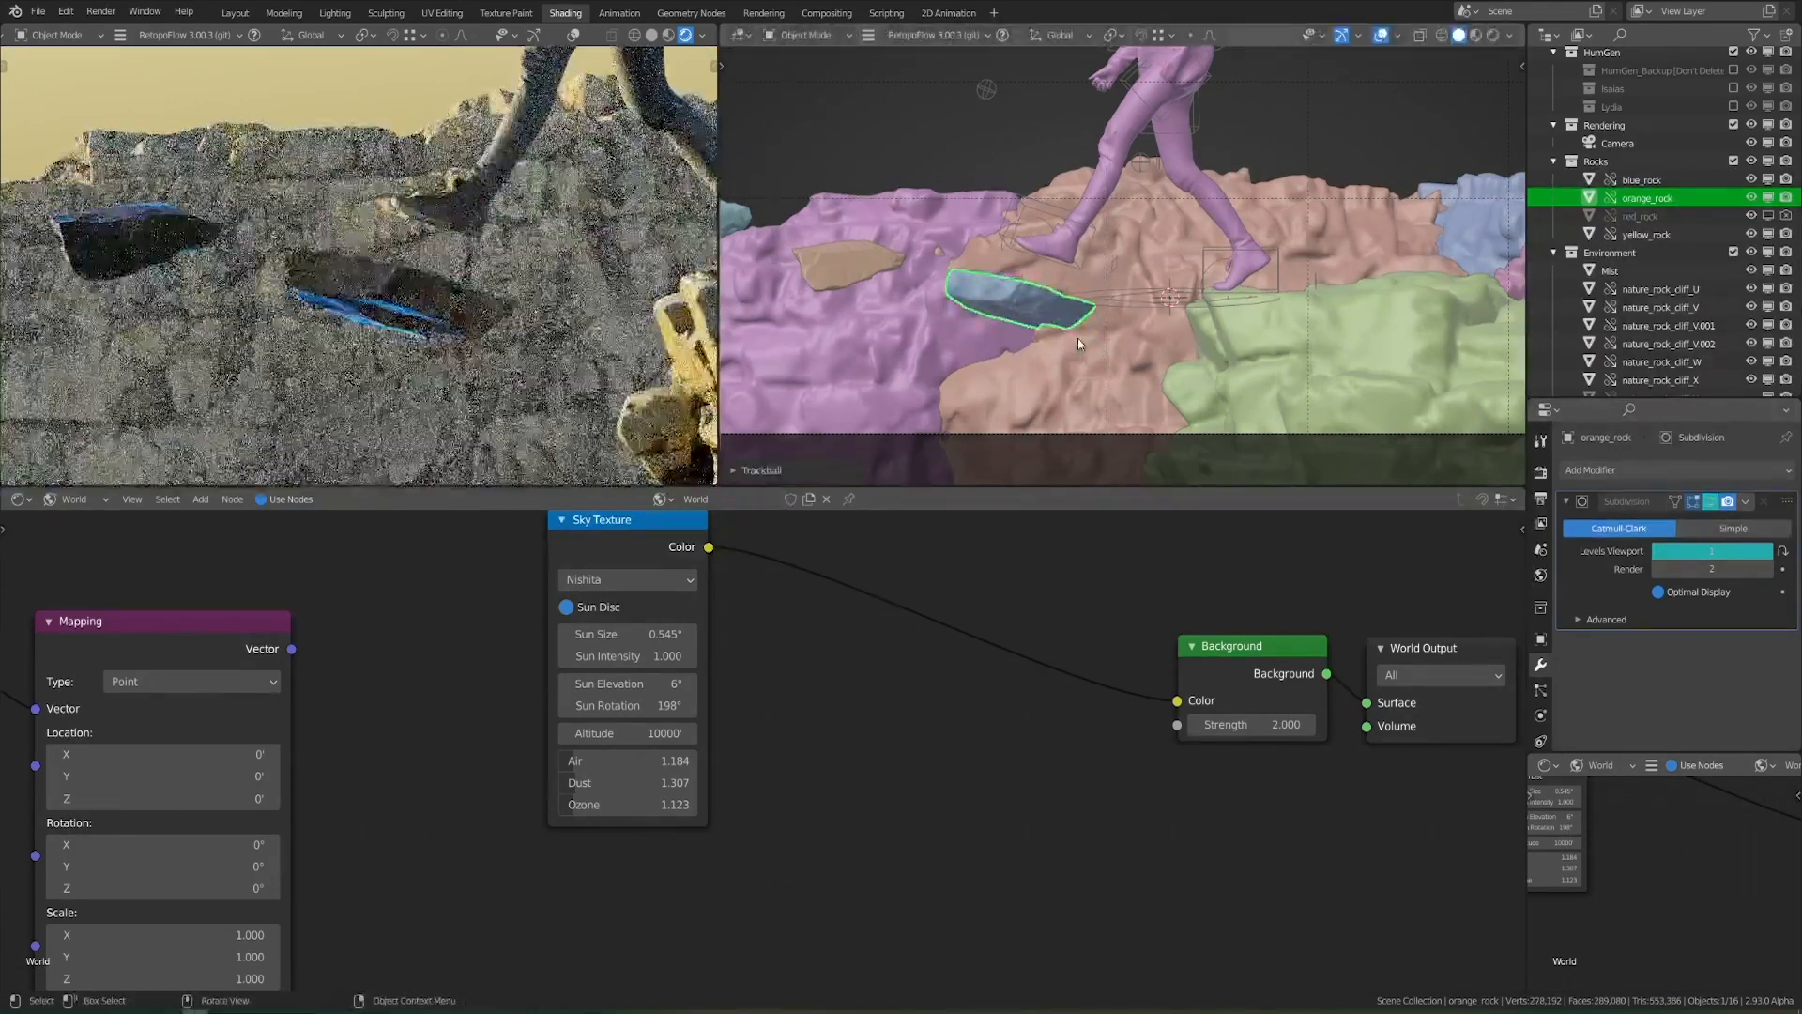
left_click(1646, 232)
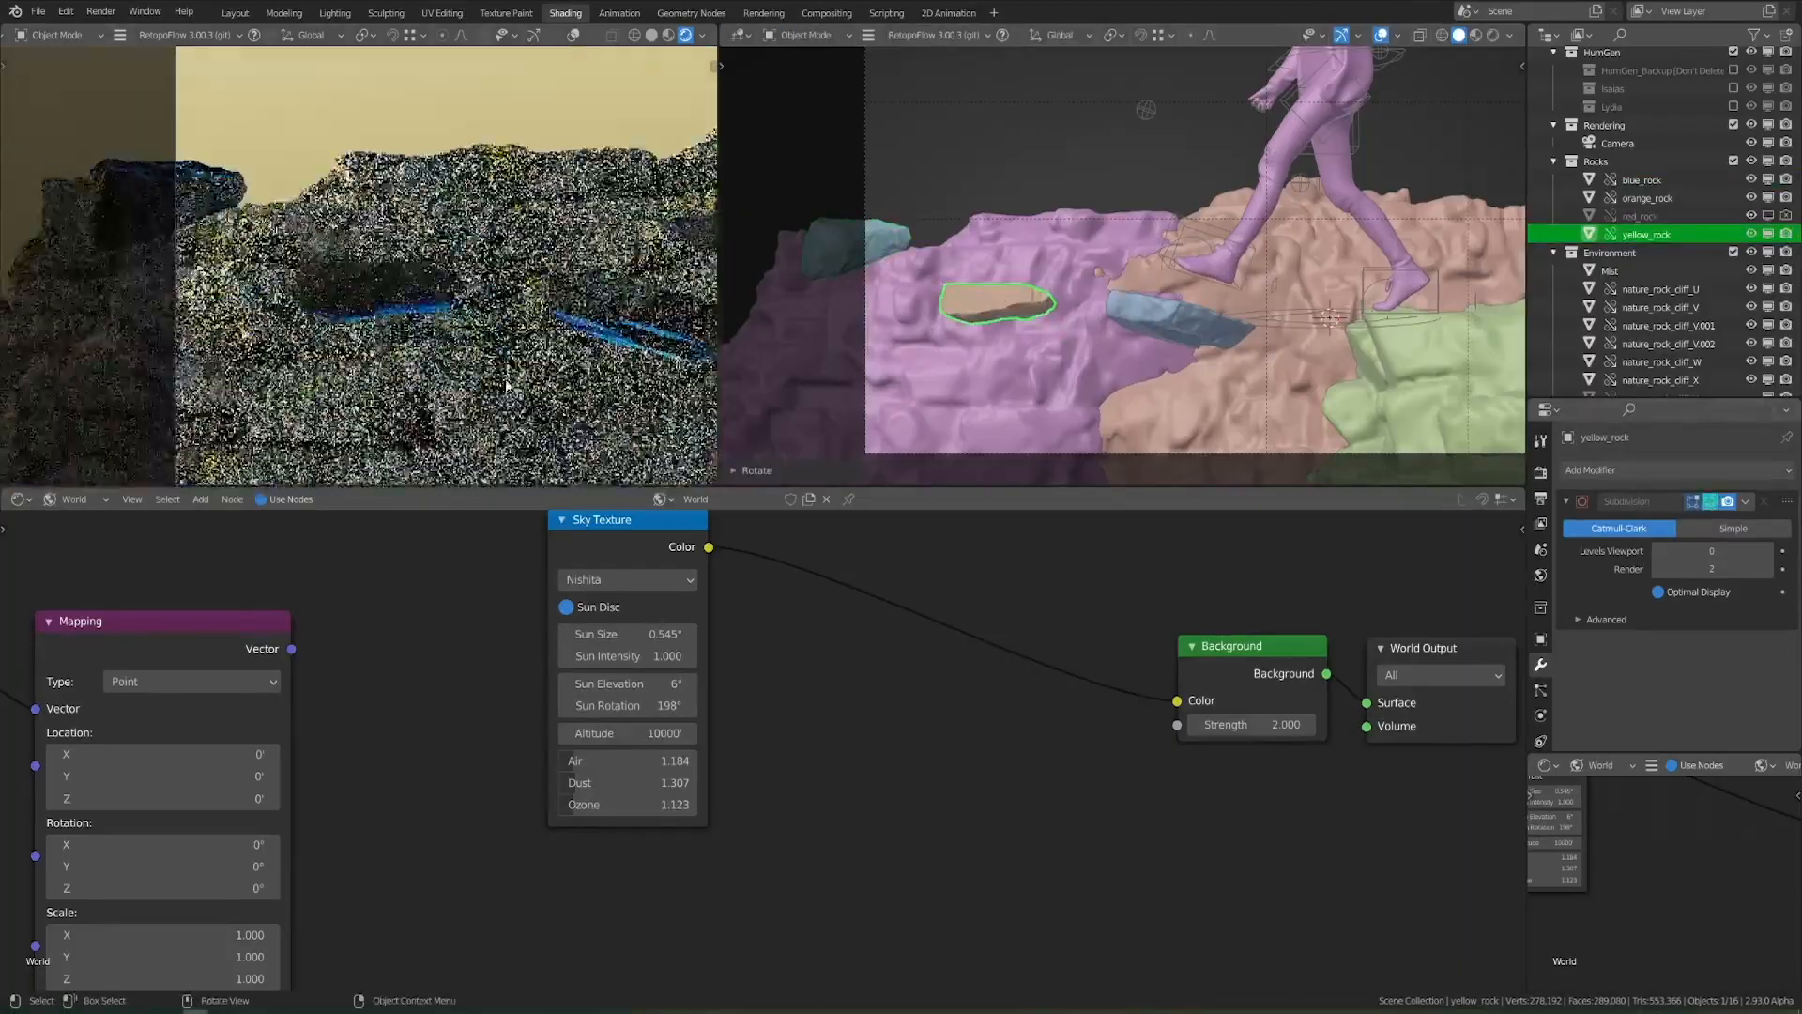
Adjust the rocks' Subdivision levels and append them as glowing stepping stones under the woman
left_click(1640, 180)
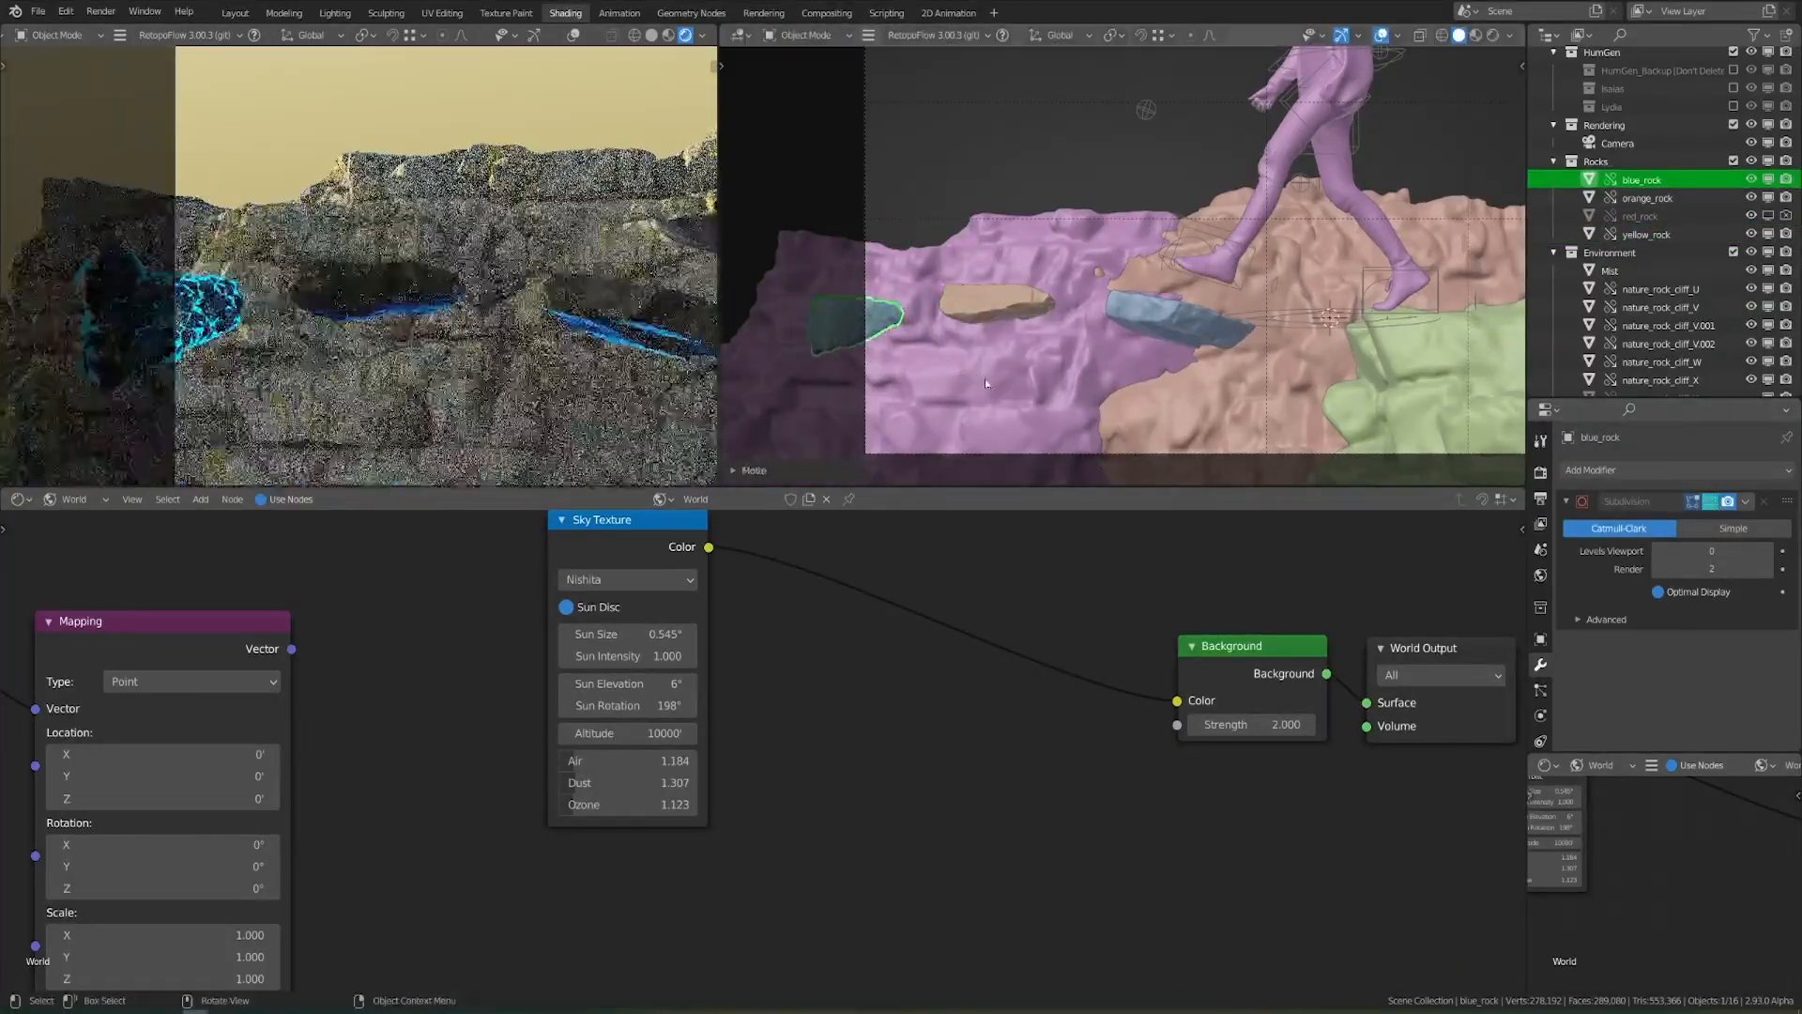
left_click(1646, 197)
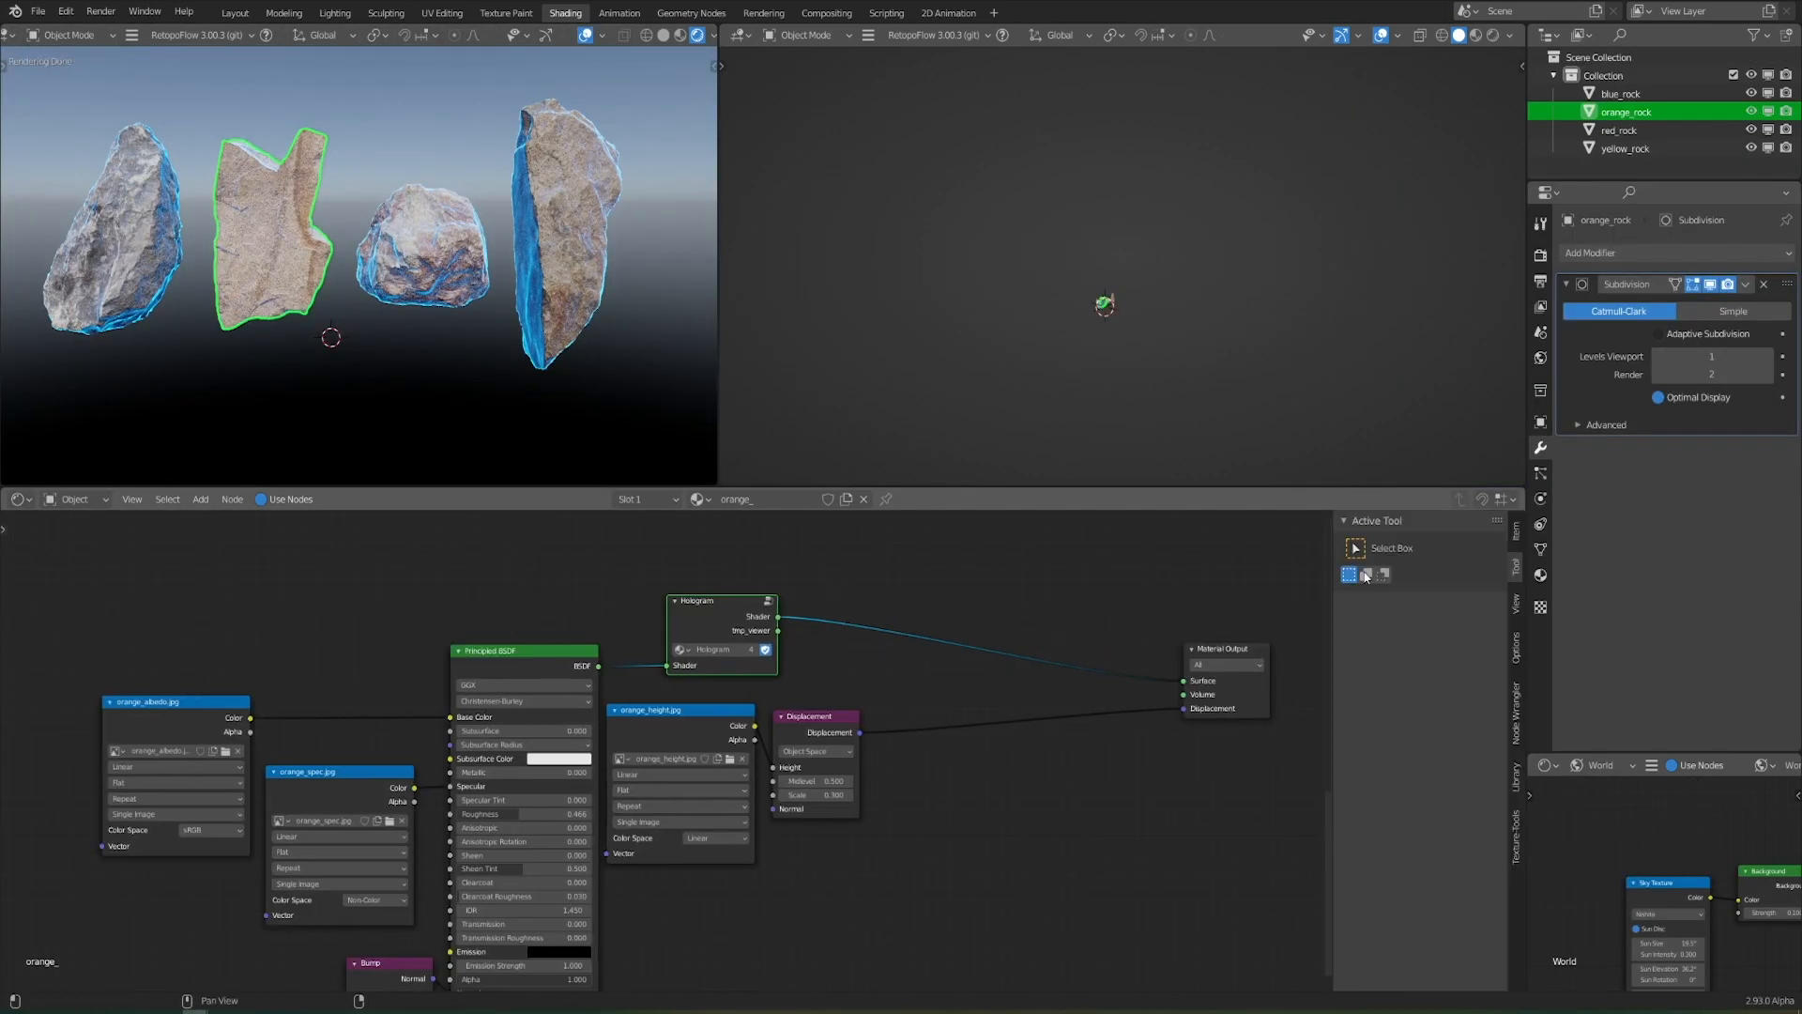
left_click(1665, 356)
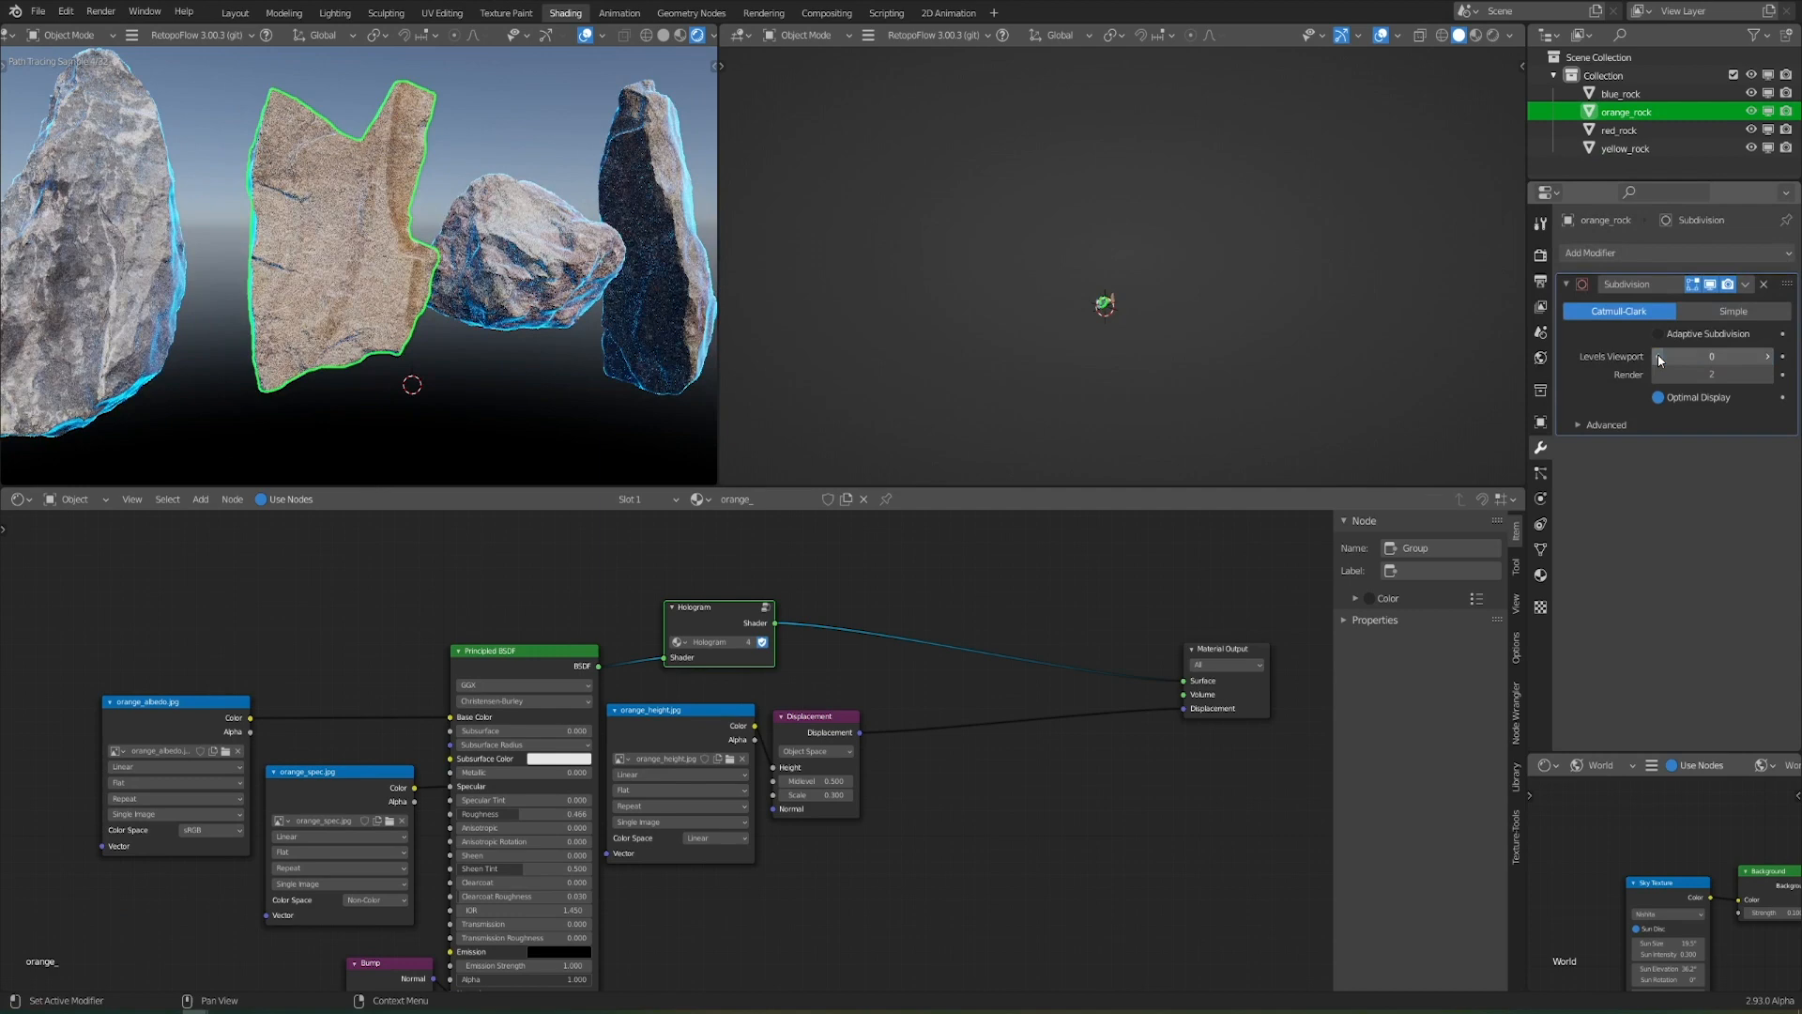
left_click(1620, 129)
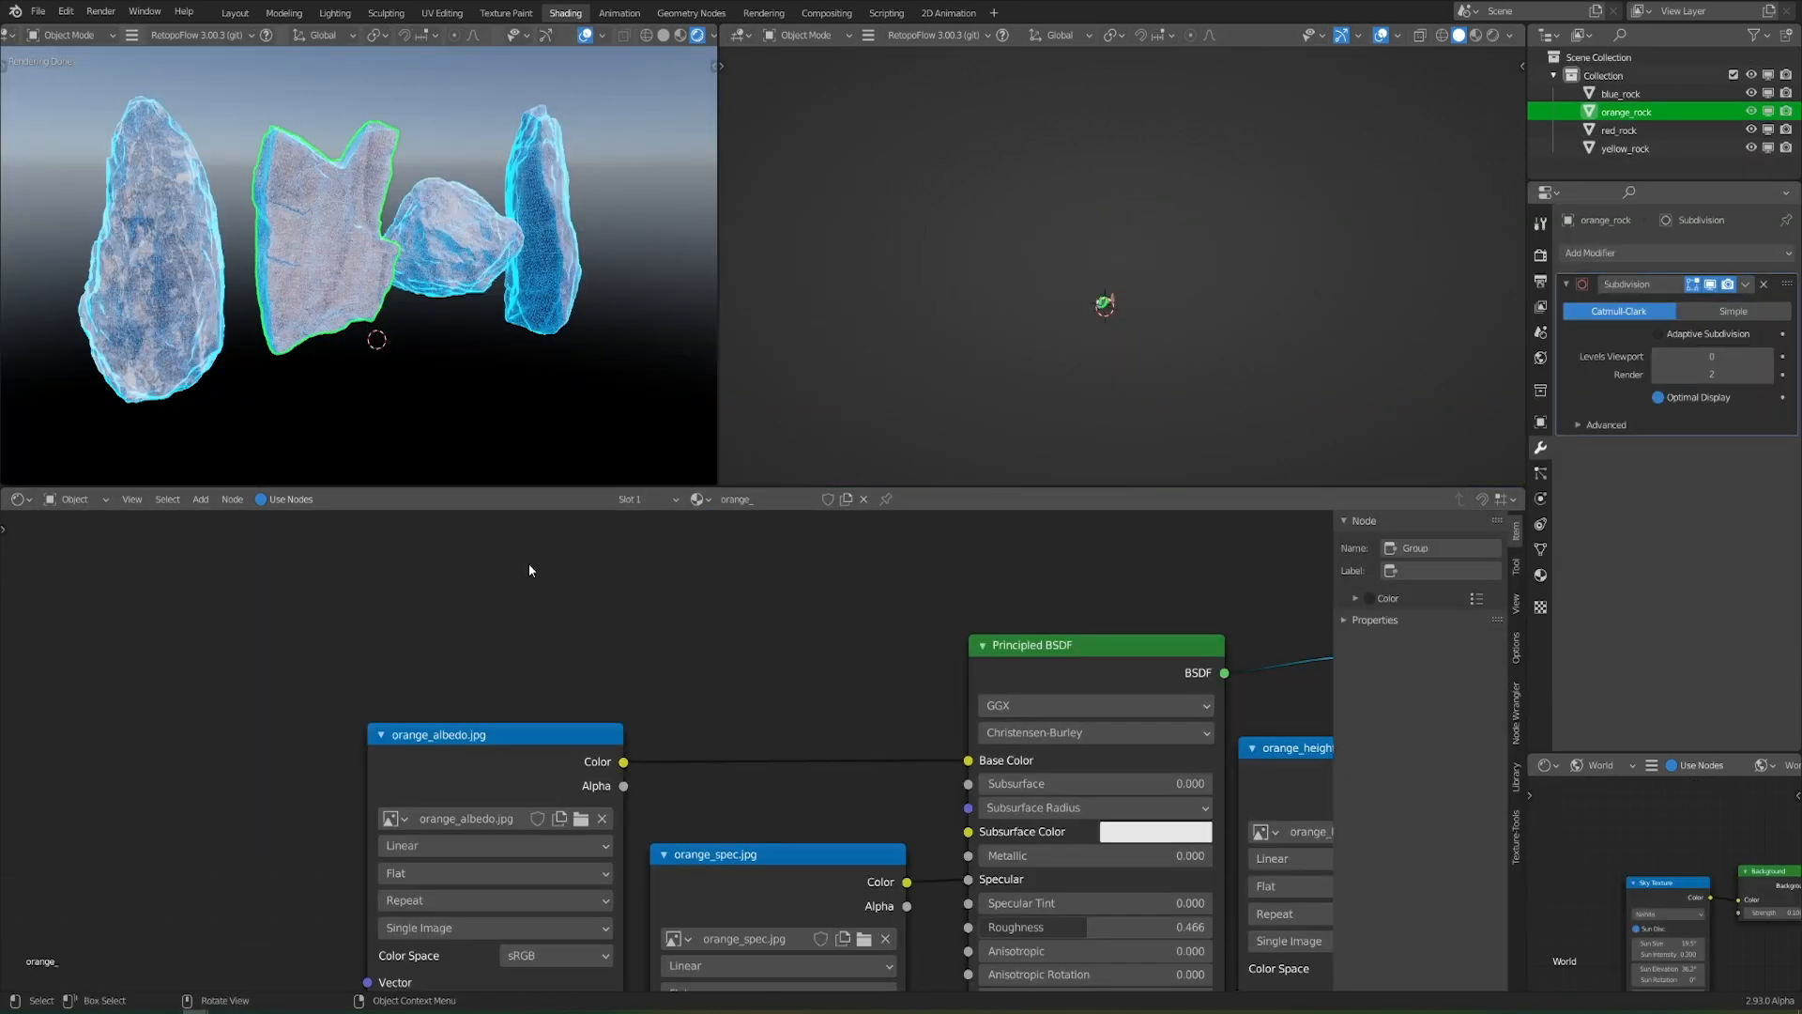
left_click(1626, 146)
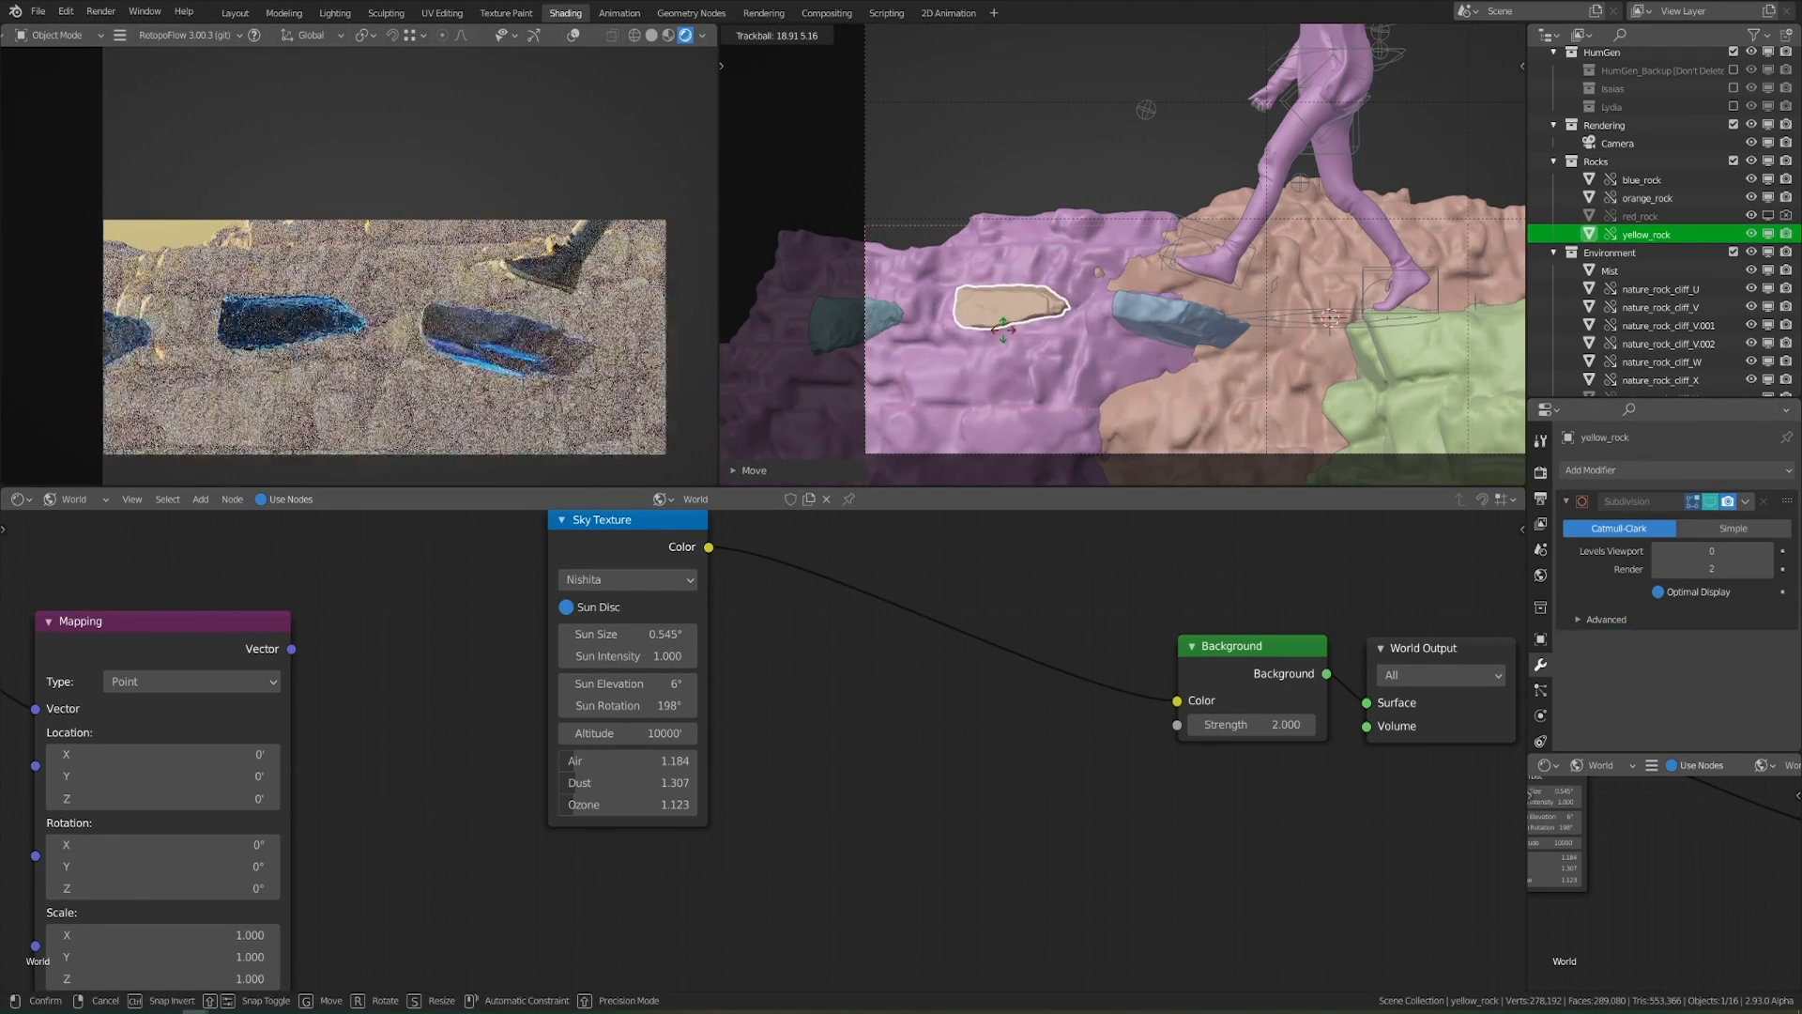
Rotate the yellow rock around the vertical axis into its stepping-stone position
key("r")
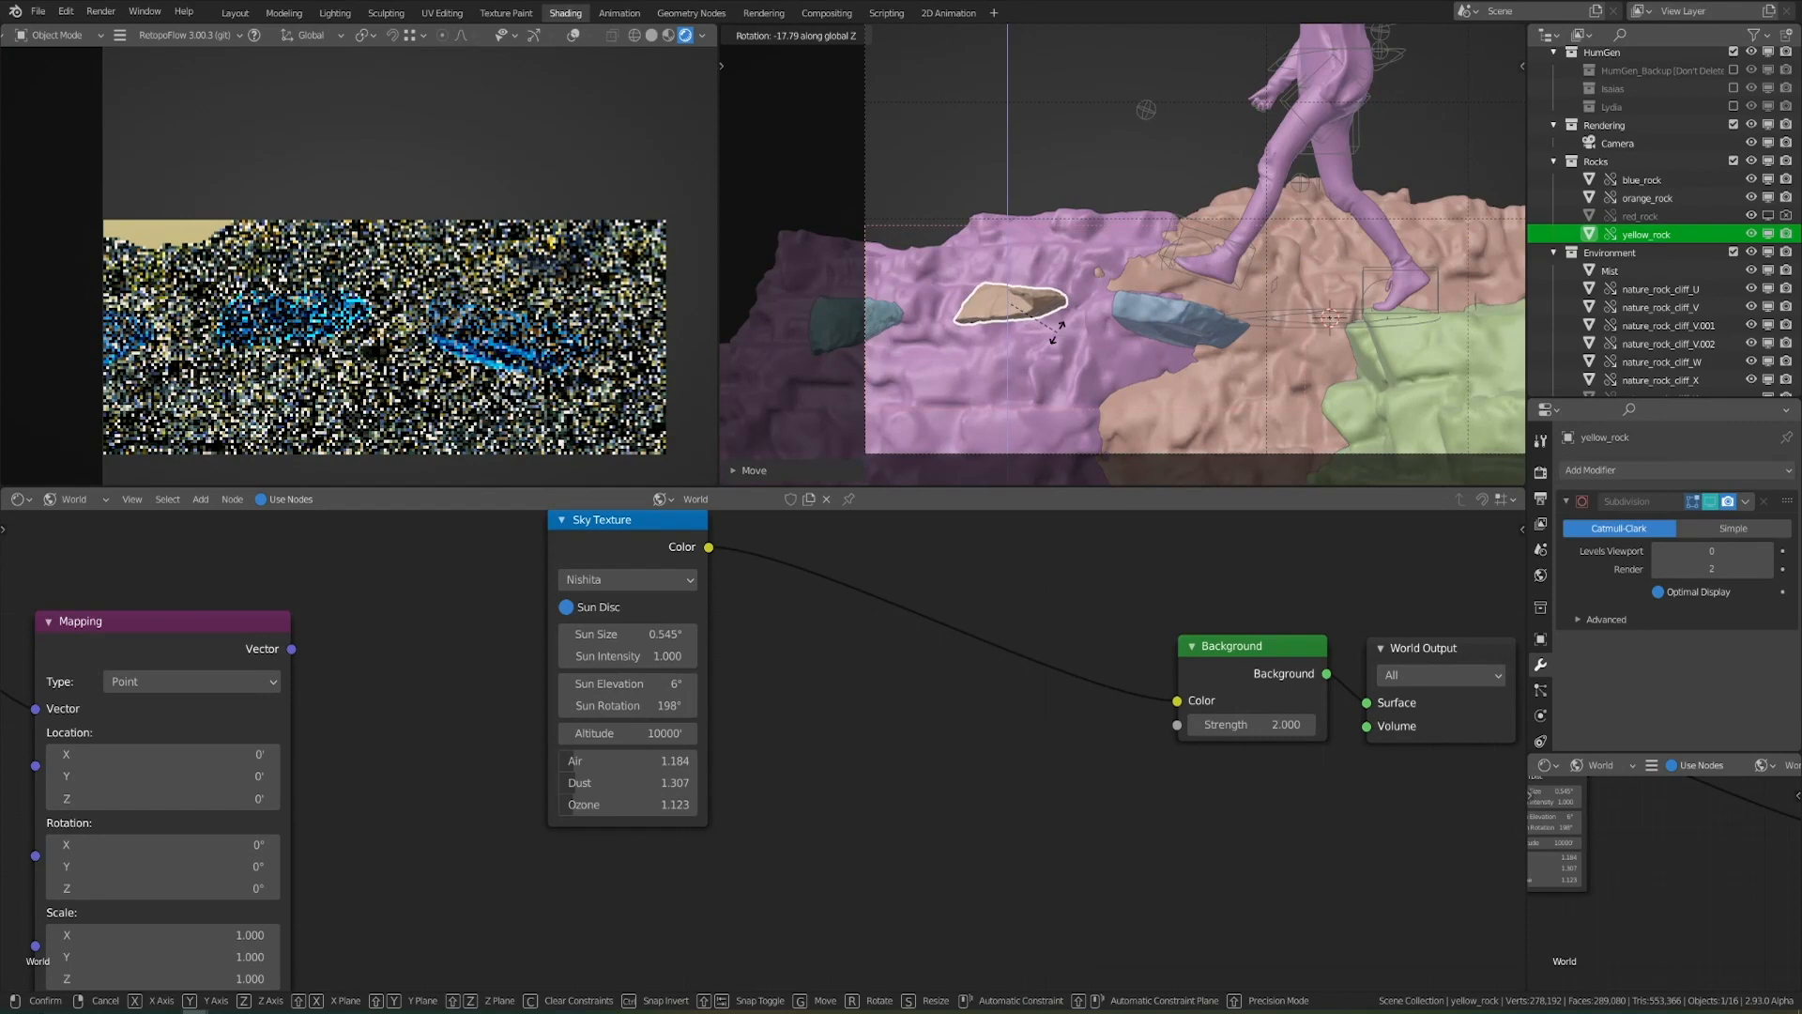
key("r")
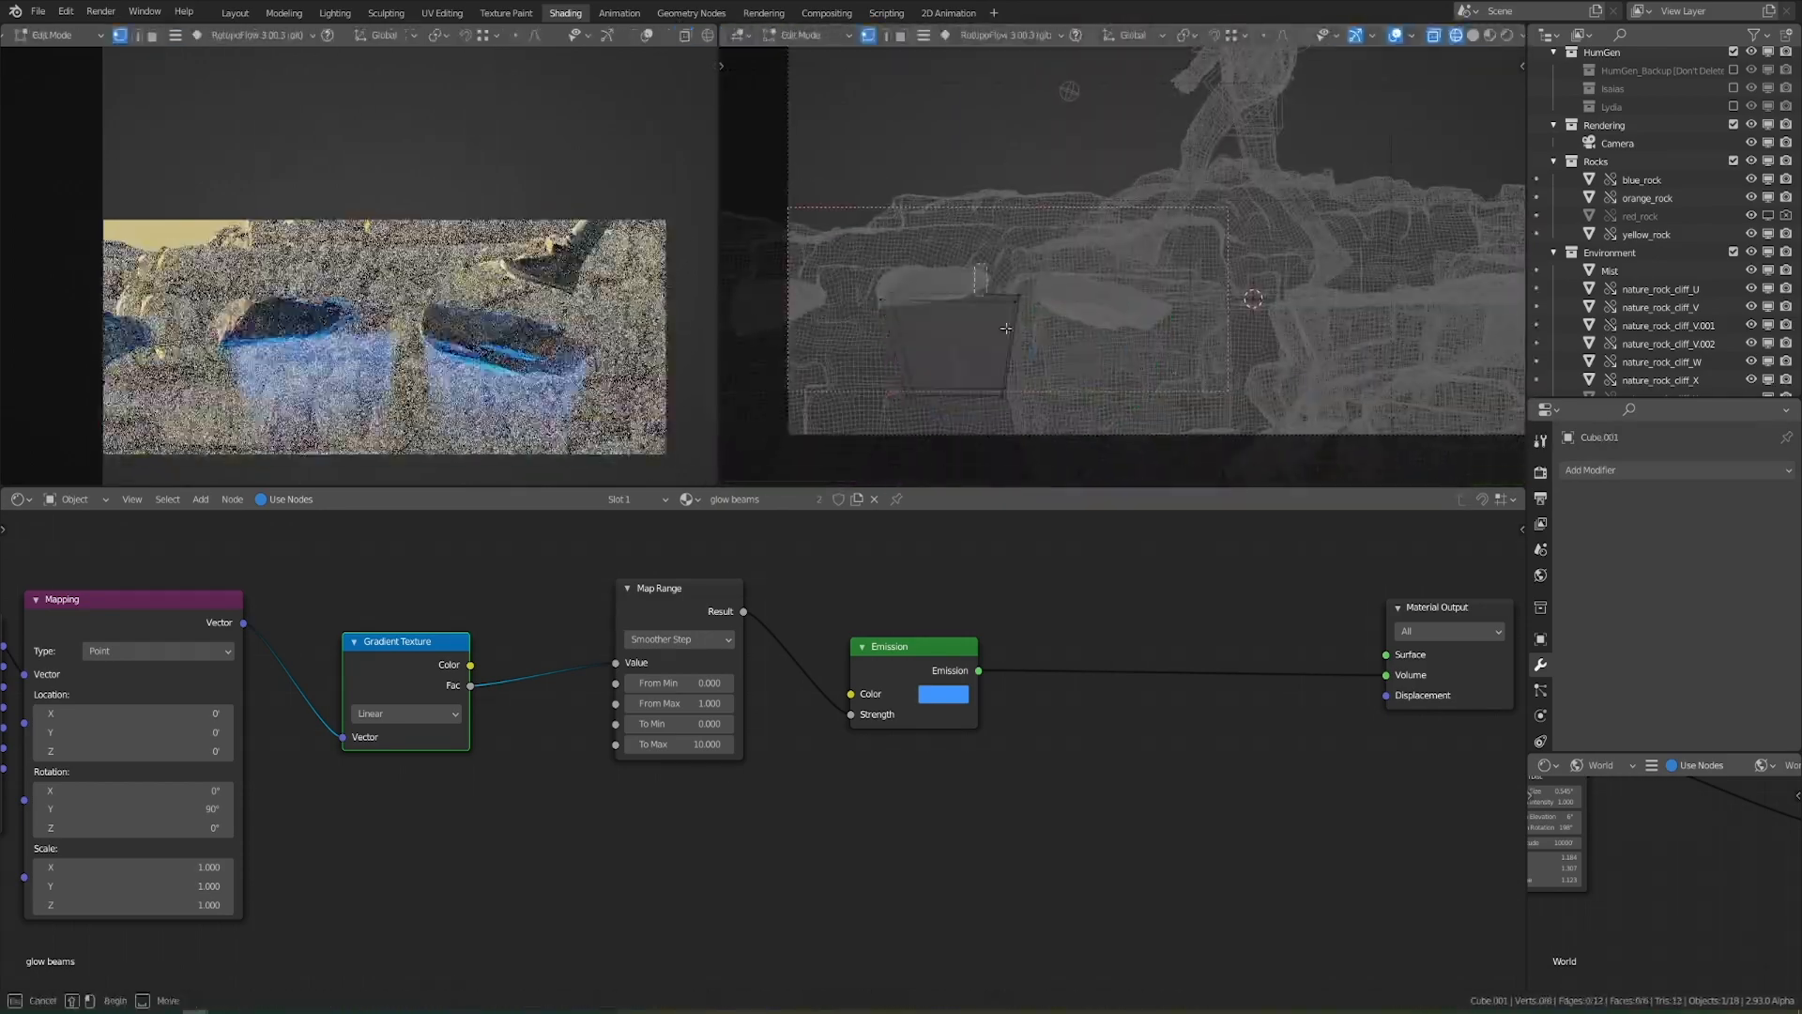
Move the duplicated glow-beam cubes under each rock and return to the Layout workspace for the tiger
key("g")
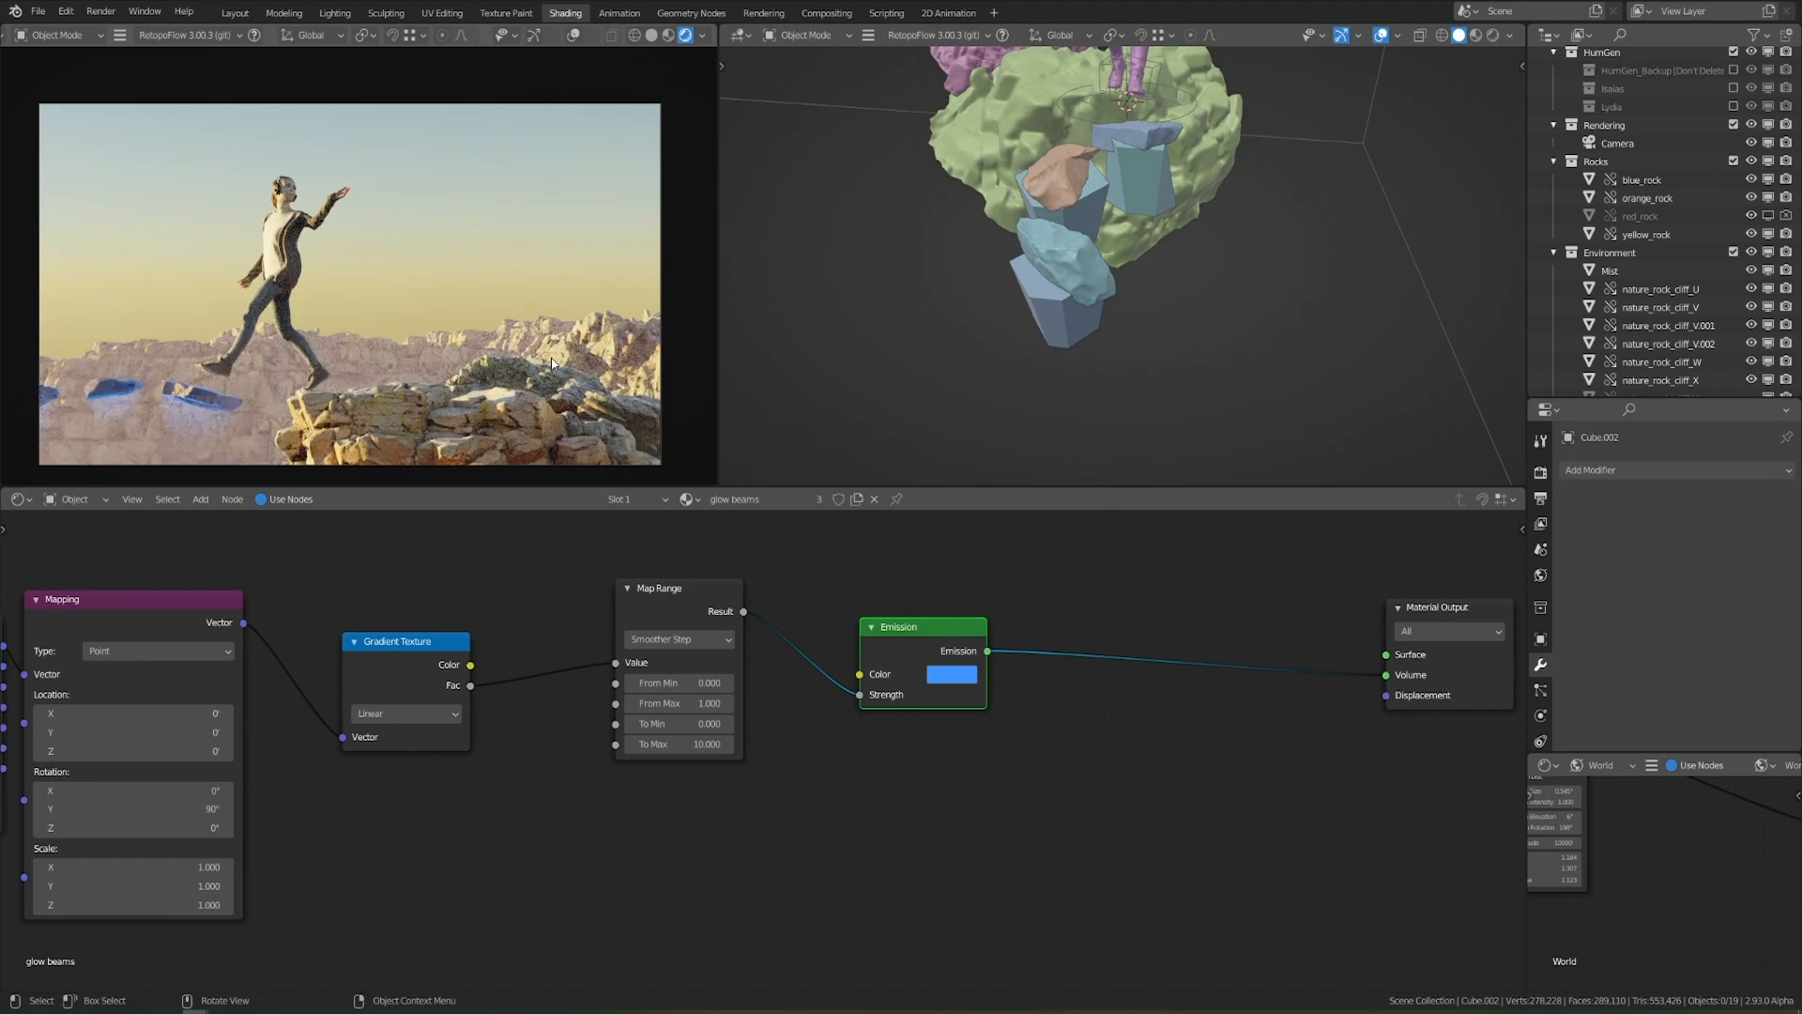
left_click(235, 13)
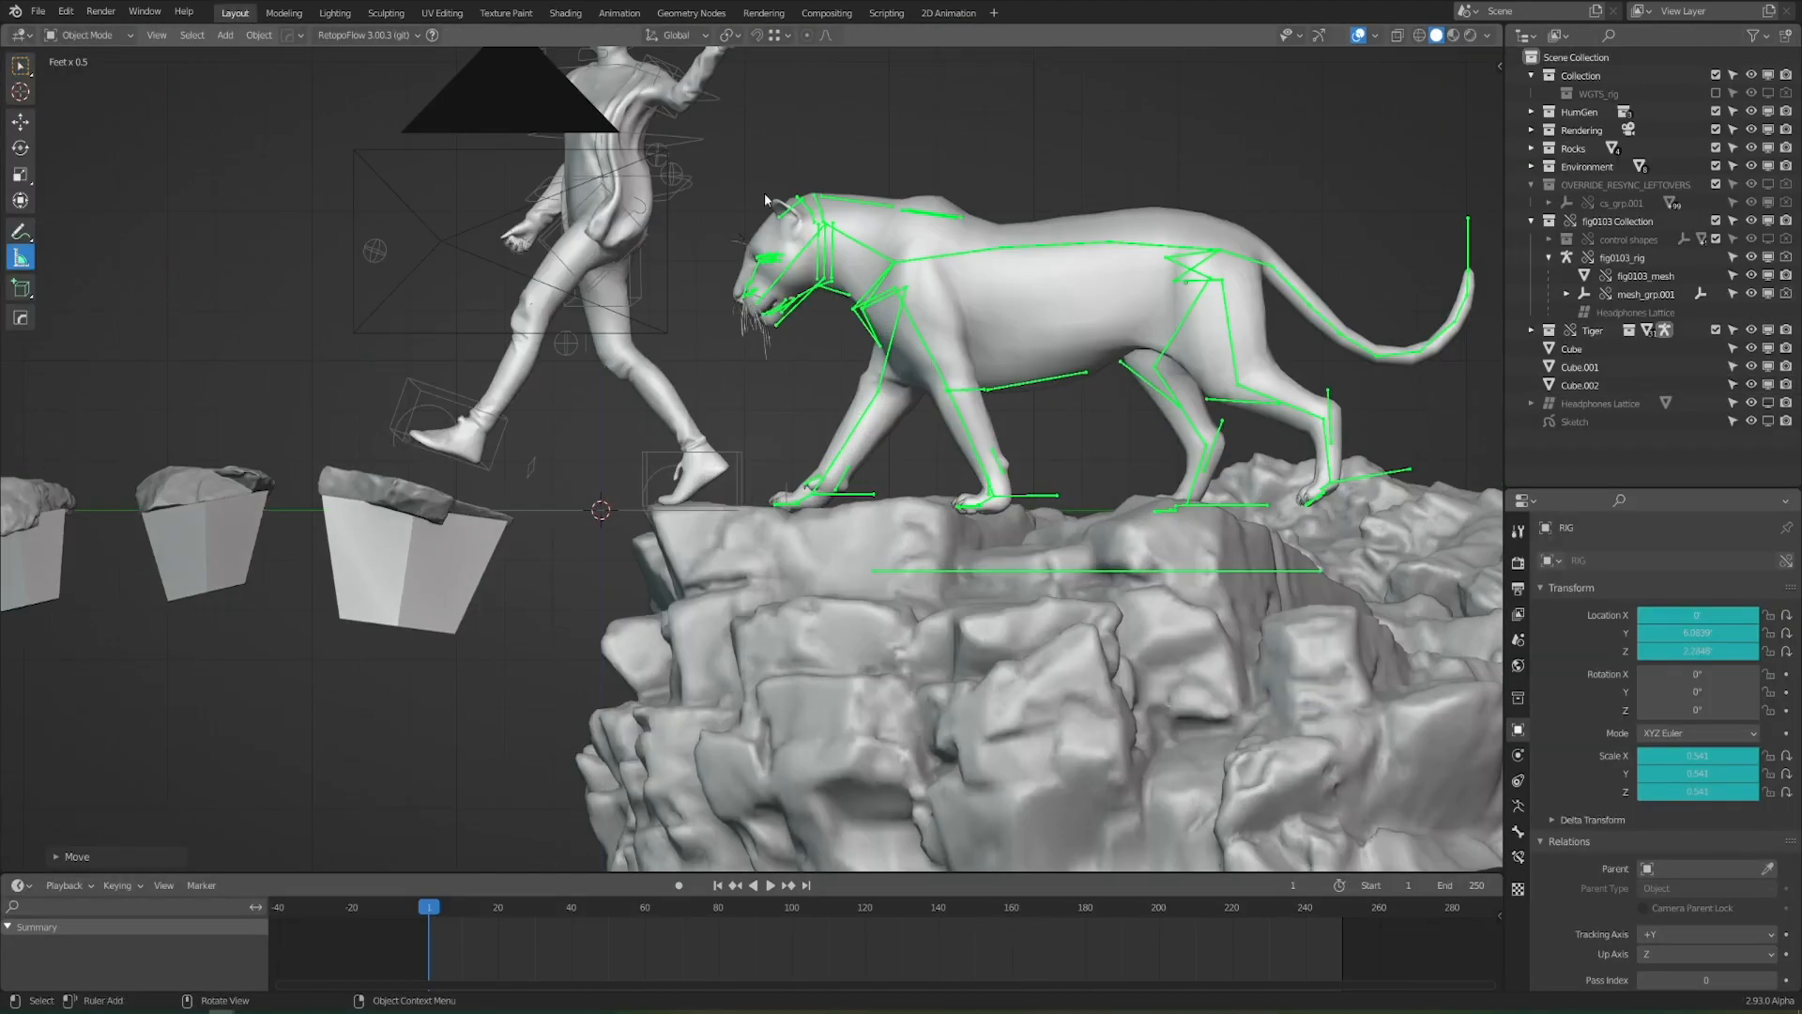
Scale down the tiger RIG, pose its bones in Pose Mode, then edit the Tiger_skin hologram in Shading
key("s")
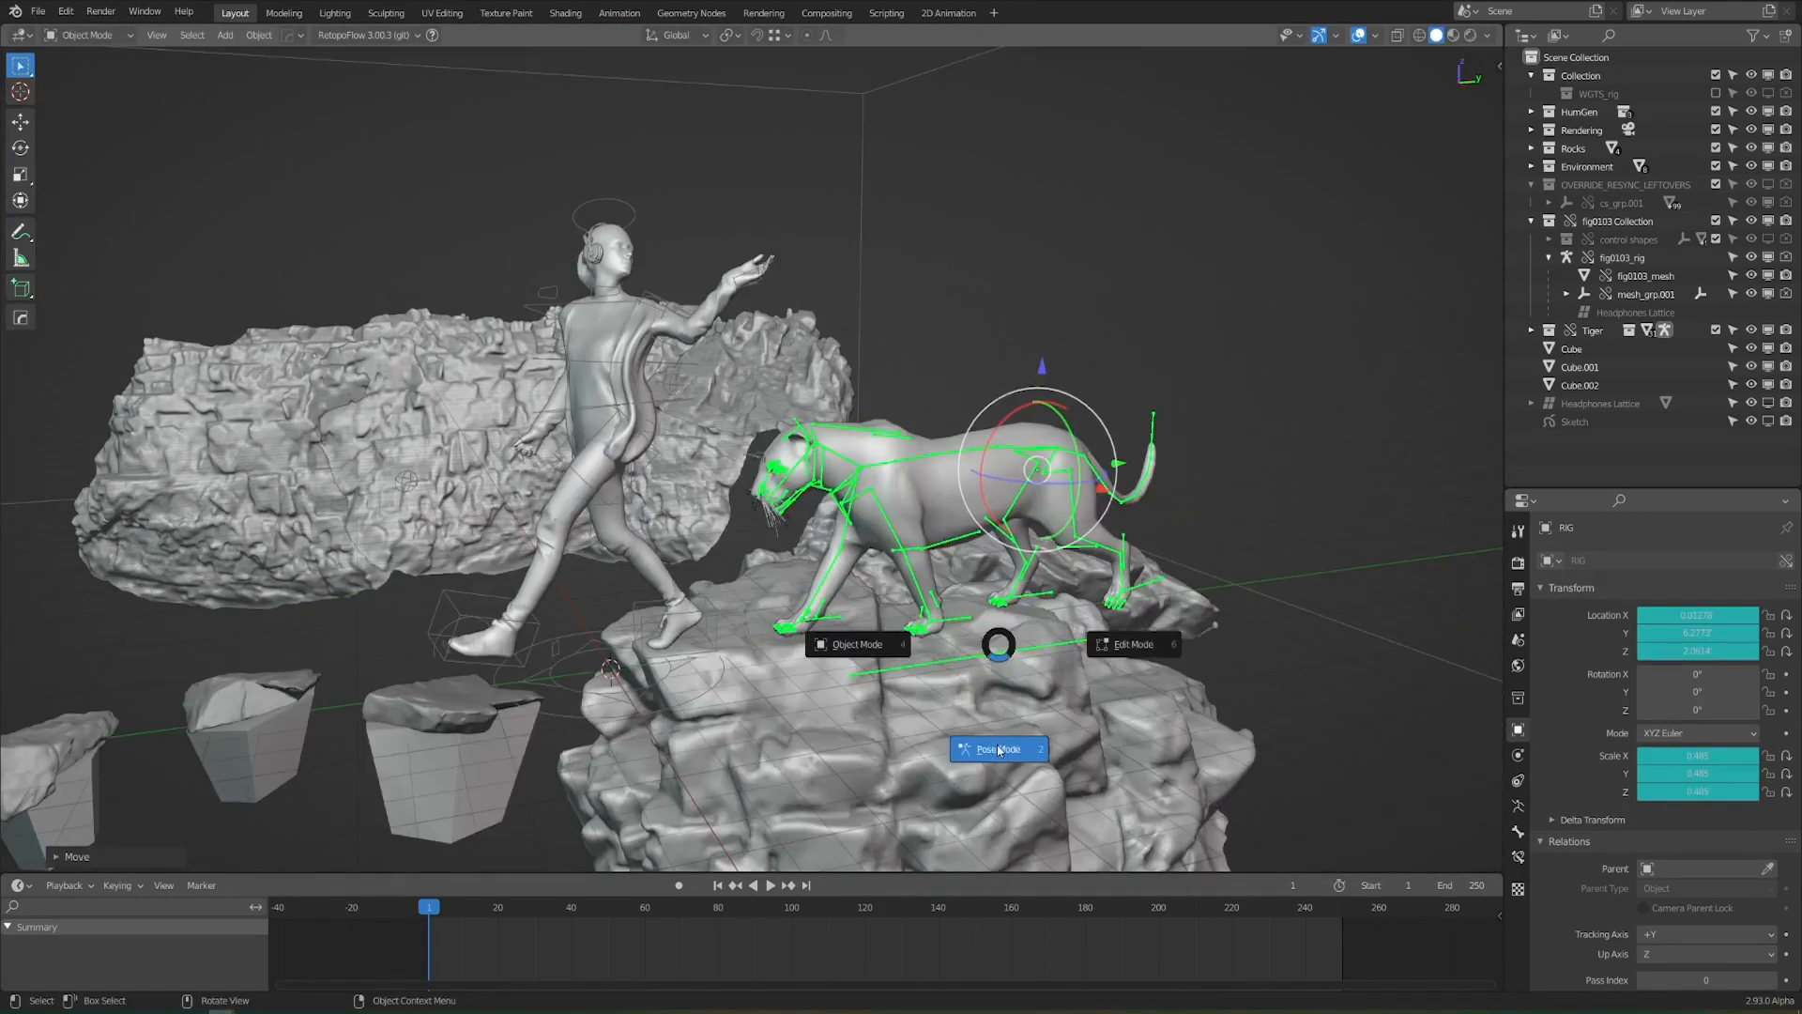
left_click(997, 749)
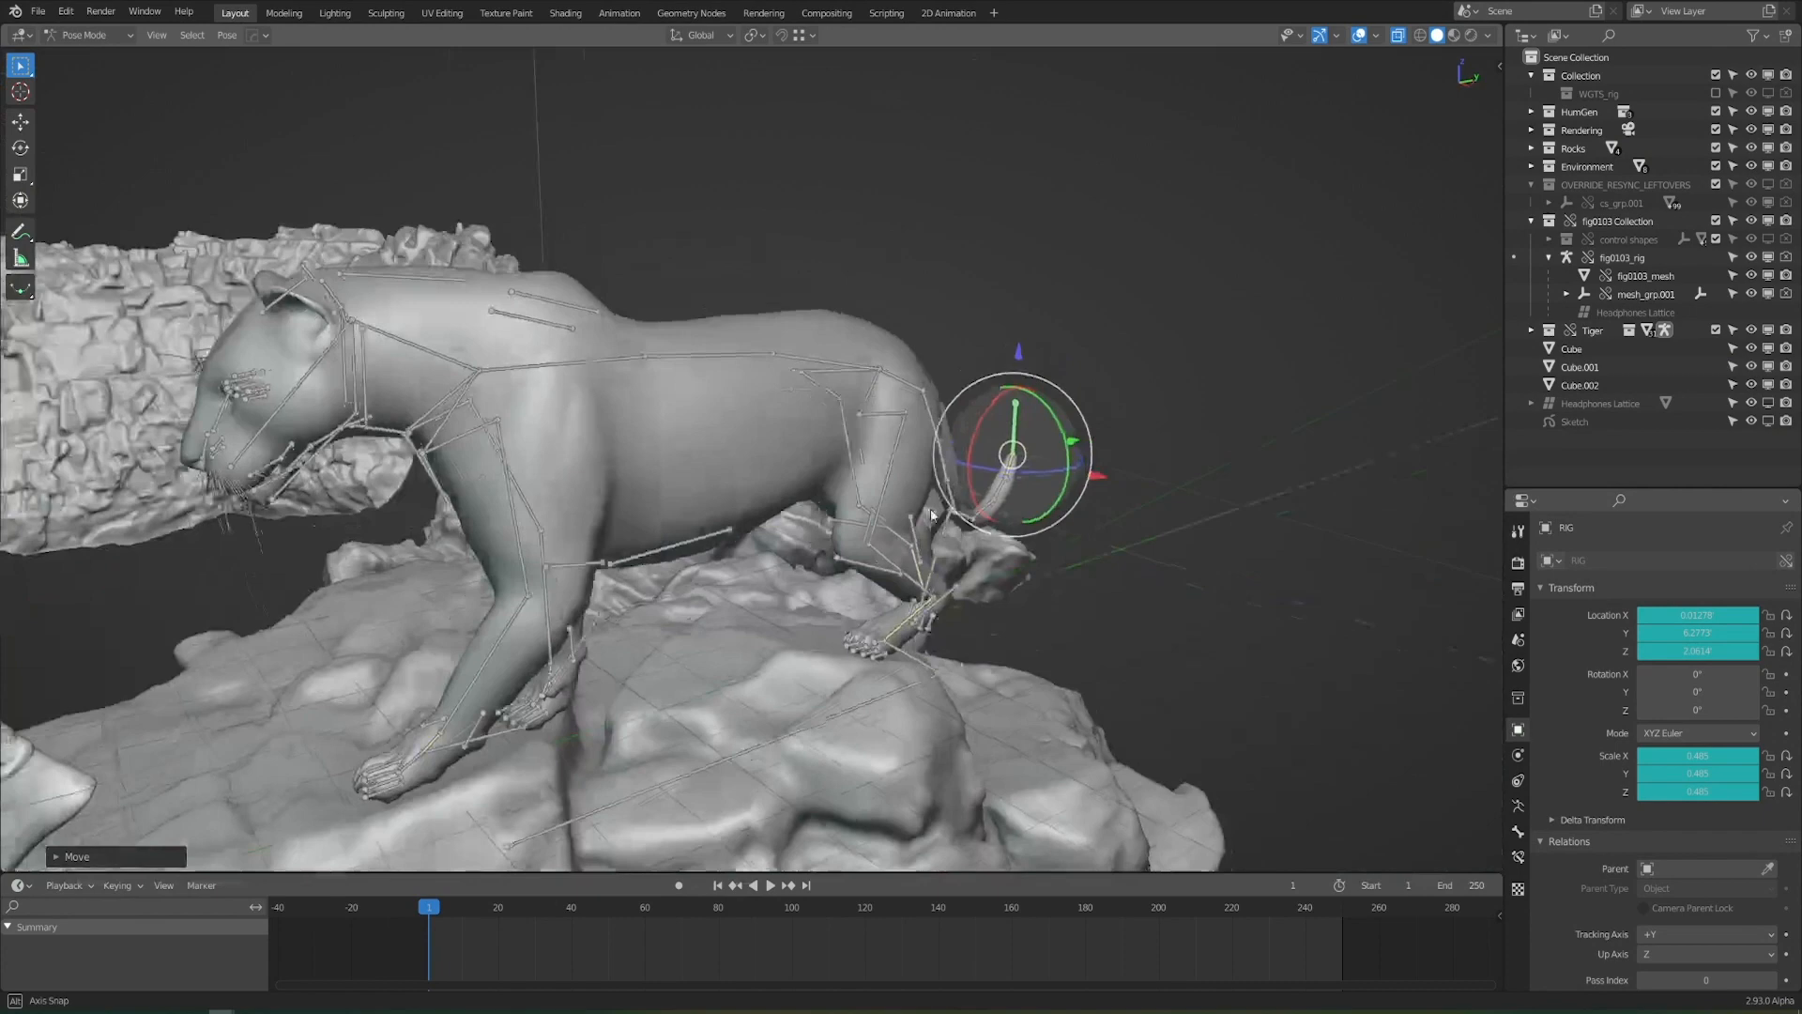
left_click(565, 13)
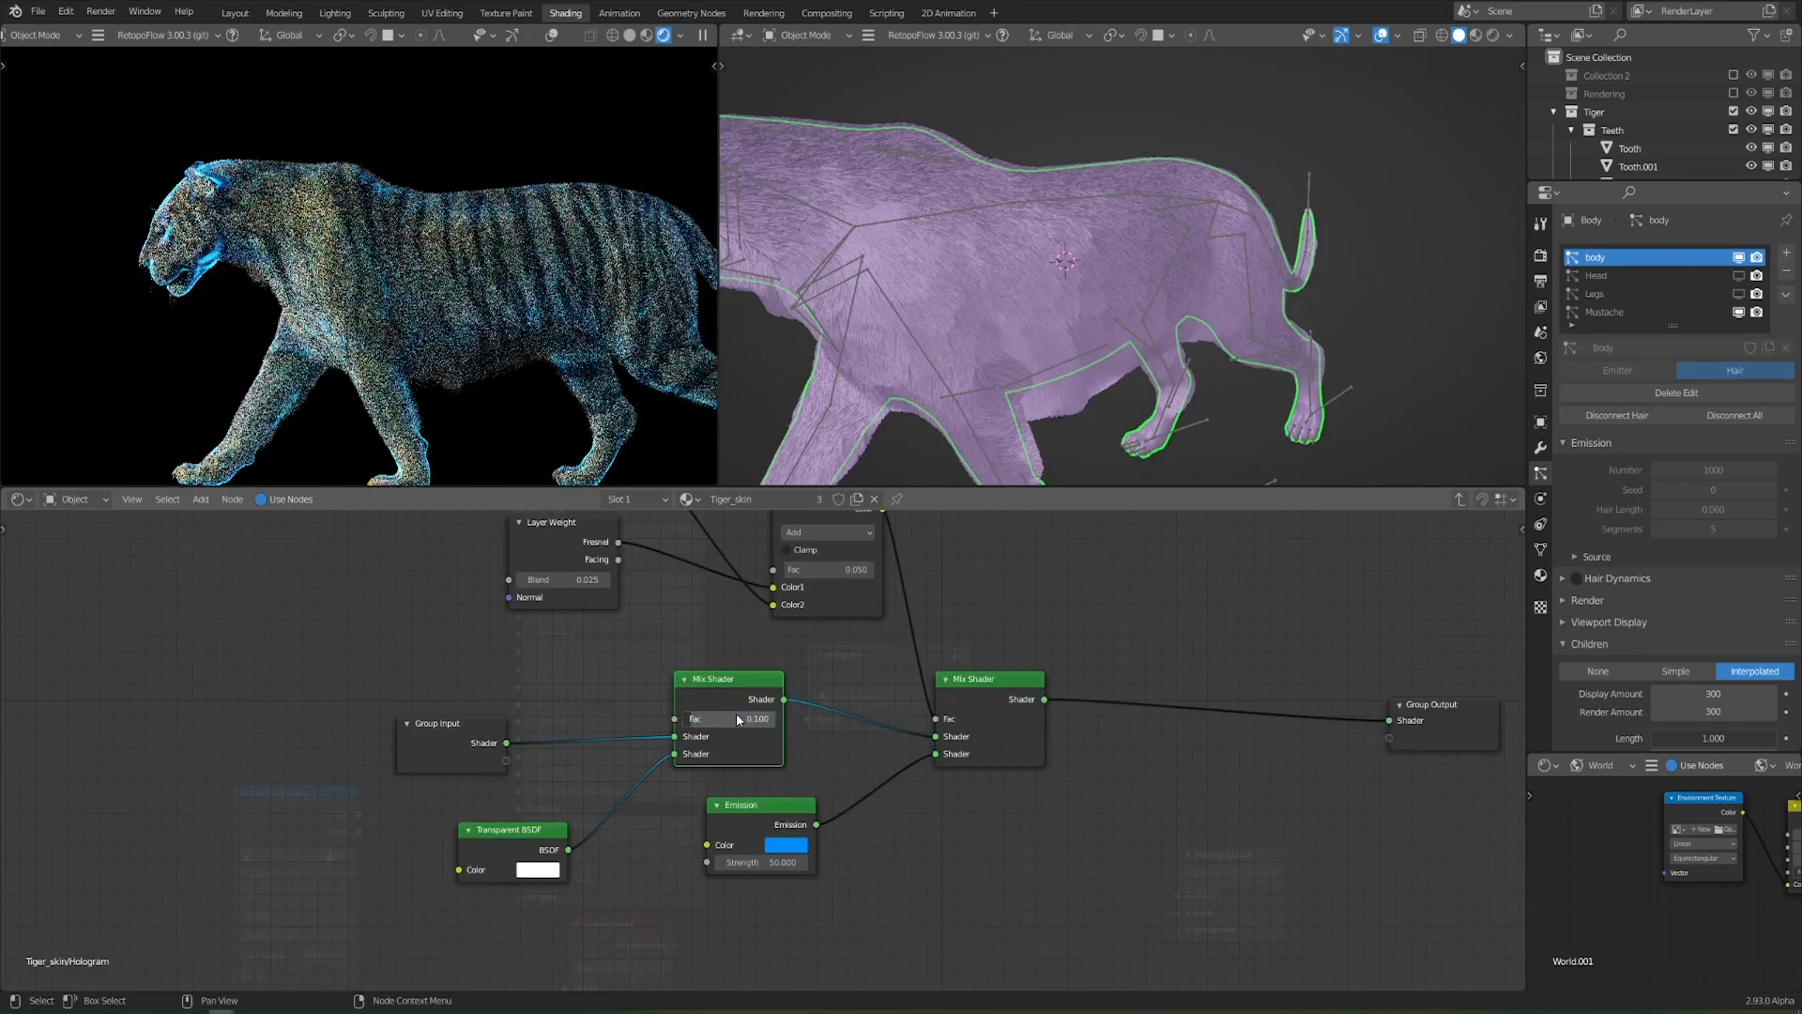
Start the File > Import > OpenVDB dialog for the cloud volumes
left_click(235, 13)
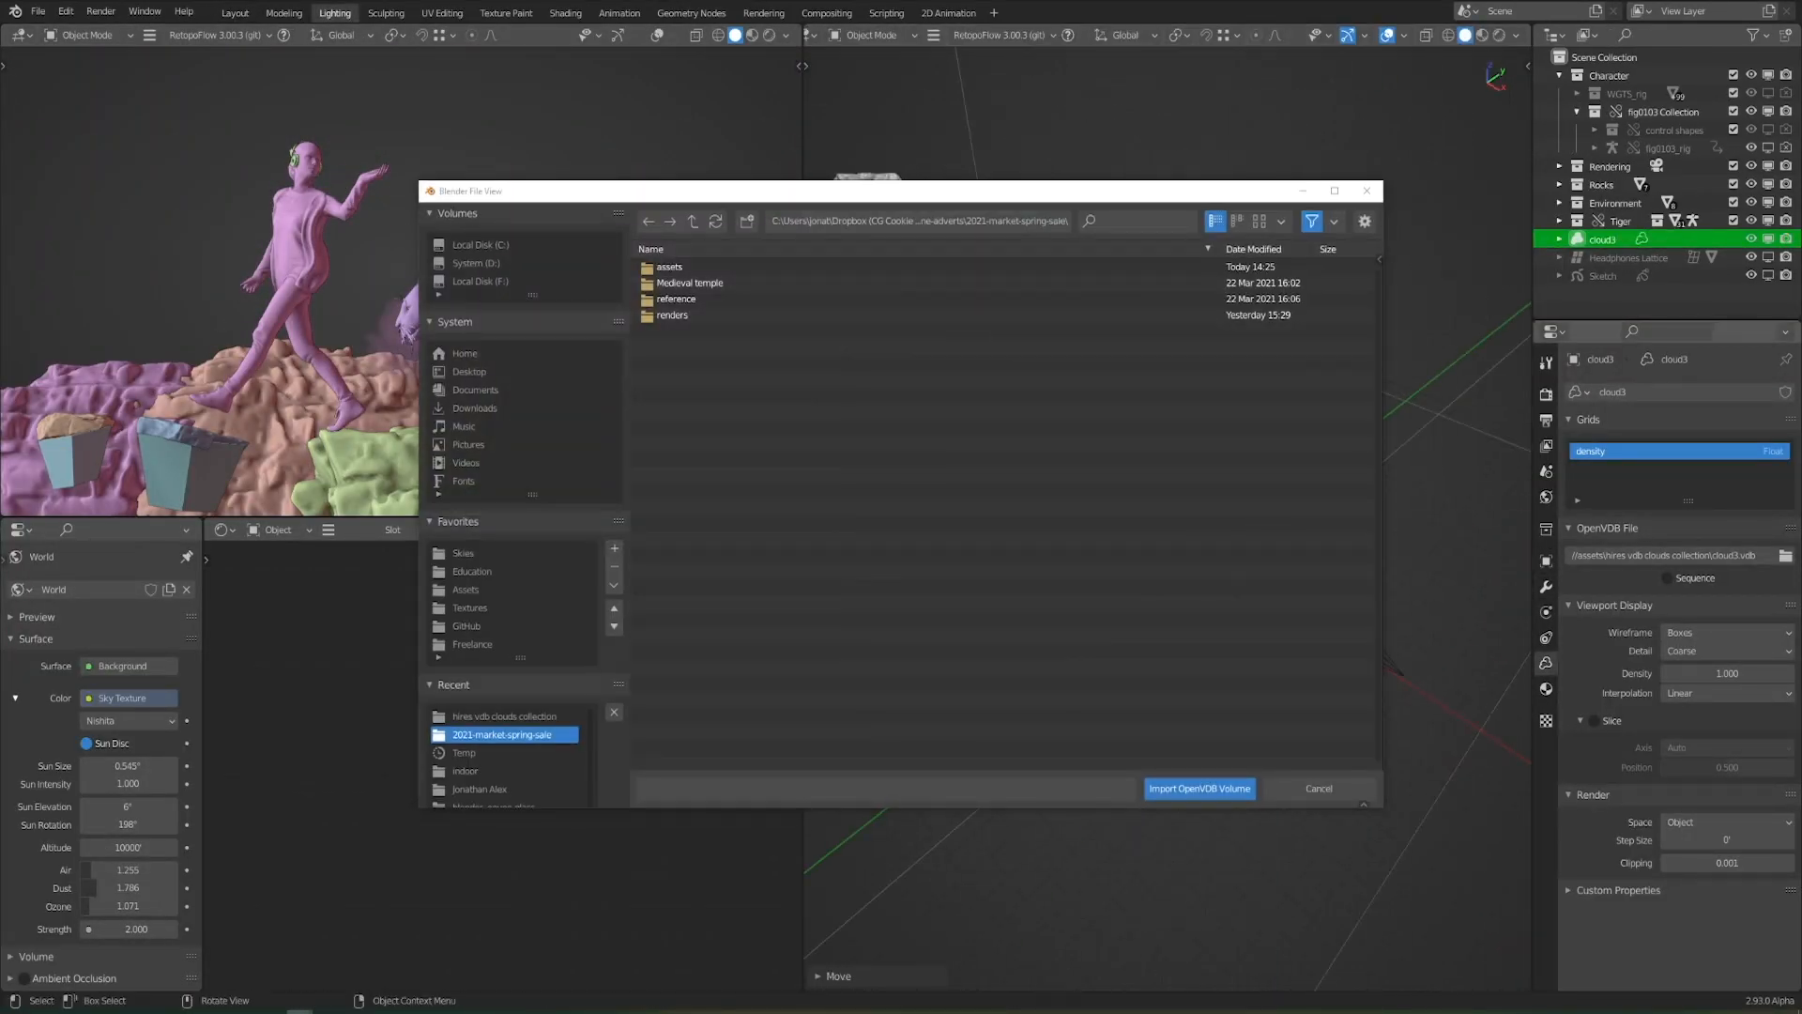
Import the cloud3 and cloud4 VDBs and give them a Principled Volume with Density 25 and Points/Slice display
left_click(1199, 787)
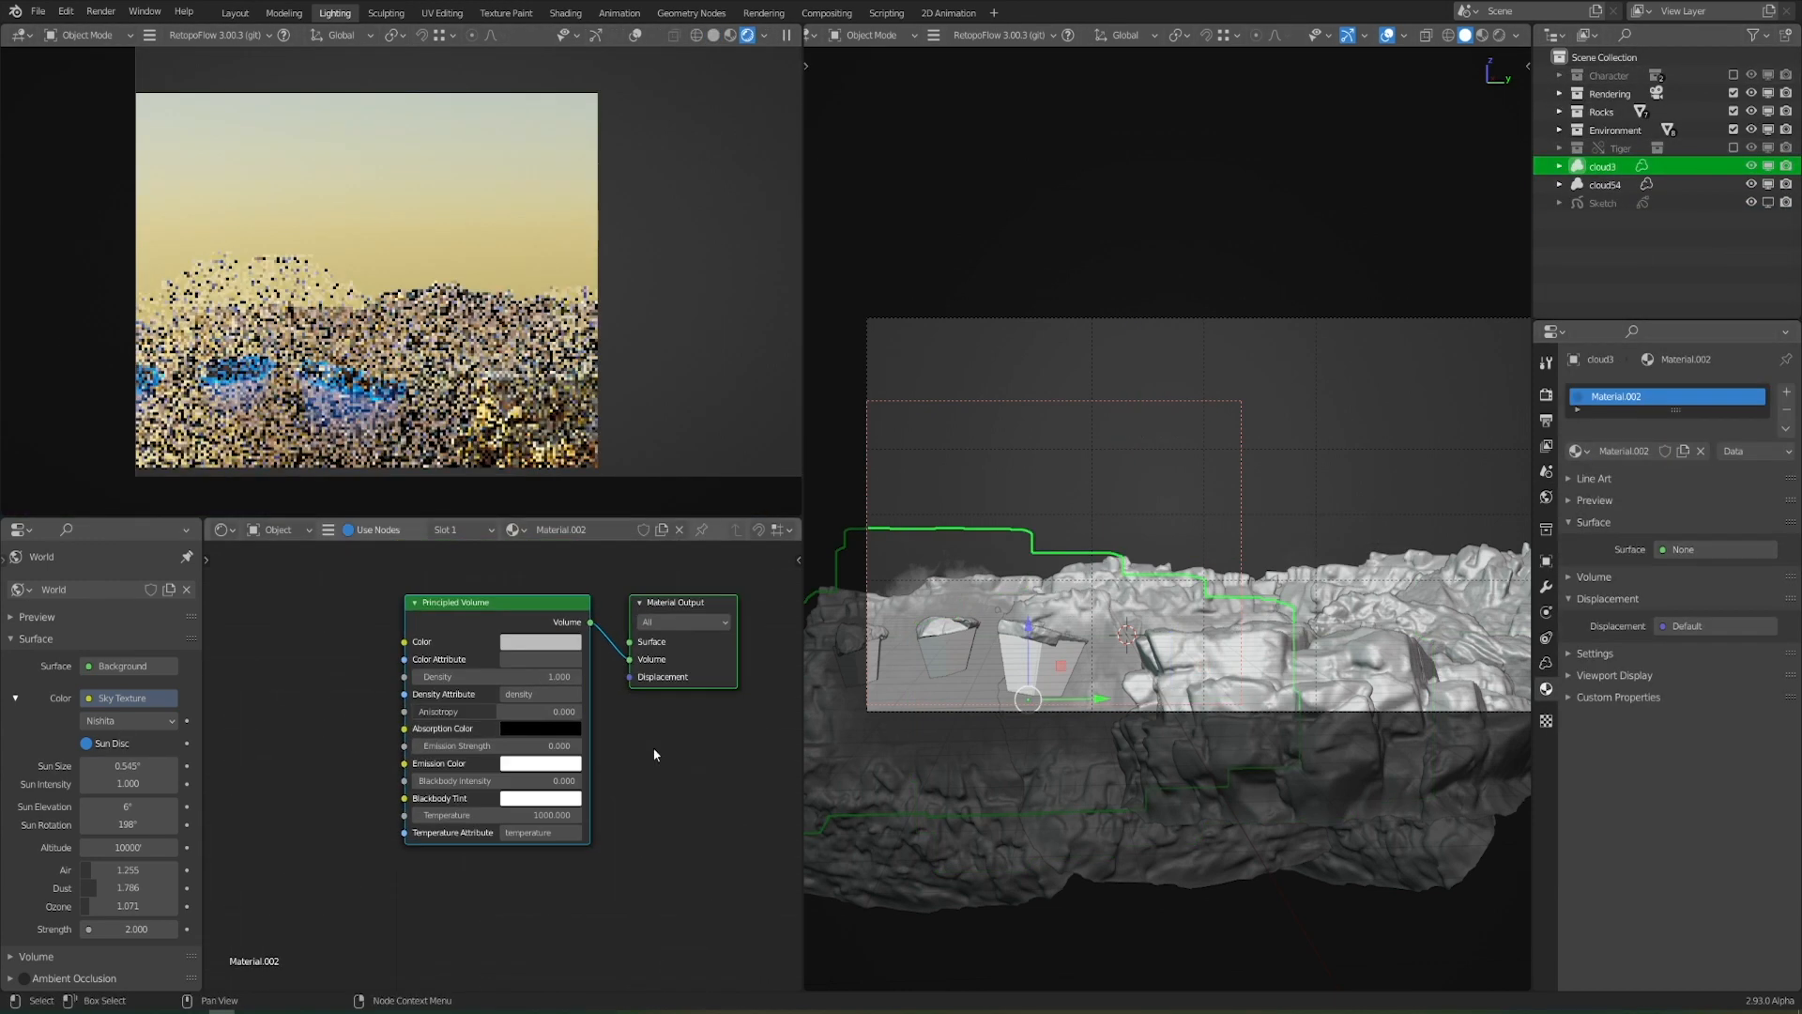
left_click(1545, 390)
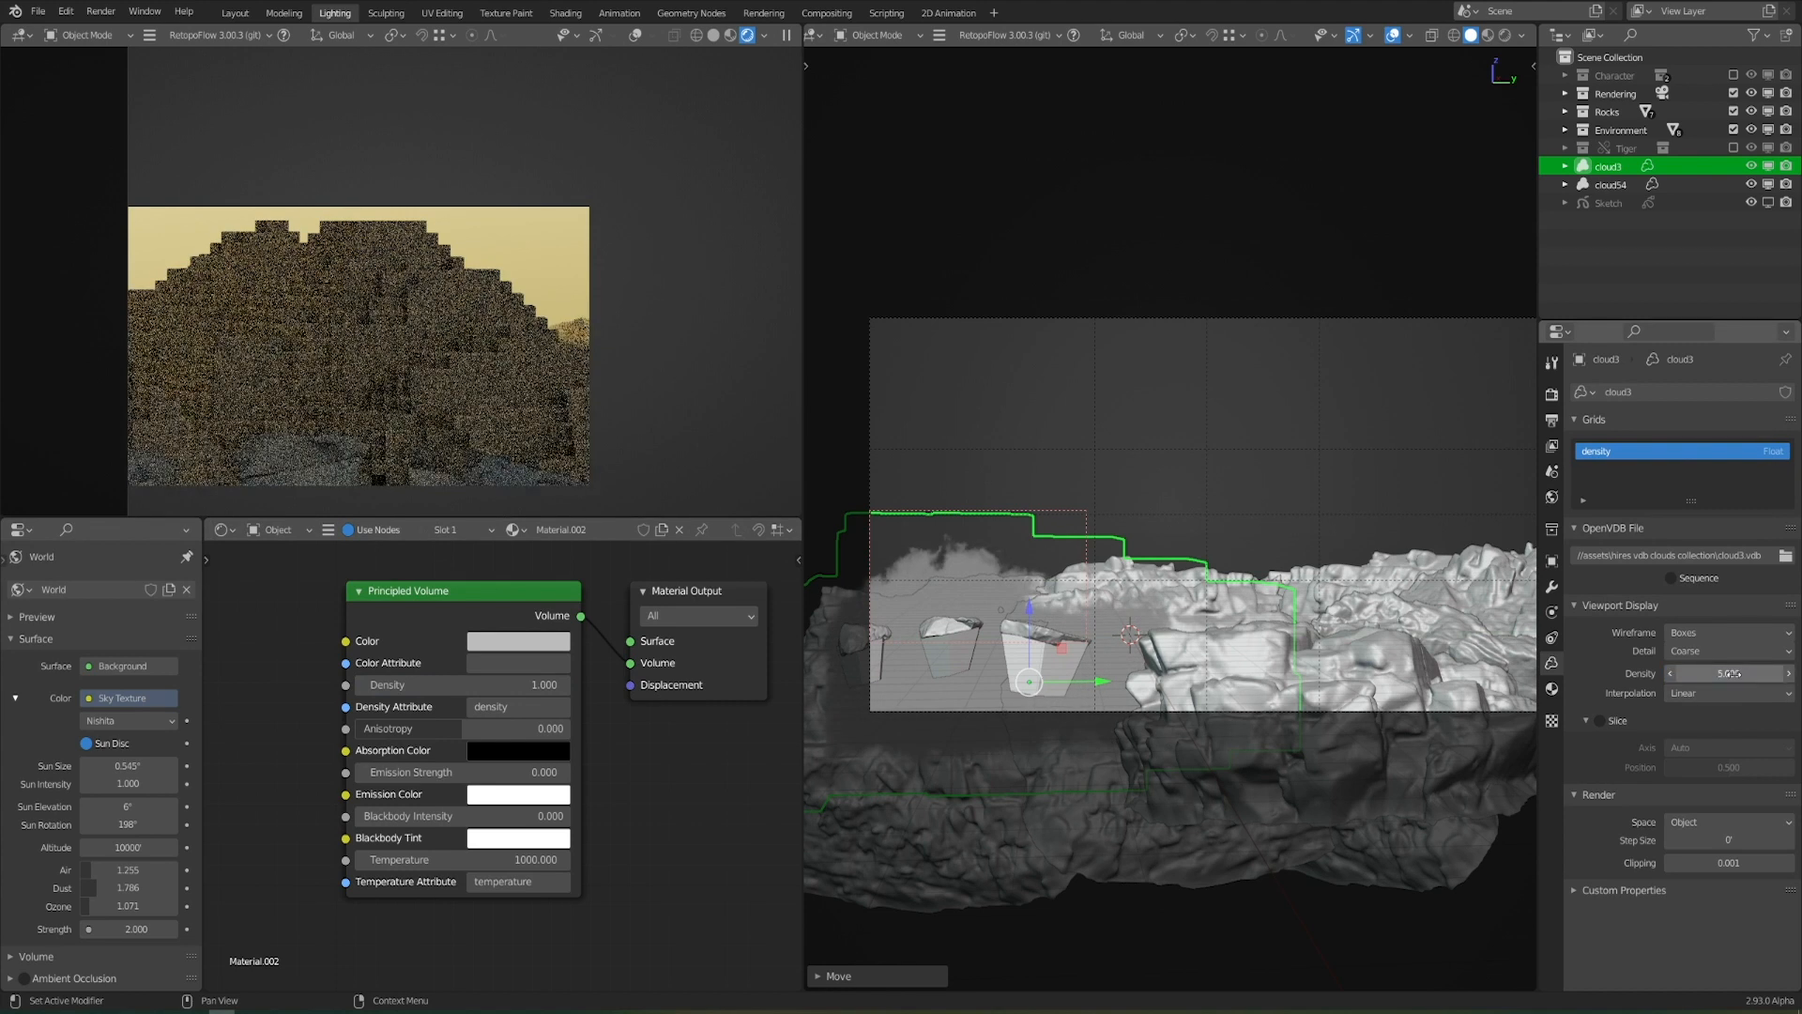
left_click(1727, 693)
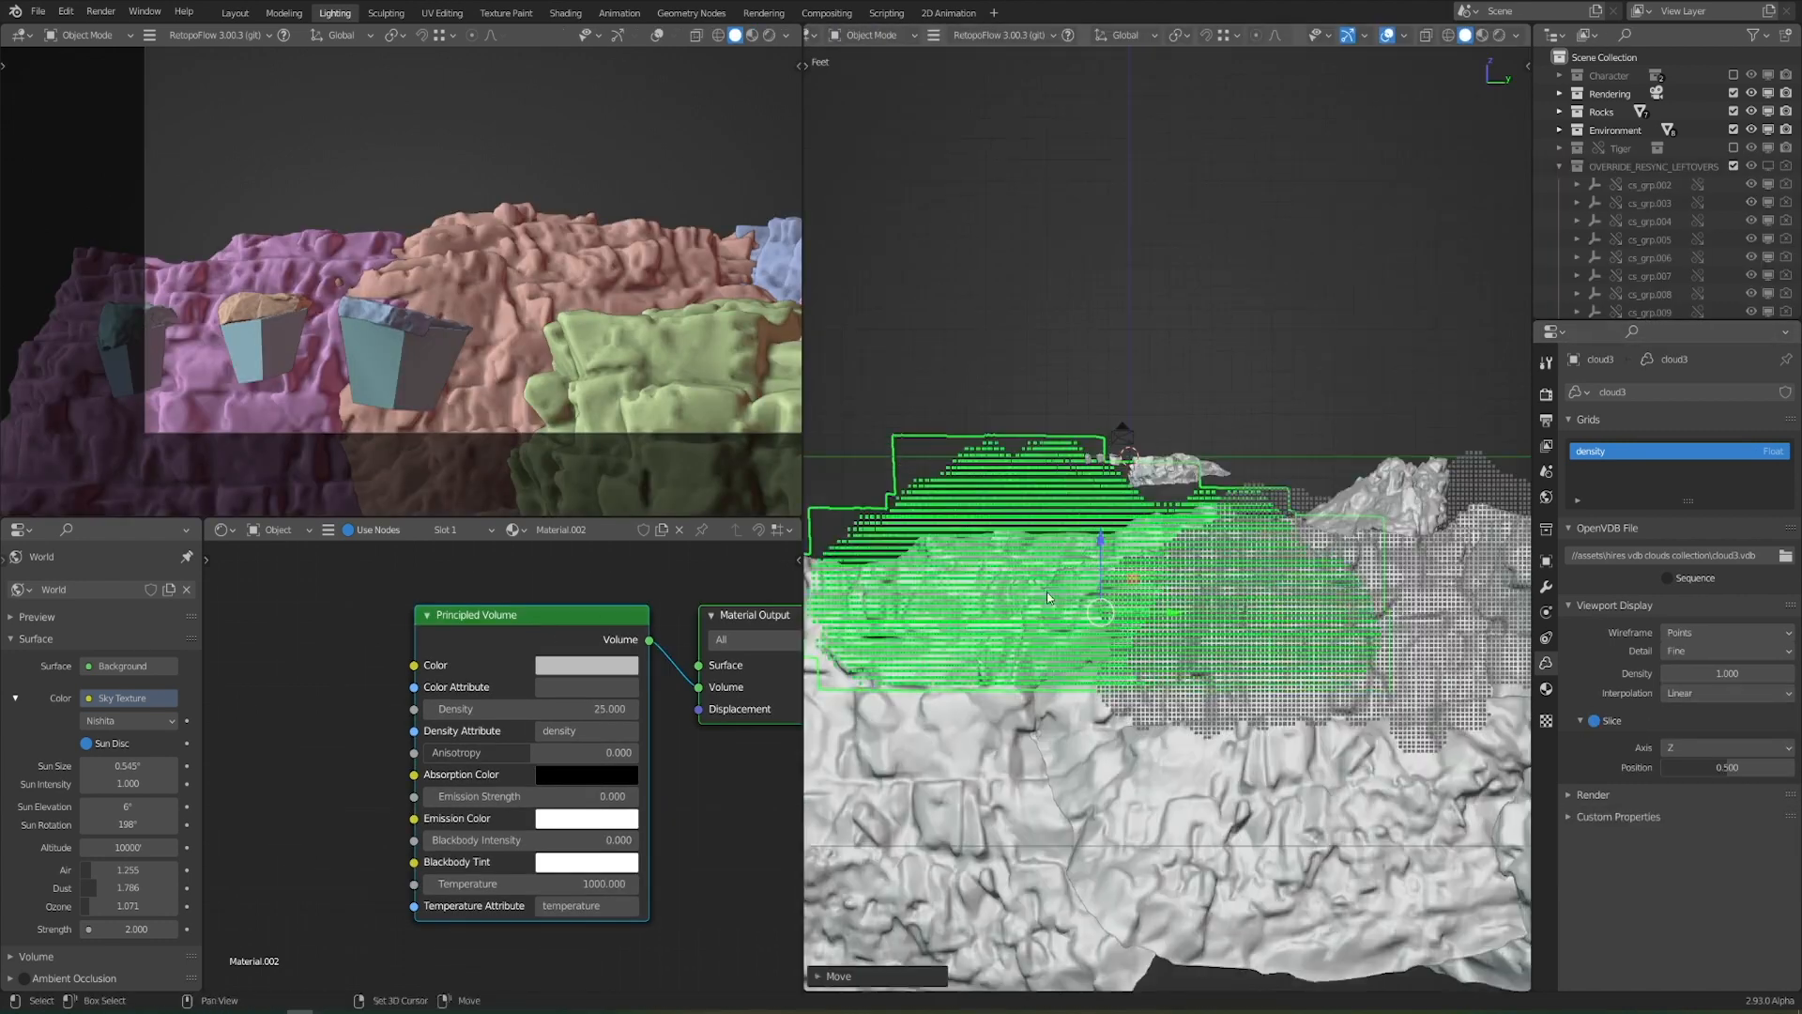
left_click(1723, 693)
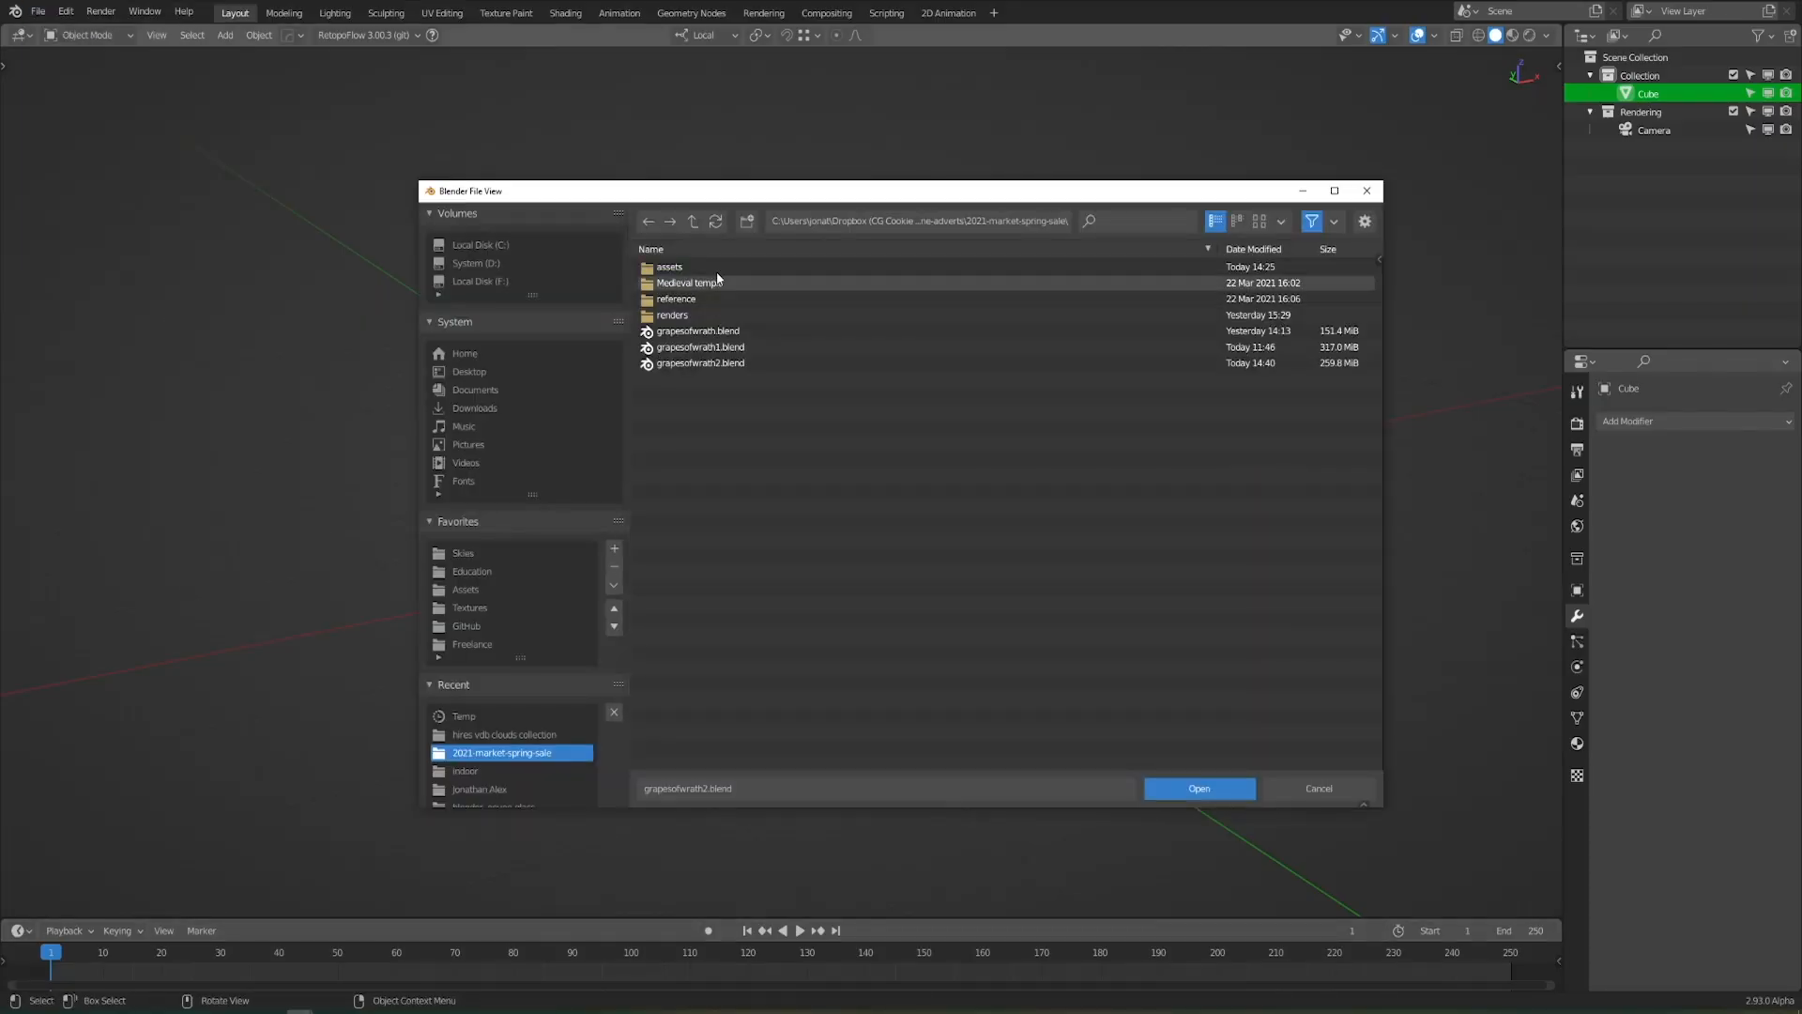
Load Medieval temple.blend and select the Walls object in the Shading workspace
double_click(687, 284)
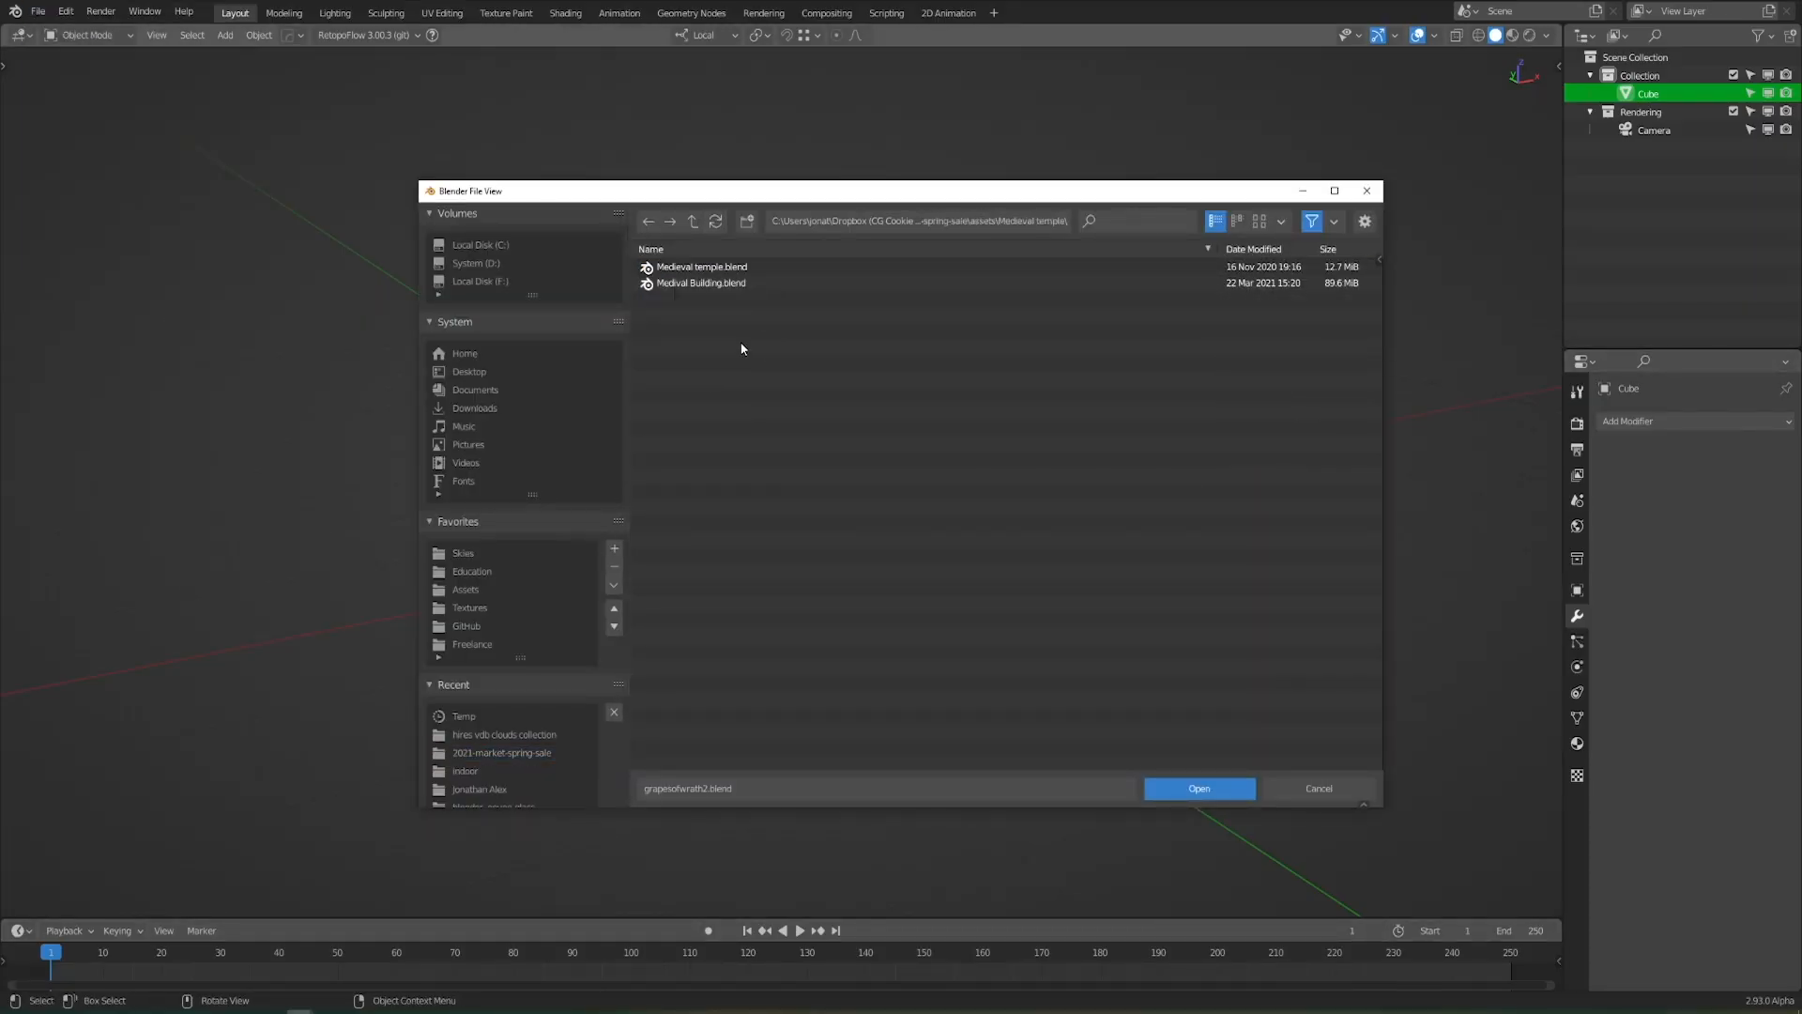
left_click(37, 13)
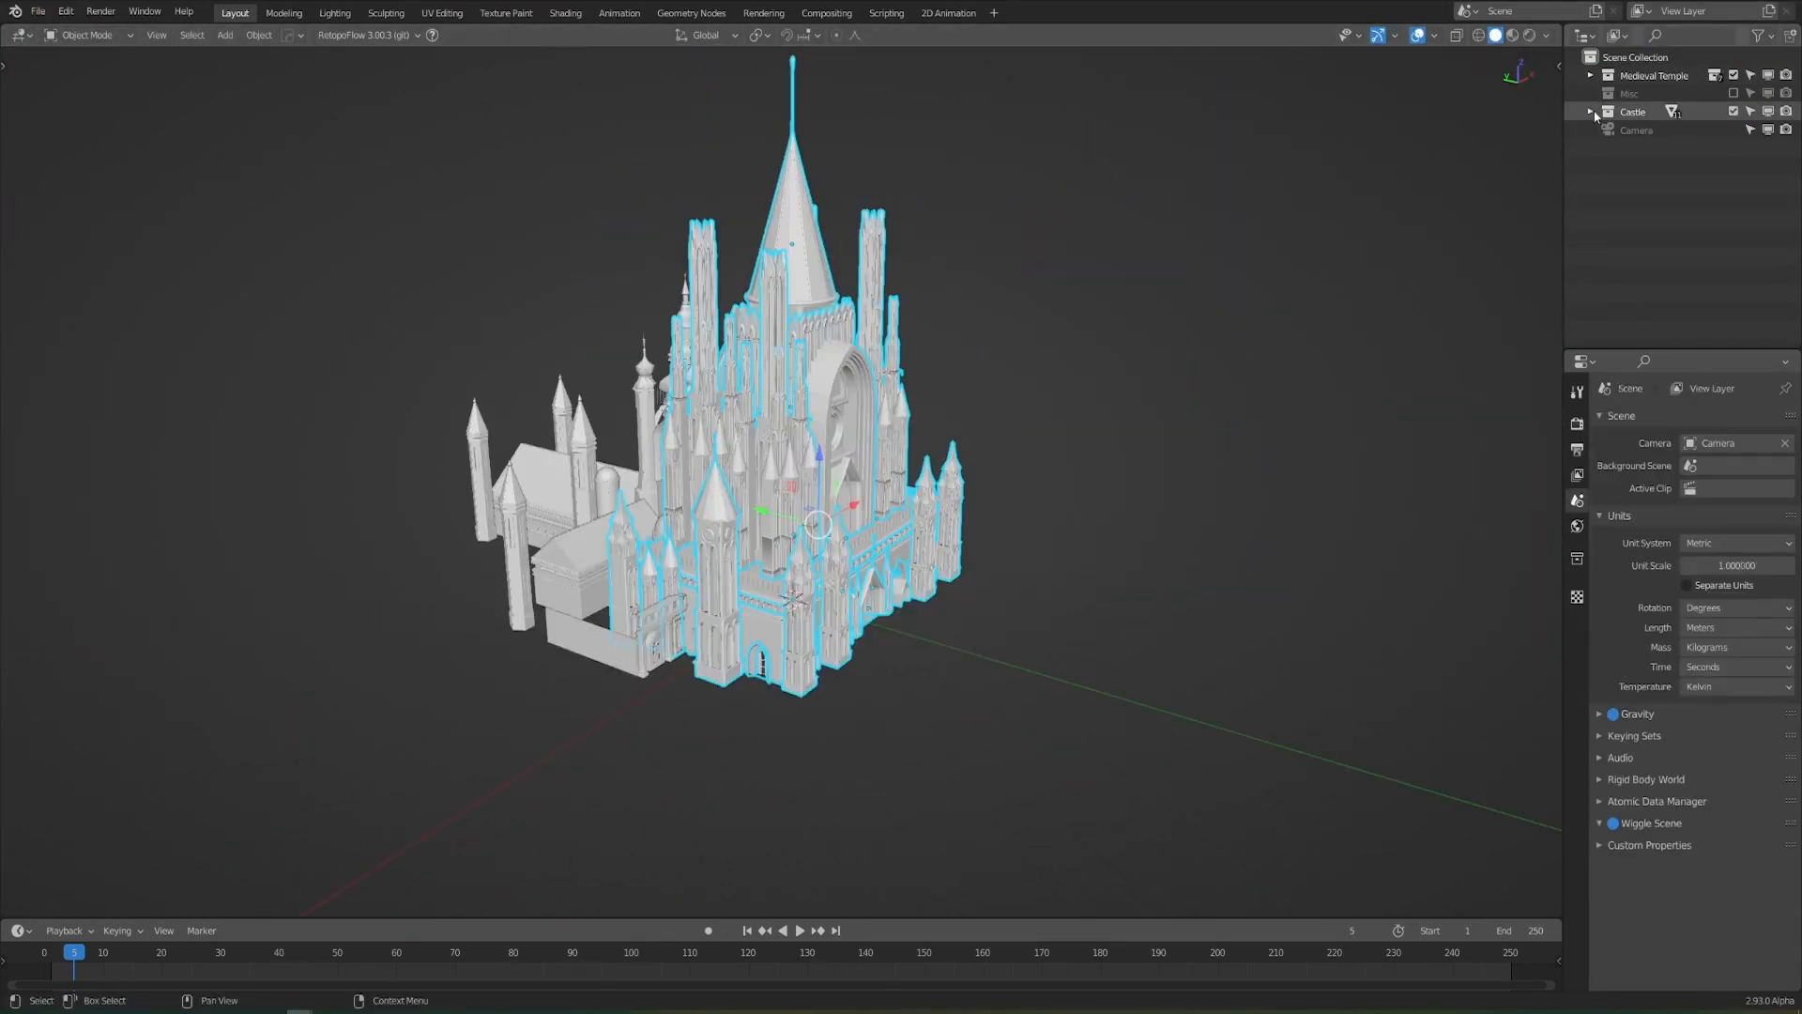
left_click(565, 14)
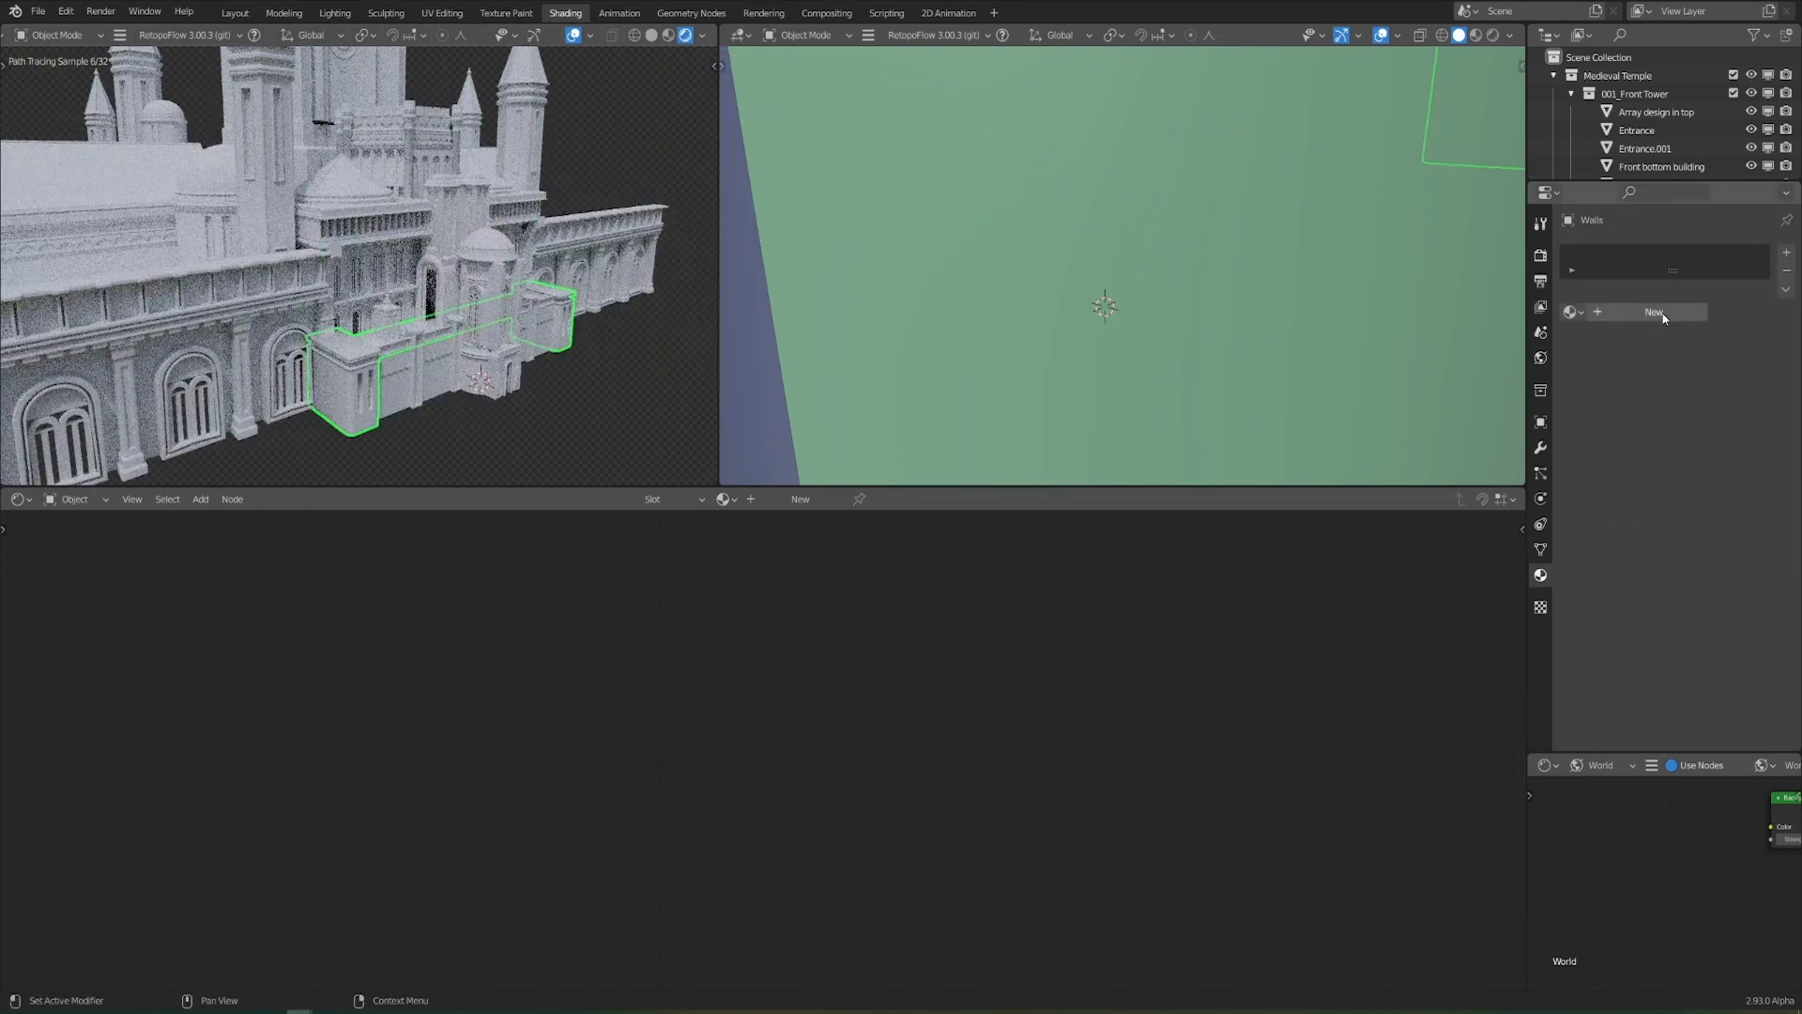
Create a new holographic material on the castle walls and add its shader nodes
left_click(1655, 312)
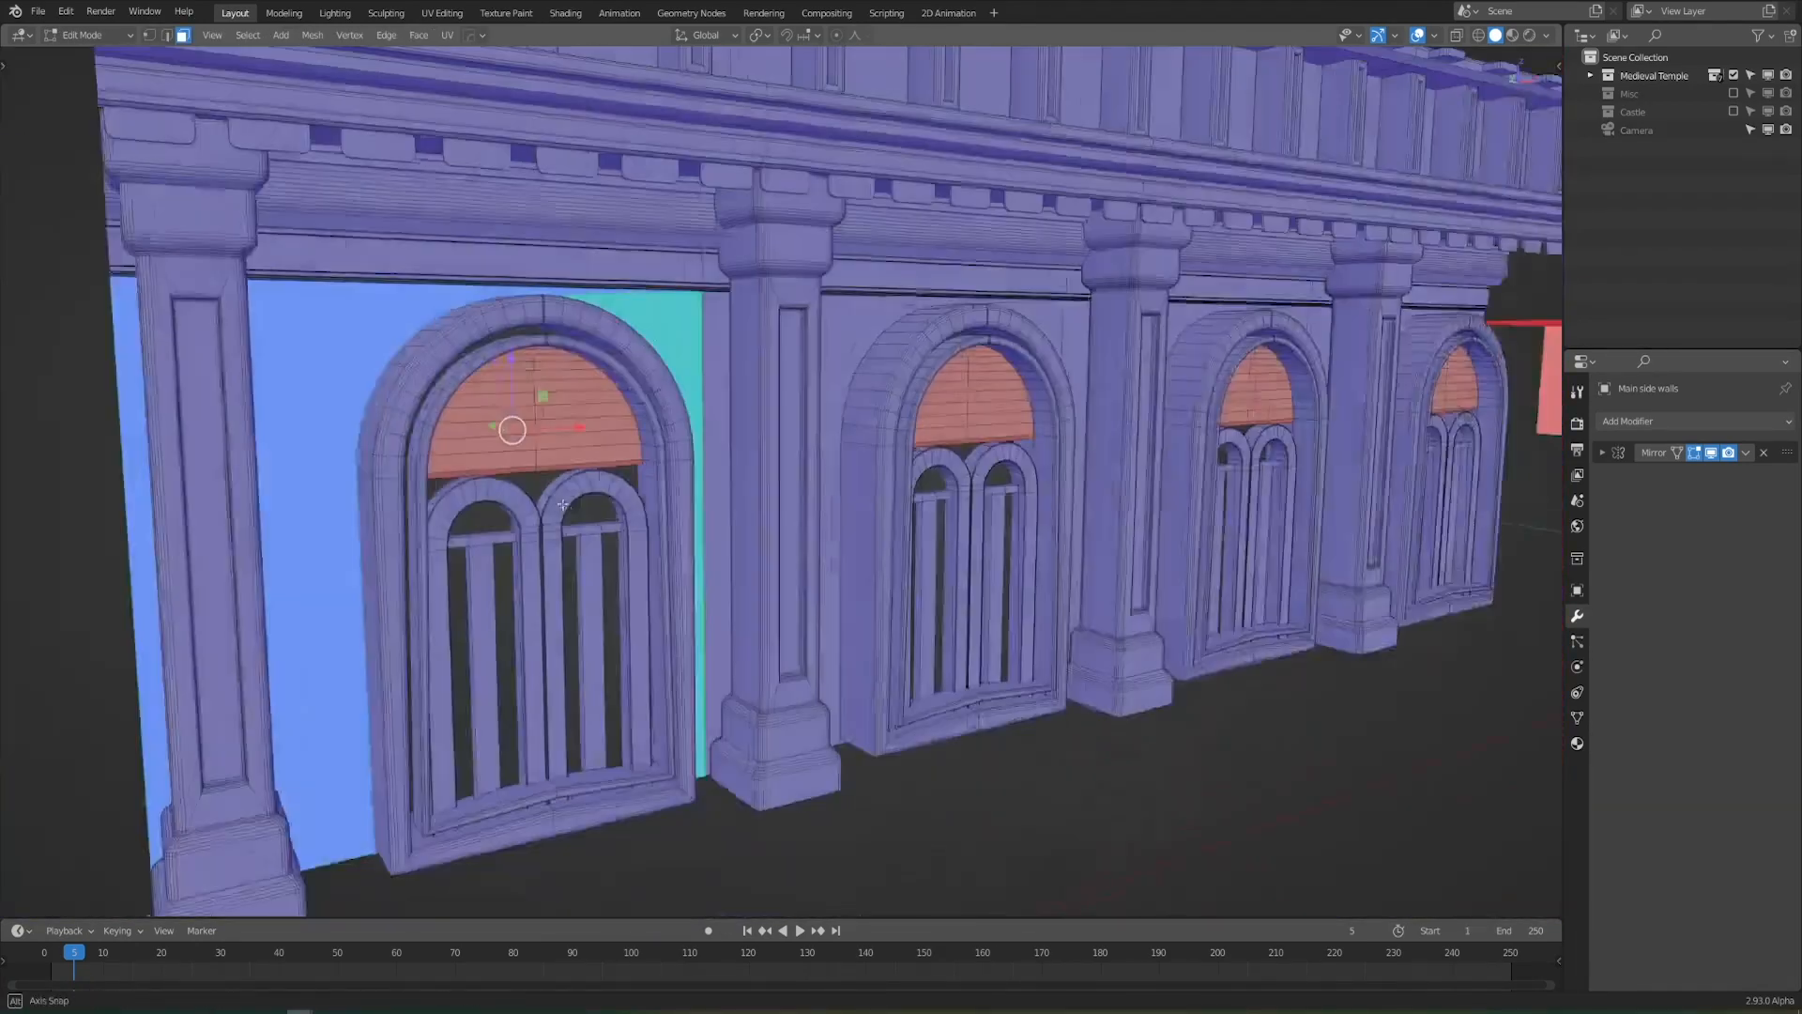
scroll("down", 3)
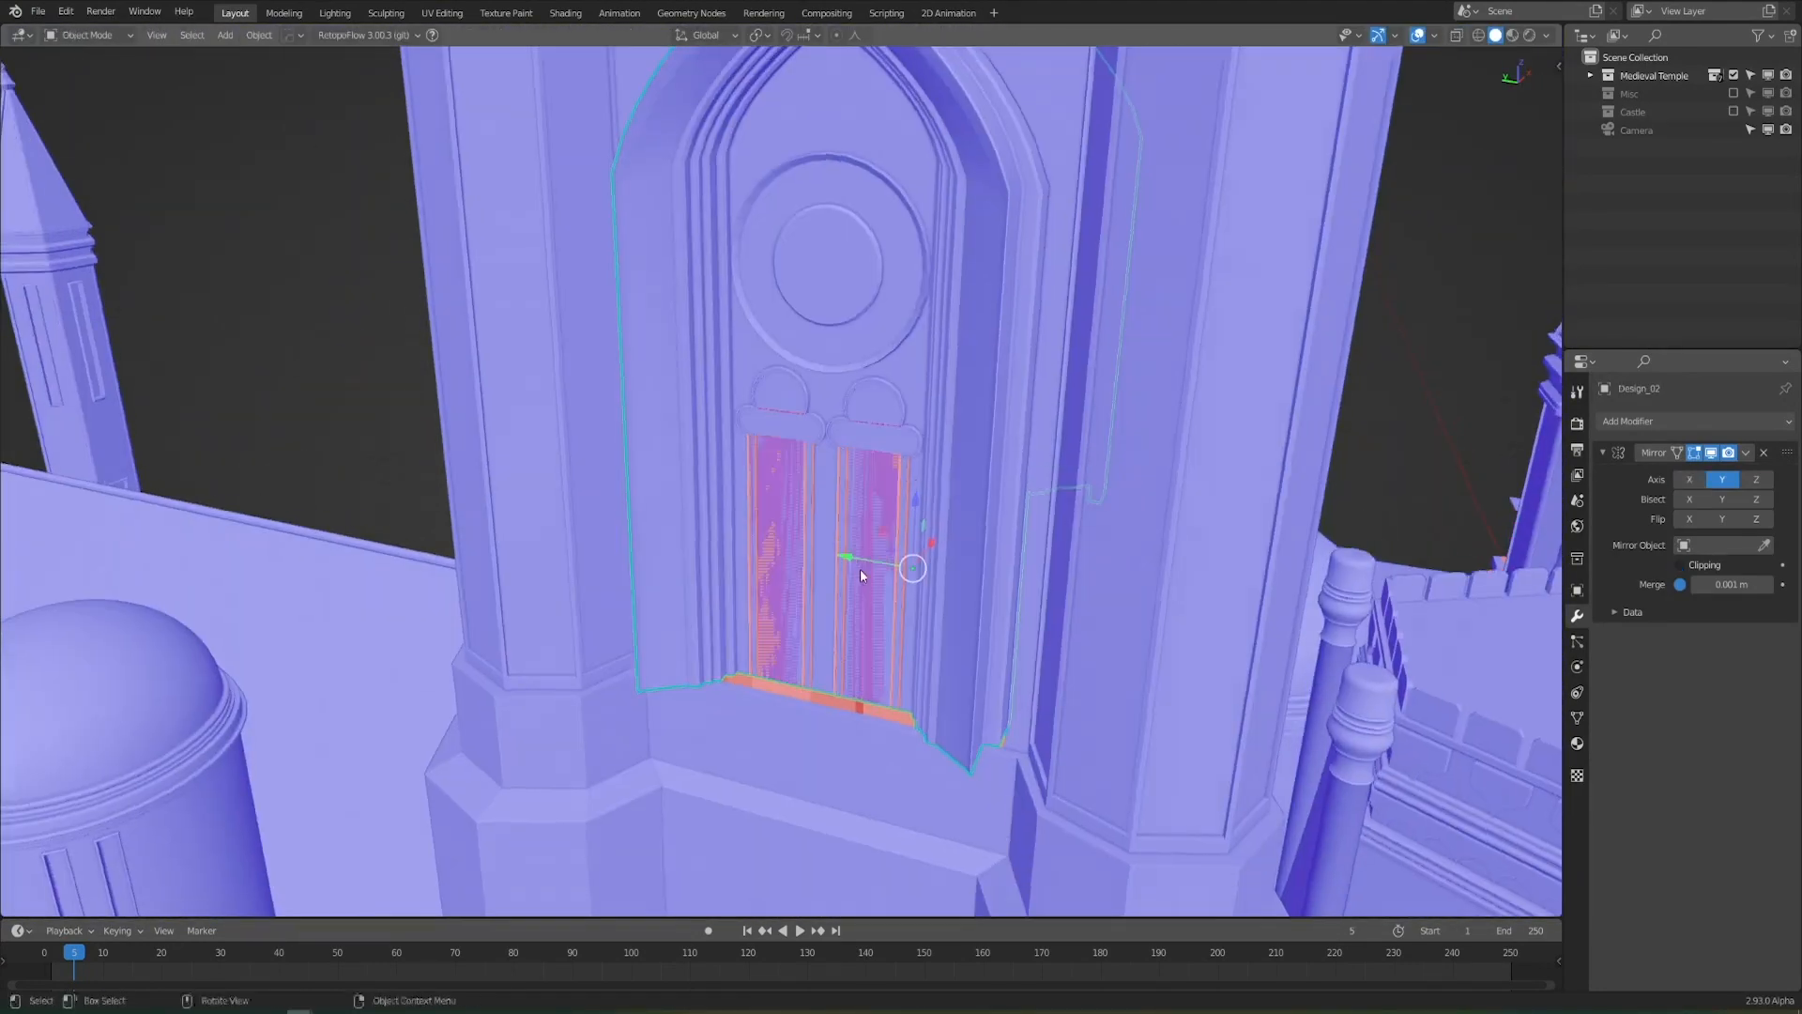
left_click(565, 13)
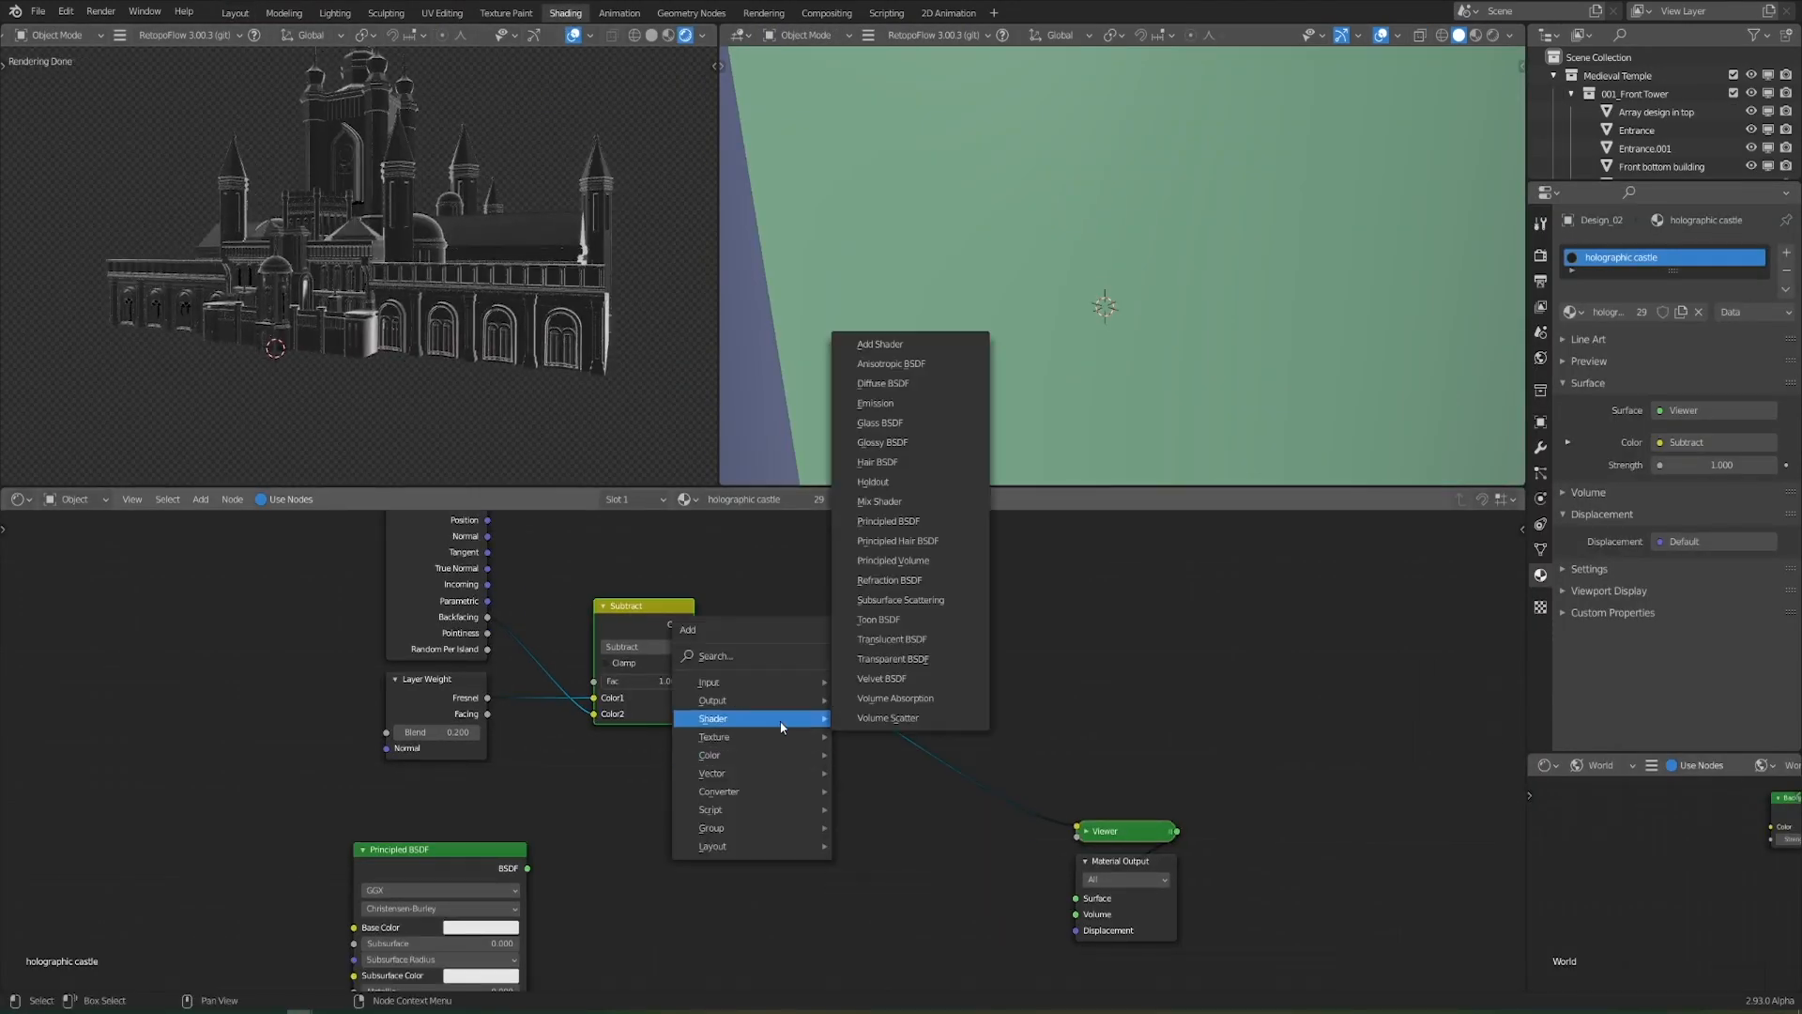
left_click(879, 501)
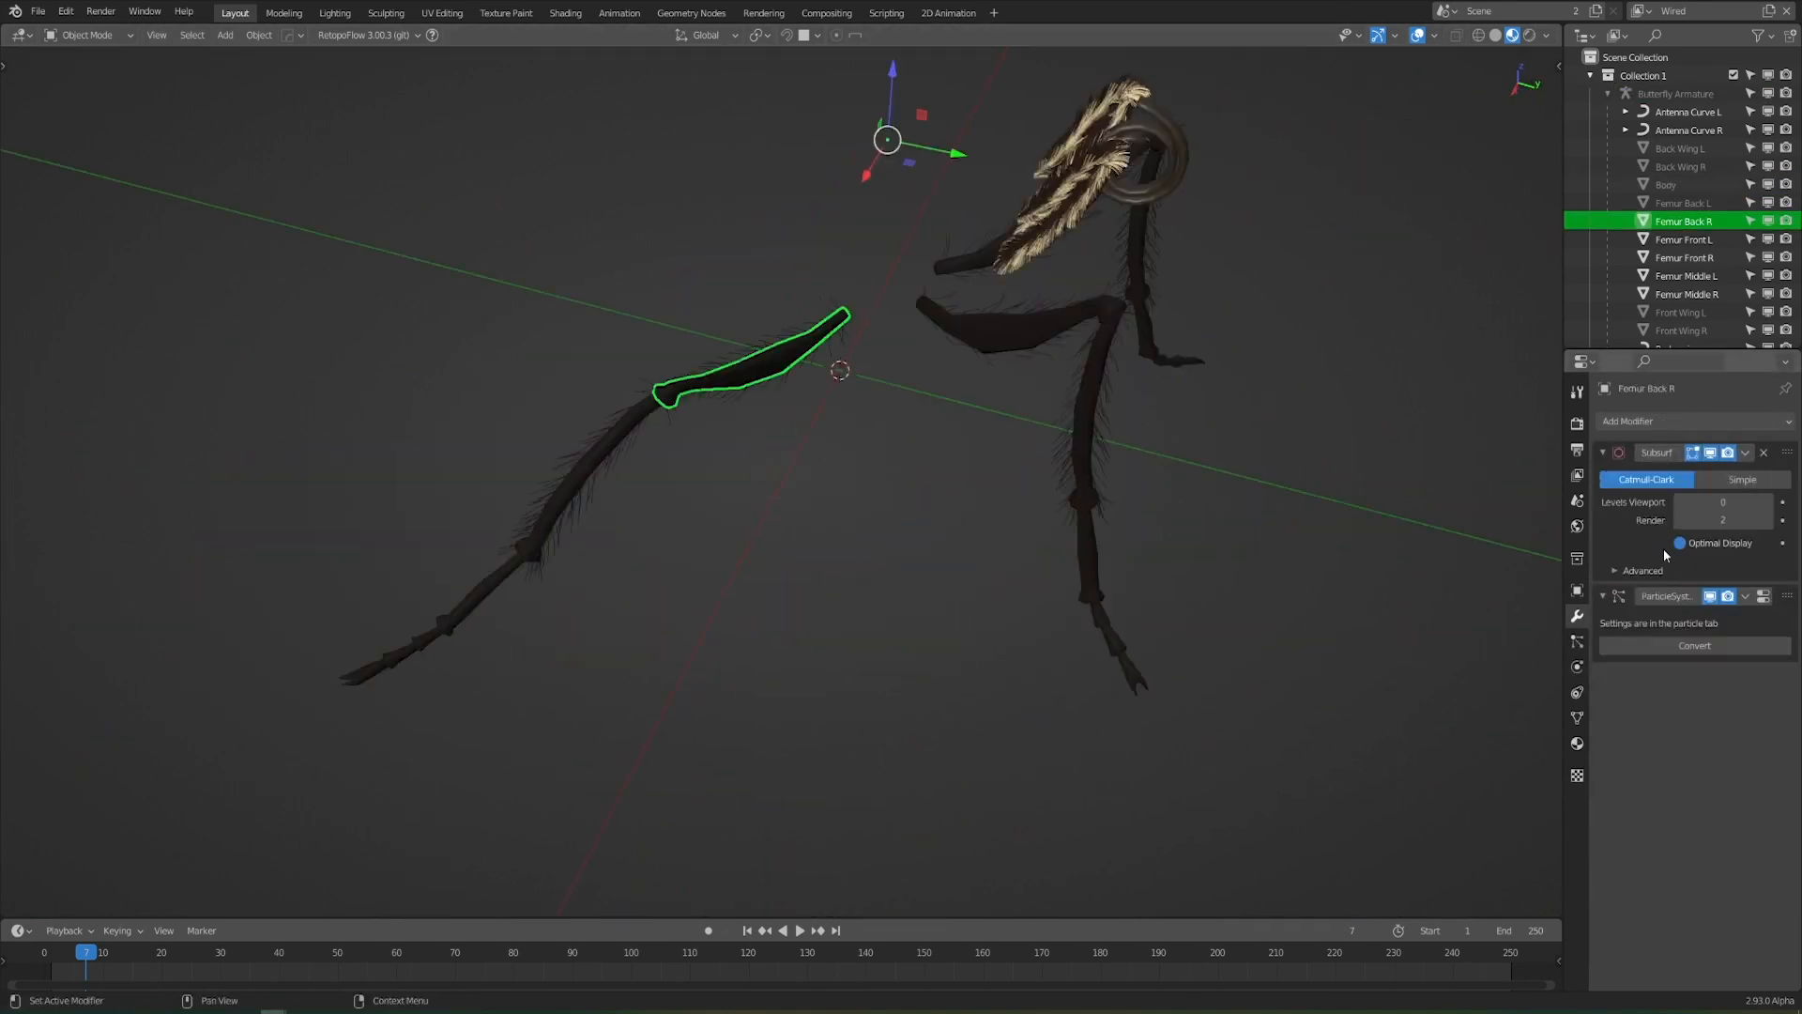
Return to the main tiger scene with the glowing castle placed behind the cliff
left_click(1685, 275)
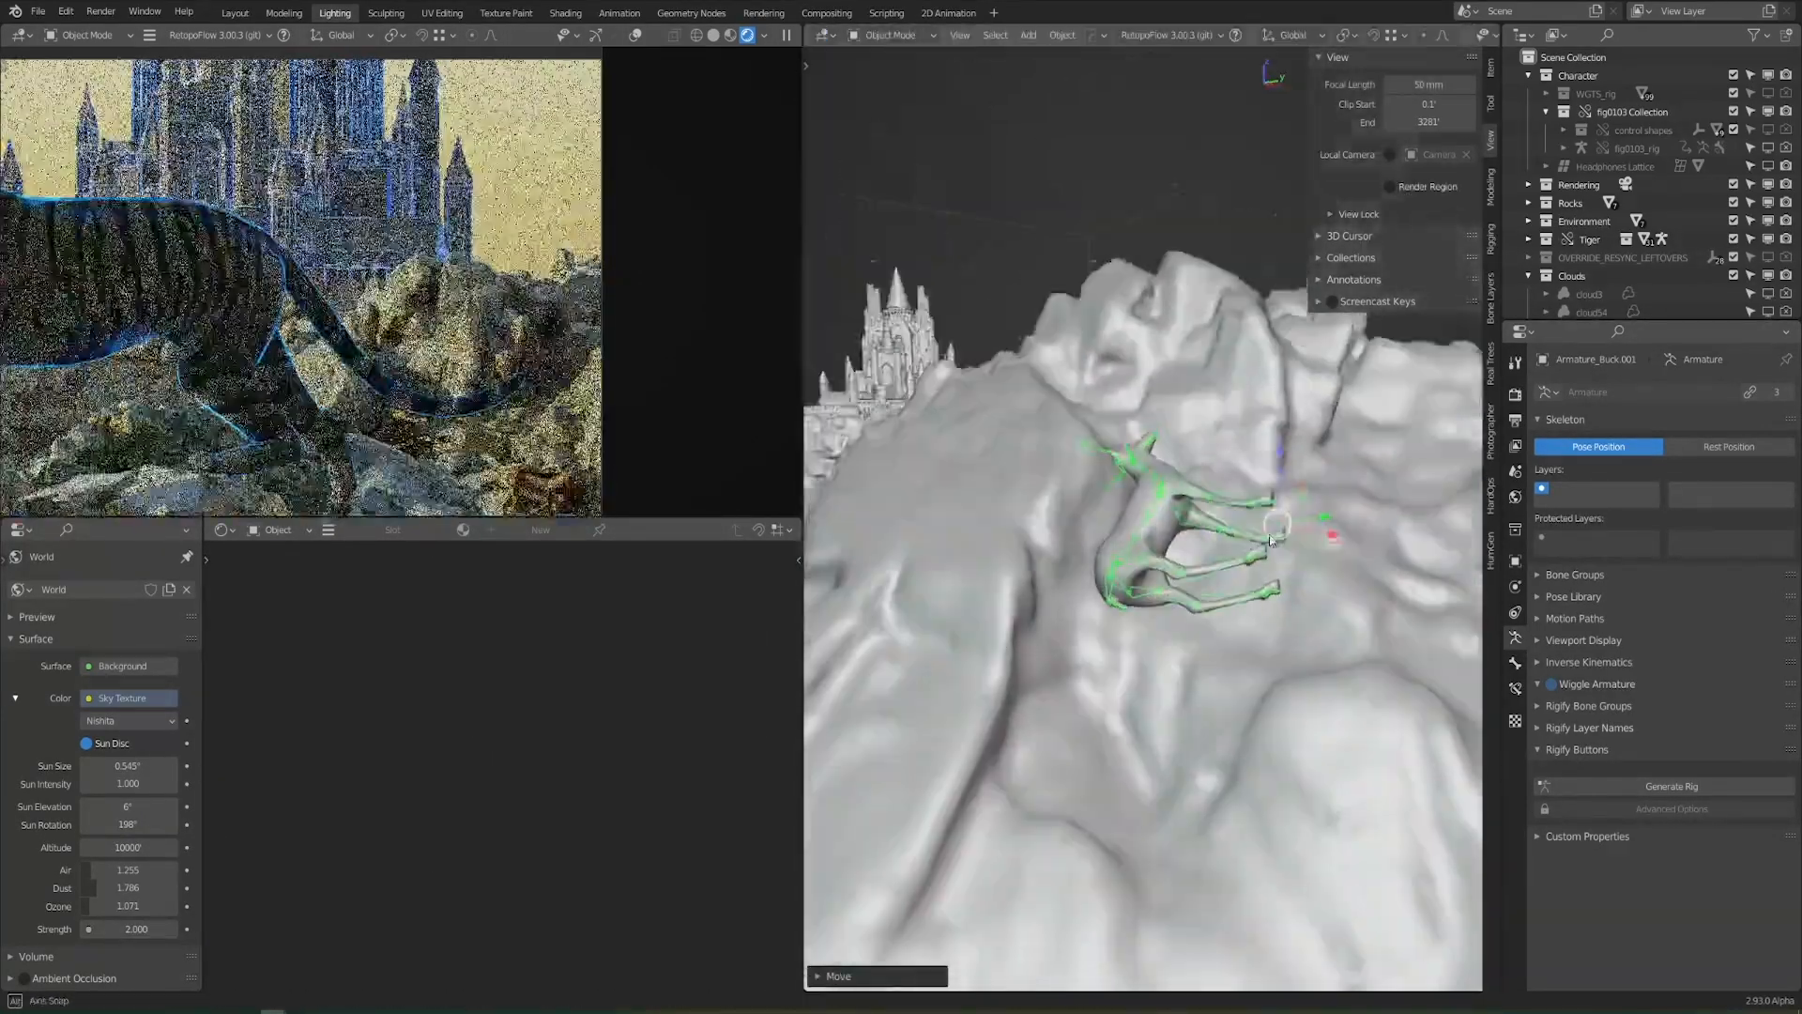
Bring the Armature_Buck.001 rig into the scene and stand it on the terrain
left_click(81, 34)
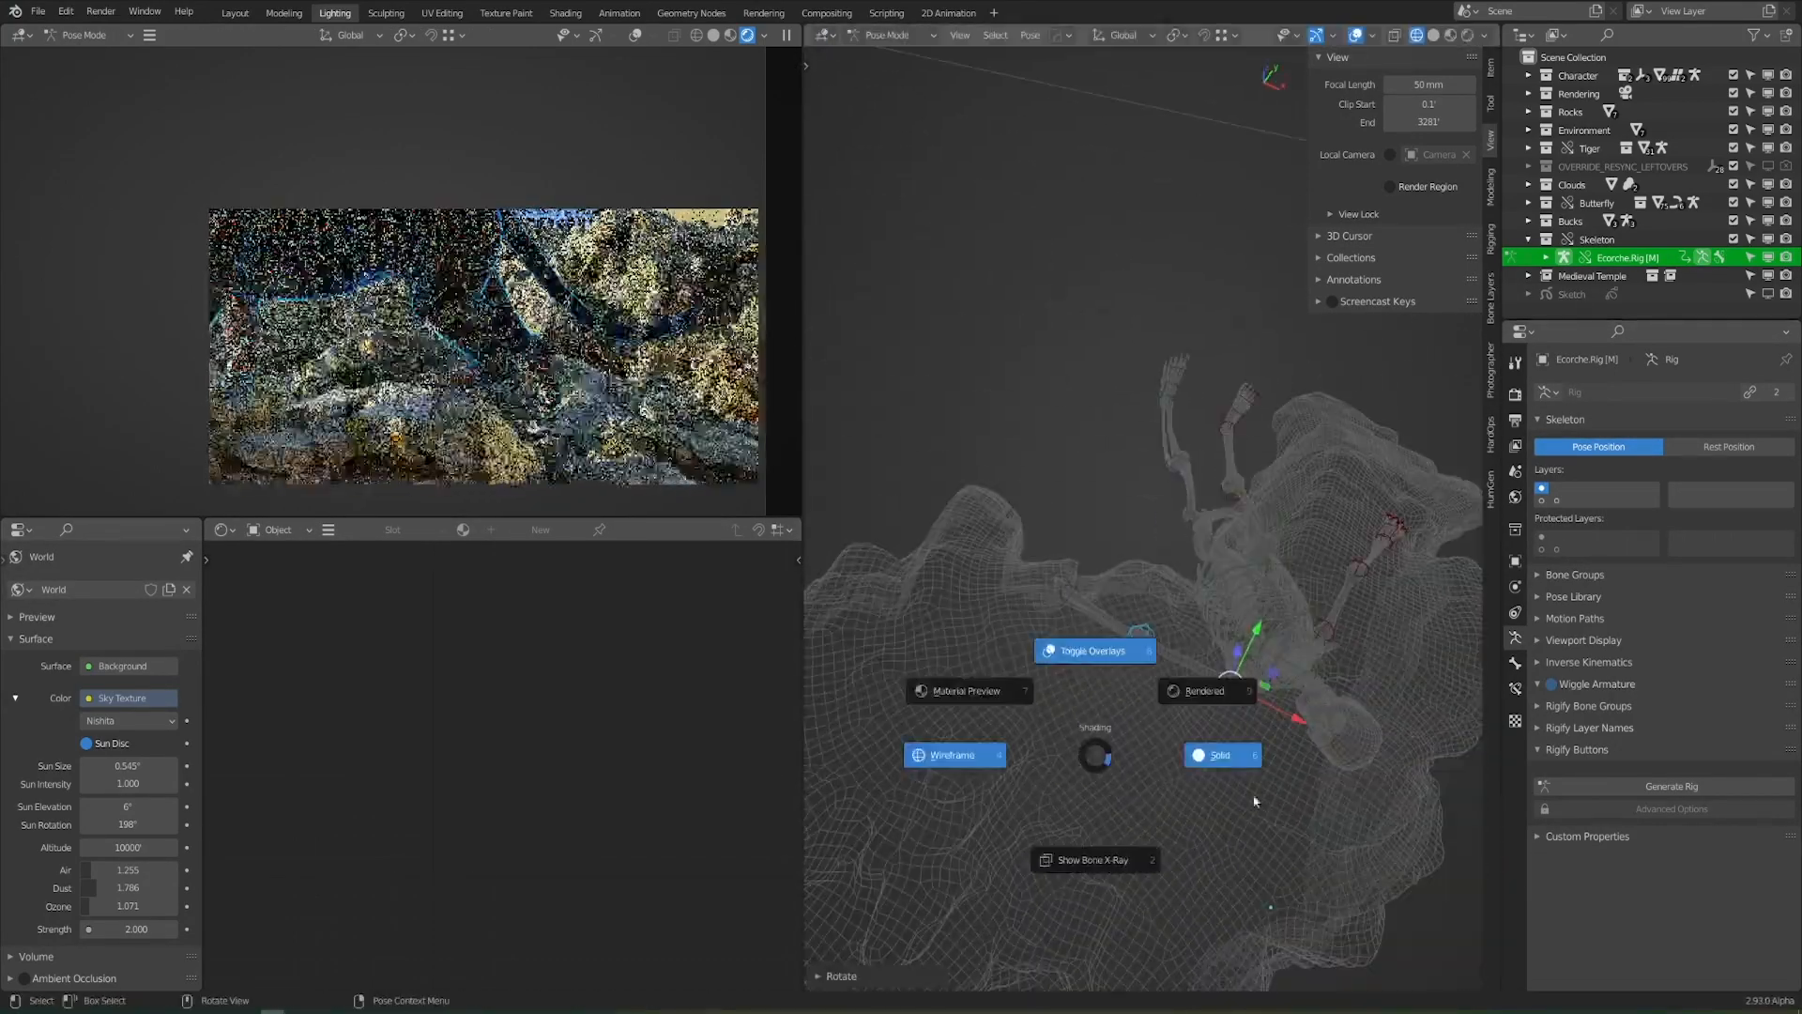
Load the golden crown .blend, set volume light bounces, and browse the asset files to append
left_click(565, 14)
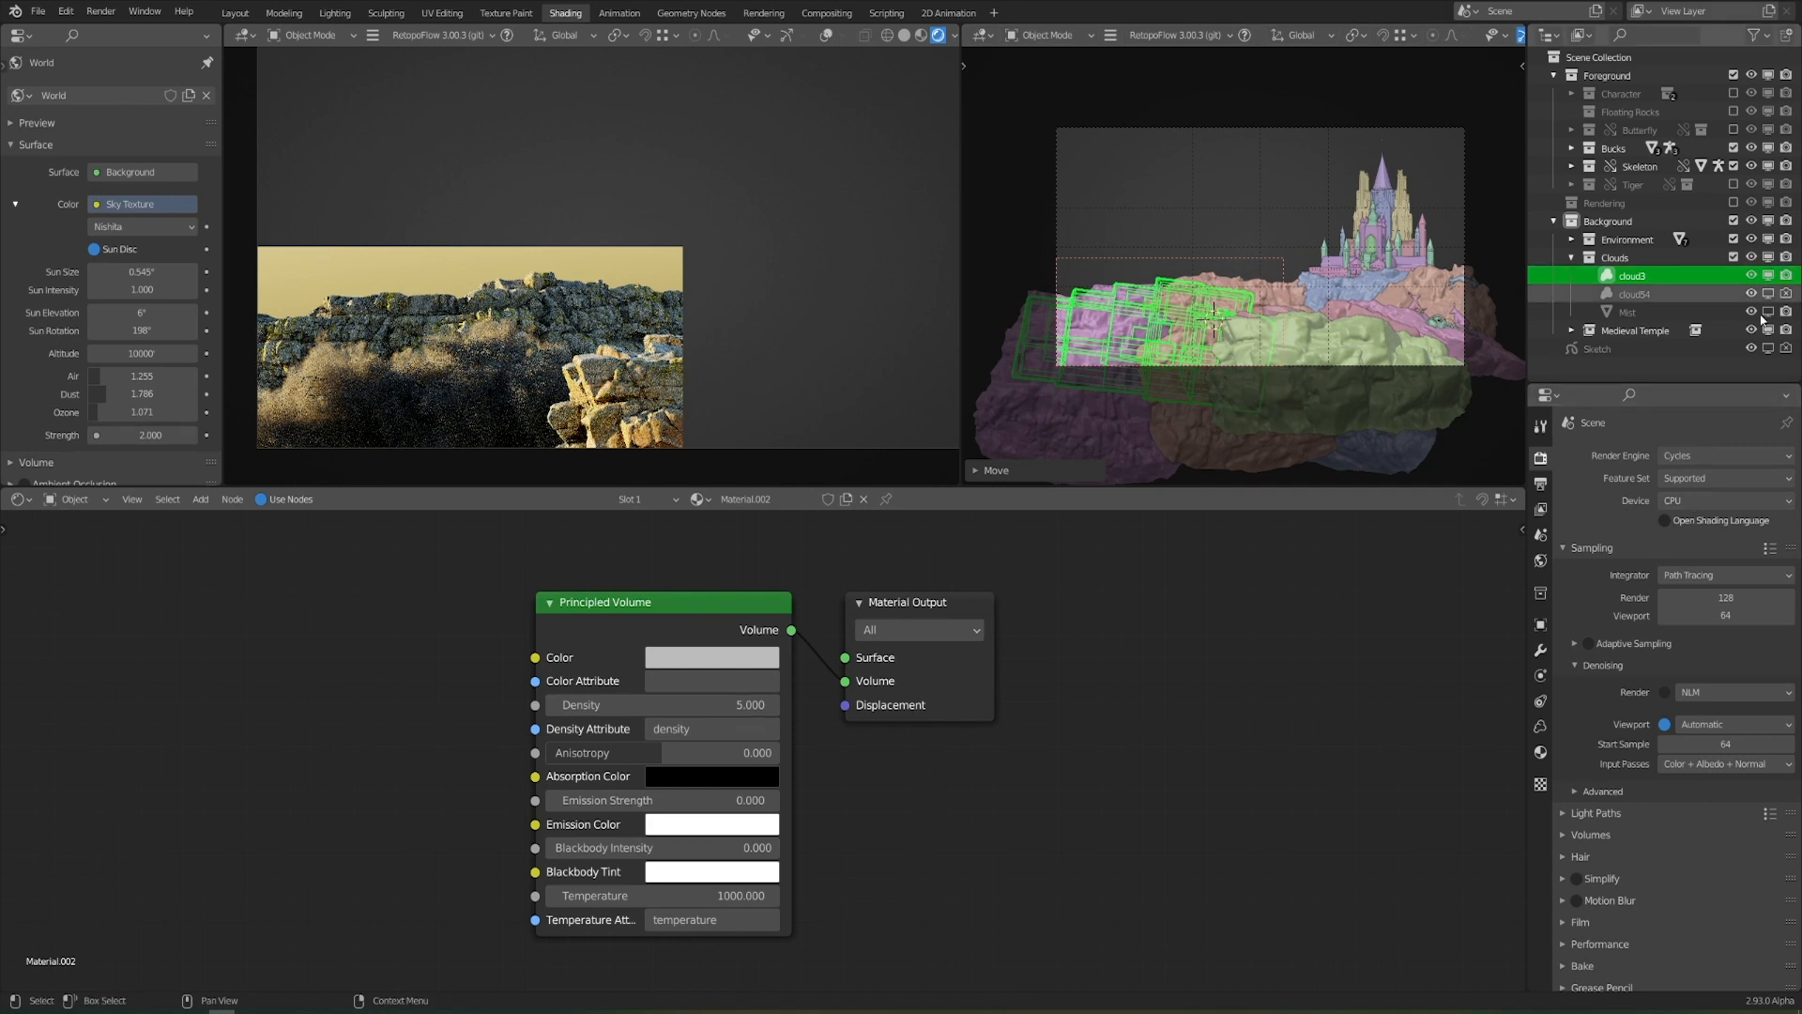
left_click(1721, 499)
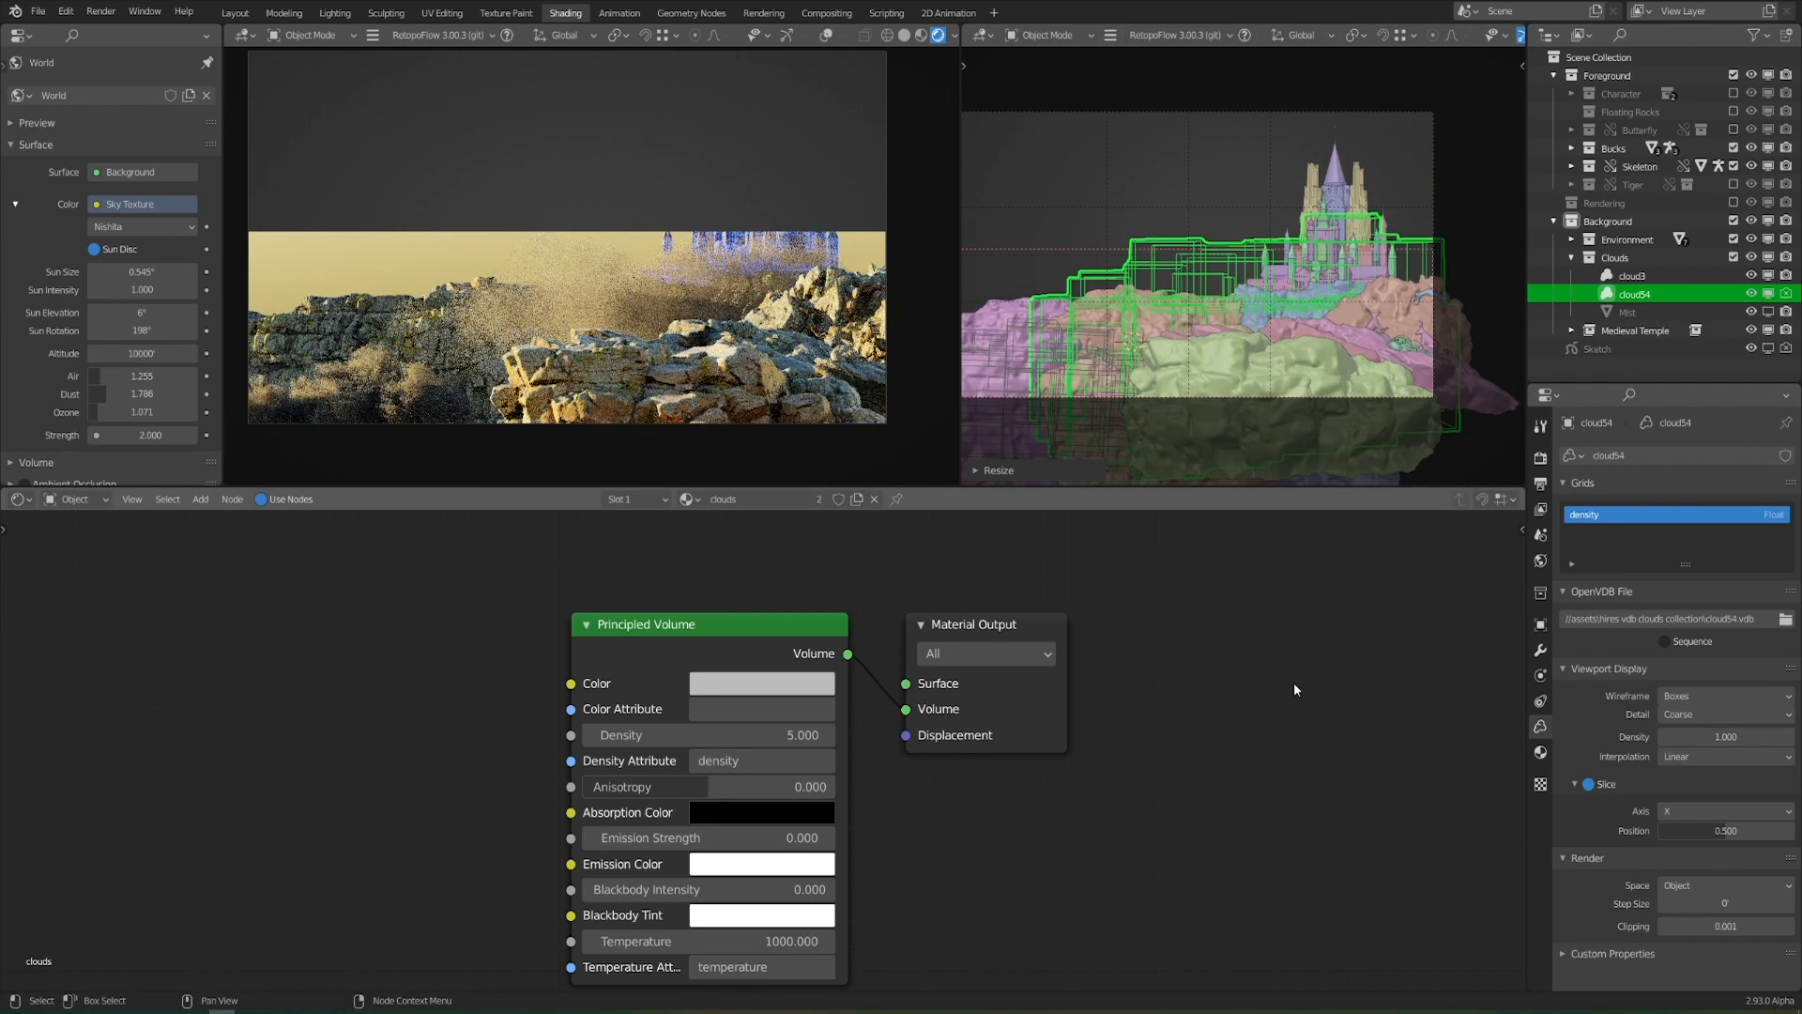
double_click(762, 734)
type("25.000")
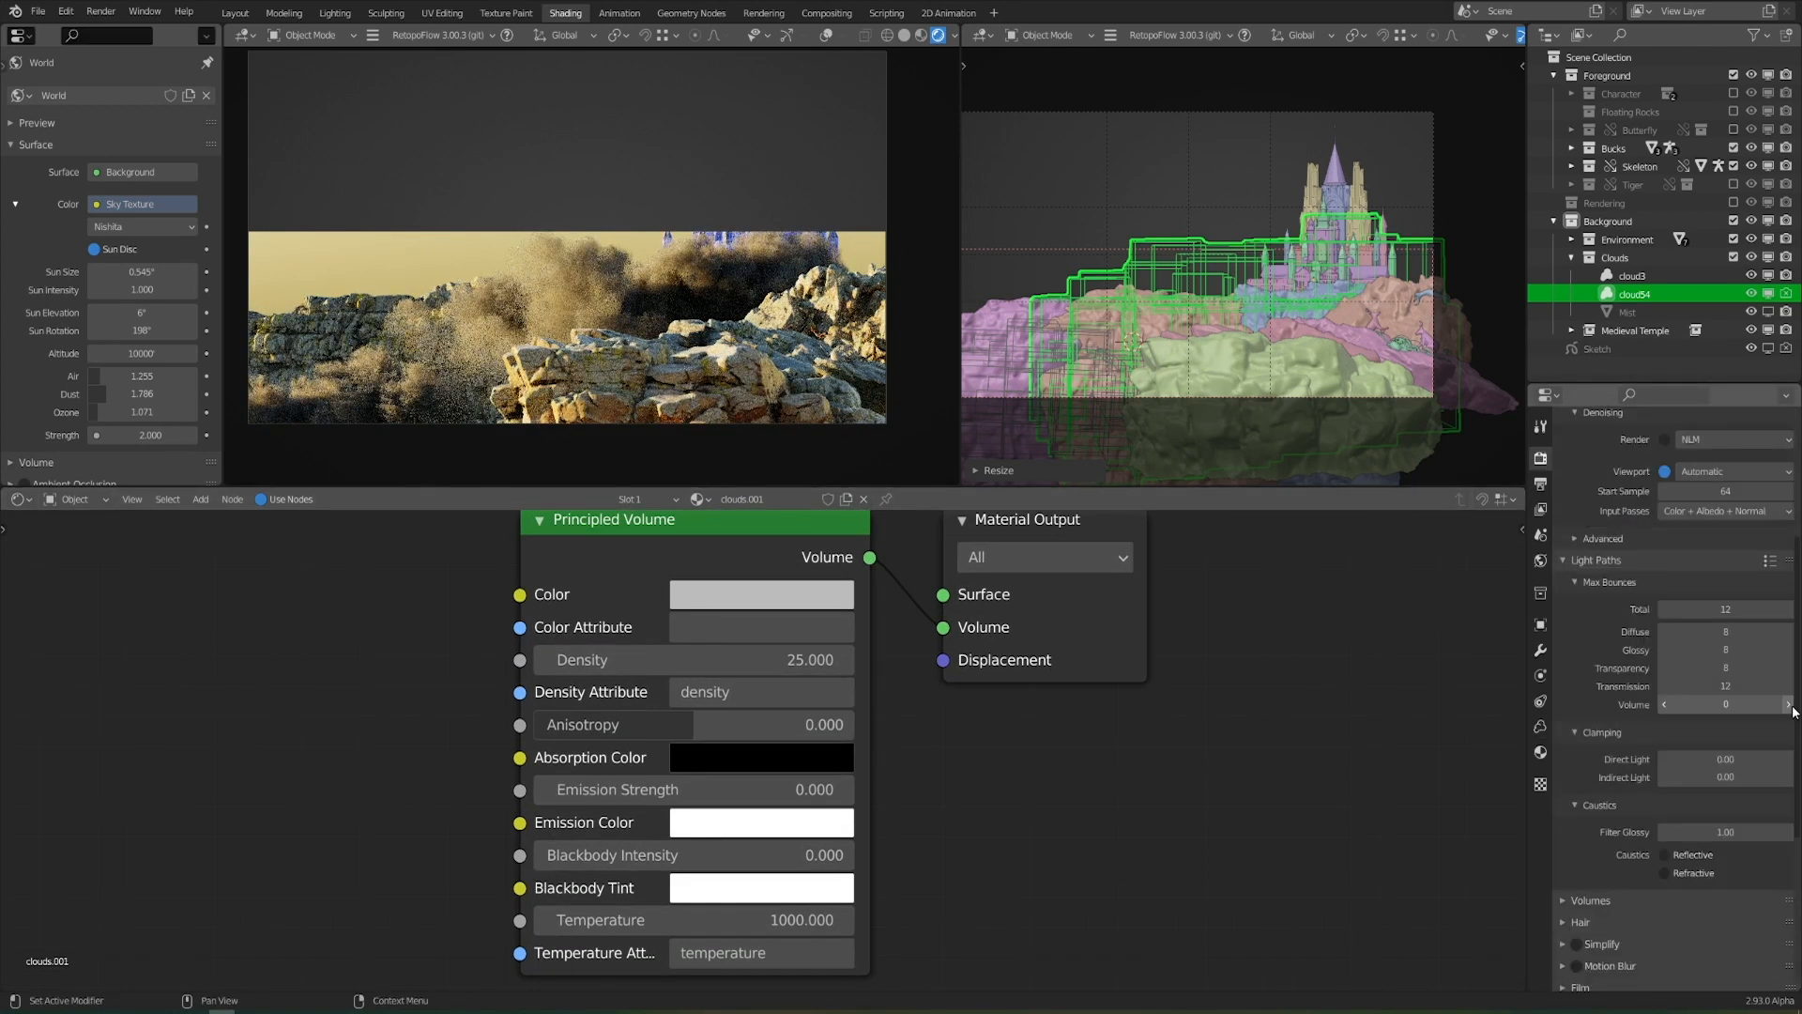
left_click(1626, 311)
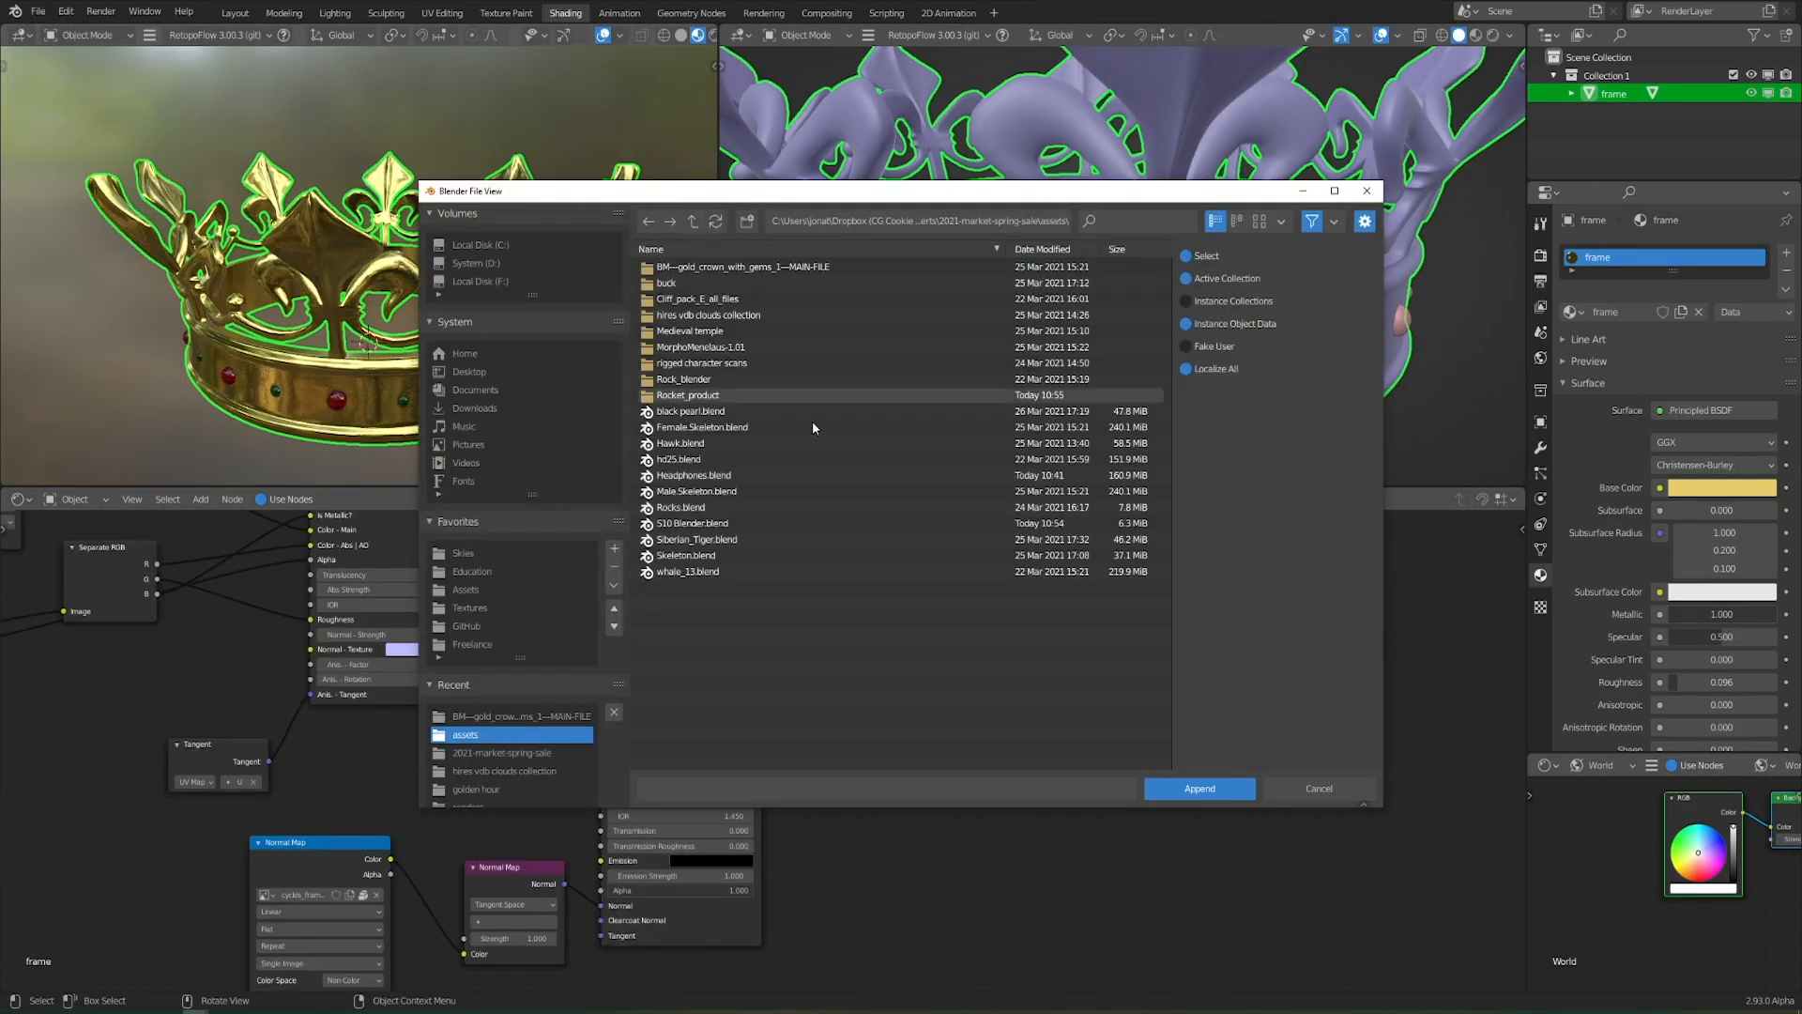
Give the crown's gems a cyan edge glow via Layer Weight, Mix and Emission strength 3, then append it into the main scene
left_click(1197, 786)
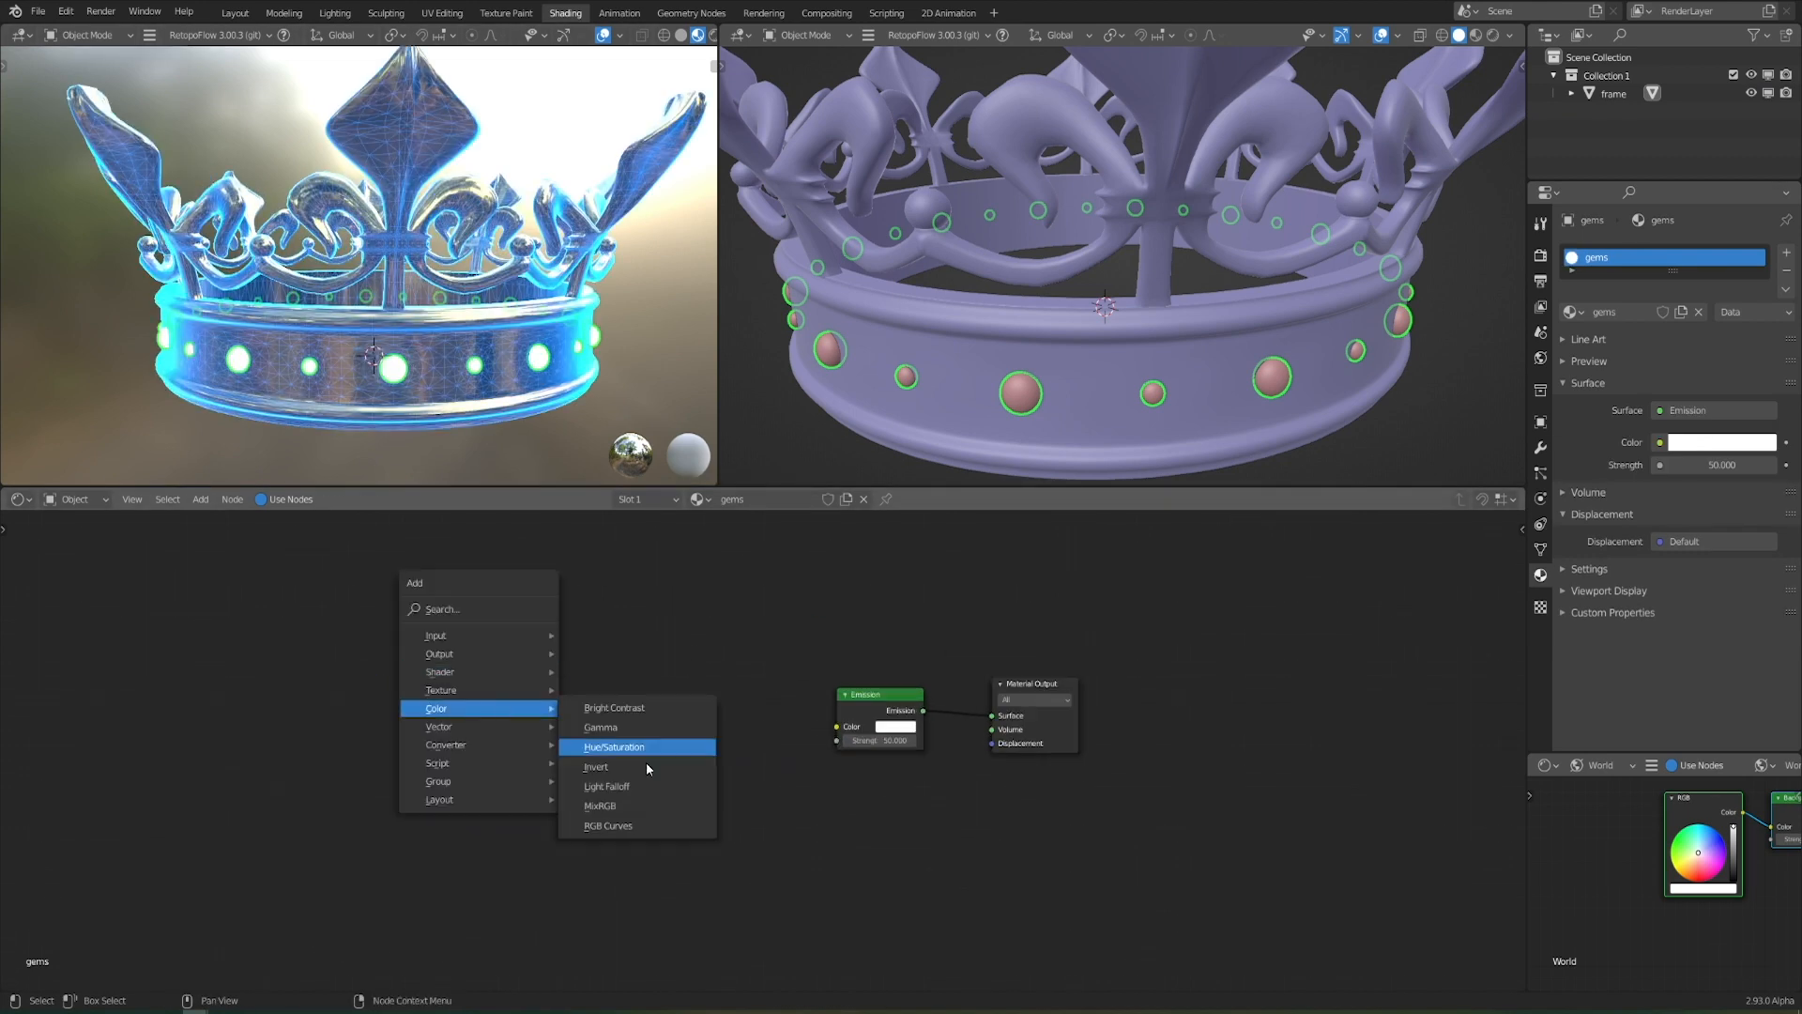
left_click(599, 805)
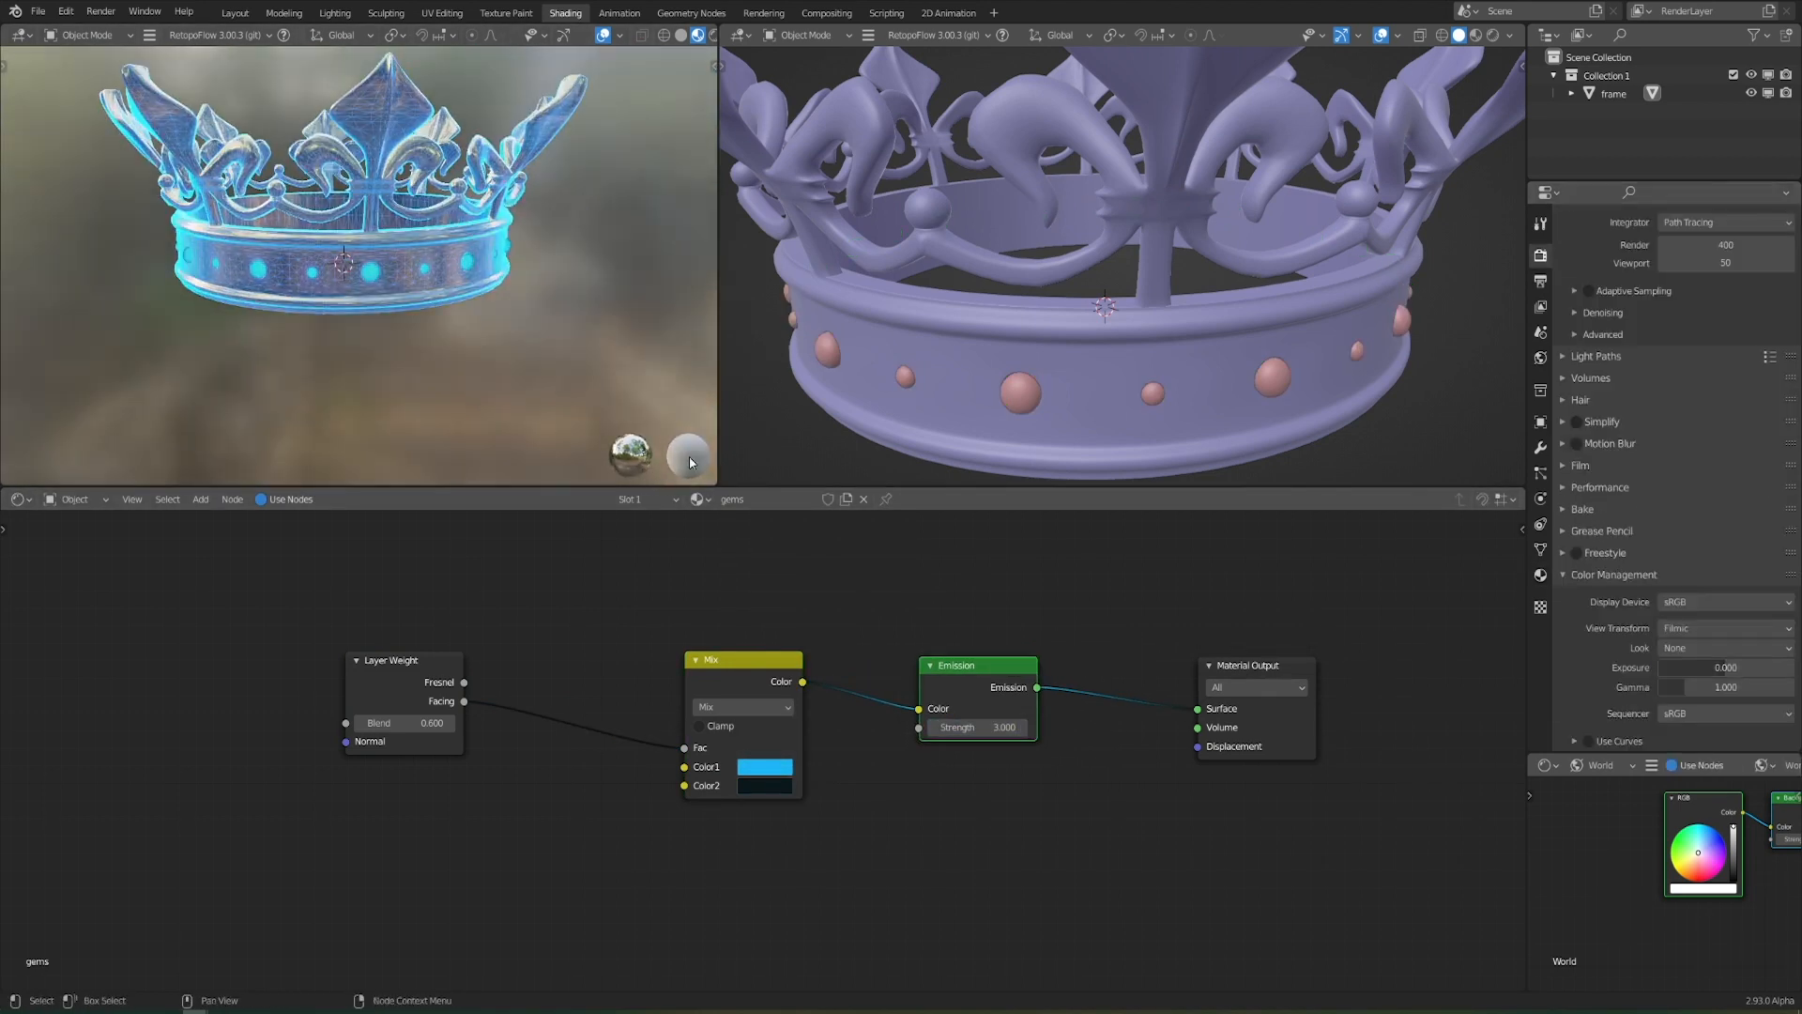
left_click(764, 766)
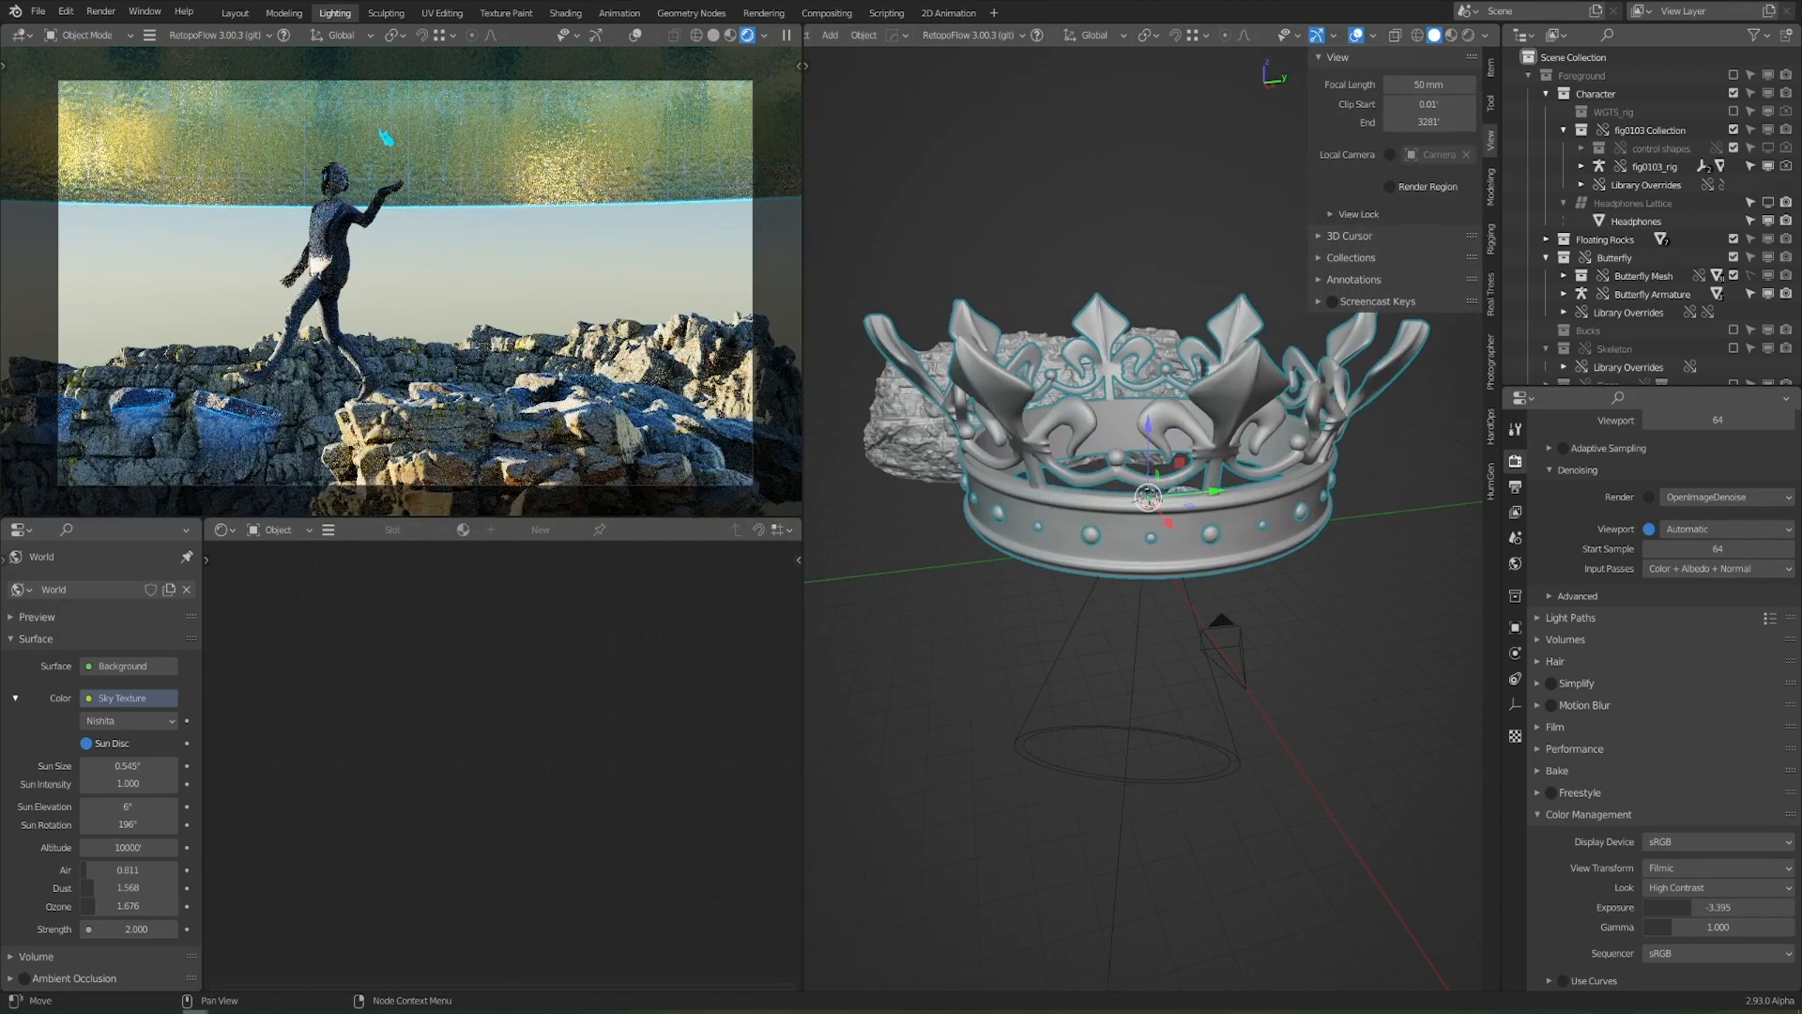
Move the appended crown onto the woman's head and scale it down to sit above the headphones
left_click(565, 13)
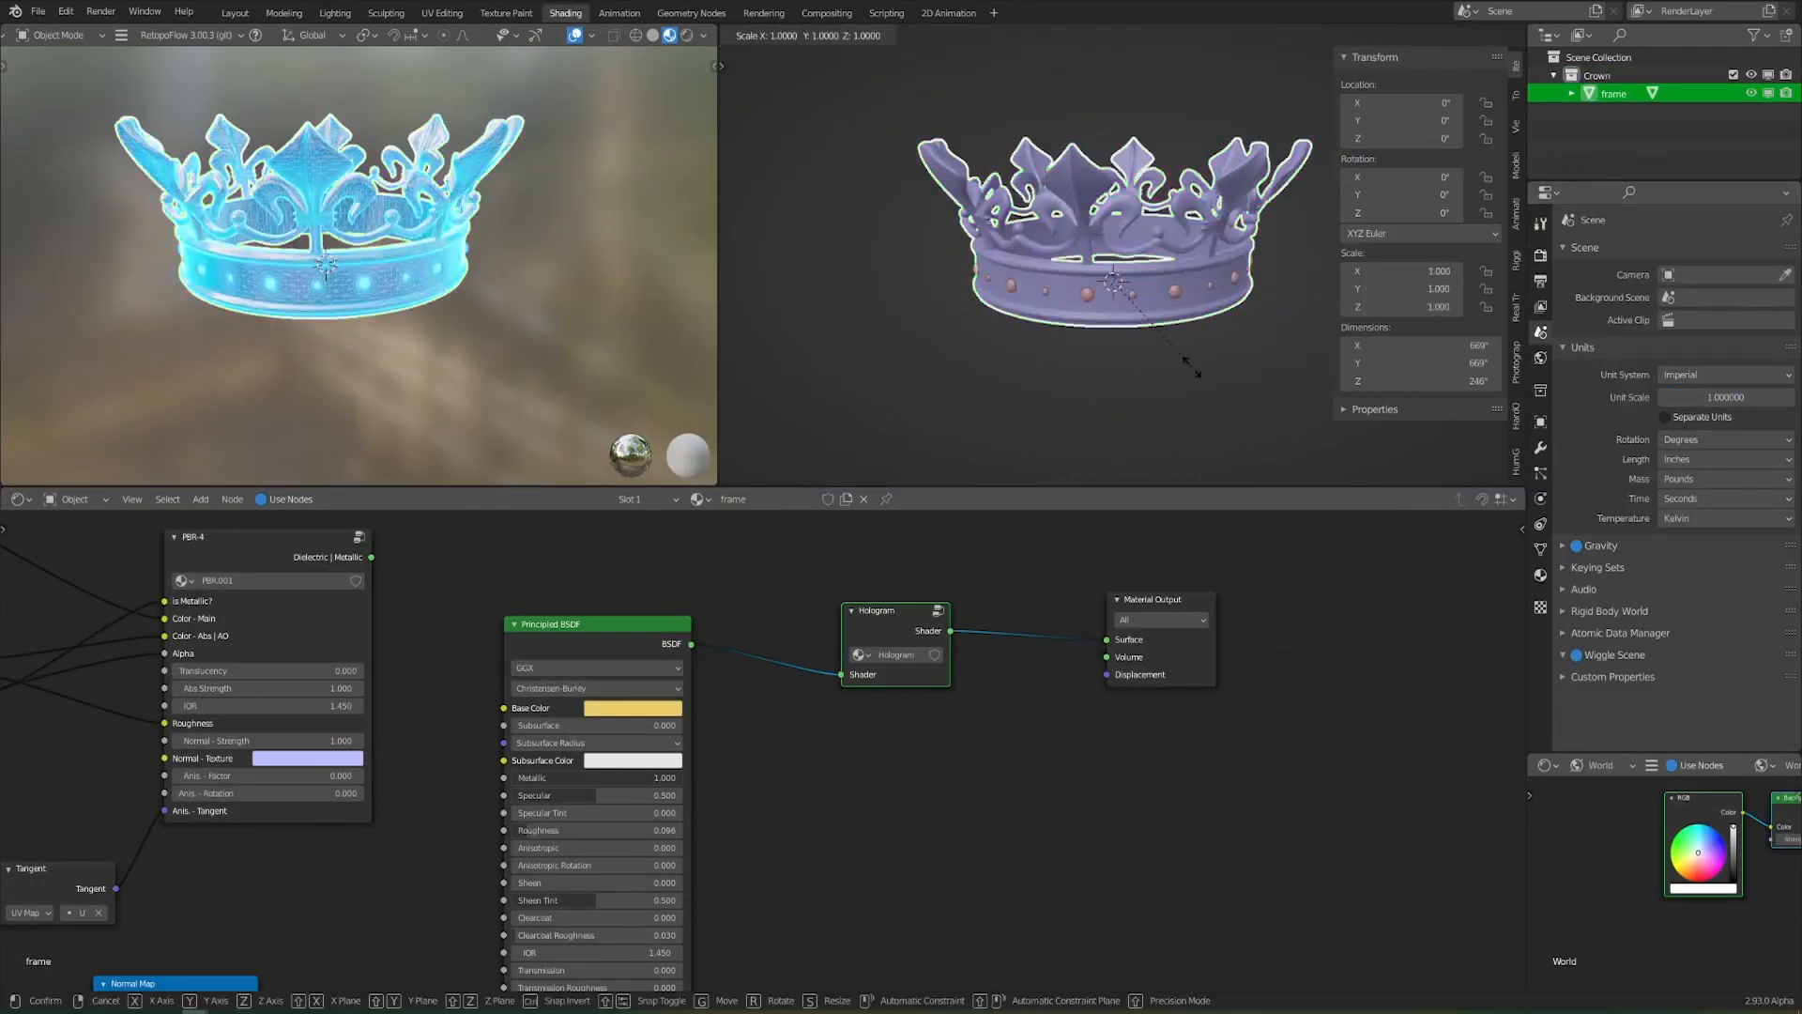
left_click(335, 14)
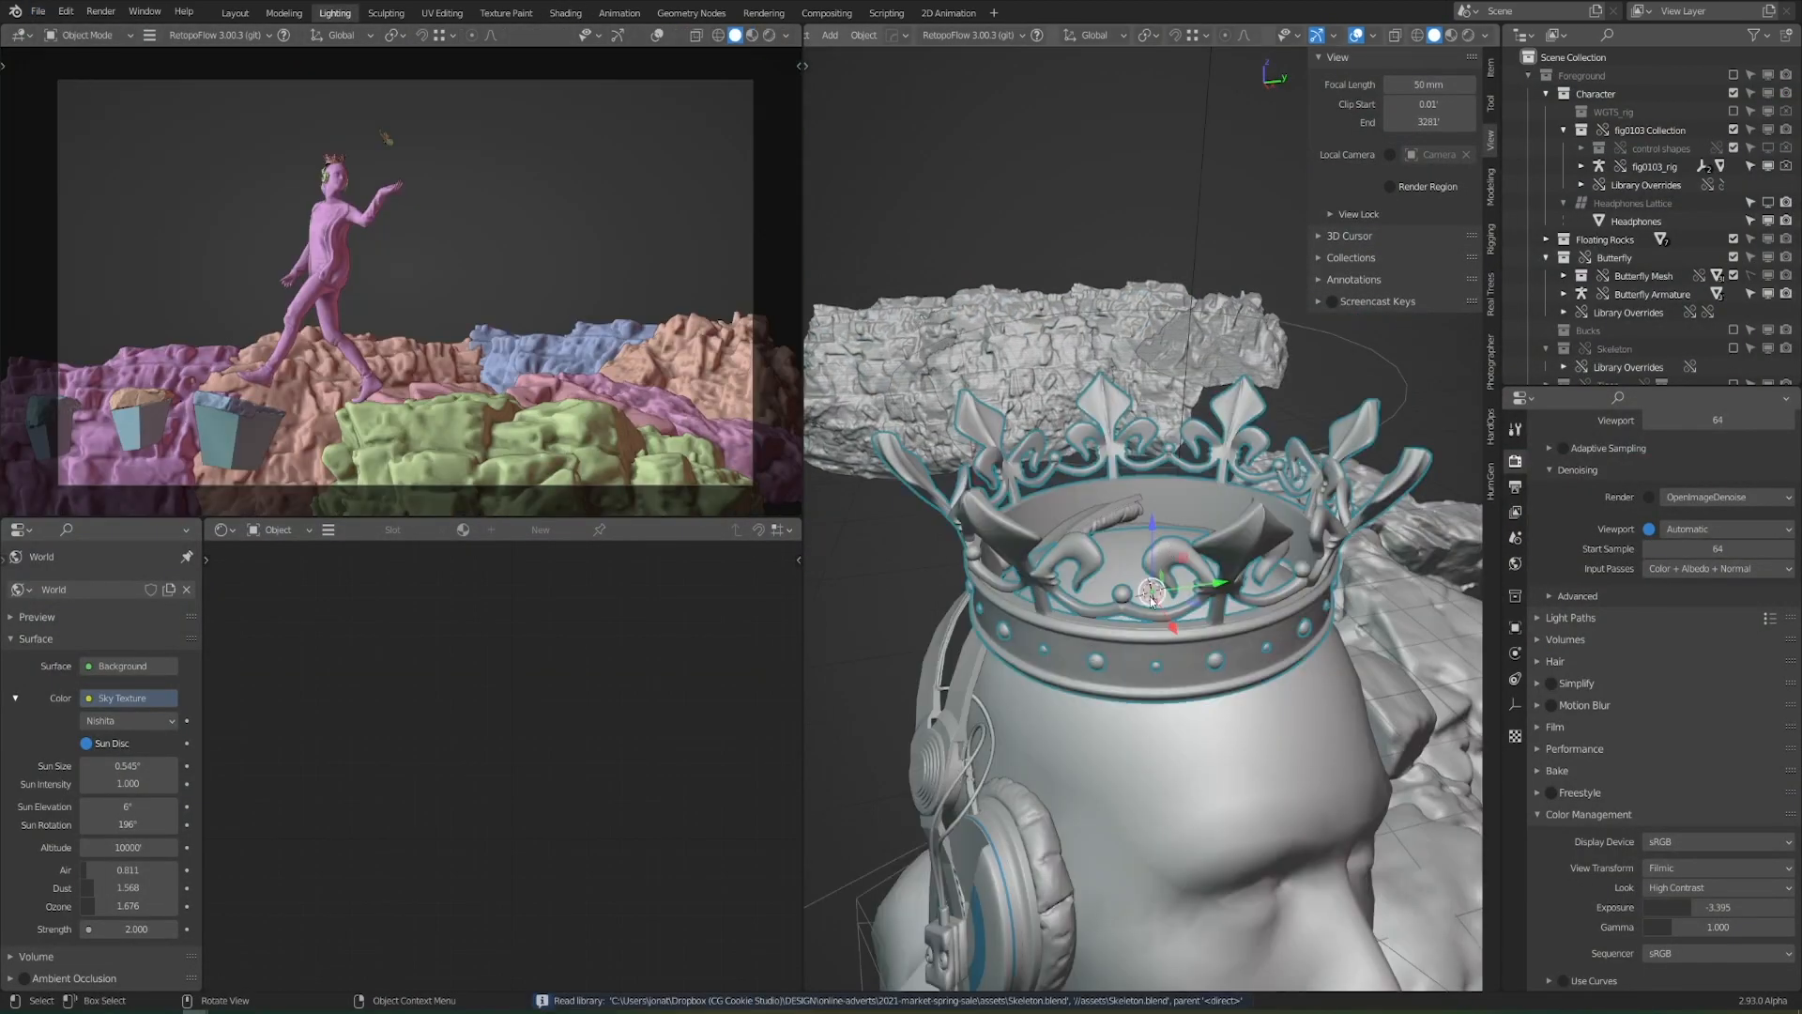
left_click(734, 34)
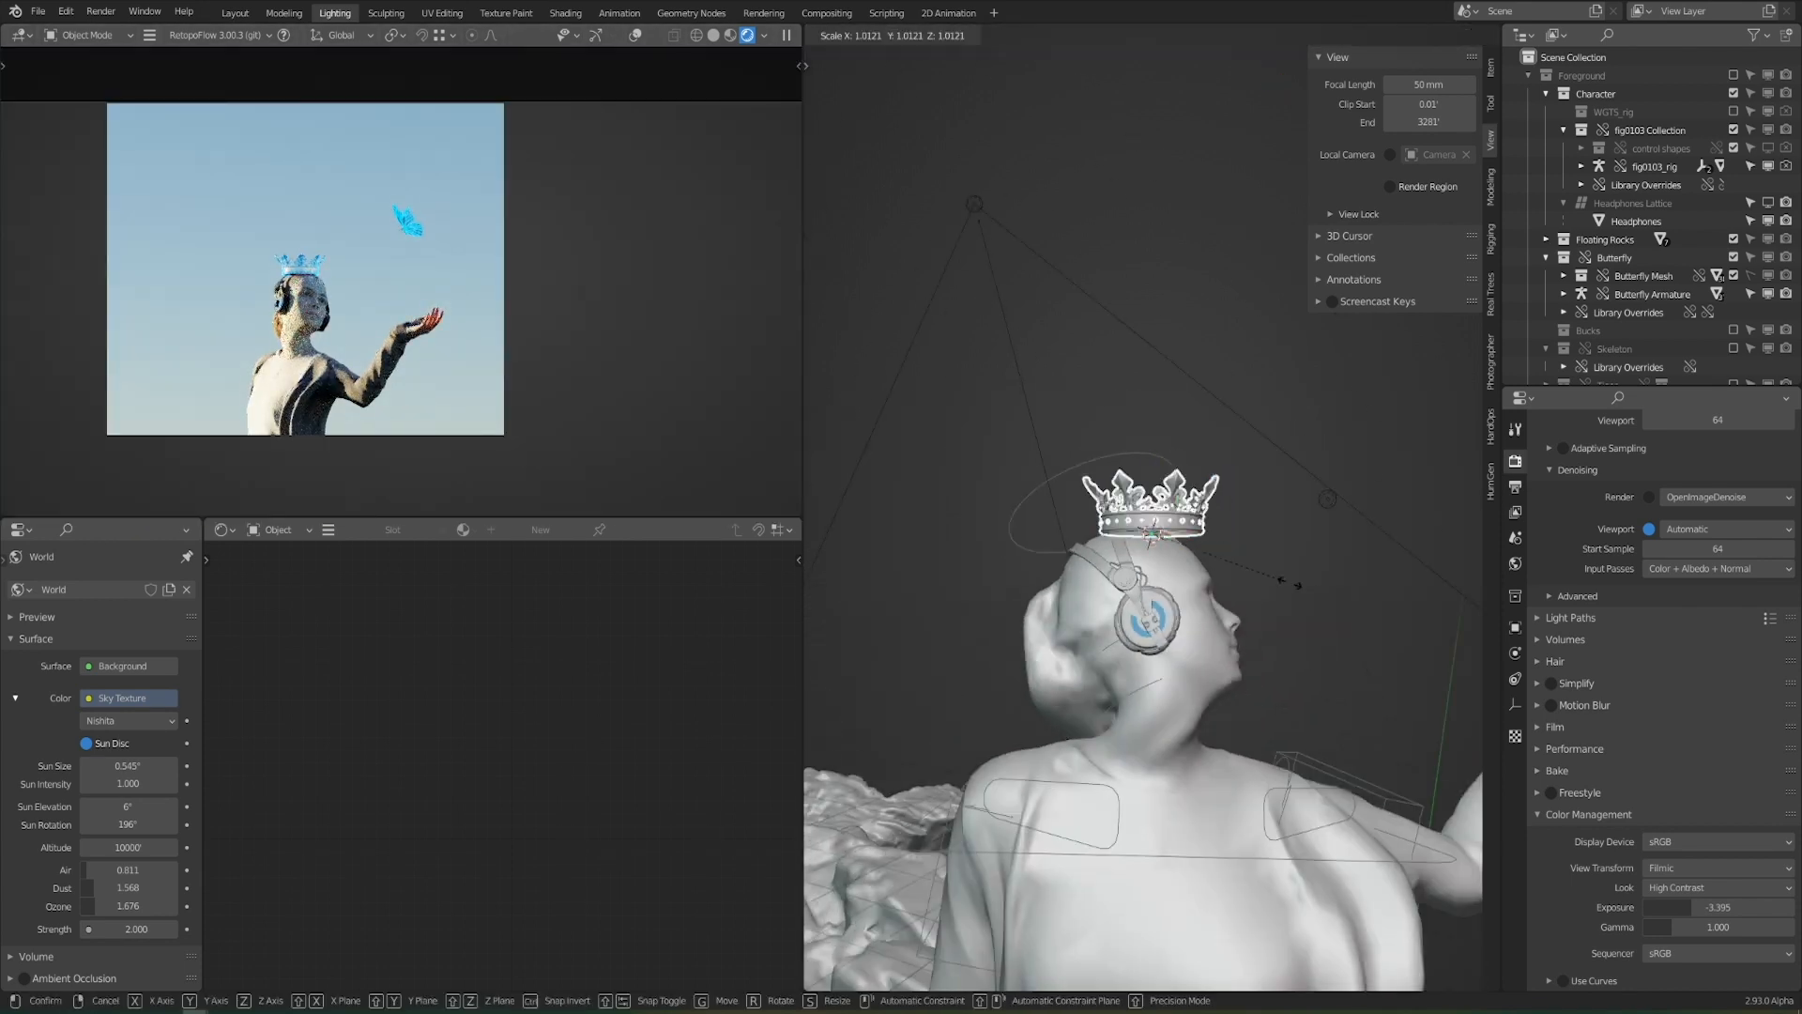
left_click(1655, 167)
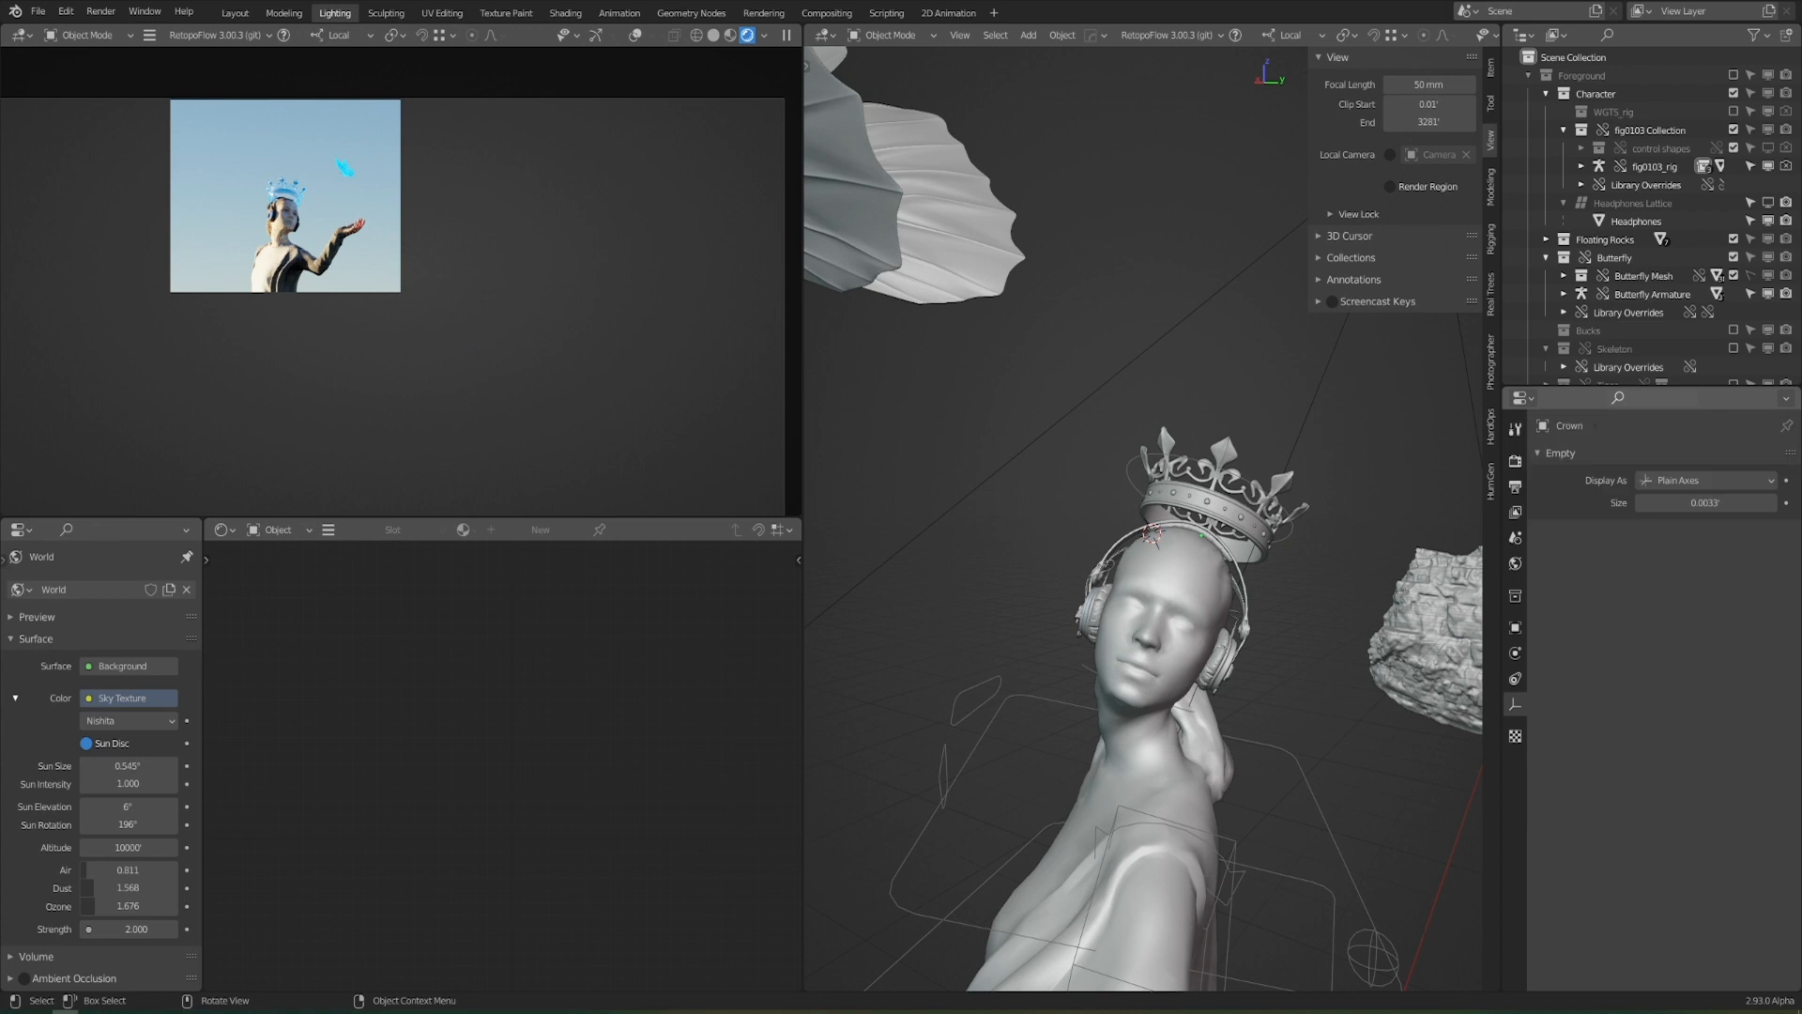
left_click_drag(284, 194, 330, 184)
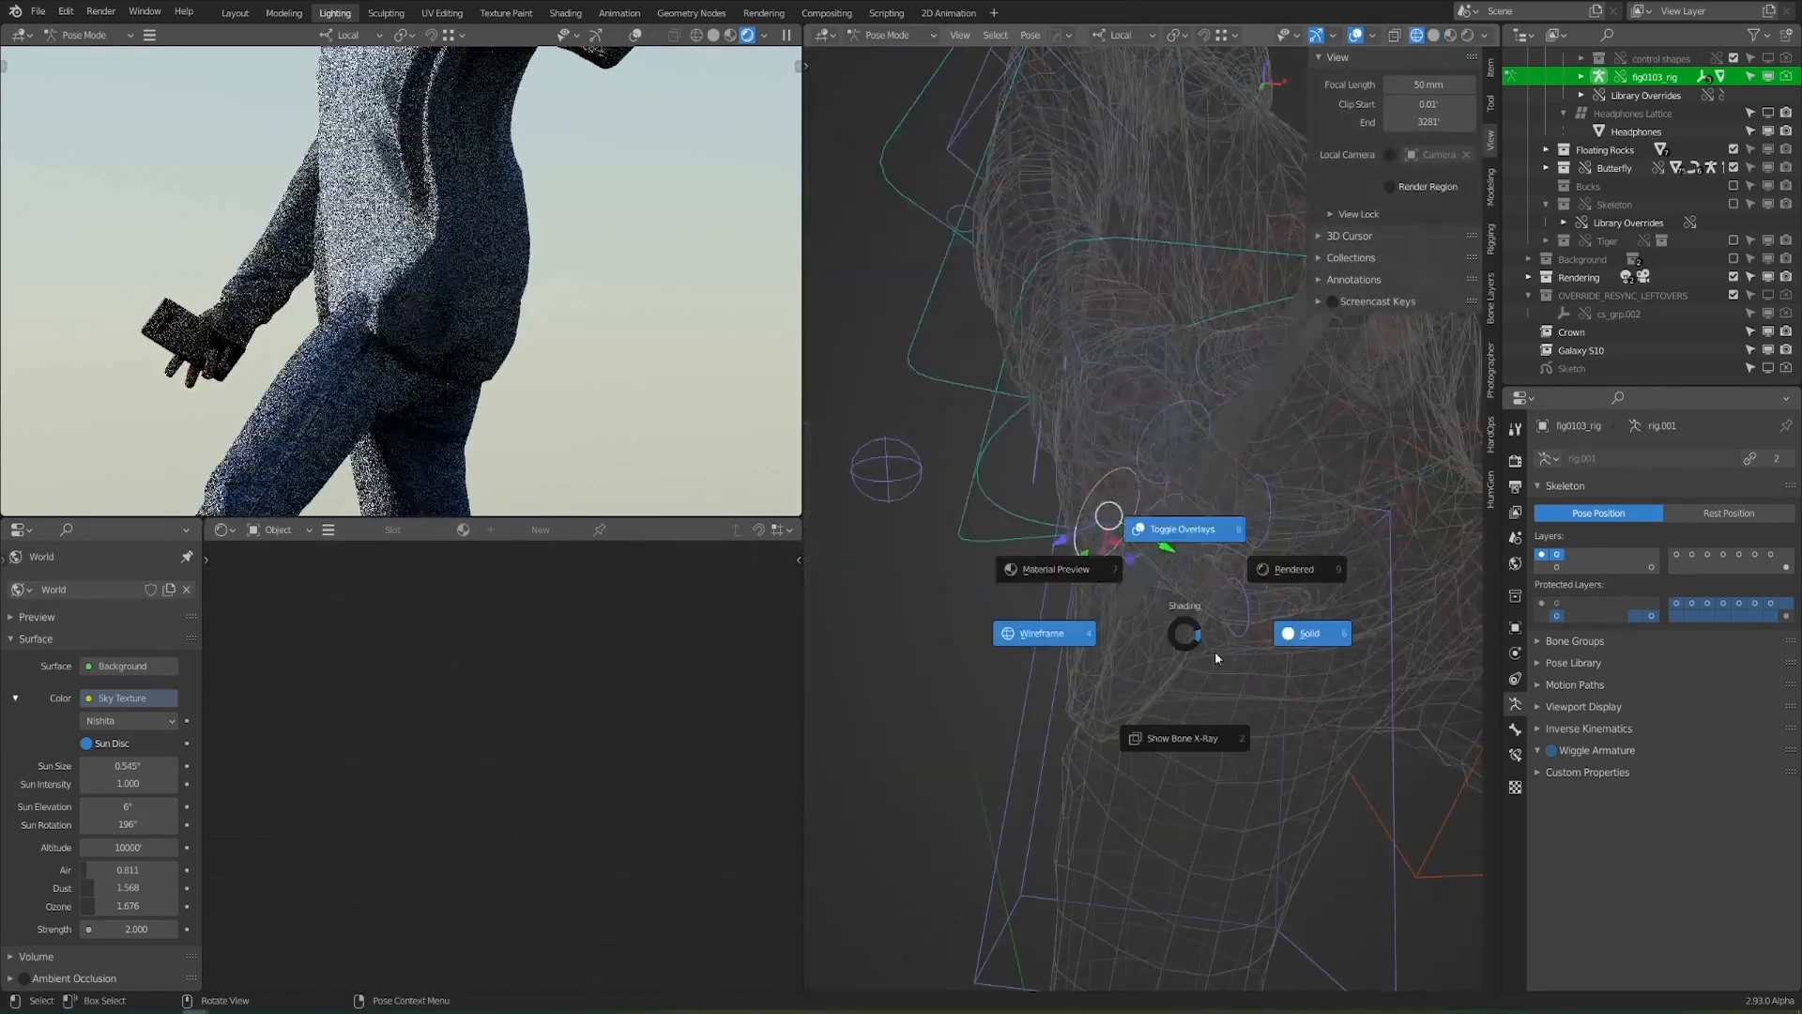
In wireframe pose mode, rotate the hand bone so the hand grips the phone
left_click(1309, 633)
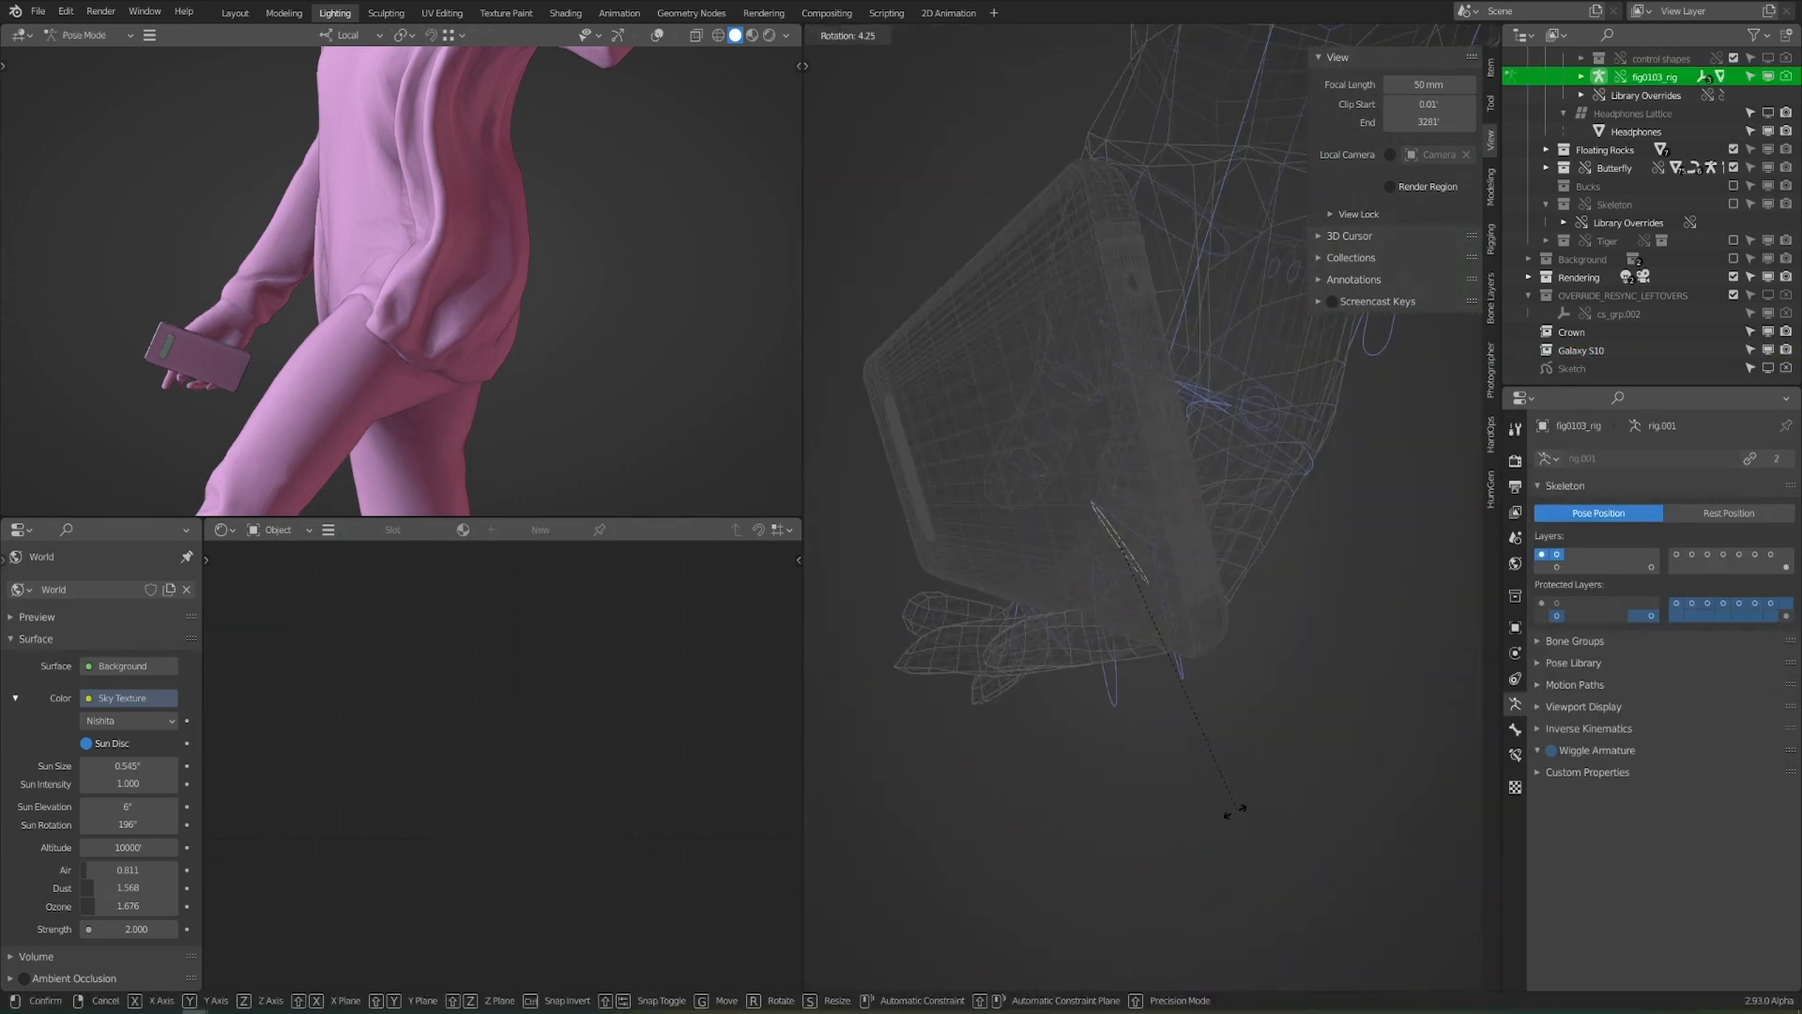
left_click(1580, 349)
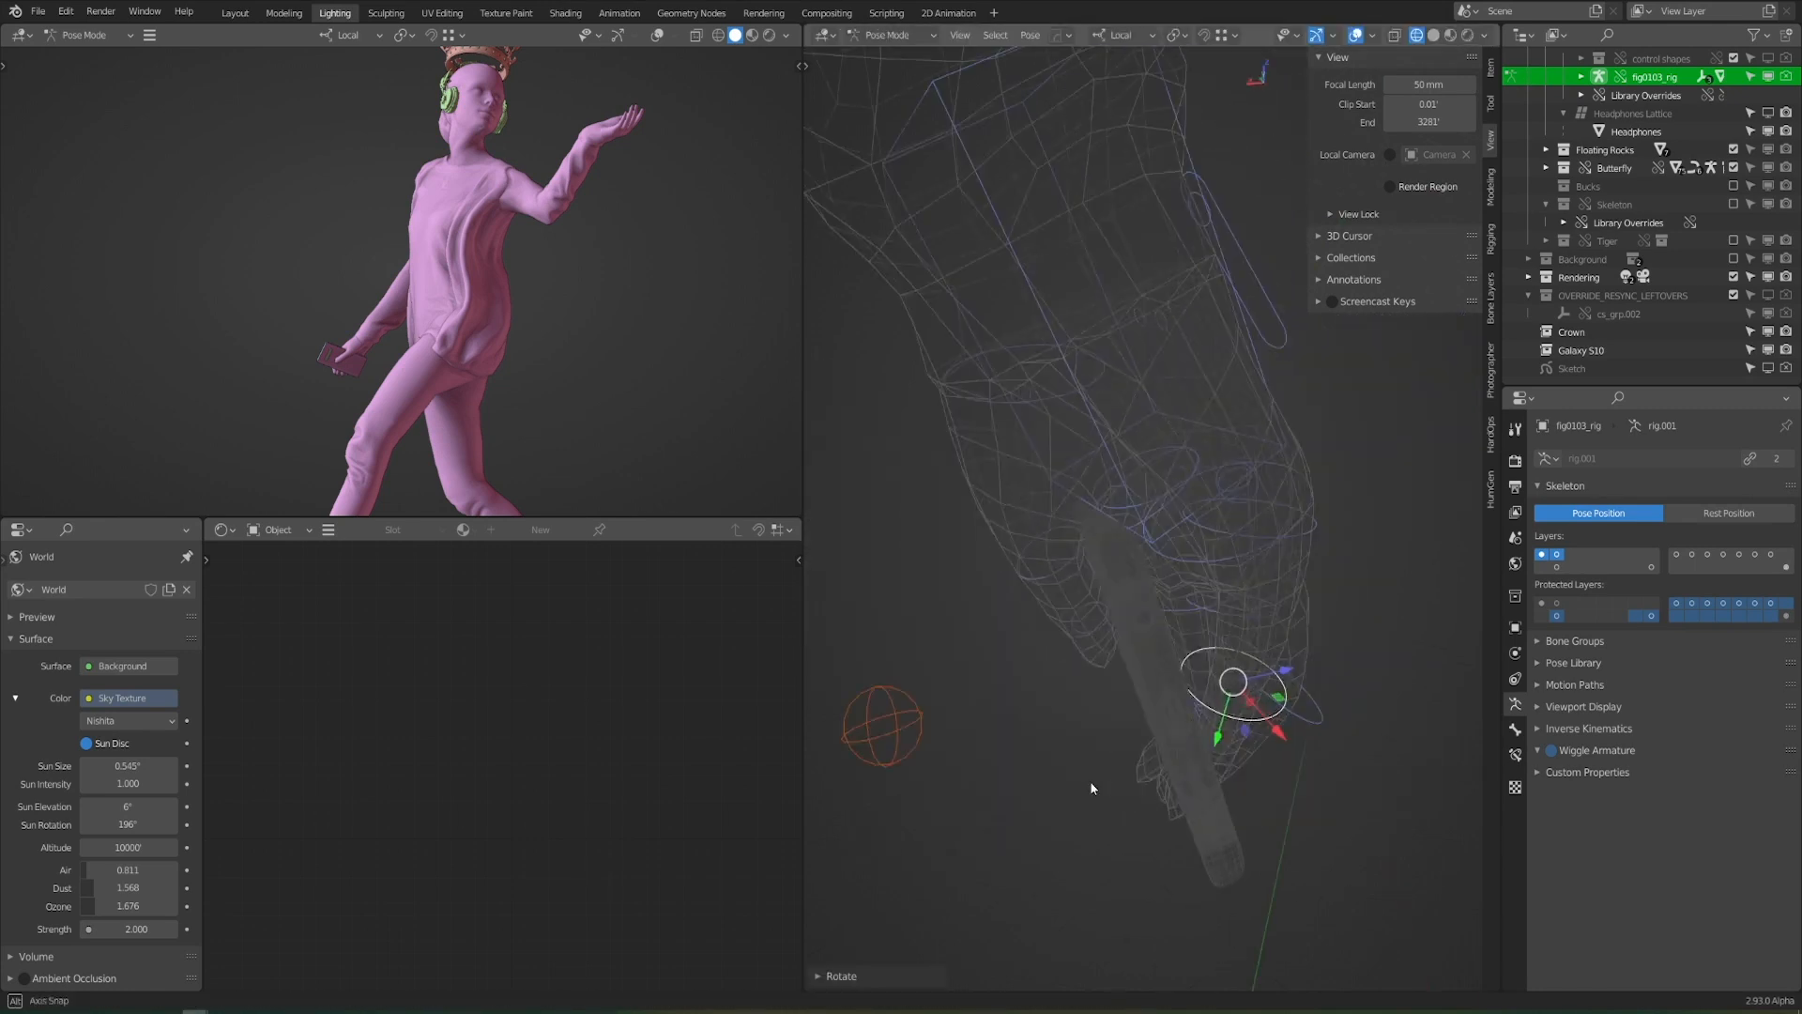
left_click(1580, 349)
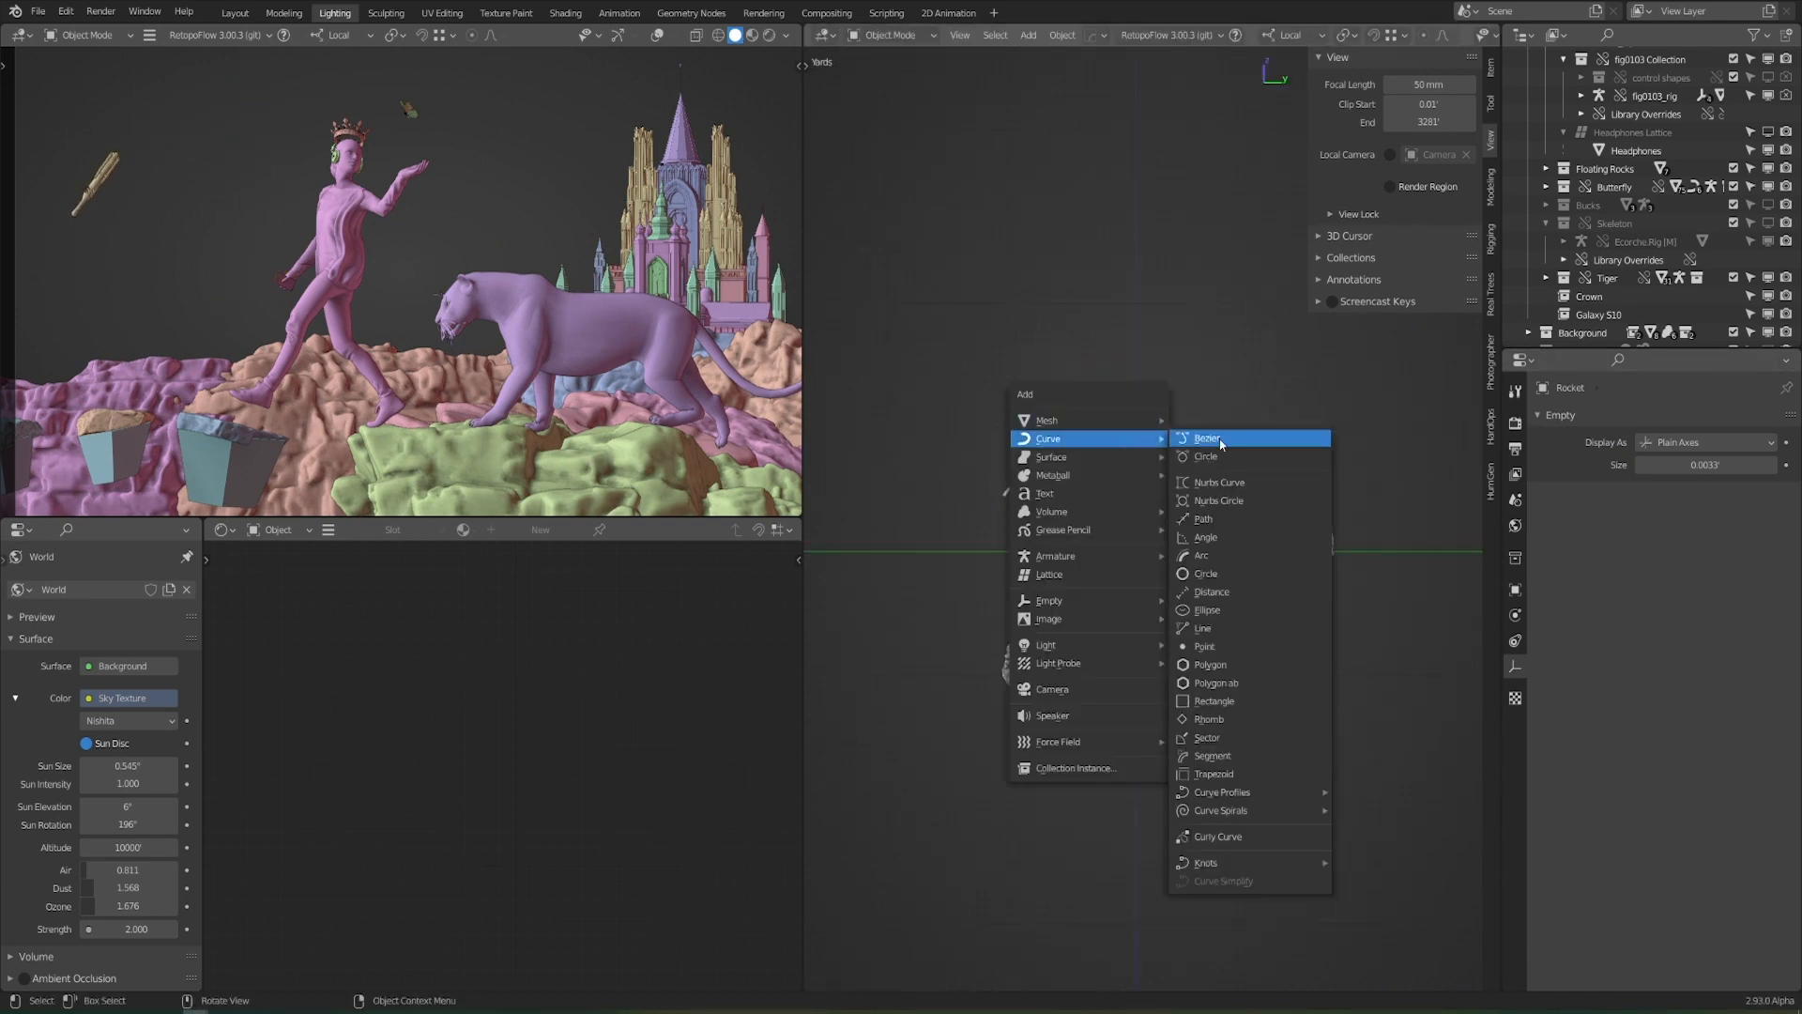
Add a Bezier curve arcing from the rocket, set its bevel and resolution, and give it a new material
left_click(1207, 438)
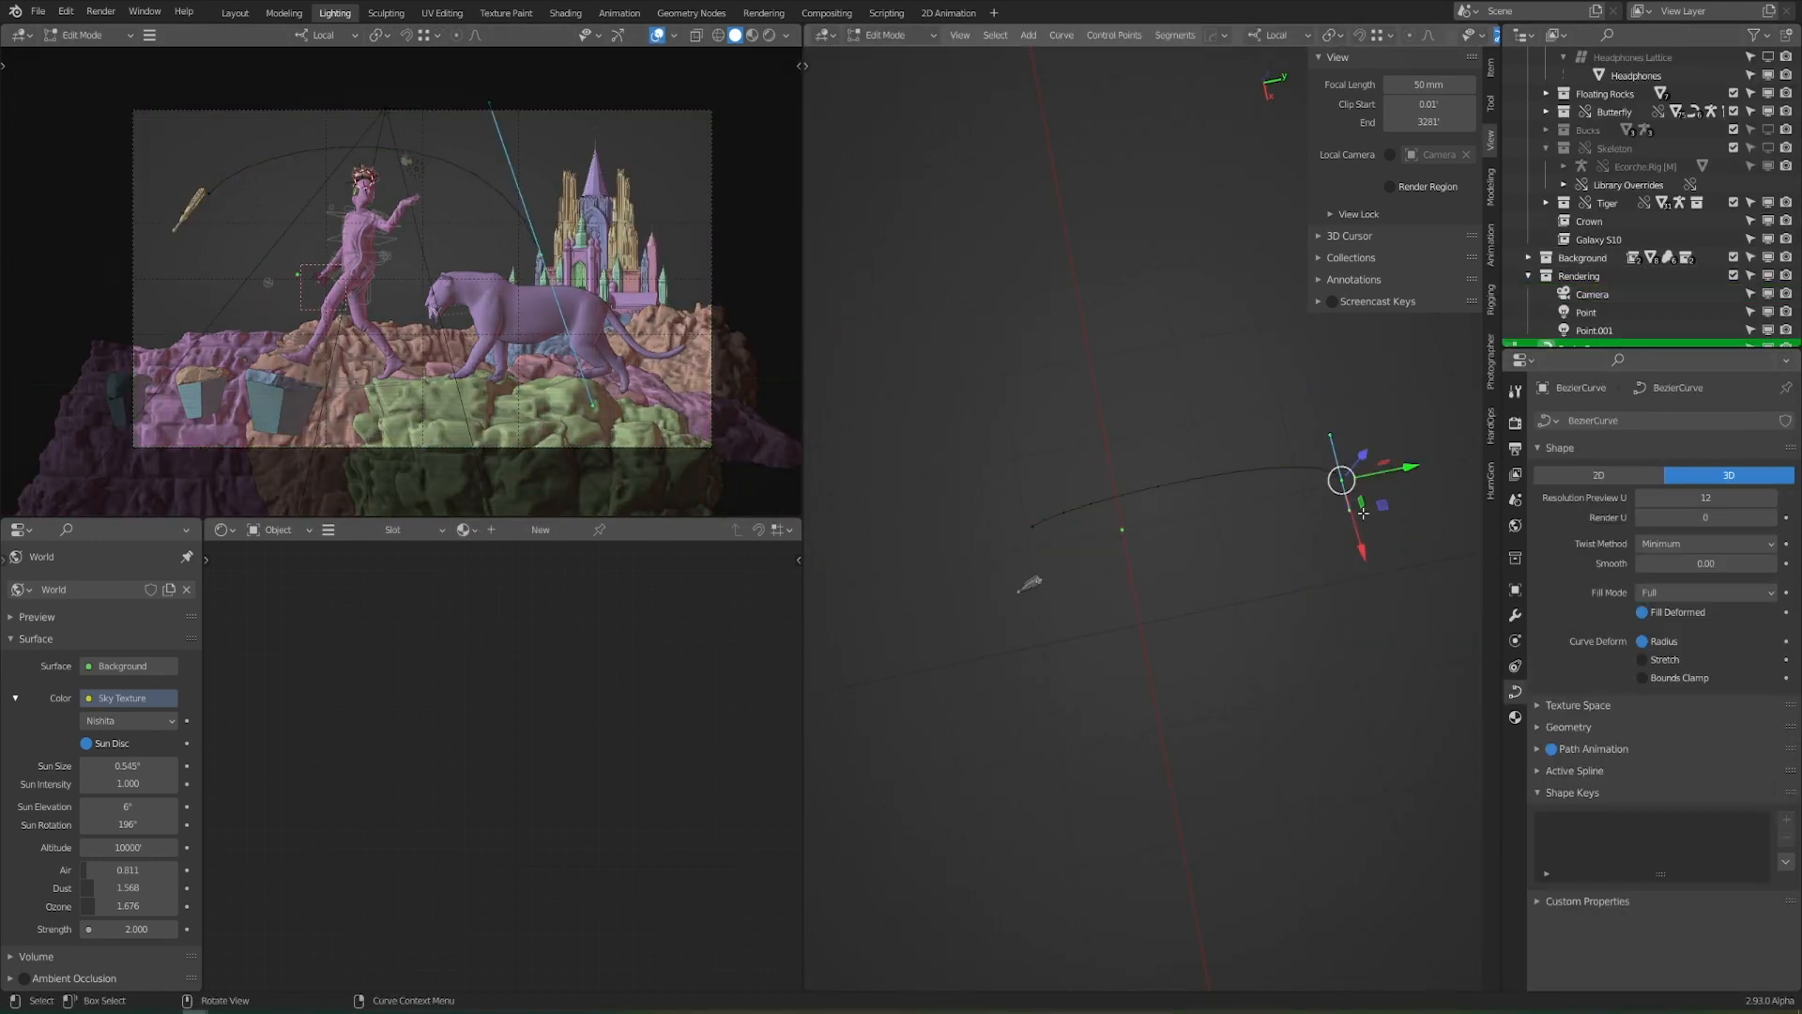
key("s")
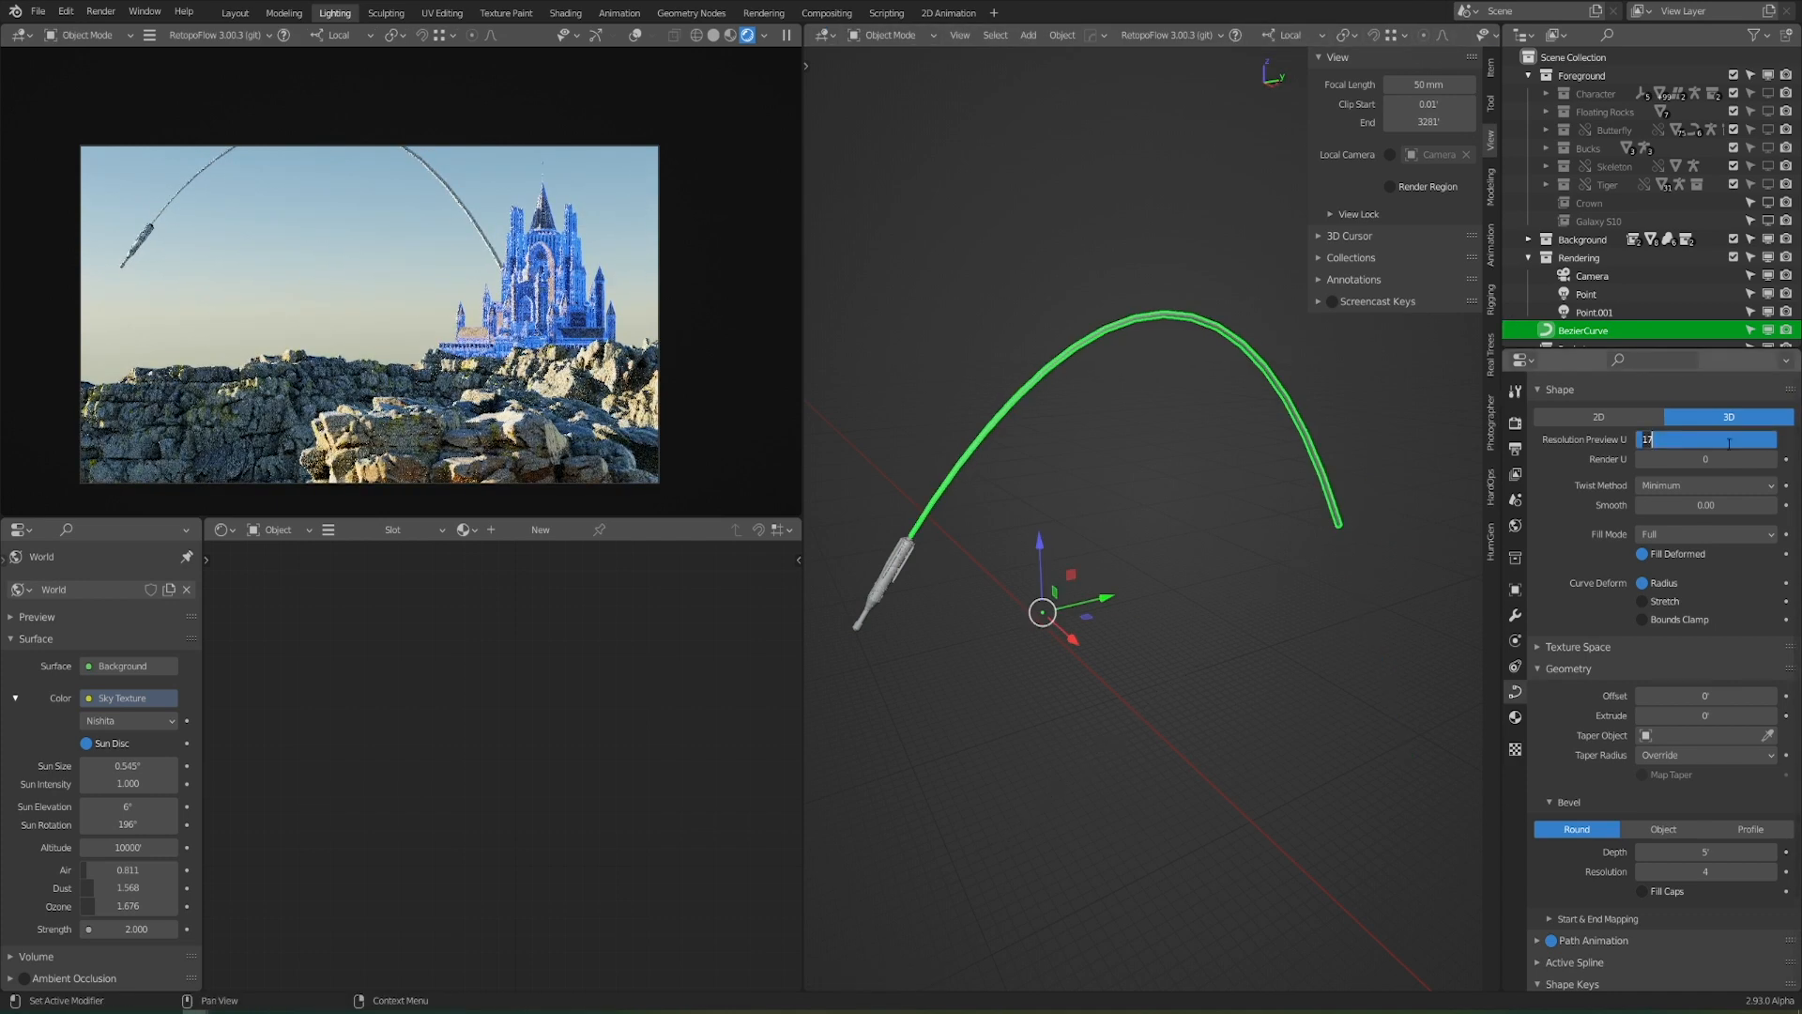
left_click(1514, 714)
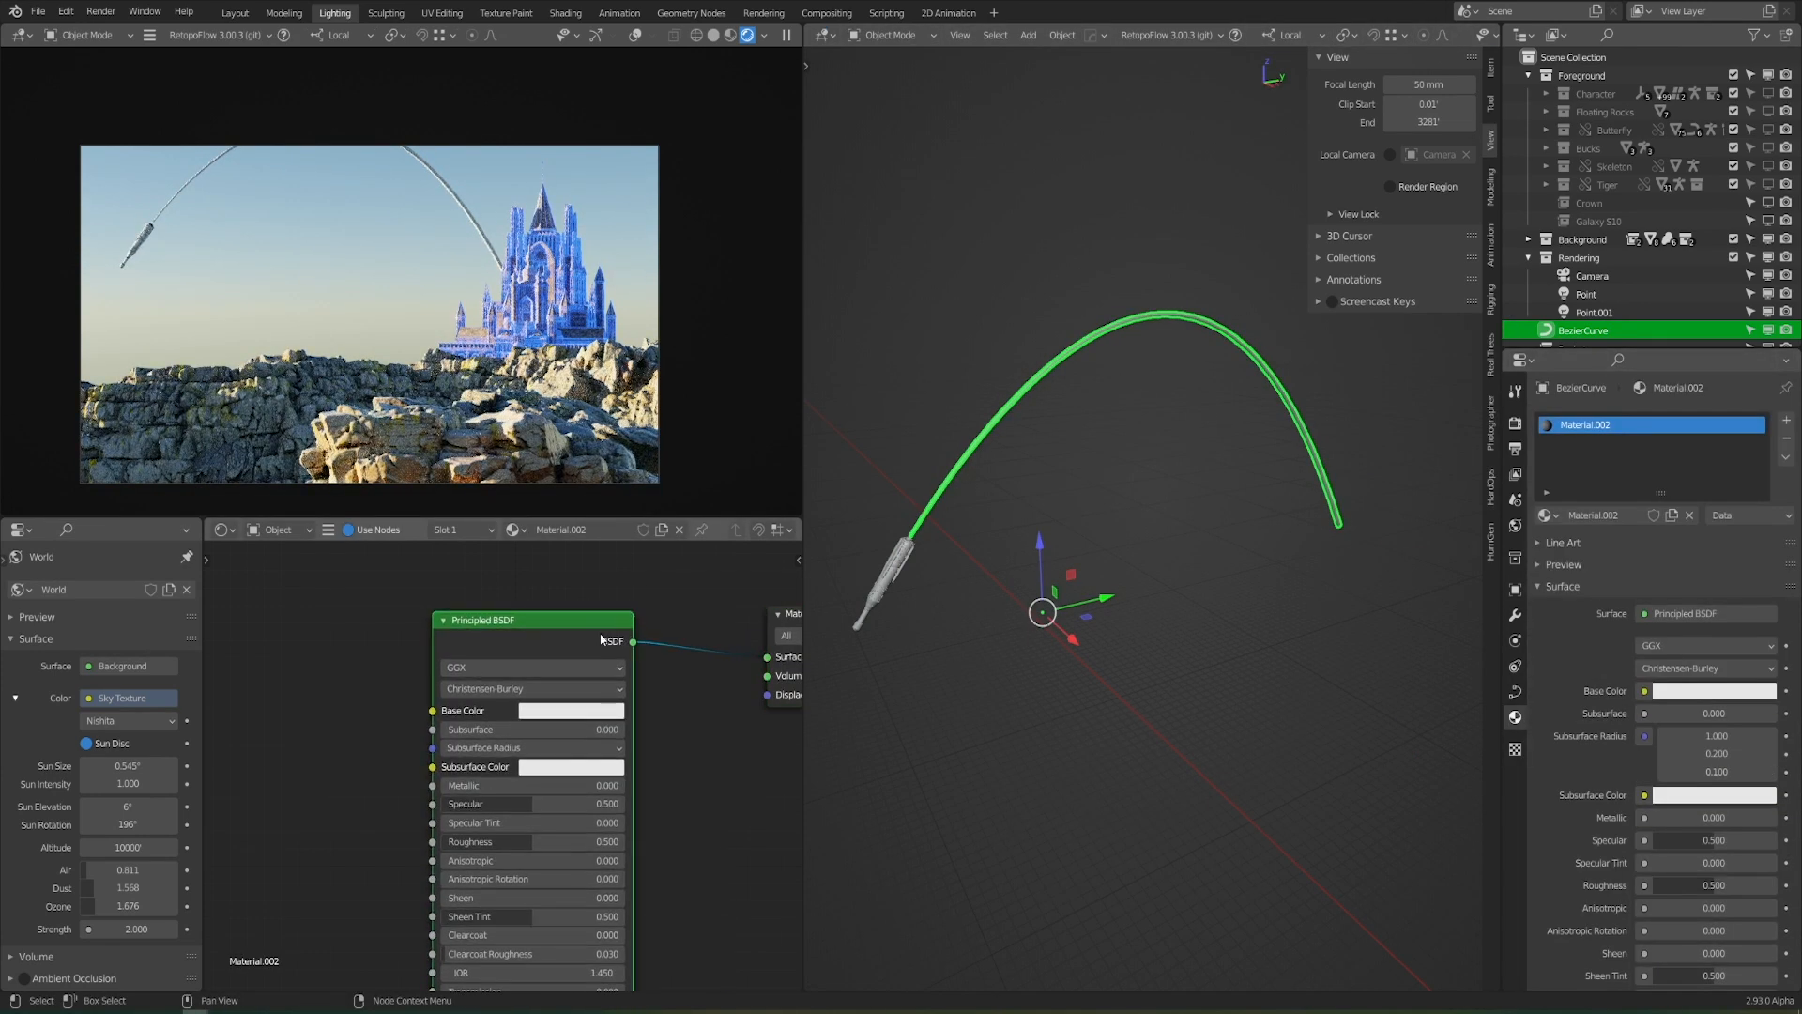
left_click(563, 676)
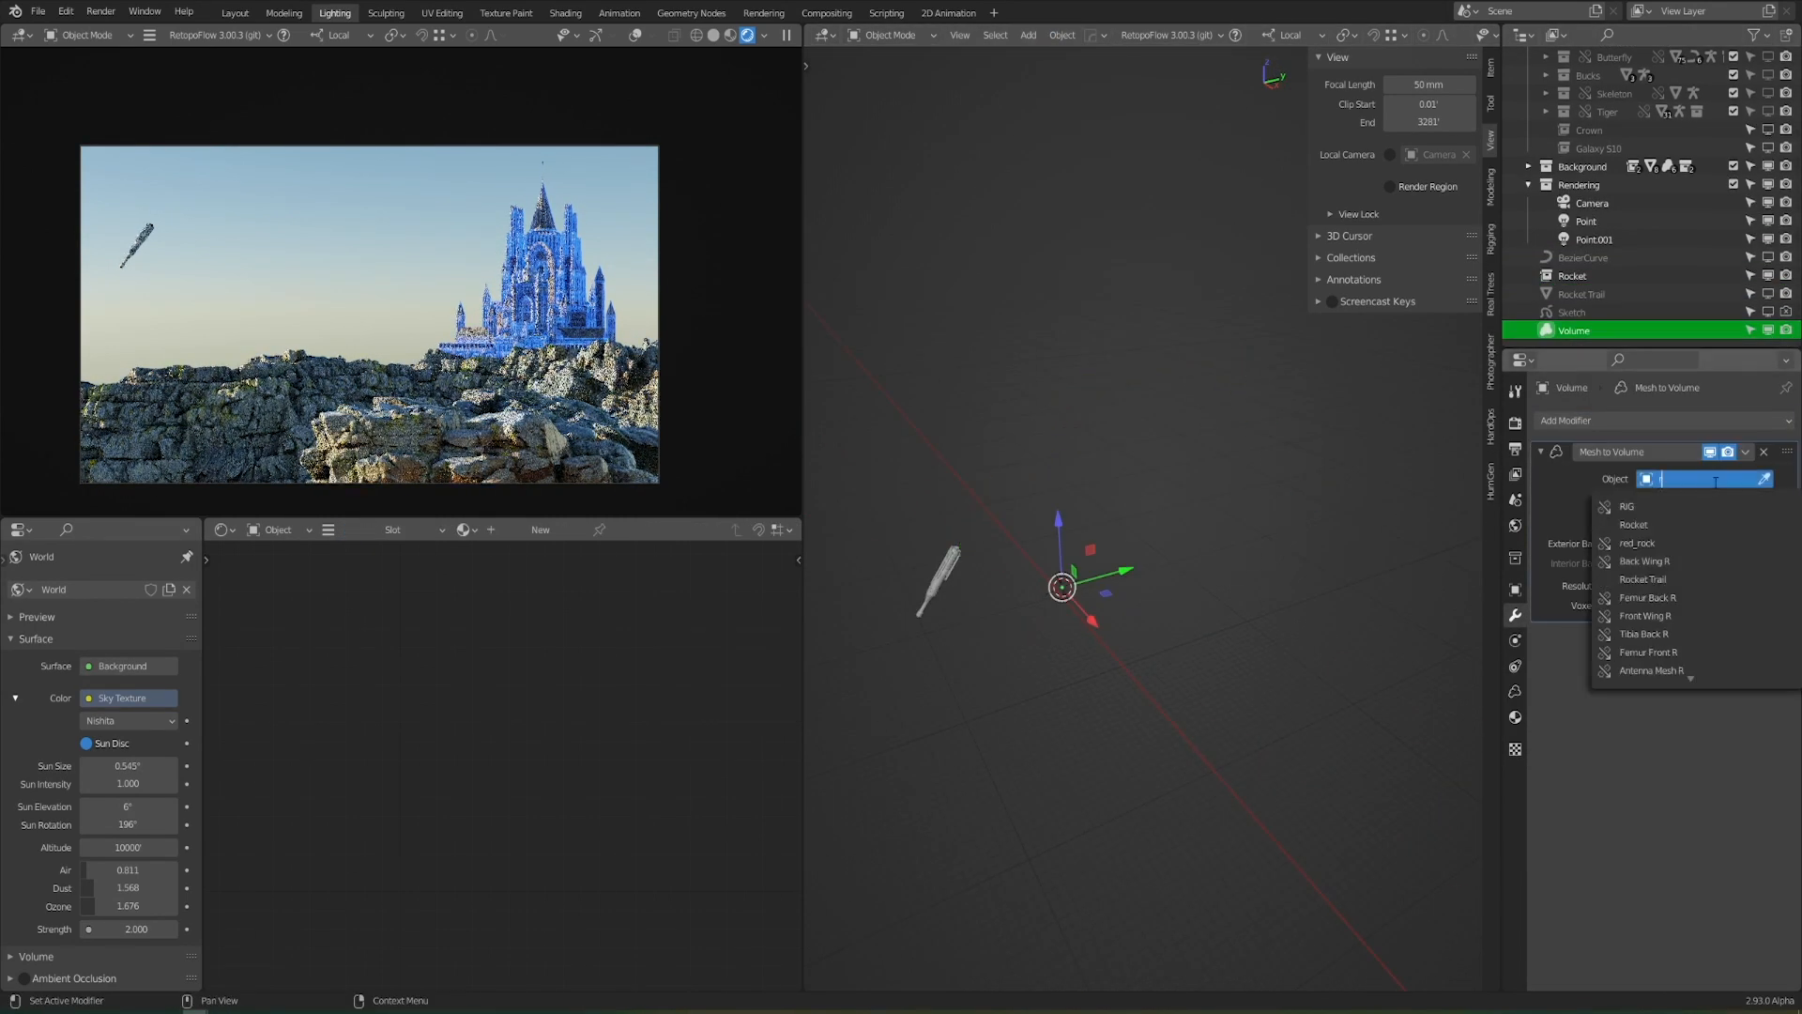
Point the Mesh to Volume modifier at the Rocket Trail and taper its rings near the rocket for wispy smoke
left_click(1640, 580)
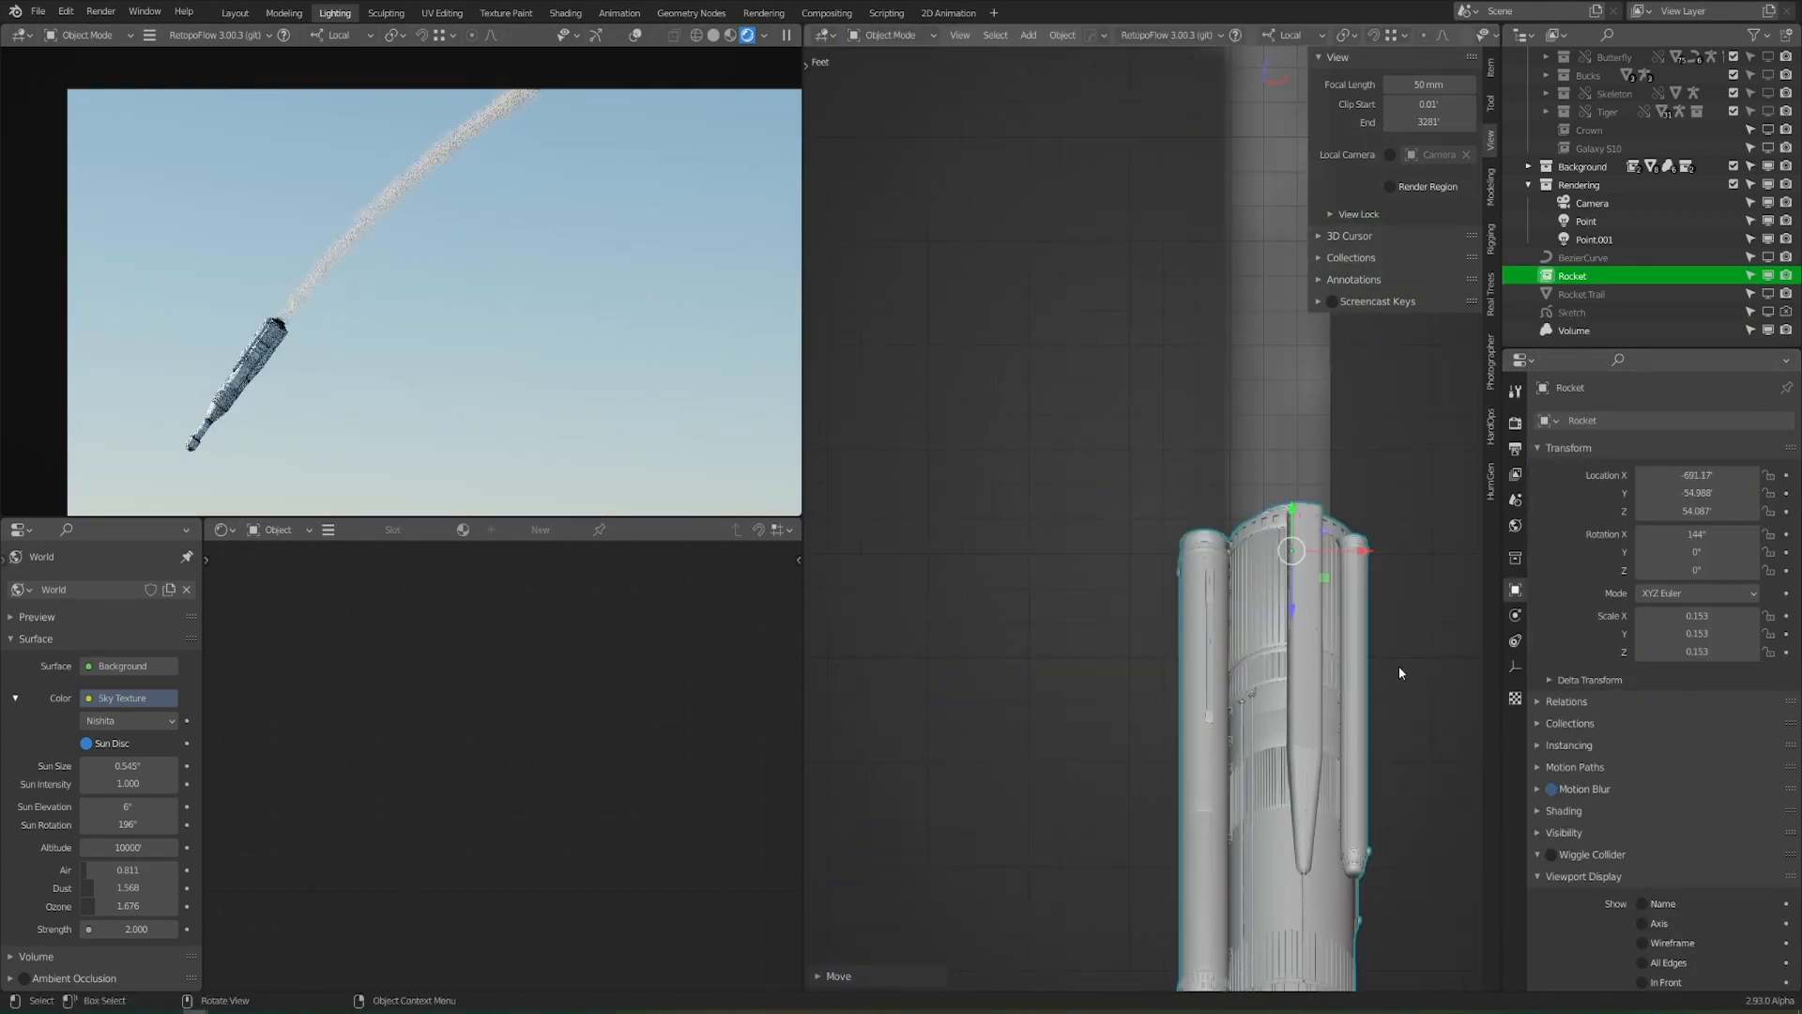
left_click(1574, 330)
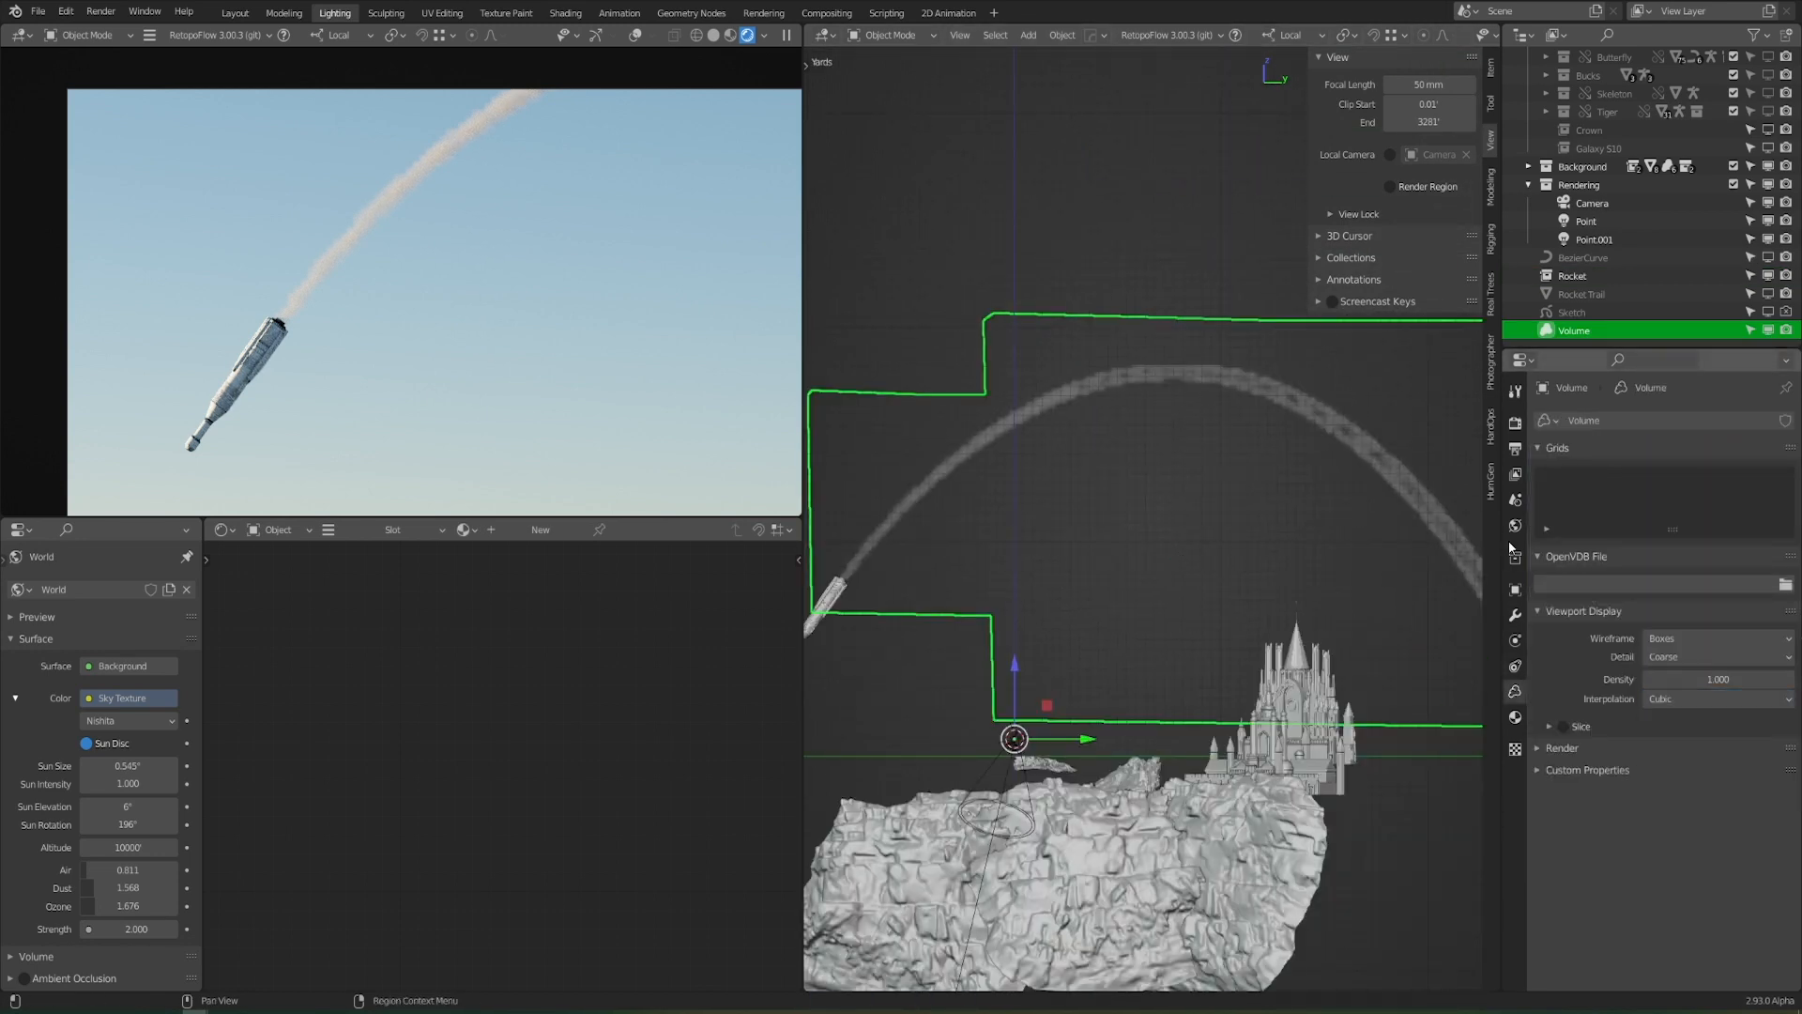
left_click(1582, 293)
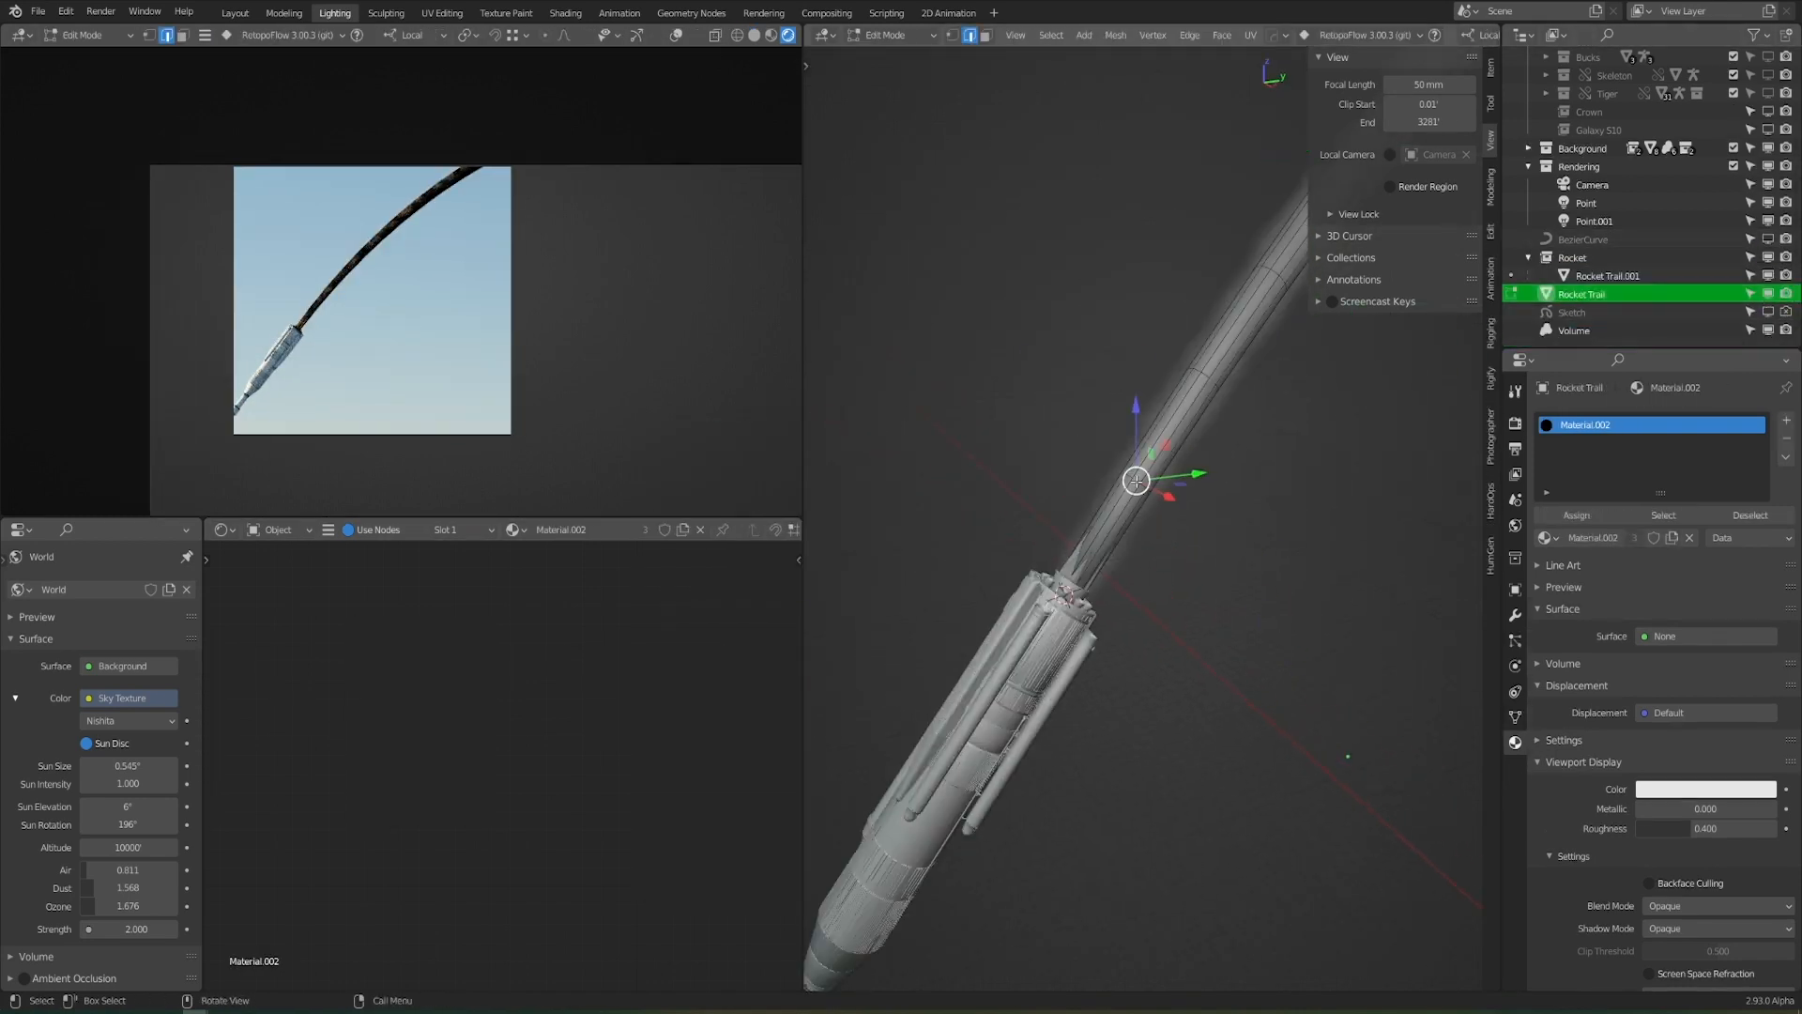
key("s")
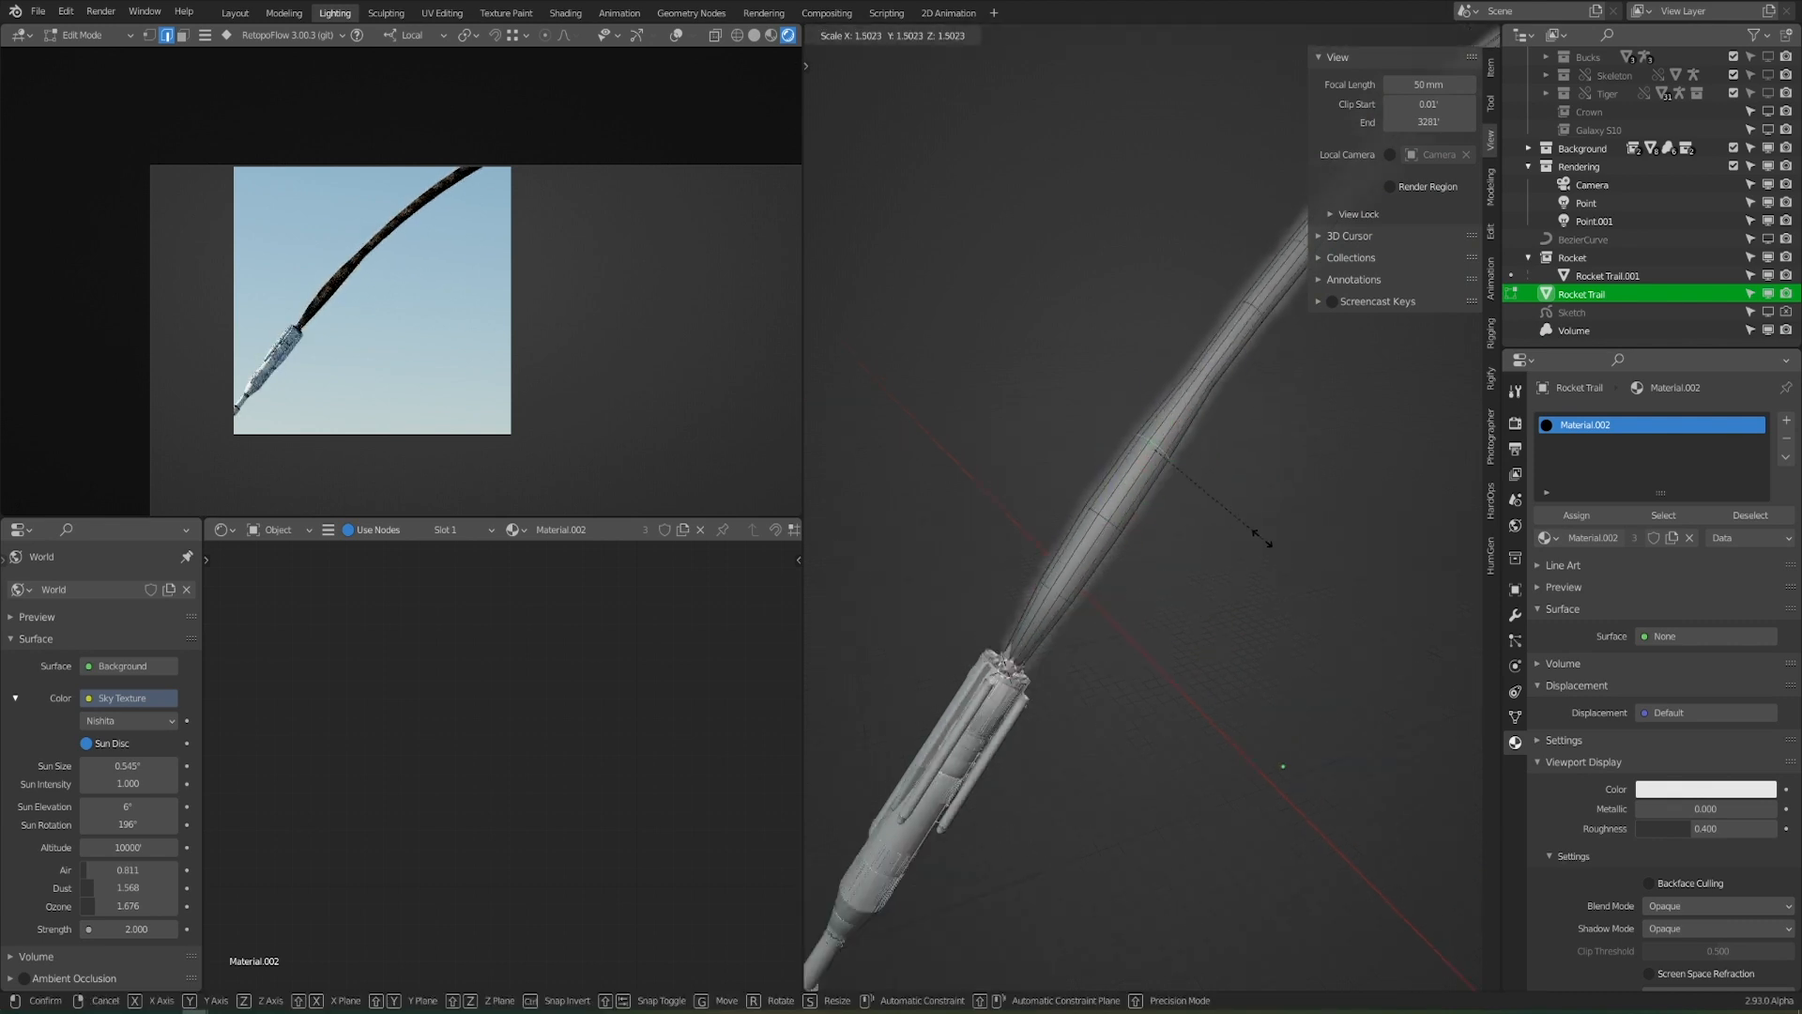
mouse_move(1171, 511)
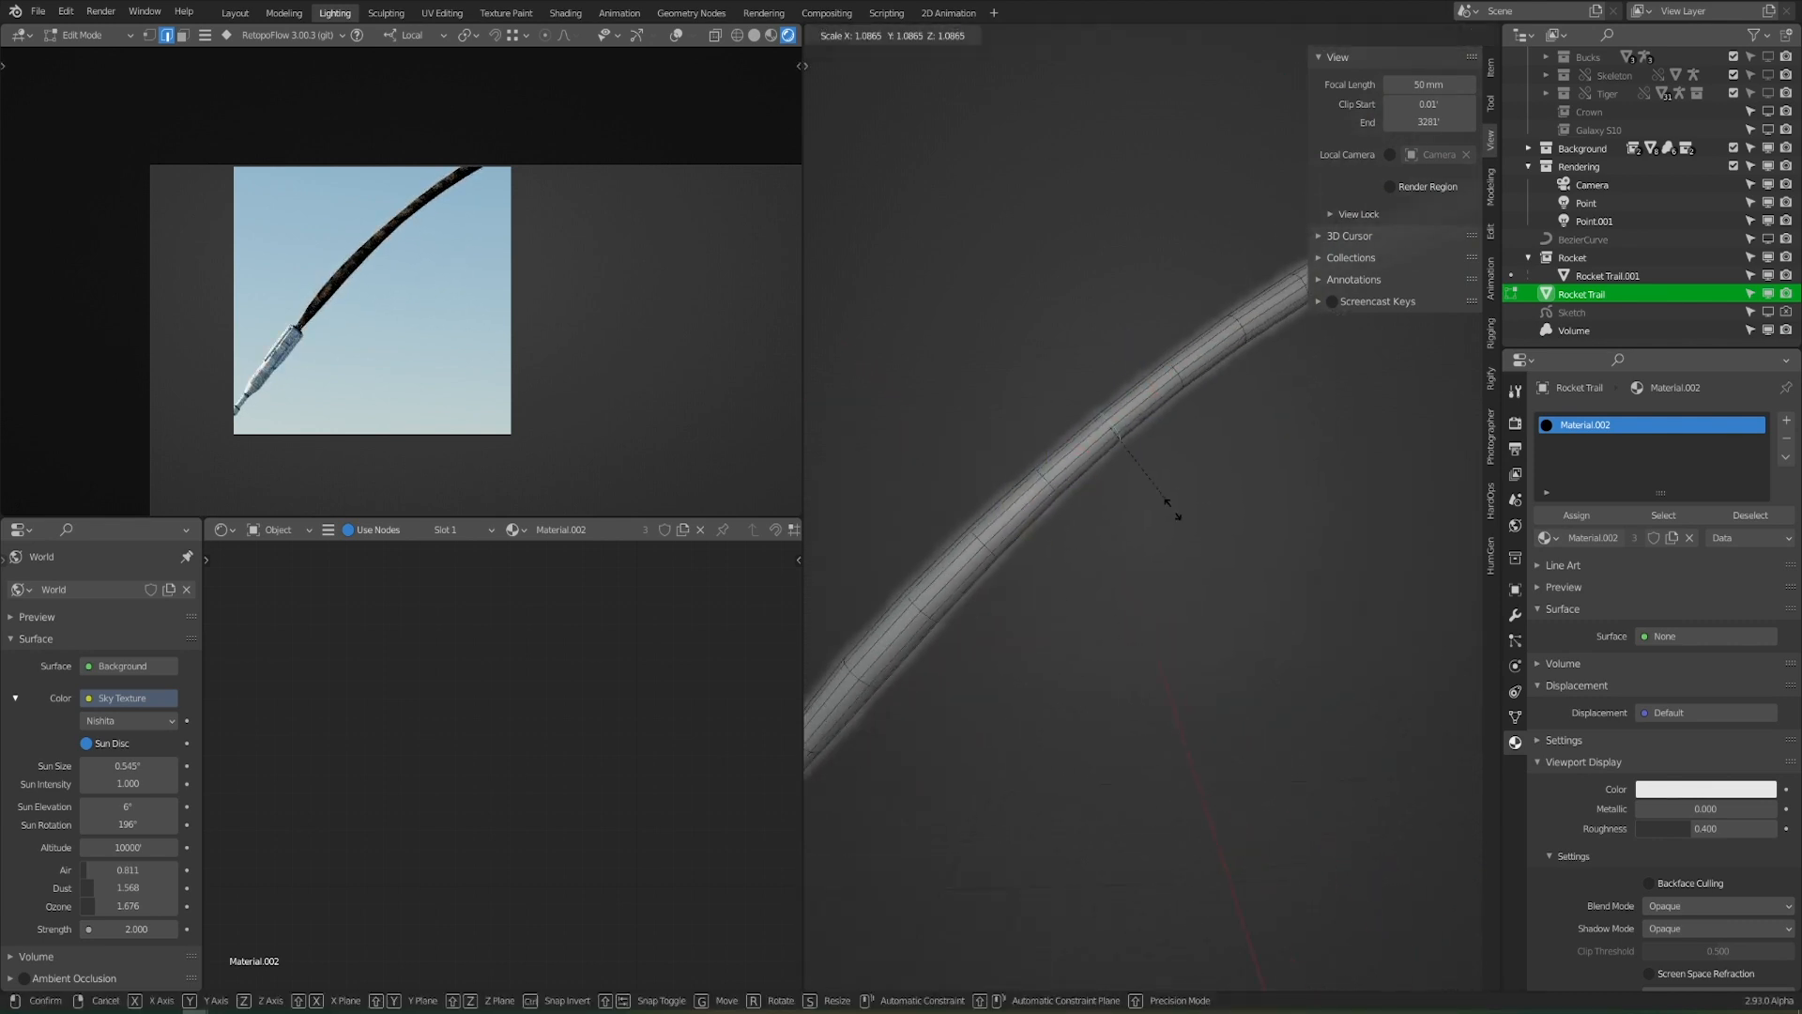
left_click(1249, 34)
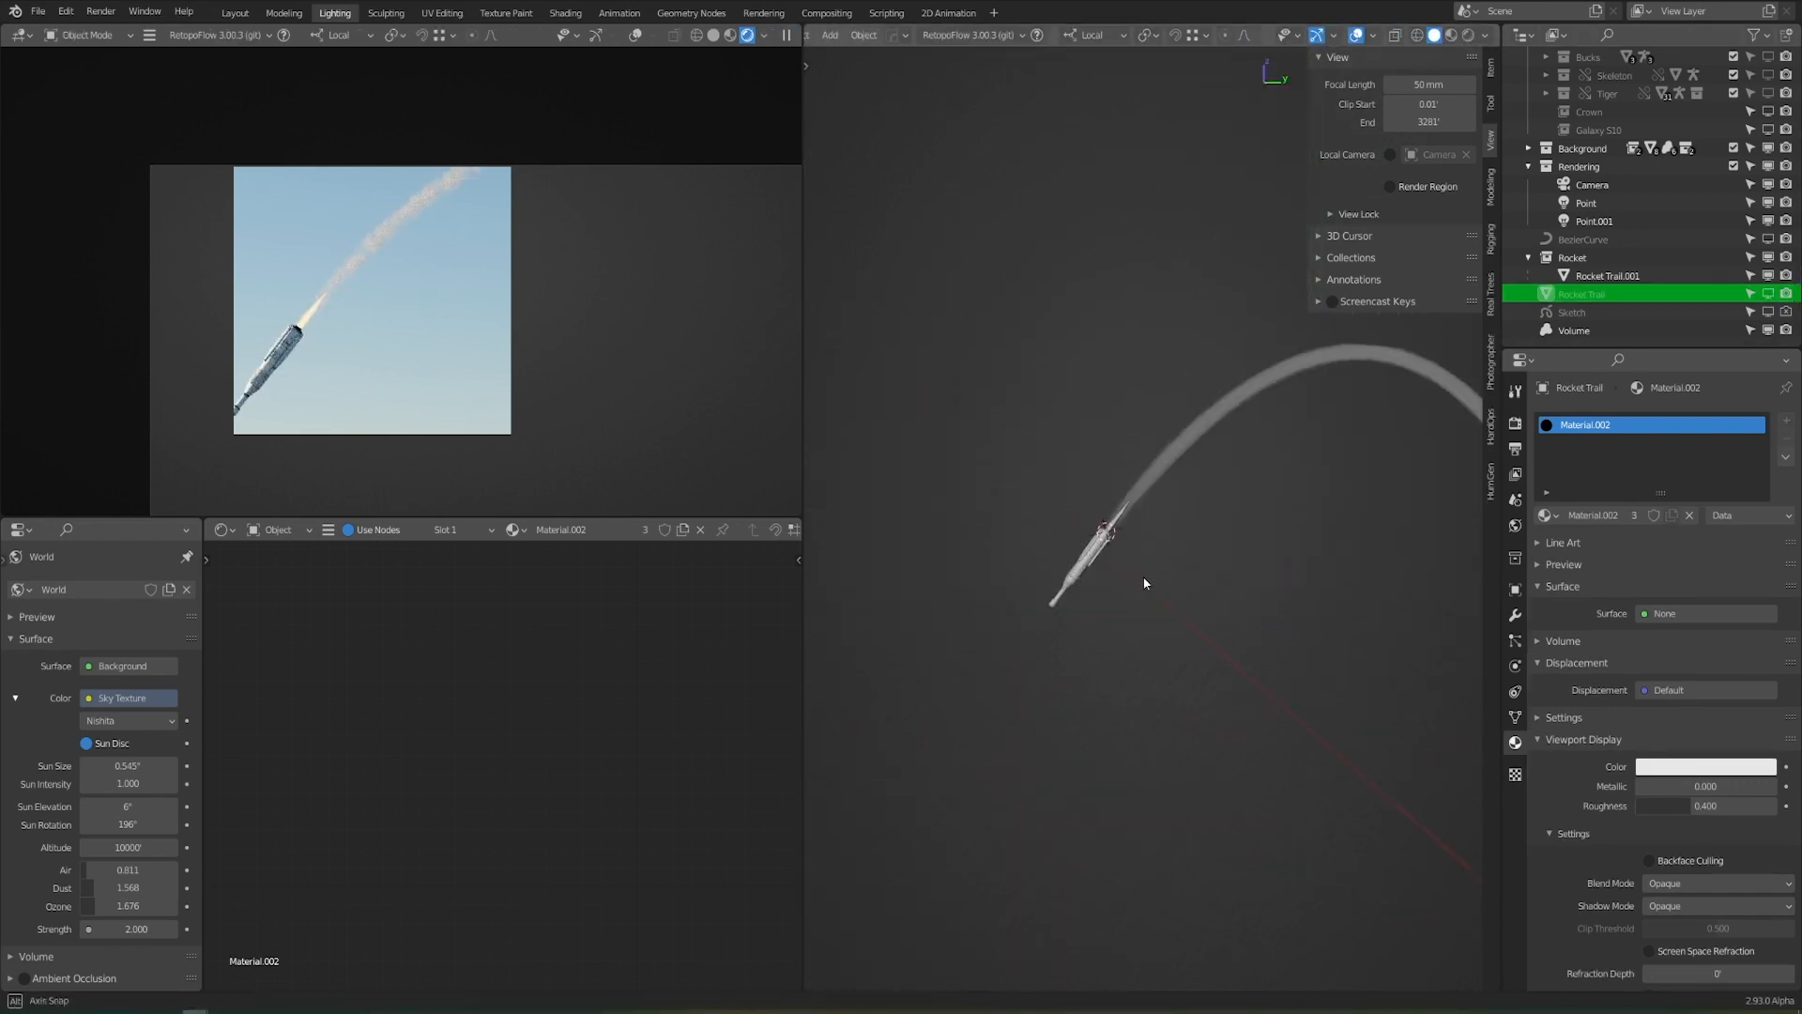
left_click(1573, 330)
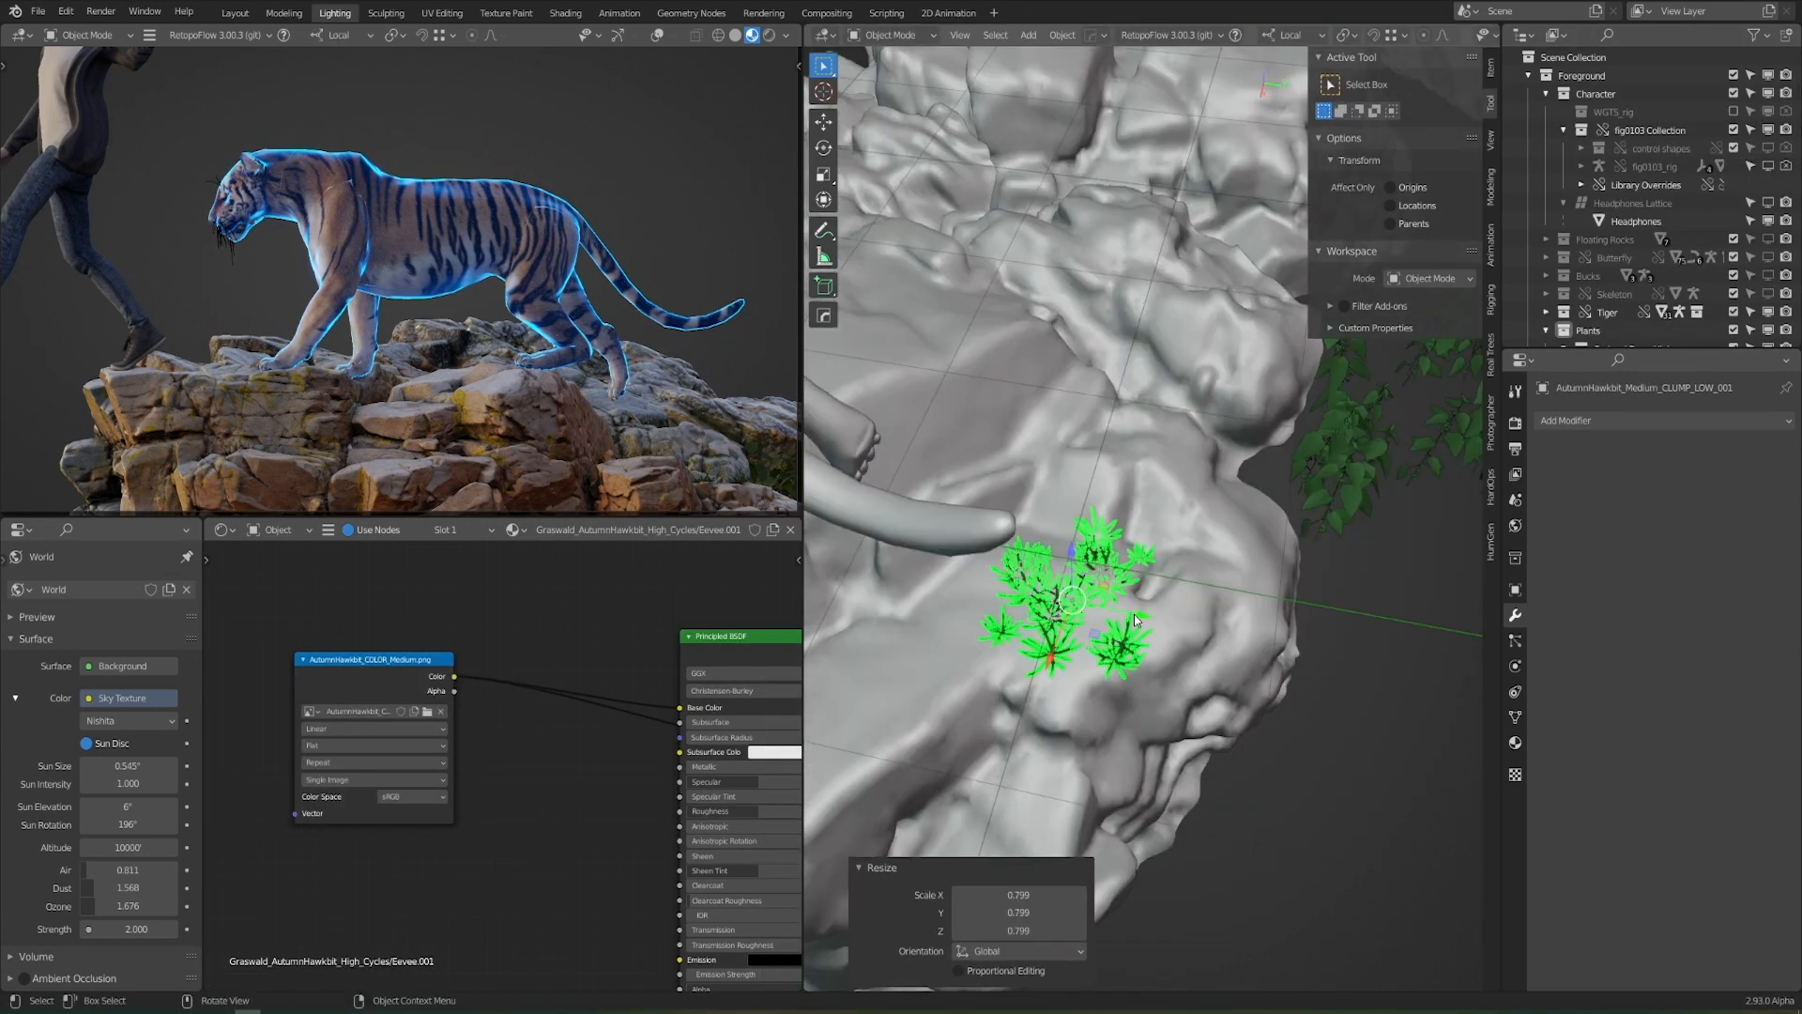
Scale the appended Autumn Hawkbit clump on the rocks down to about 0.8
left_click(1376, 34)
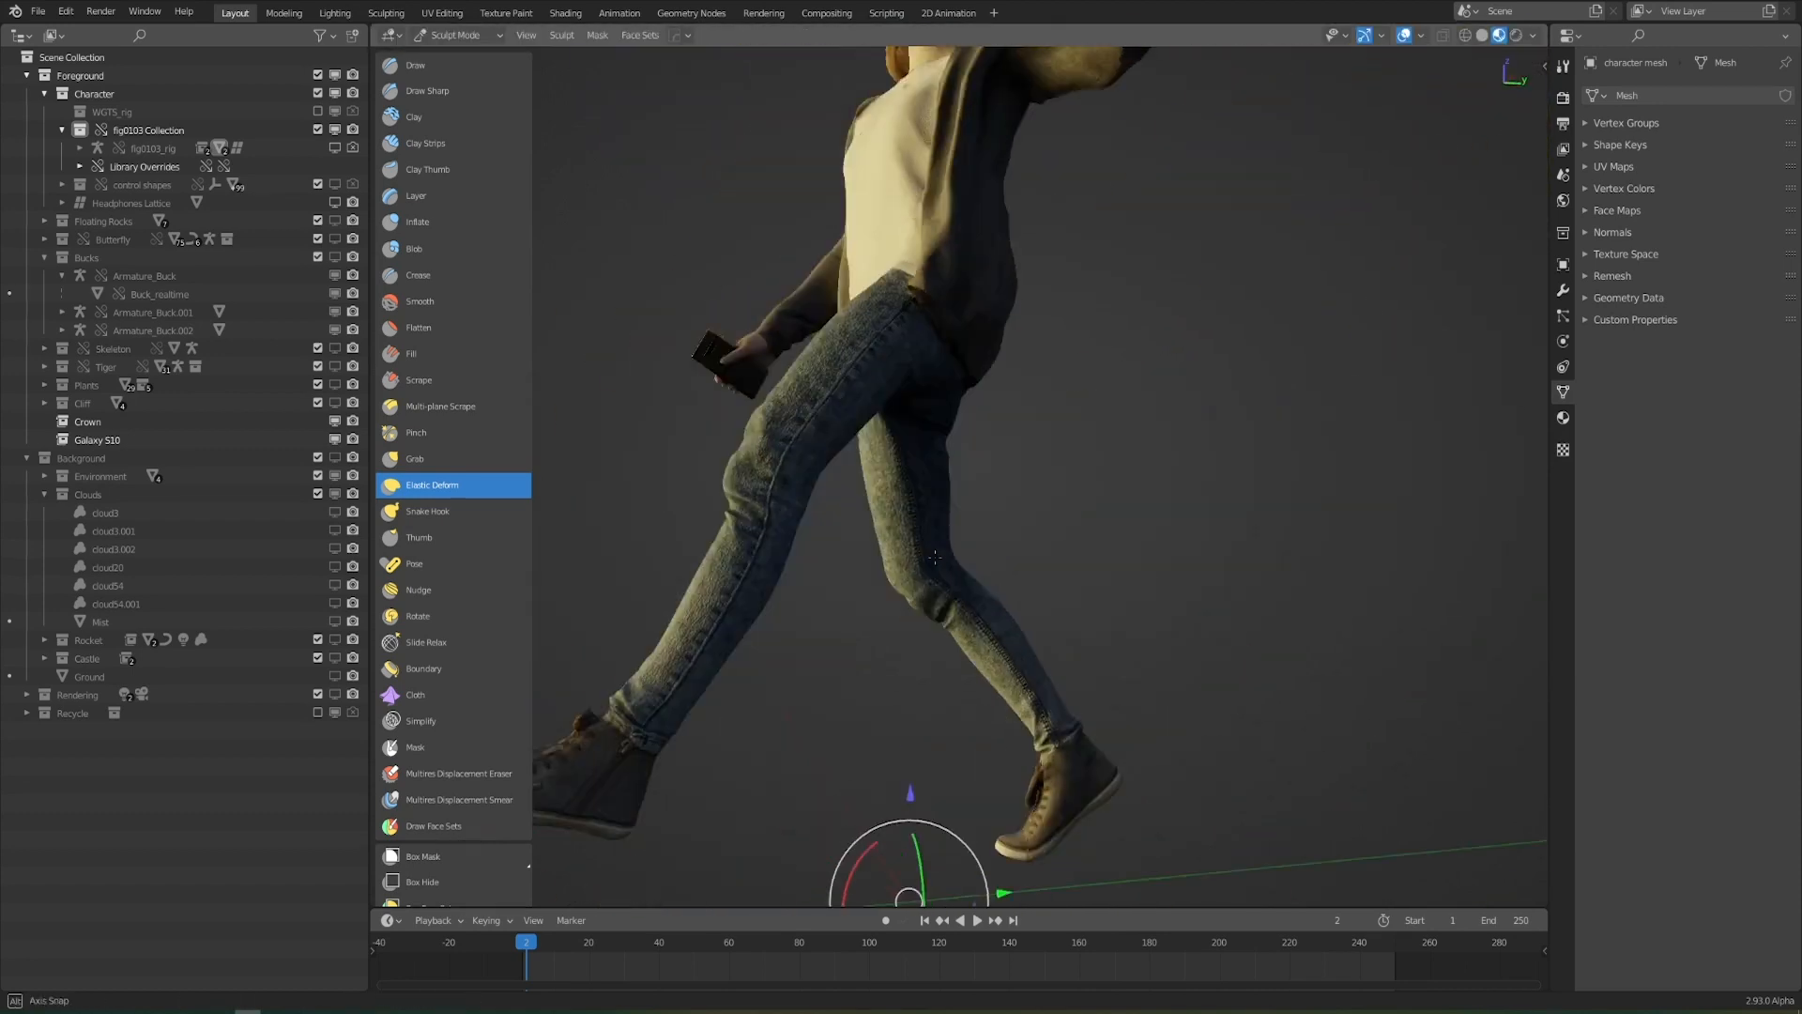
Reshape the clothing with the Elastic Deform and Grab sculpt brushes
left_click(416, 432)
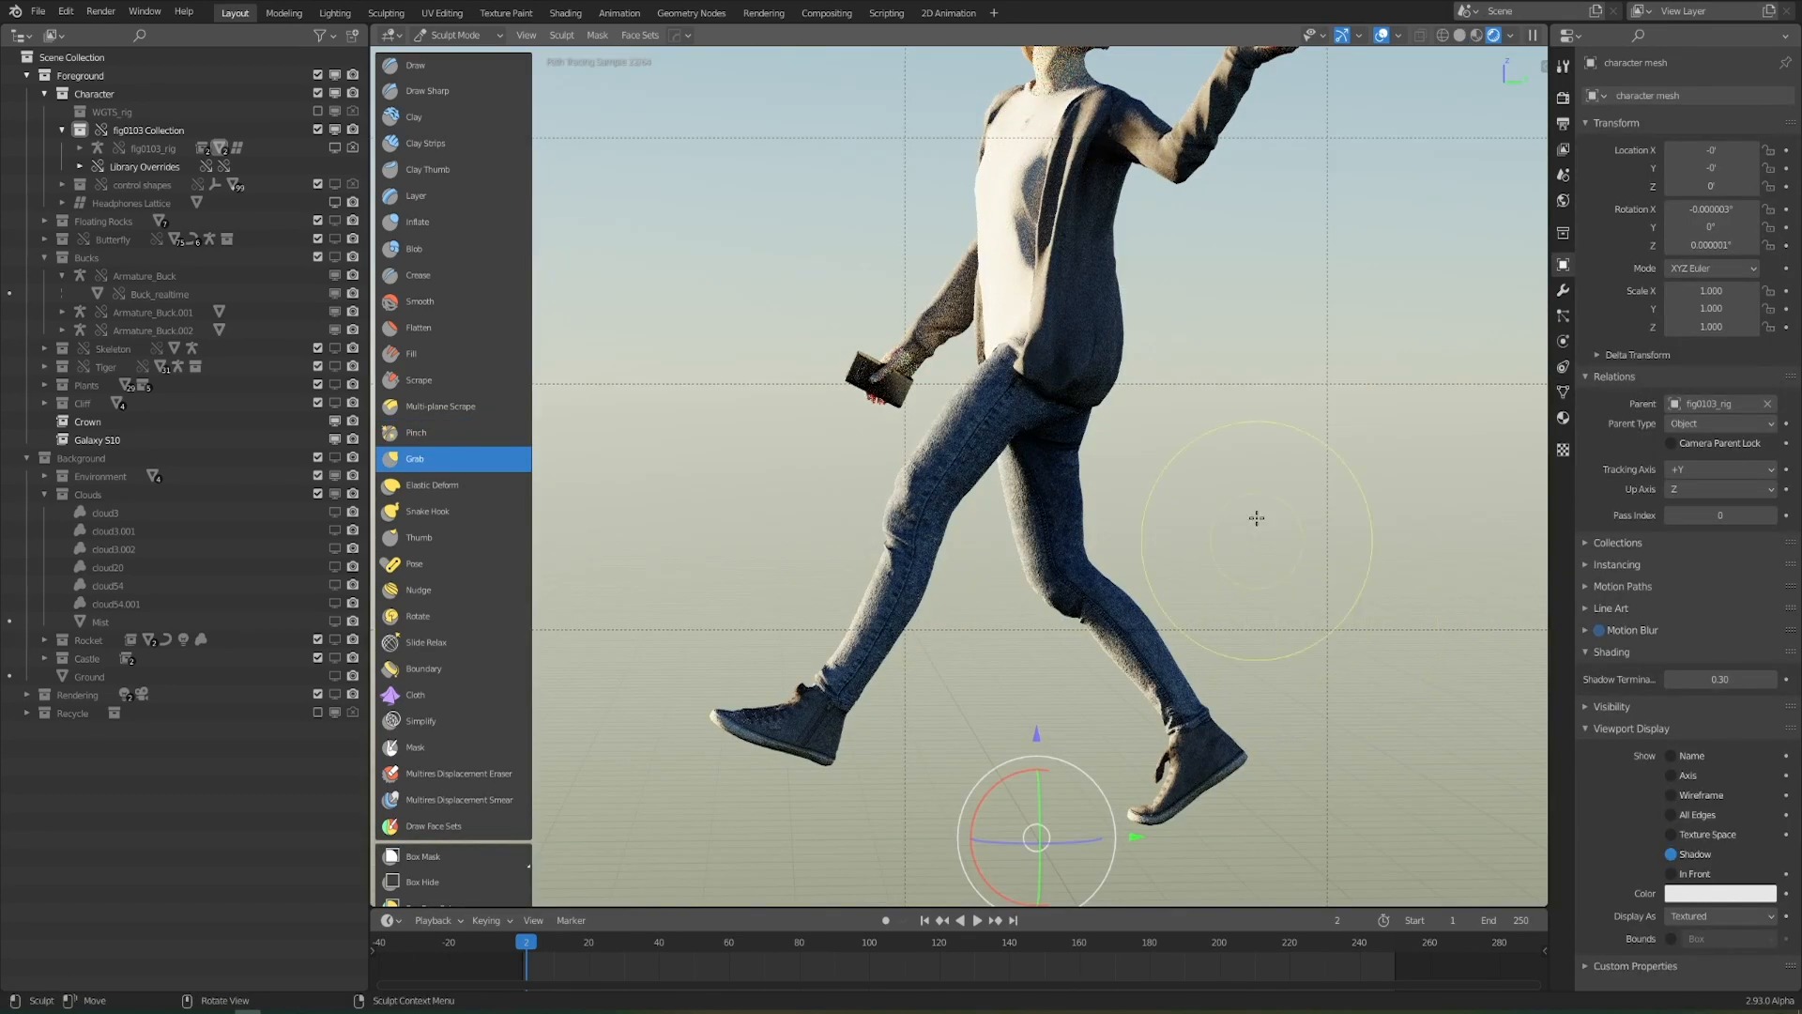
left_click(453, 33)
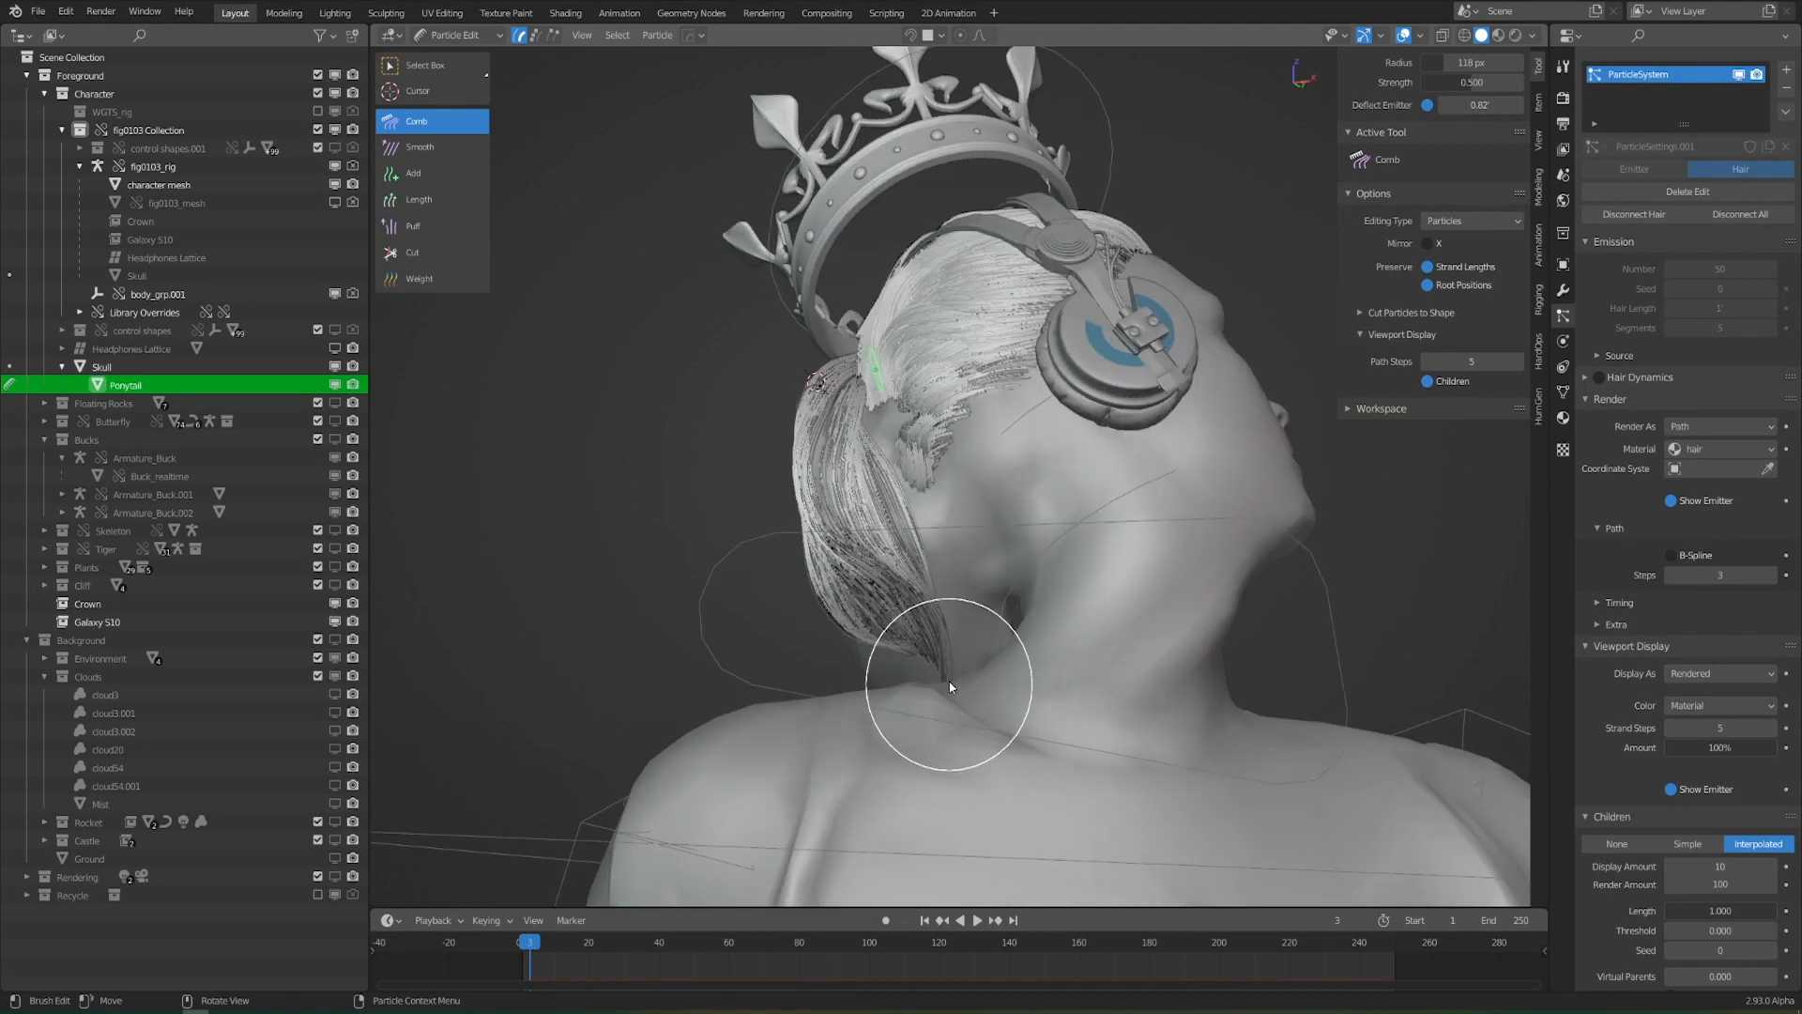
View the ponytail's Principled Hair BSDF node tree in the Shading workspace
left_click(565, 13)
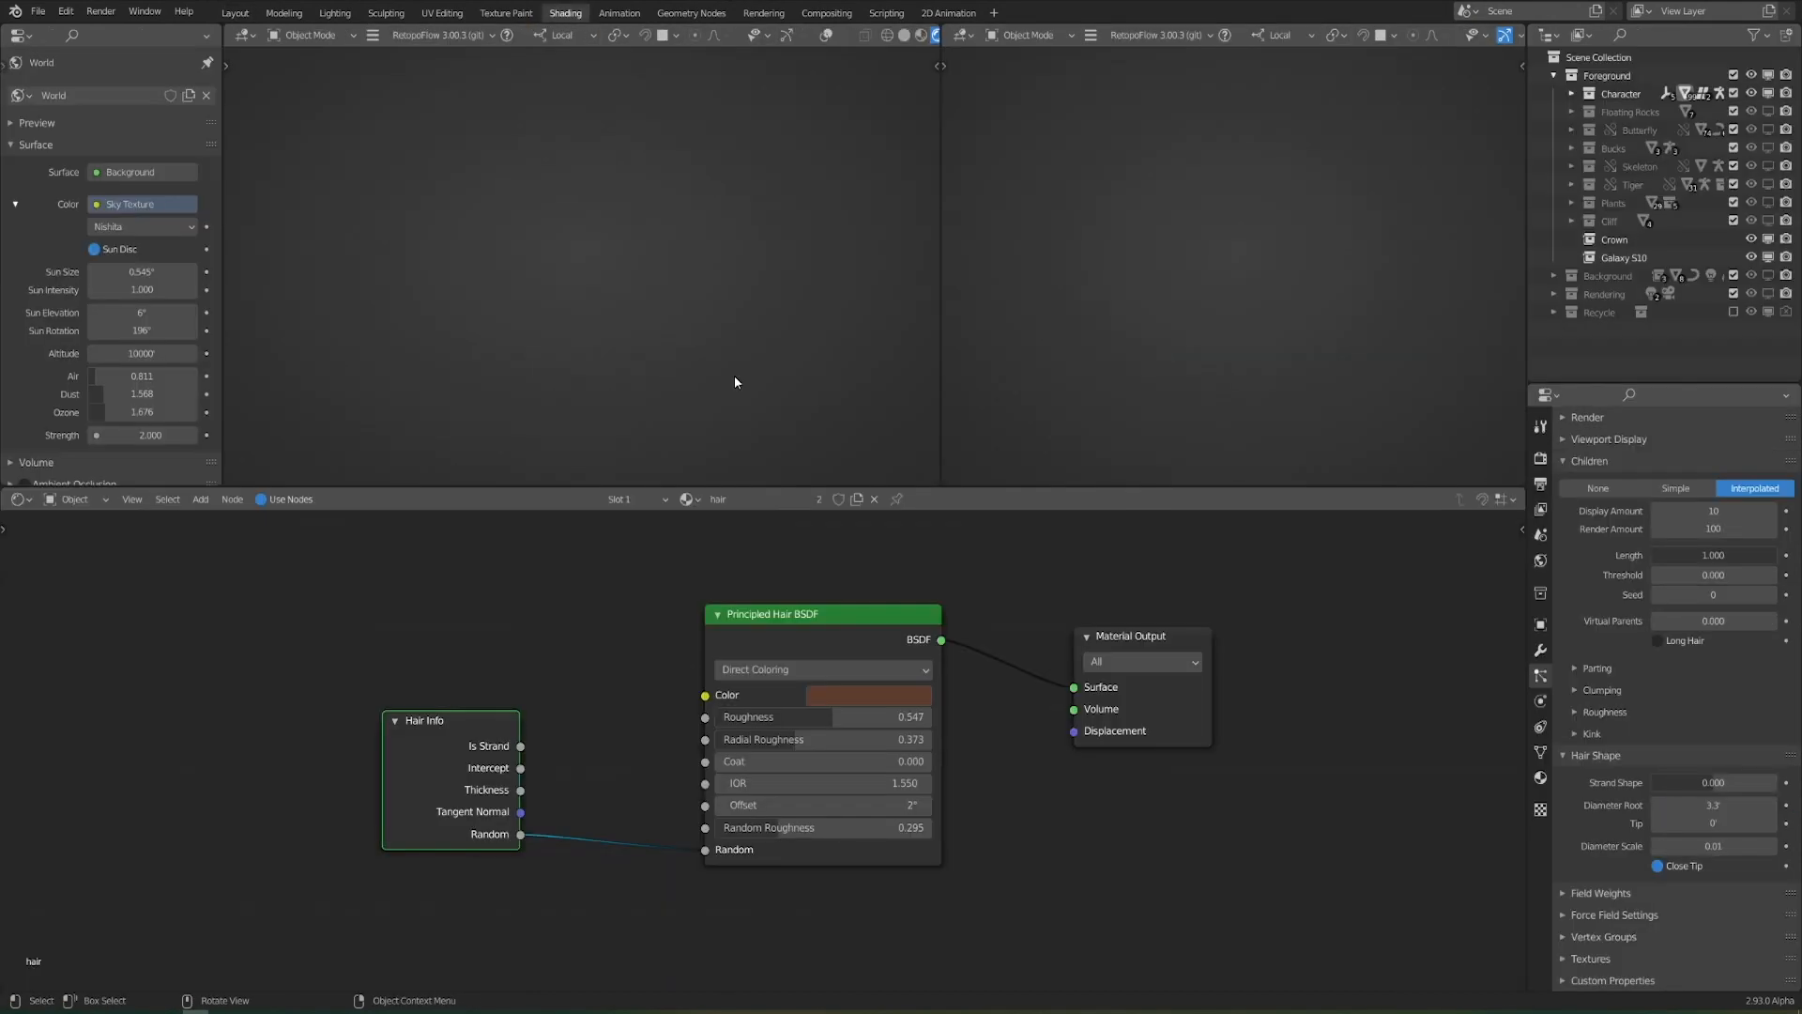
Preview the hair in rendered shading, then show the full cliff scene in the Lighting workspace
left_click(1627, 258)
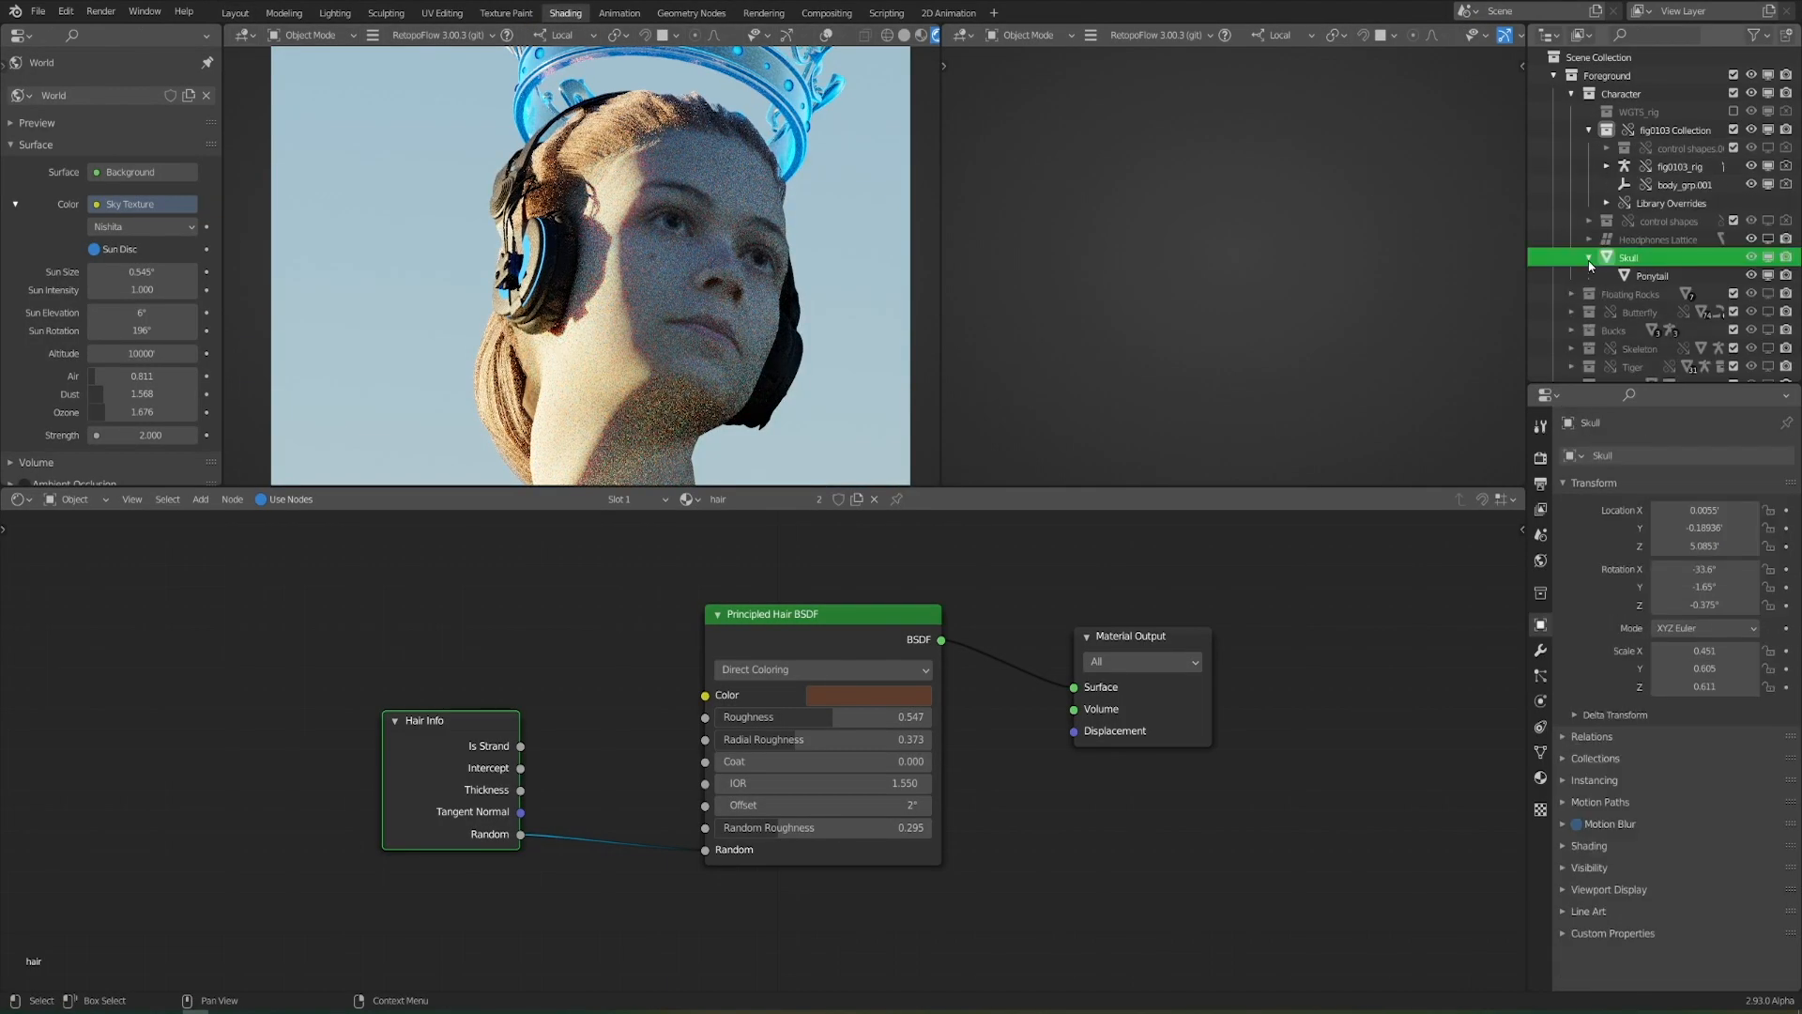
left_click(1651, 274)
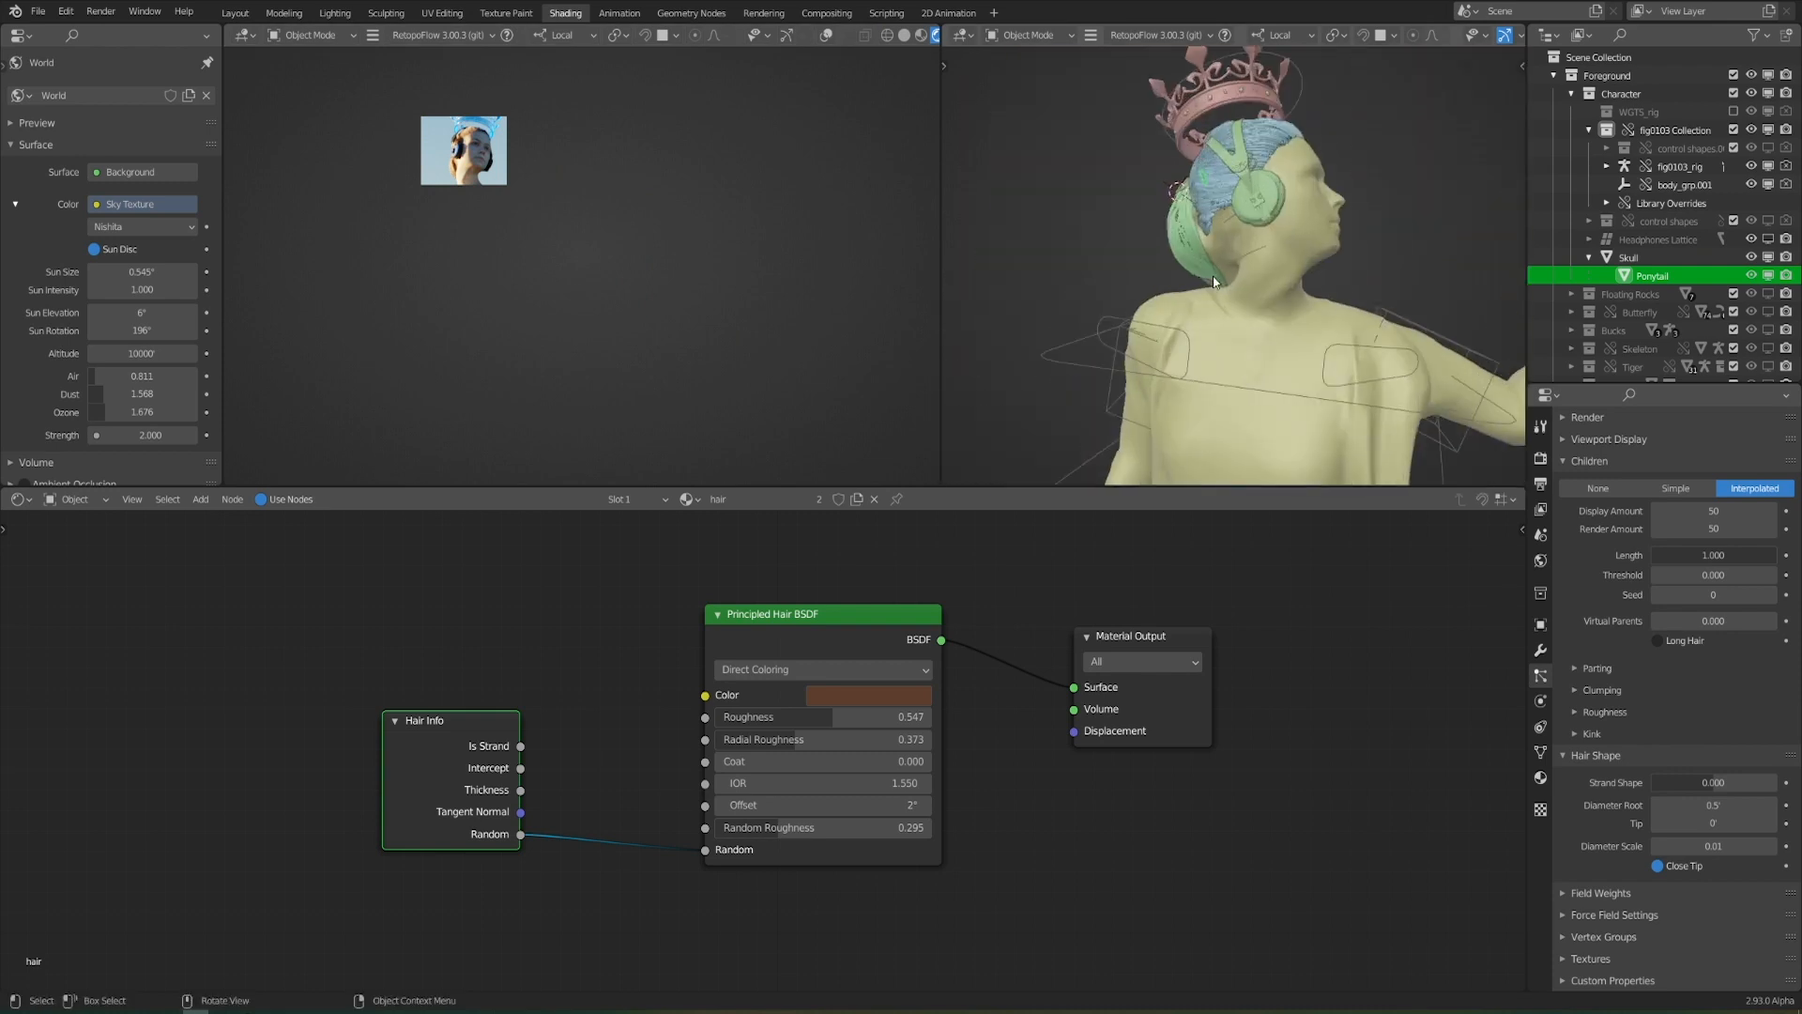
left_click(304, 34)
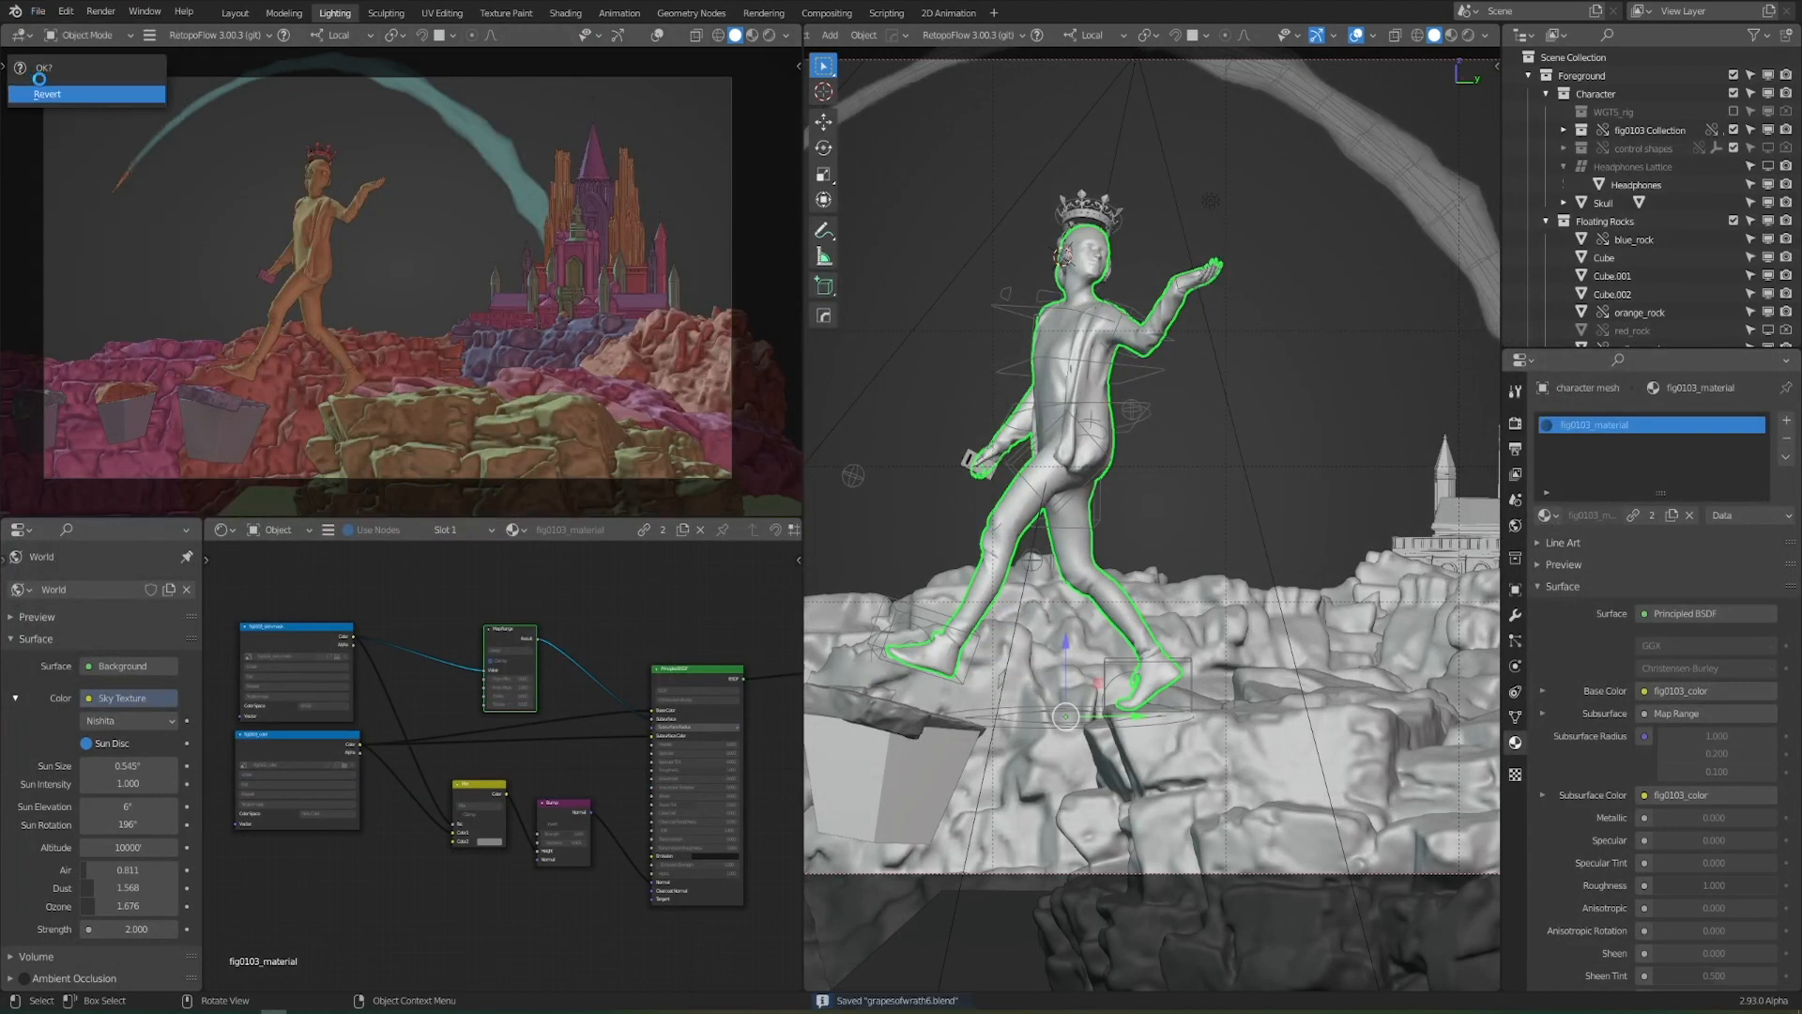
Preview the render, then build the holographic castle roof material from Transparent, Emission and Mix Shader nodes
left_click(49, 94)
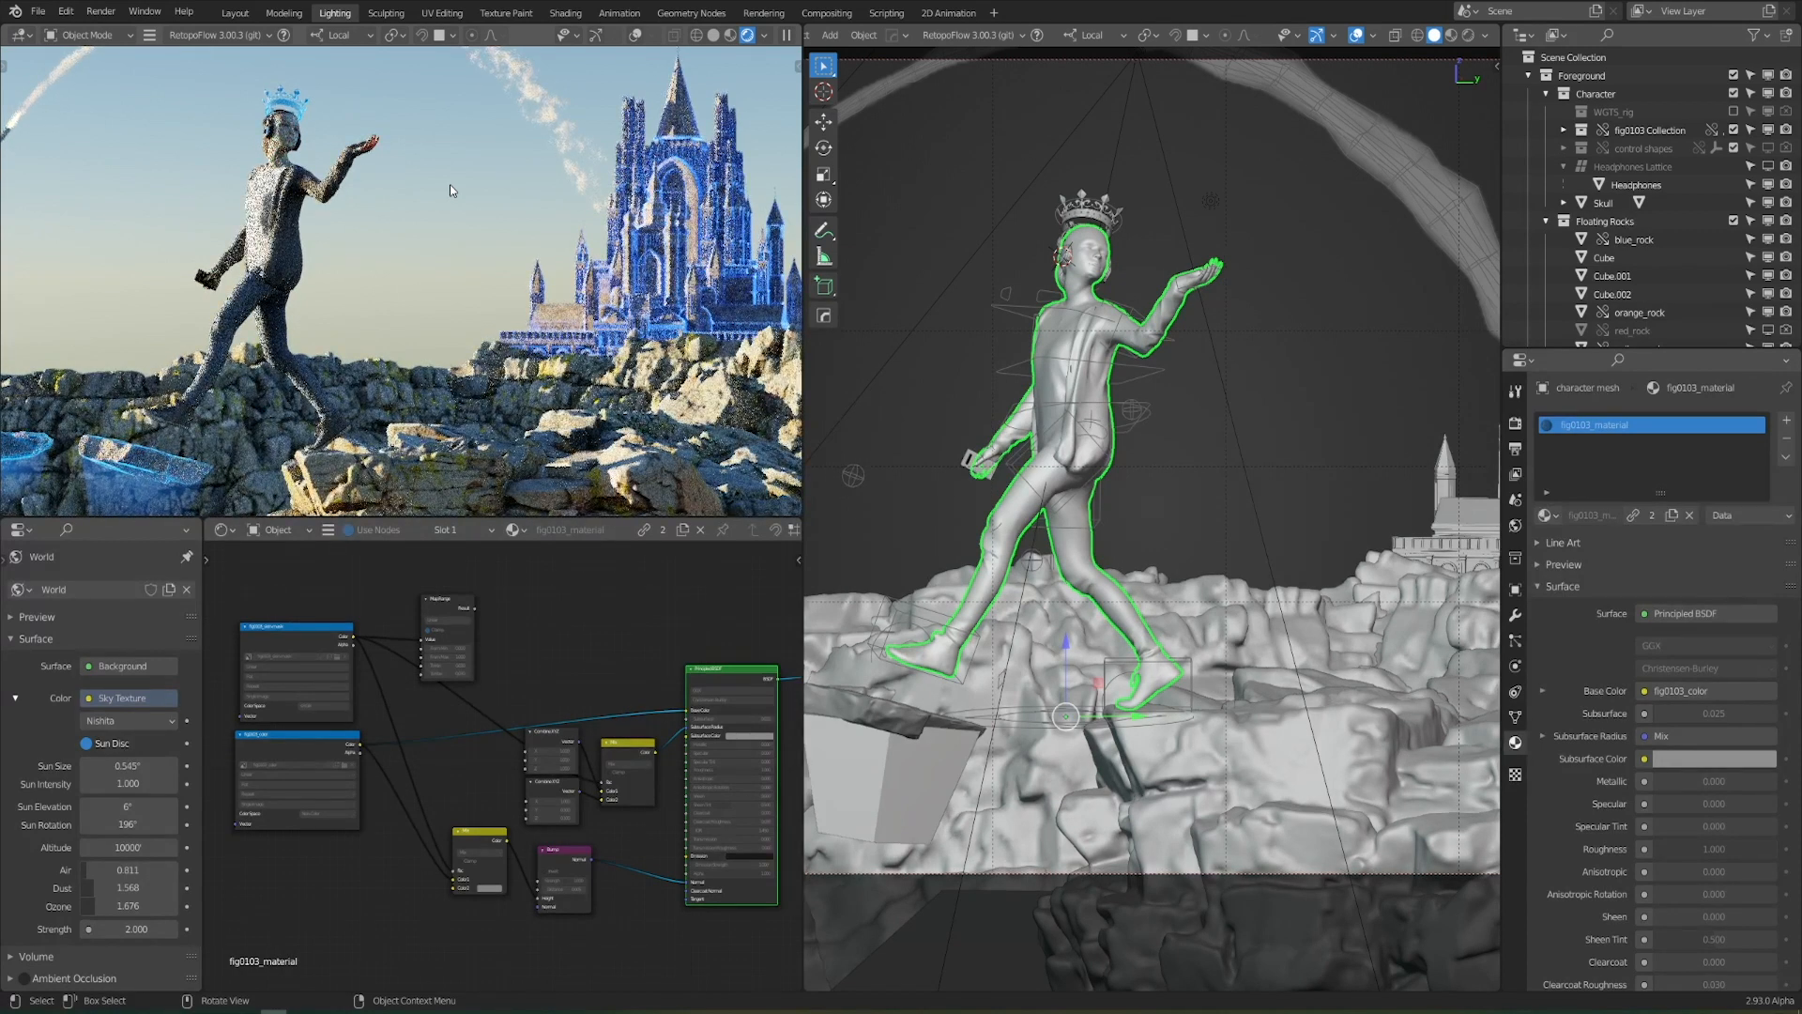
left_click(565, 13)
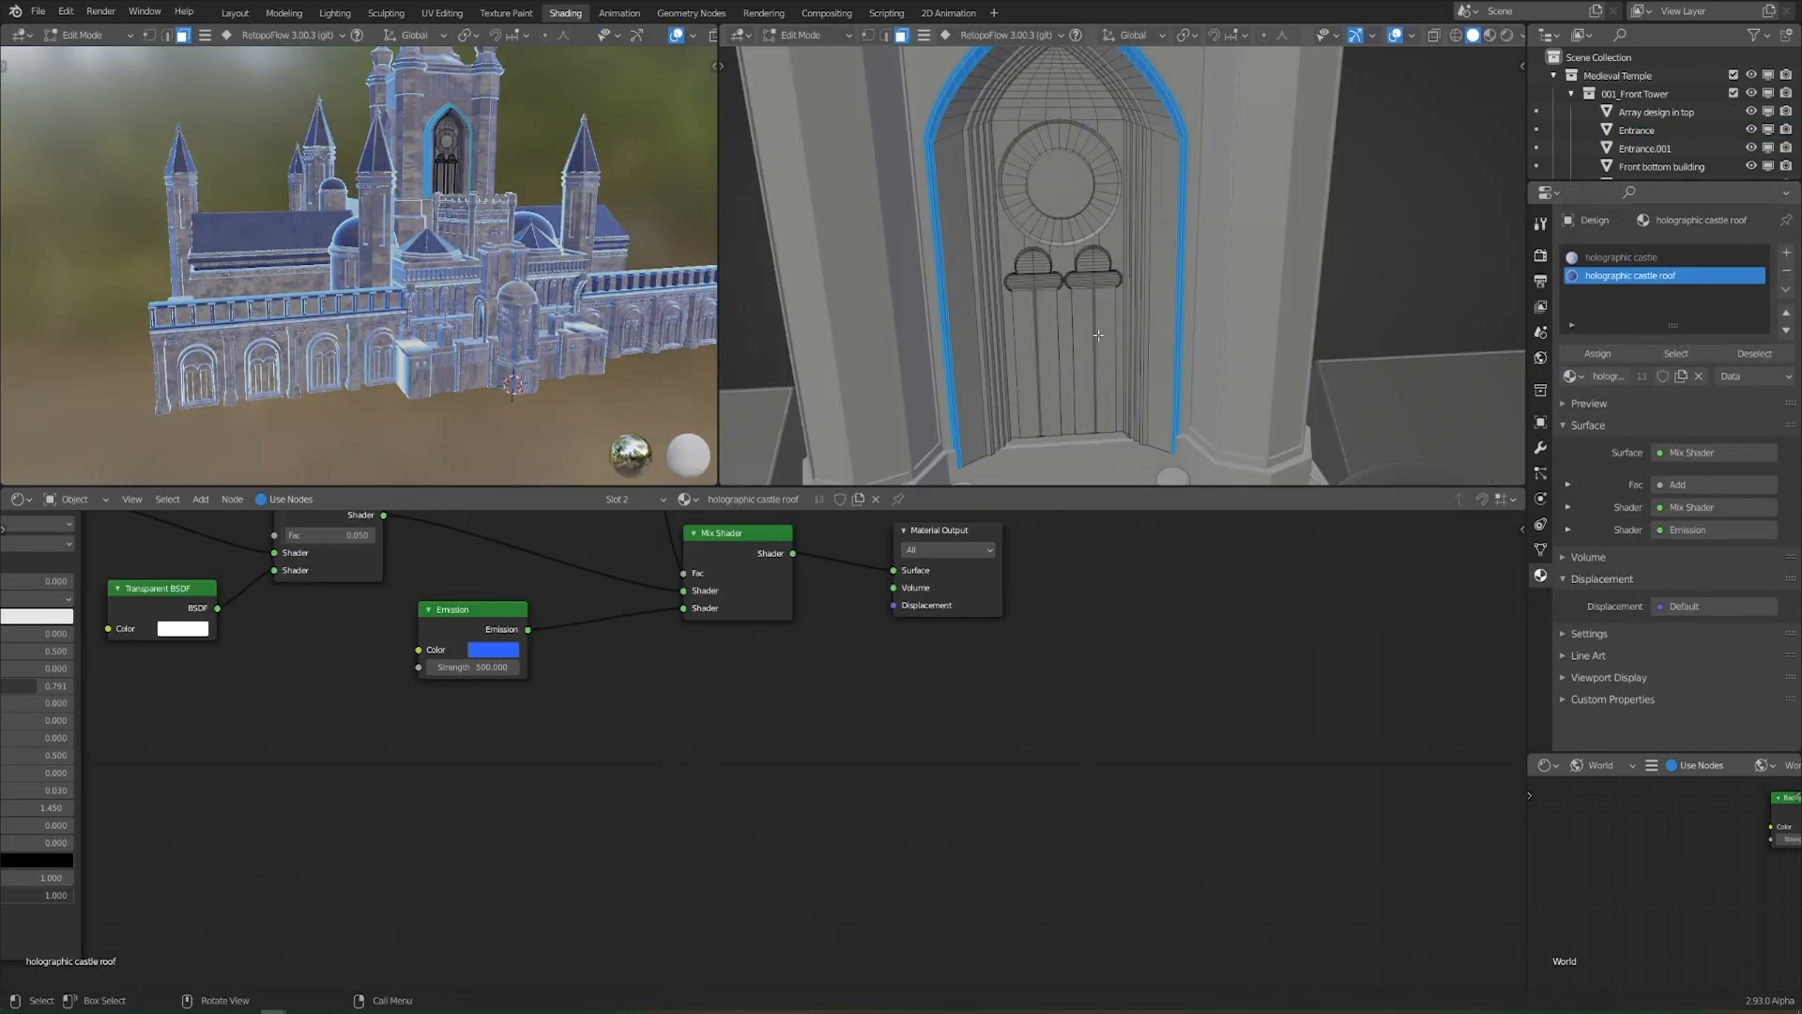
Assign the holographic material to castle faces and preview the tiger scene in the Lighting workspace
left_click(1620, 257)
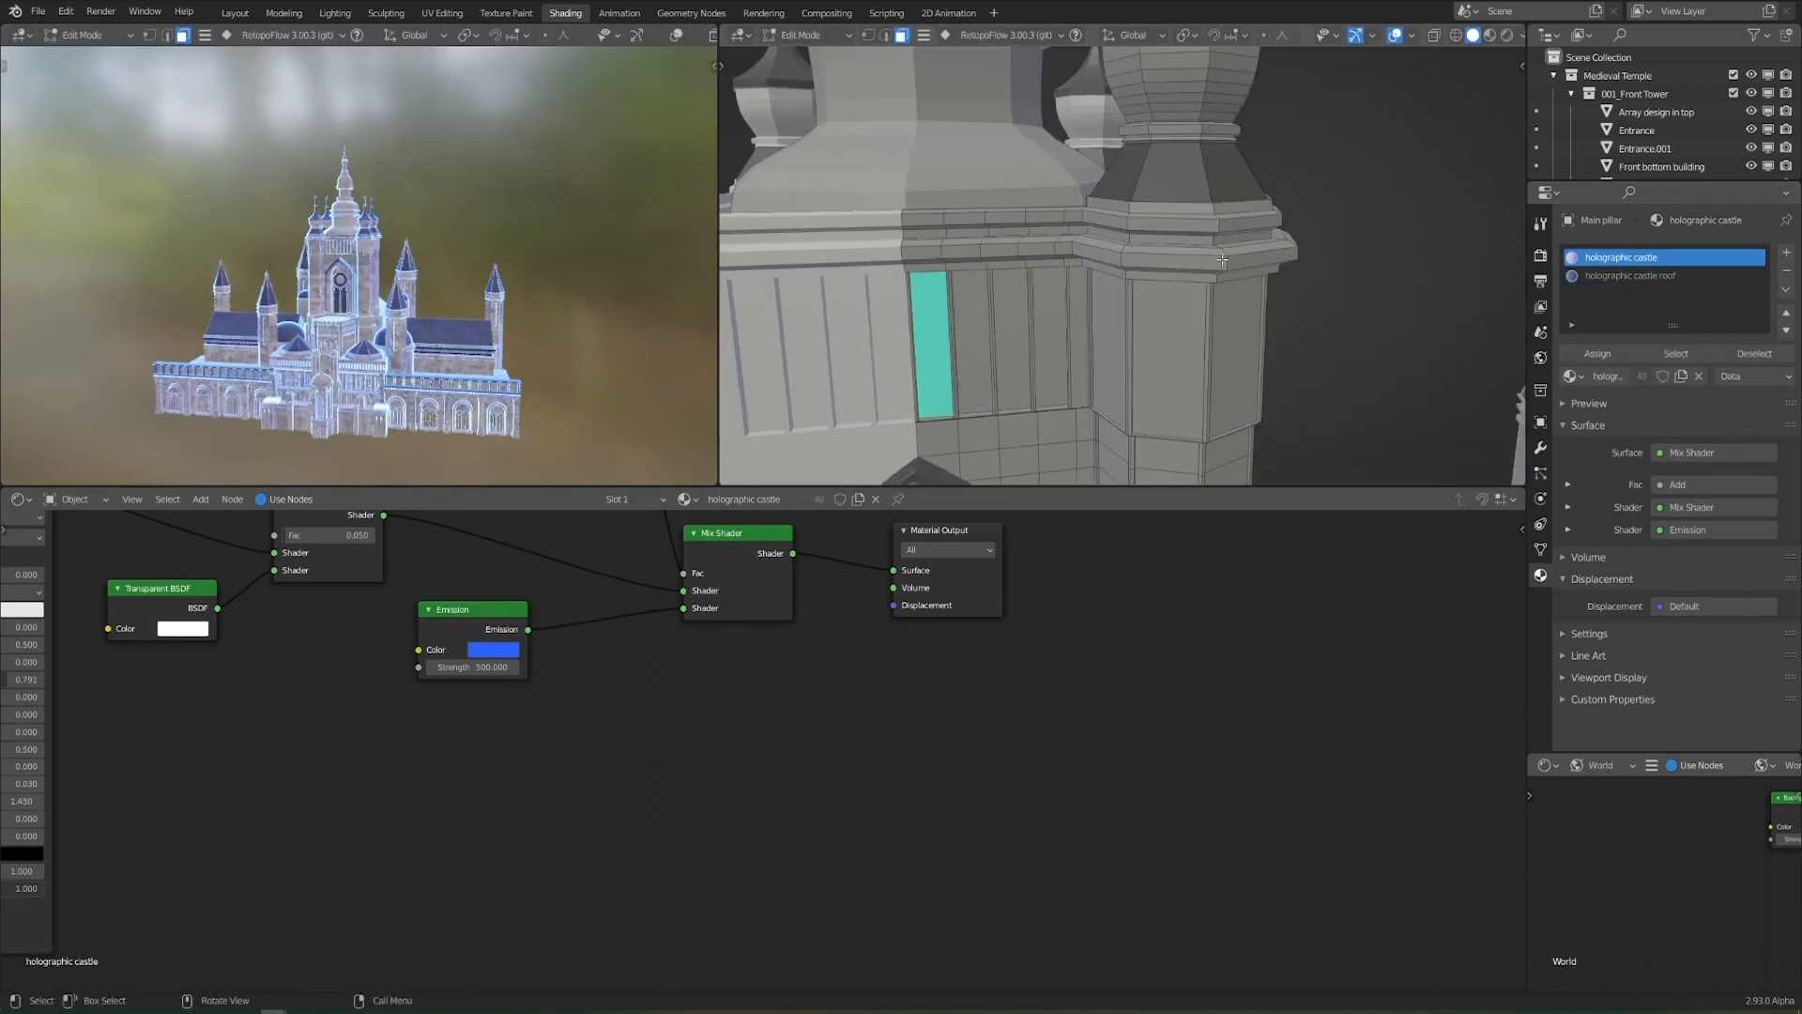
left_click(334, 13)
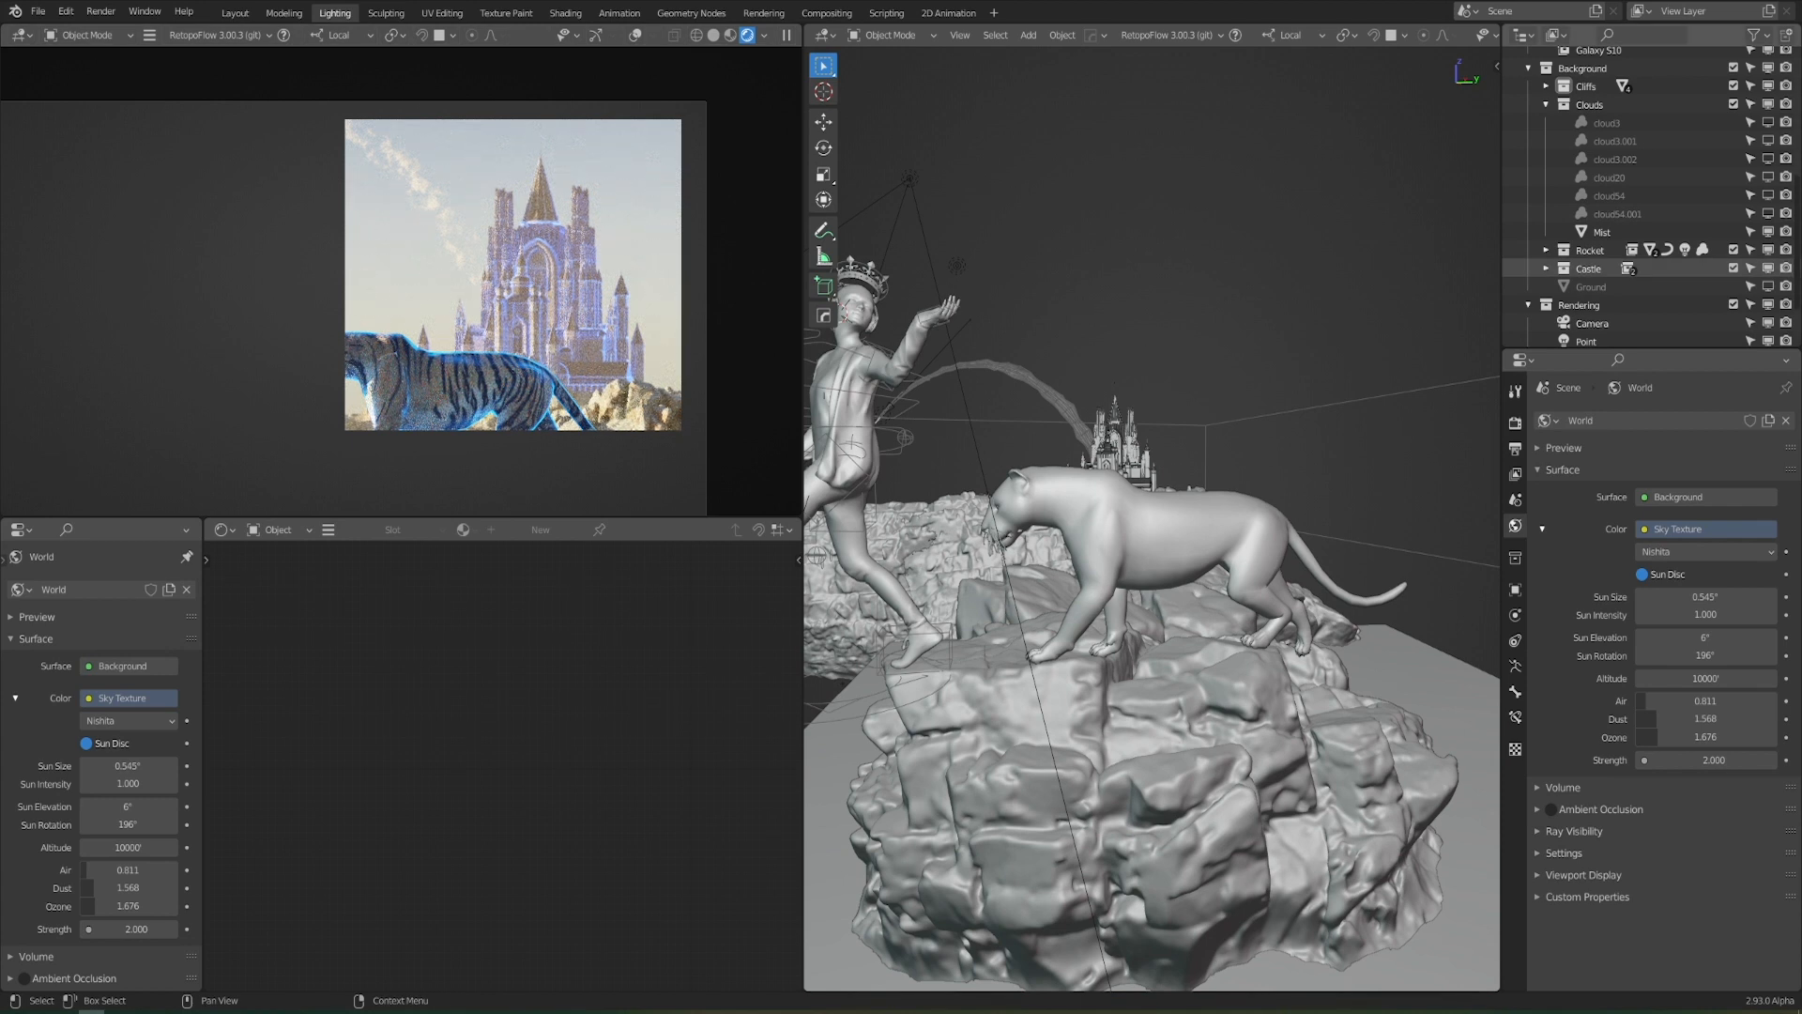
Place an orange Area light among the cloud volumes
left_click(565, 13)
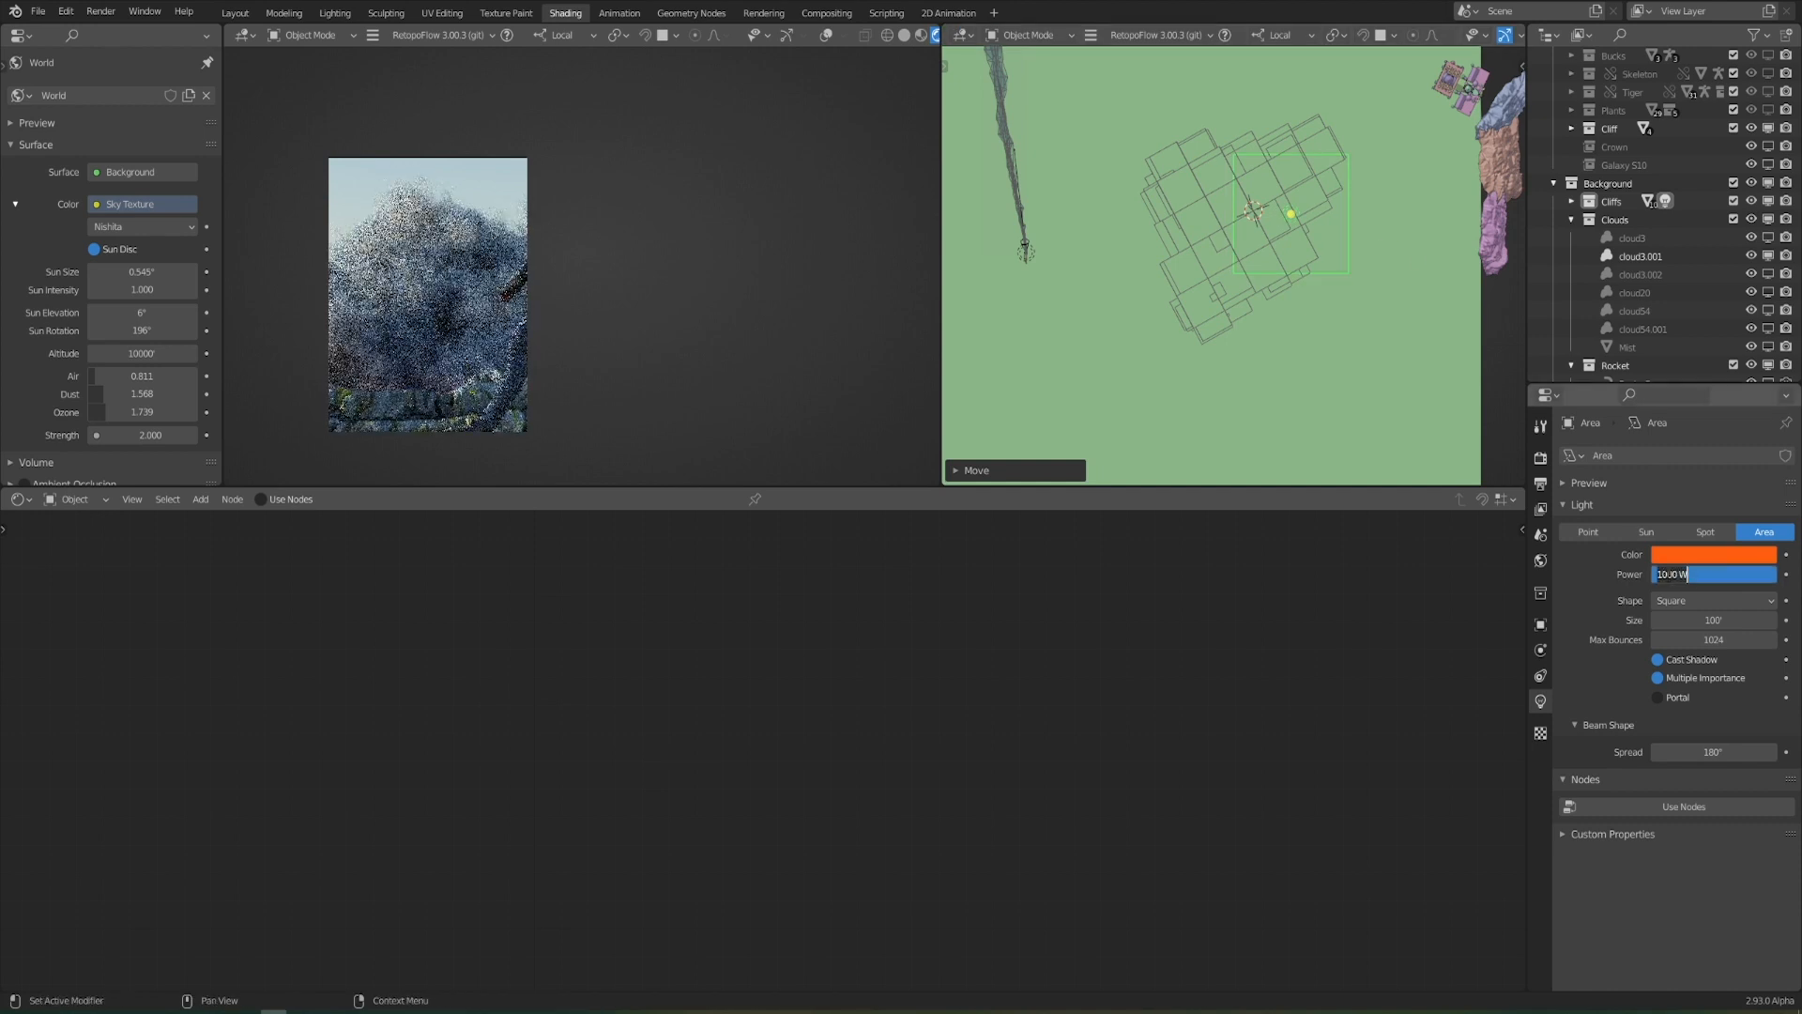
Set the Area light power to 50000, rotate it and check the rendered clouds
type("50000")
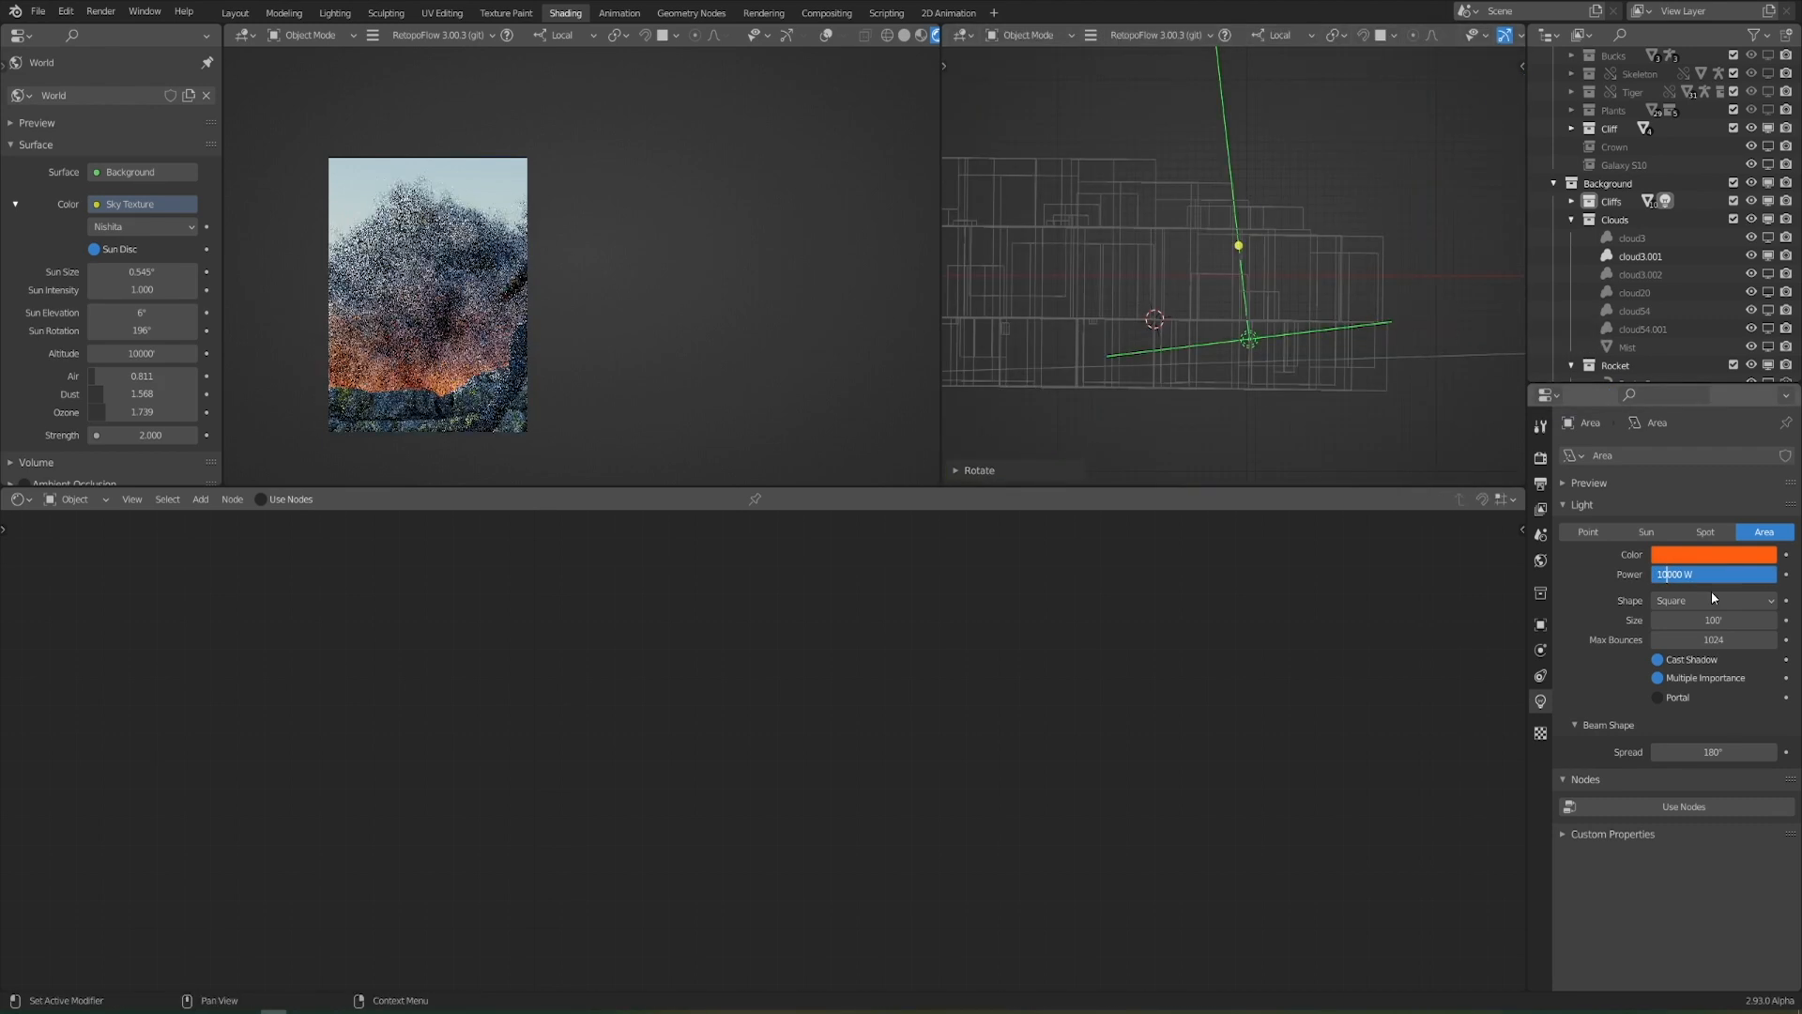
left_click(1640, 255)
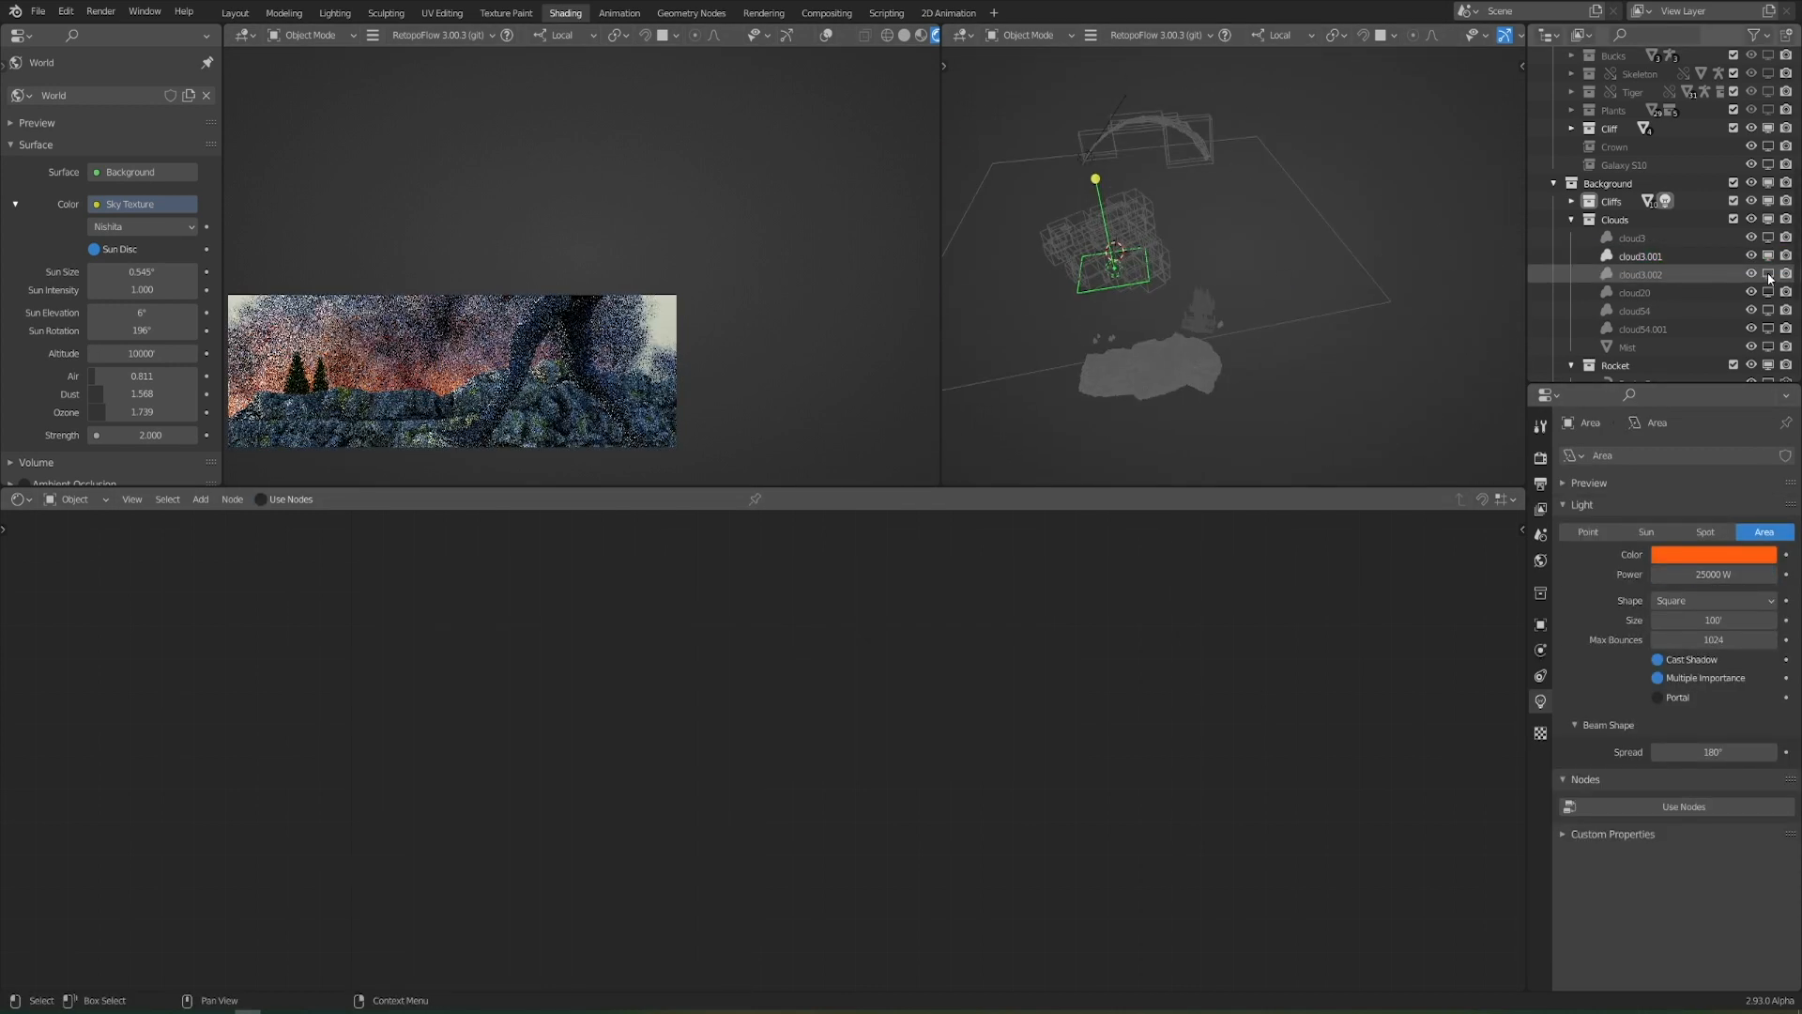
left_click(1641, 274)
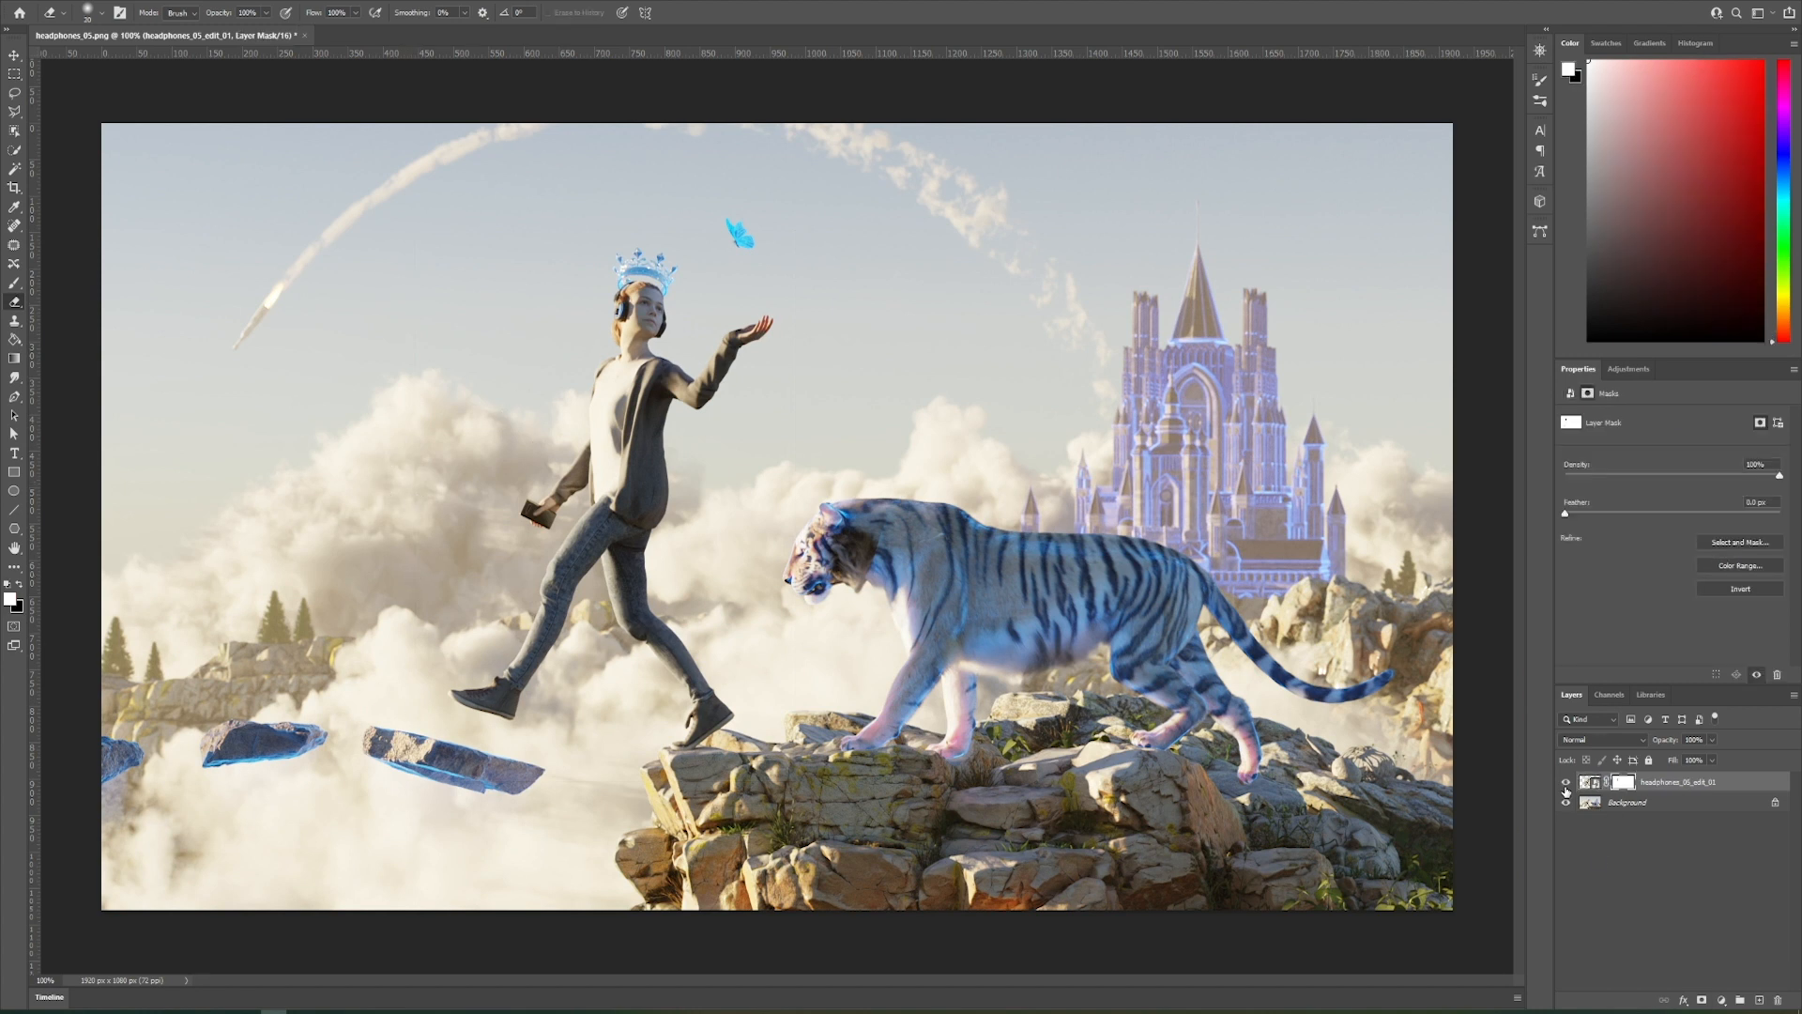
Apply the Camera Raw Filter to the smart-object composite
left_click(1565, 792)
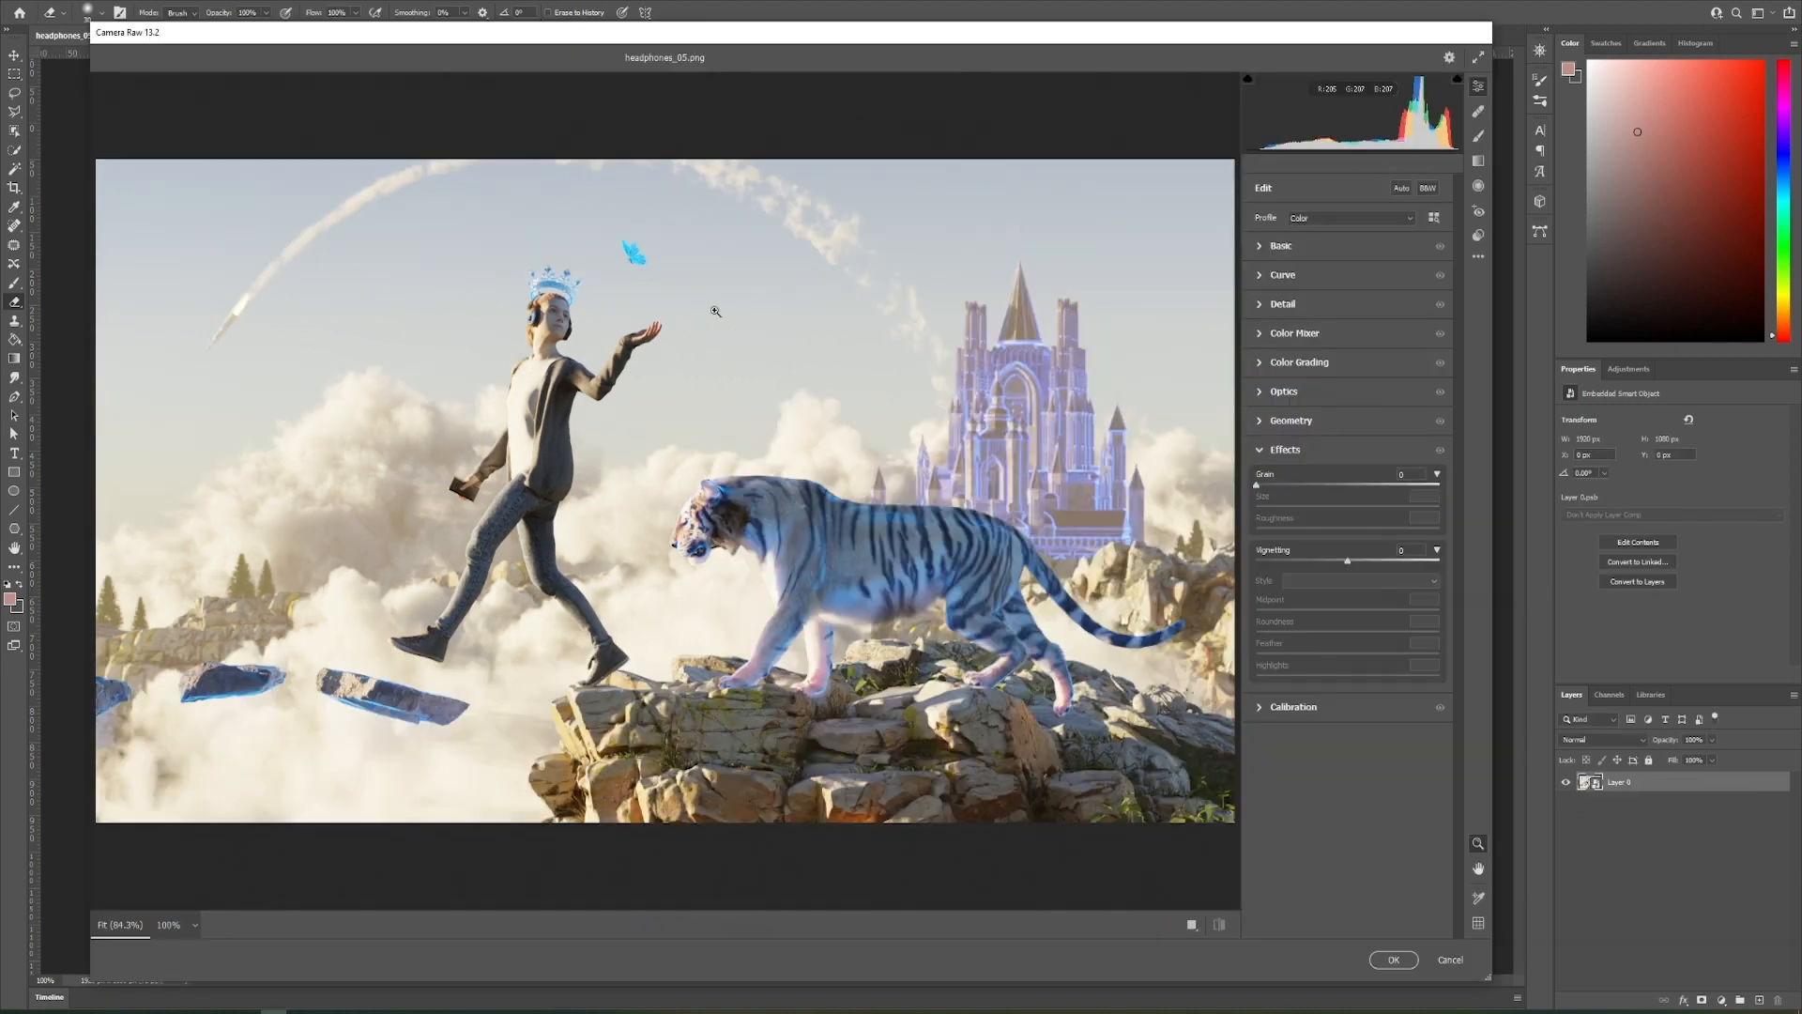
Grade the composite with the tone curve, sharpening and per-colour hue mixing
left_click(1280, 244)
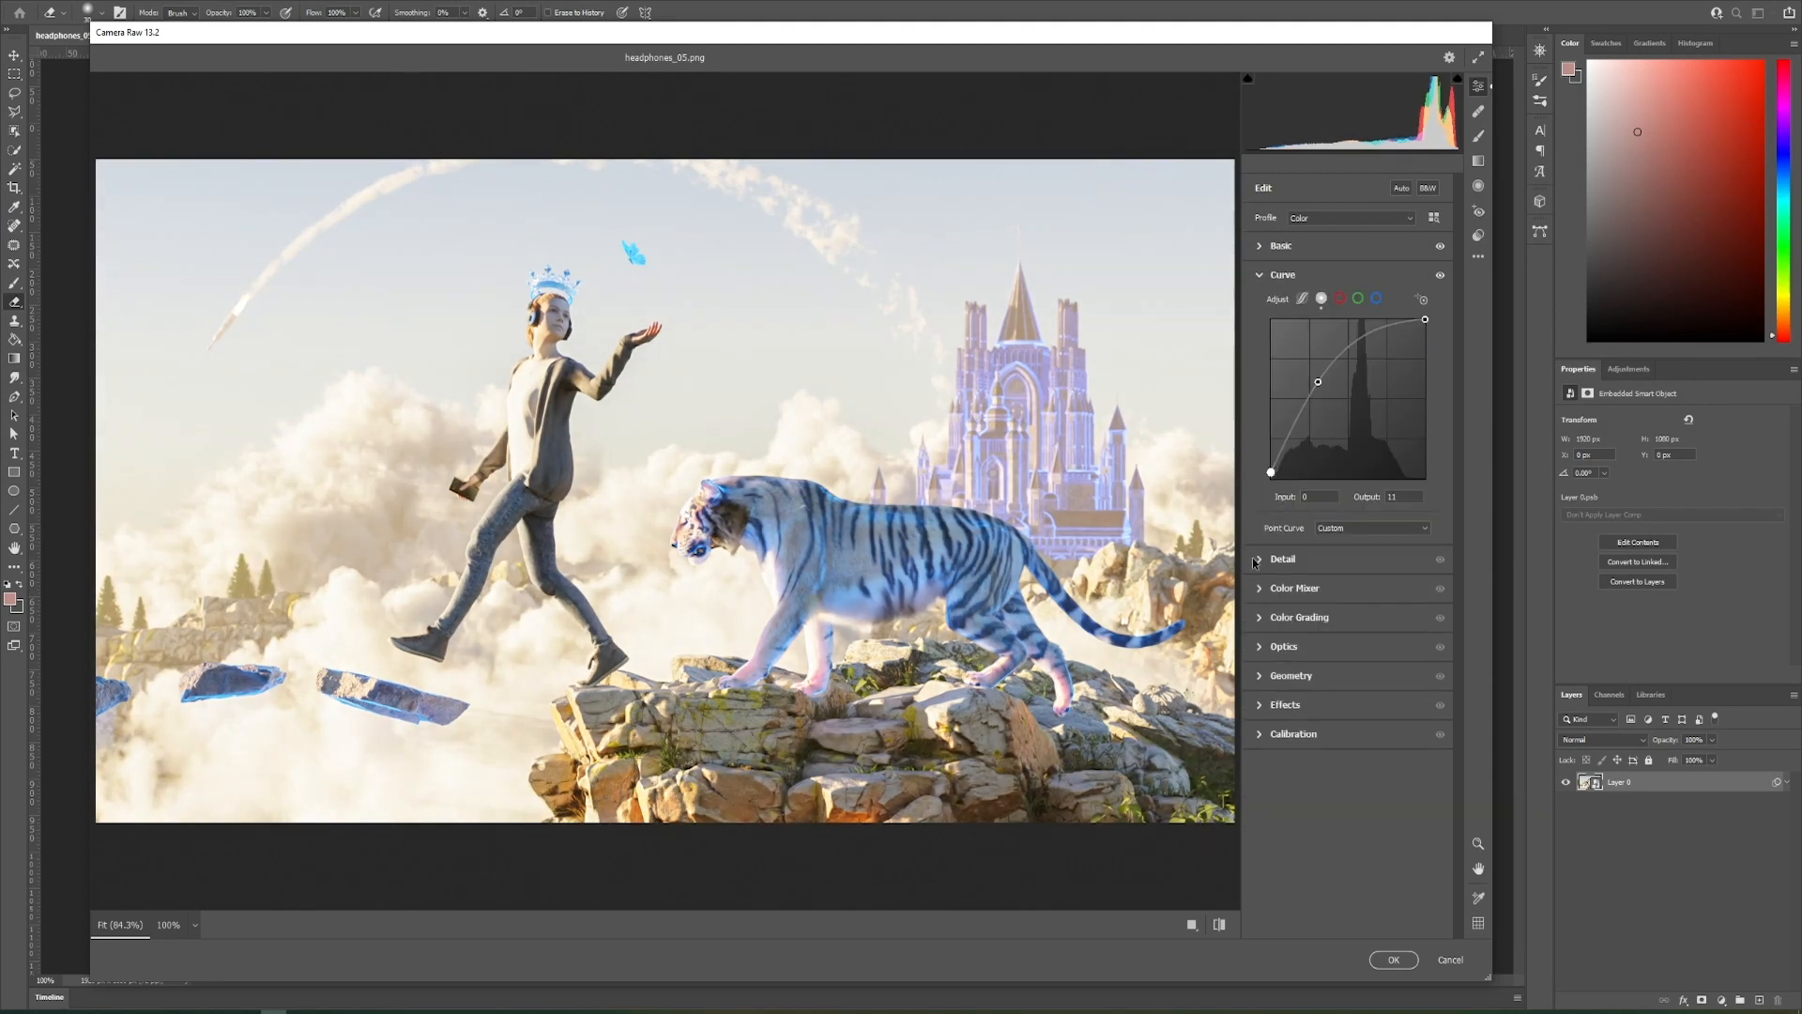
left_click(1284, 559)
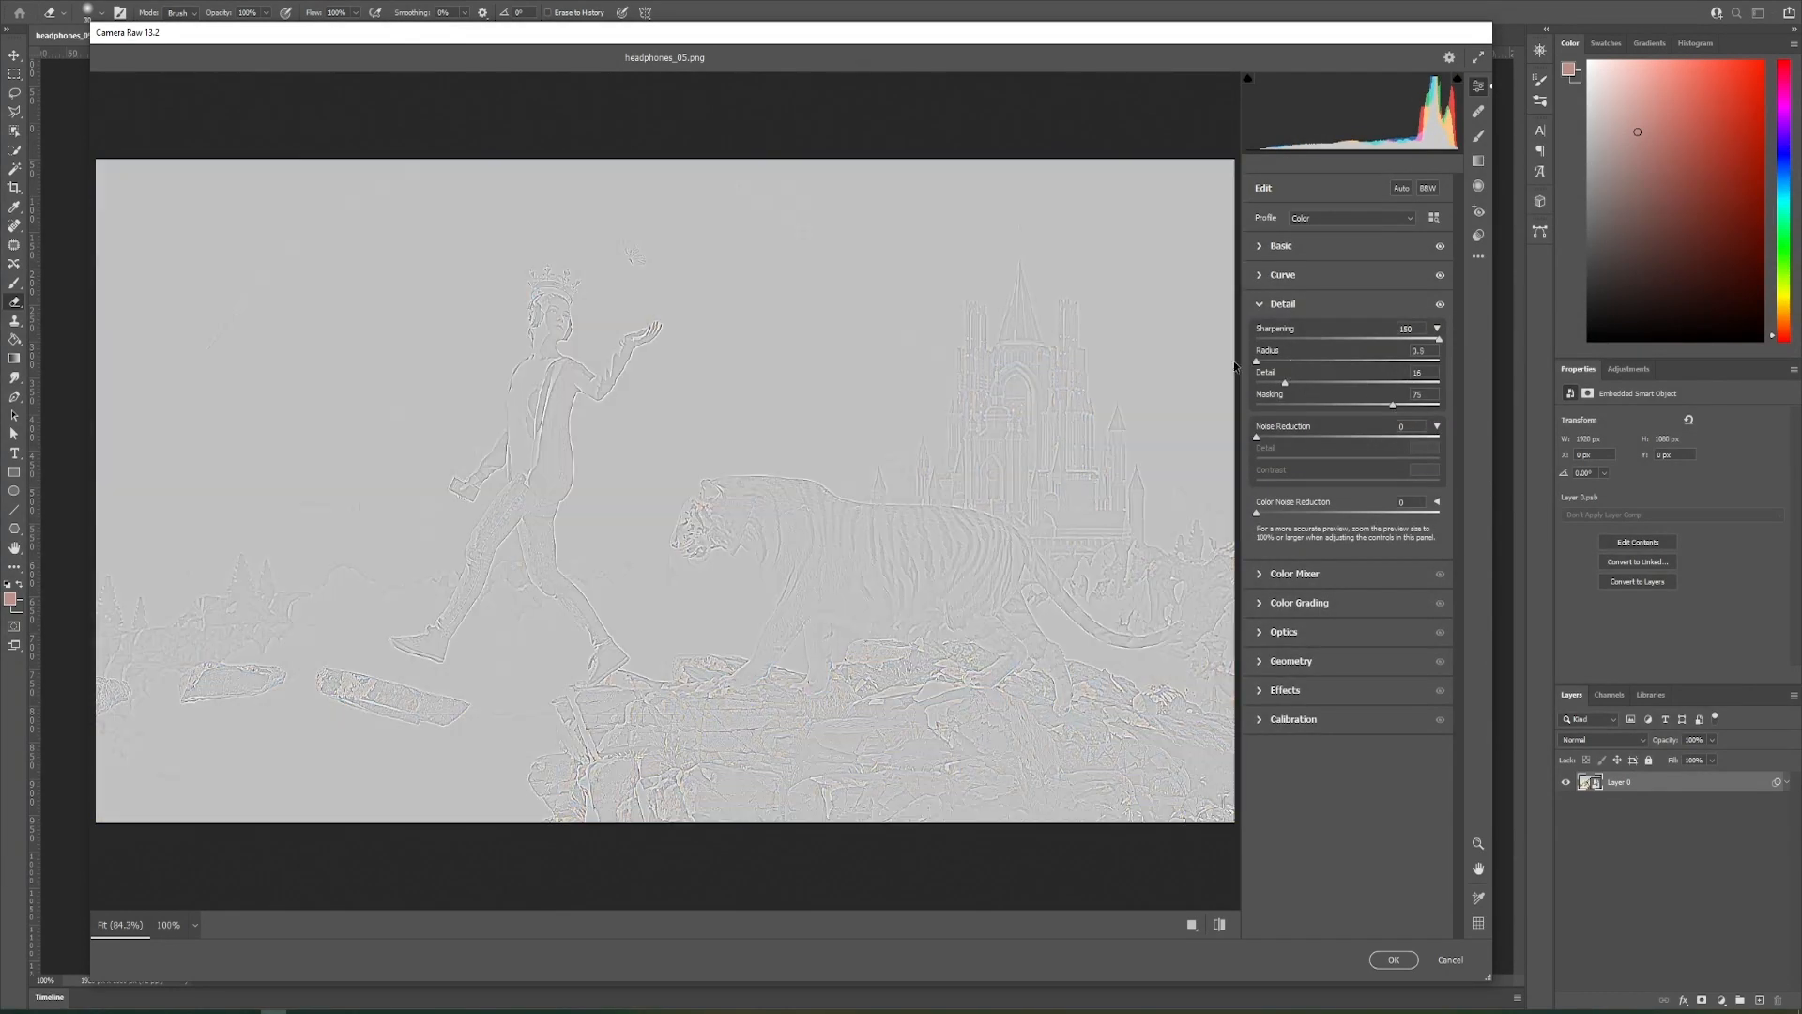
left_click(1295, 574)
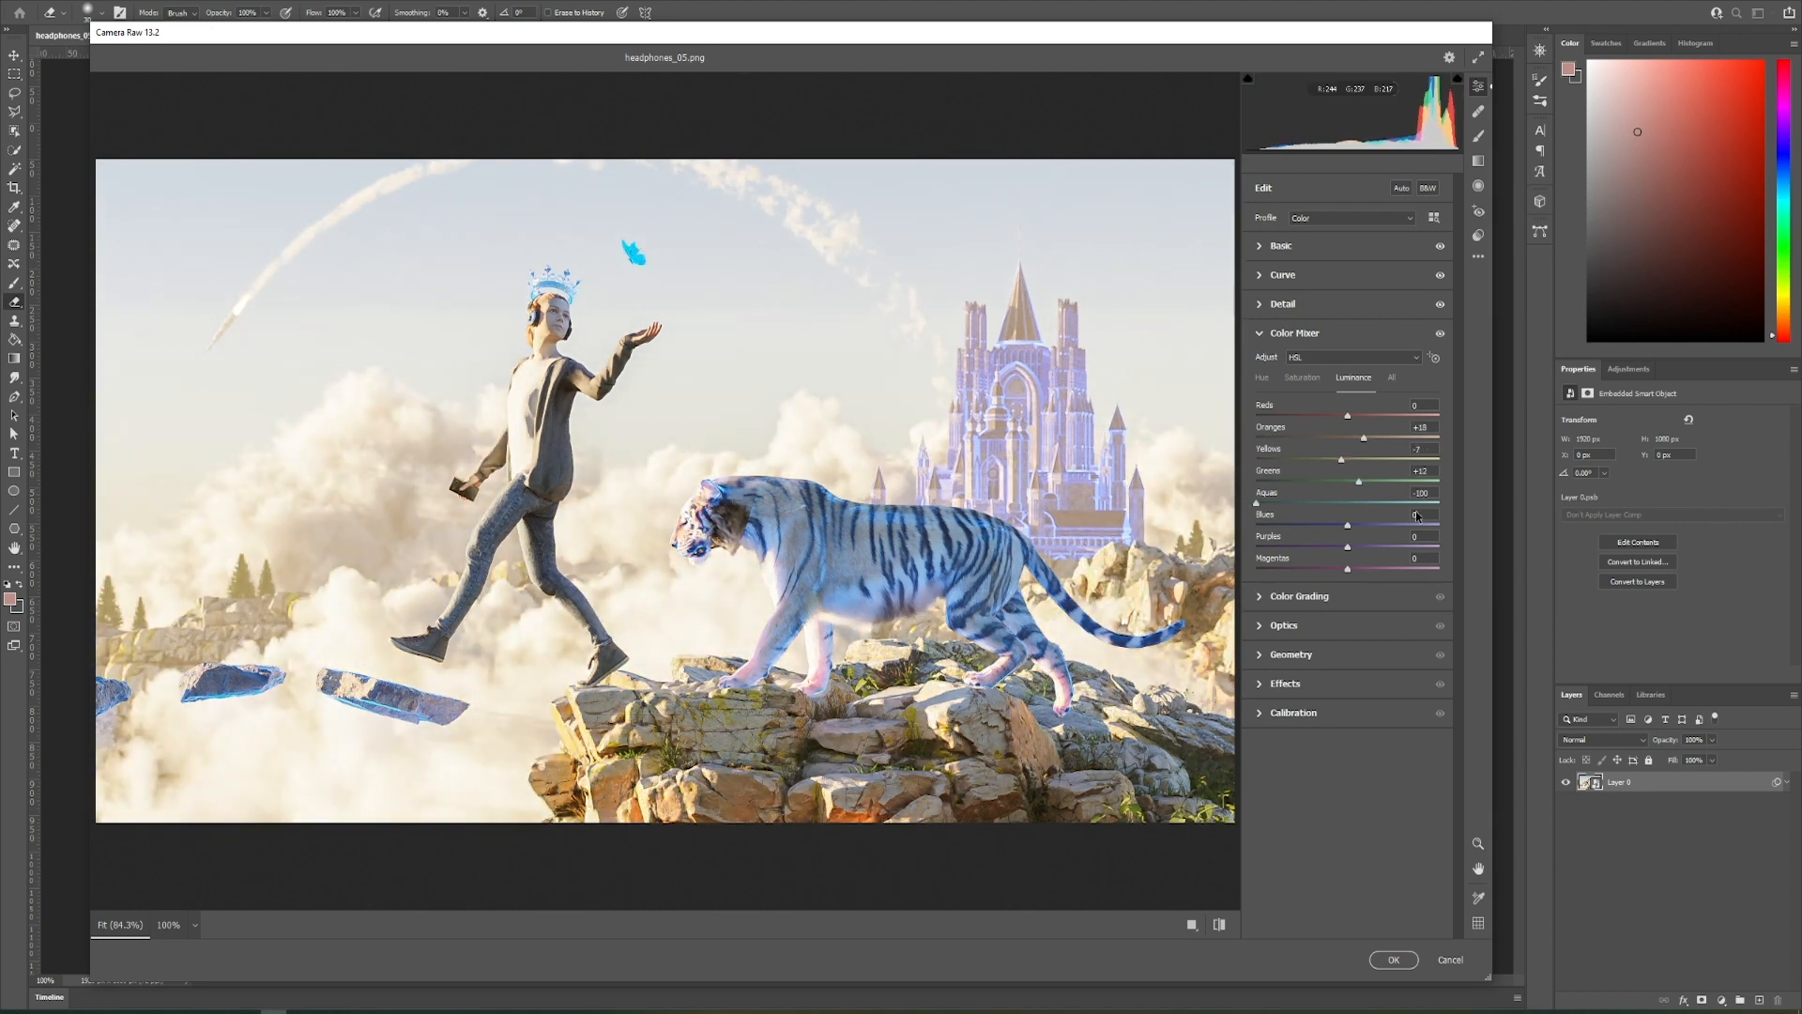
left_click(1301, 378)
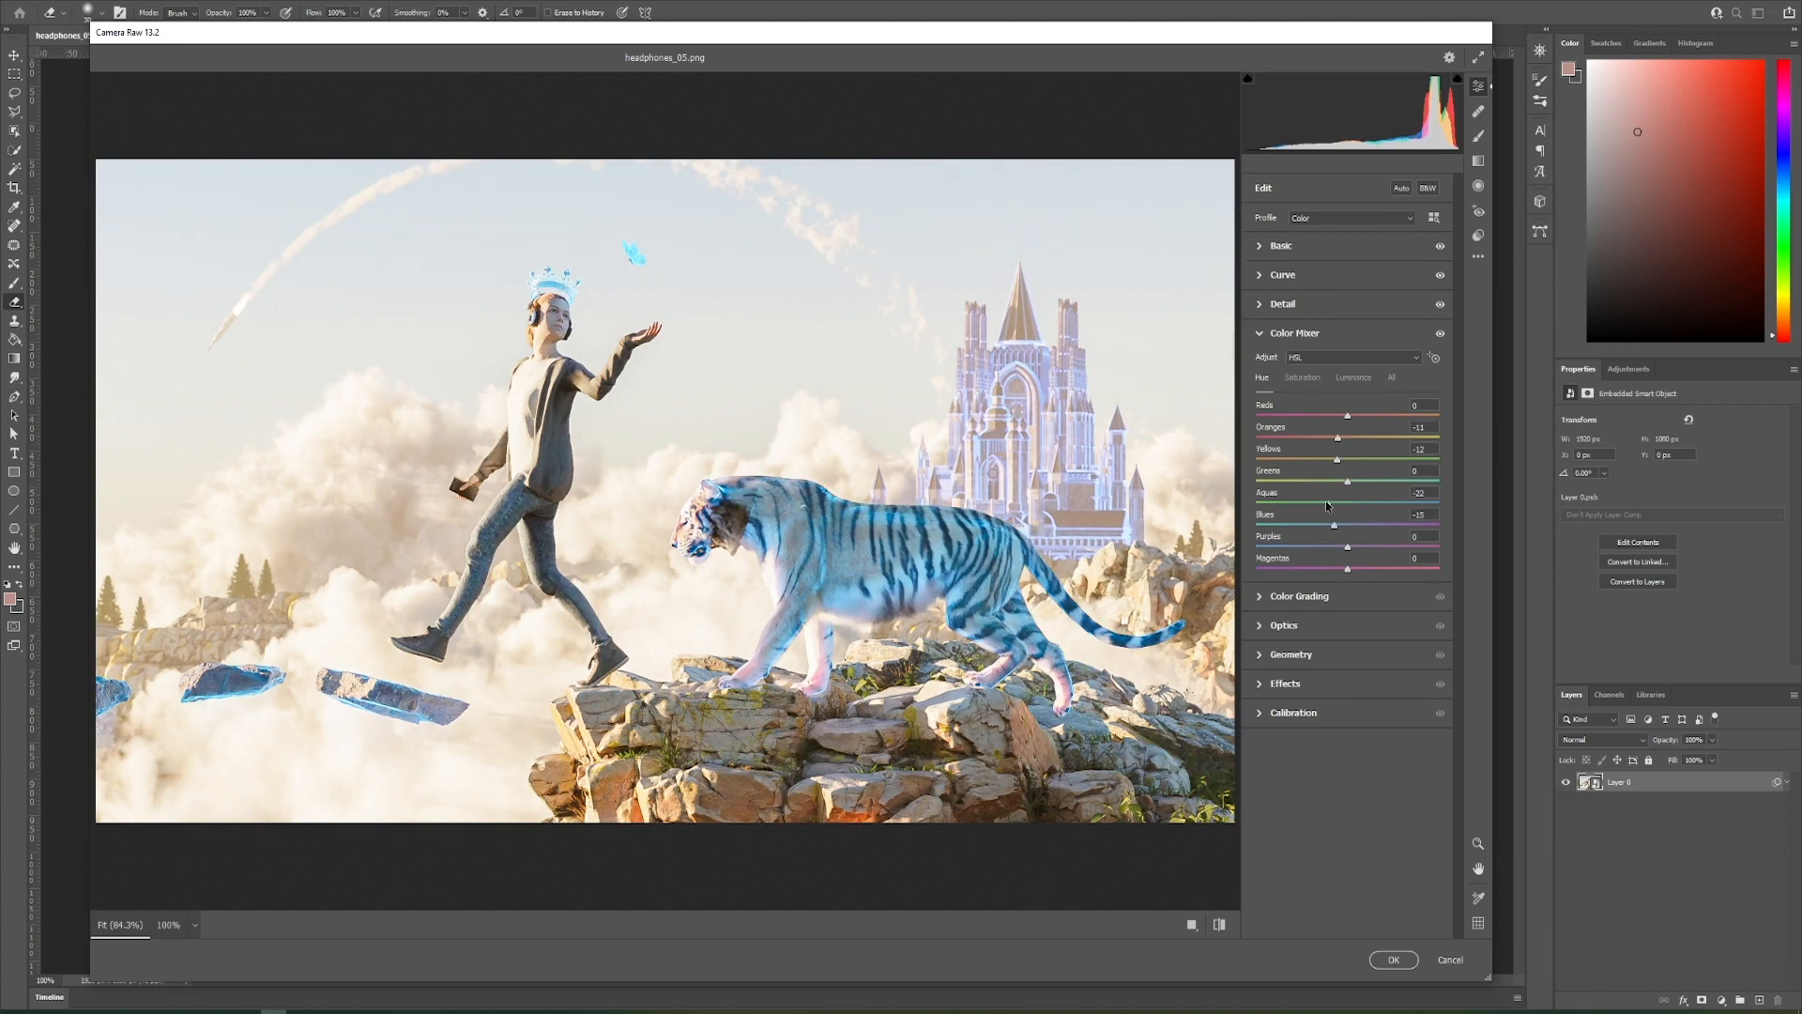
left_click(1294, 332)
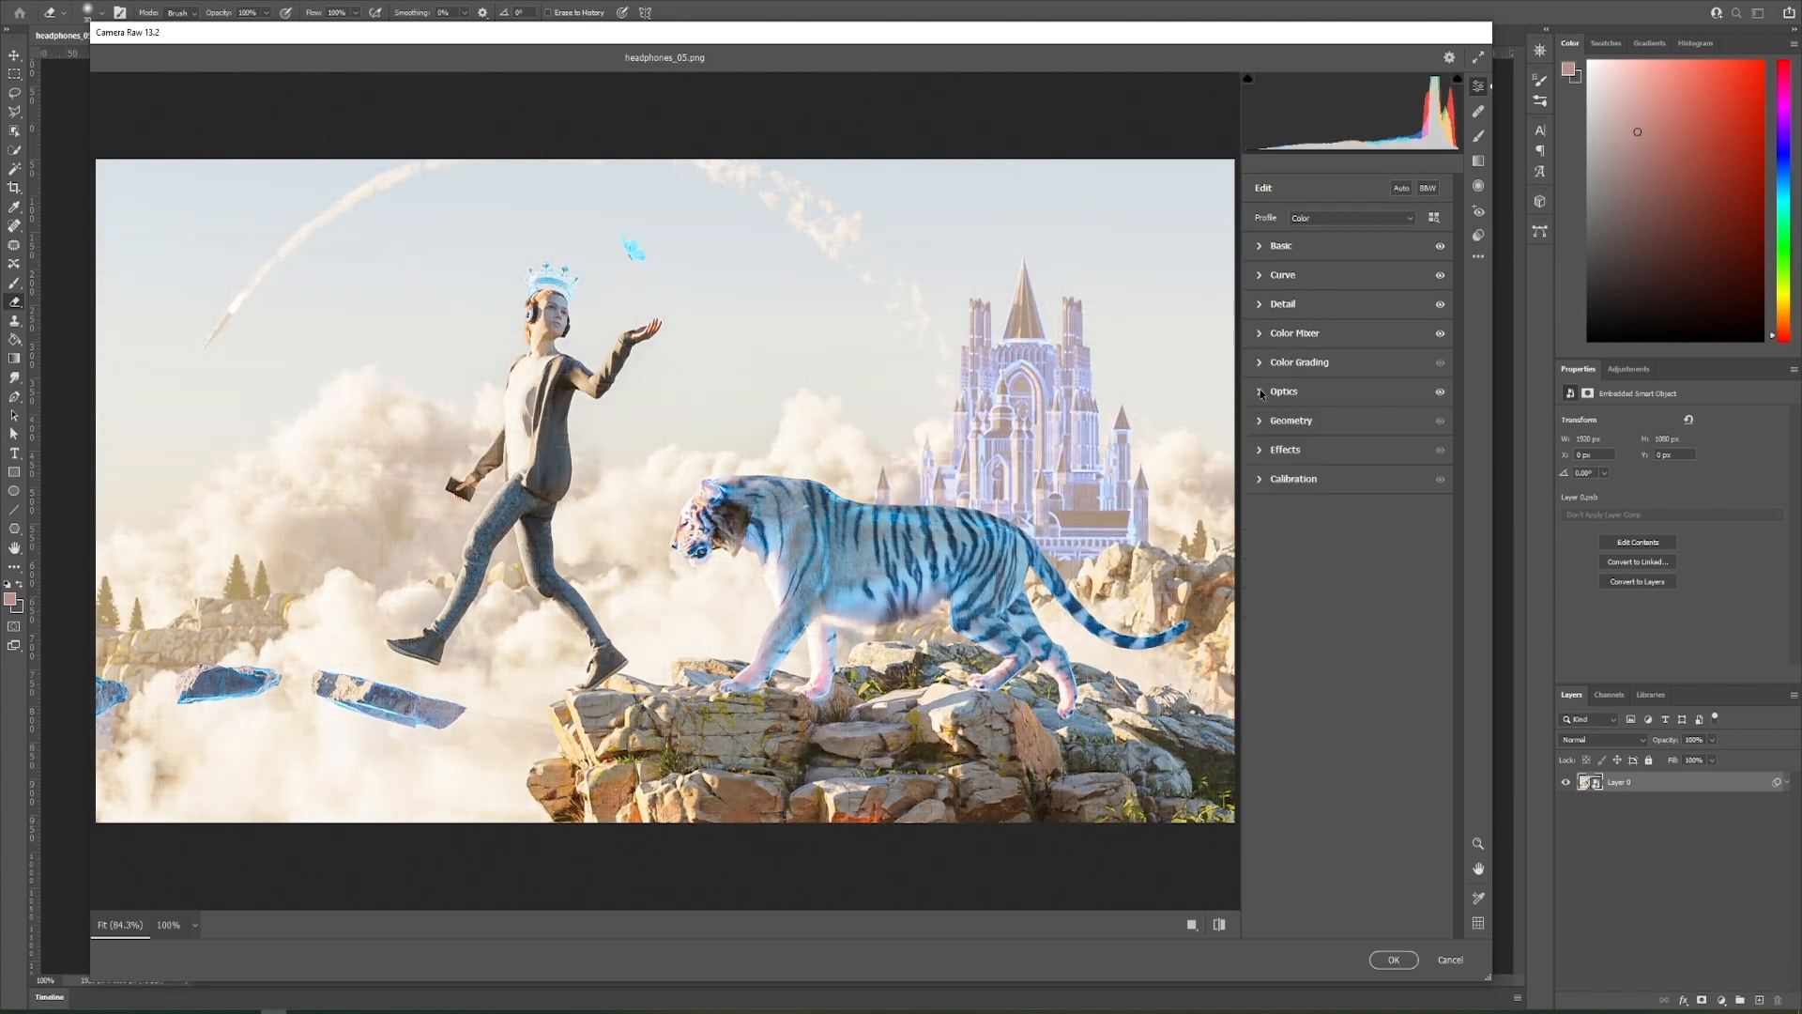
Add grain and vignette, adjust basic tone, and confirm the Camera Raw grade
left_click(1284, 449)
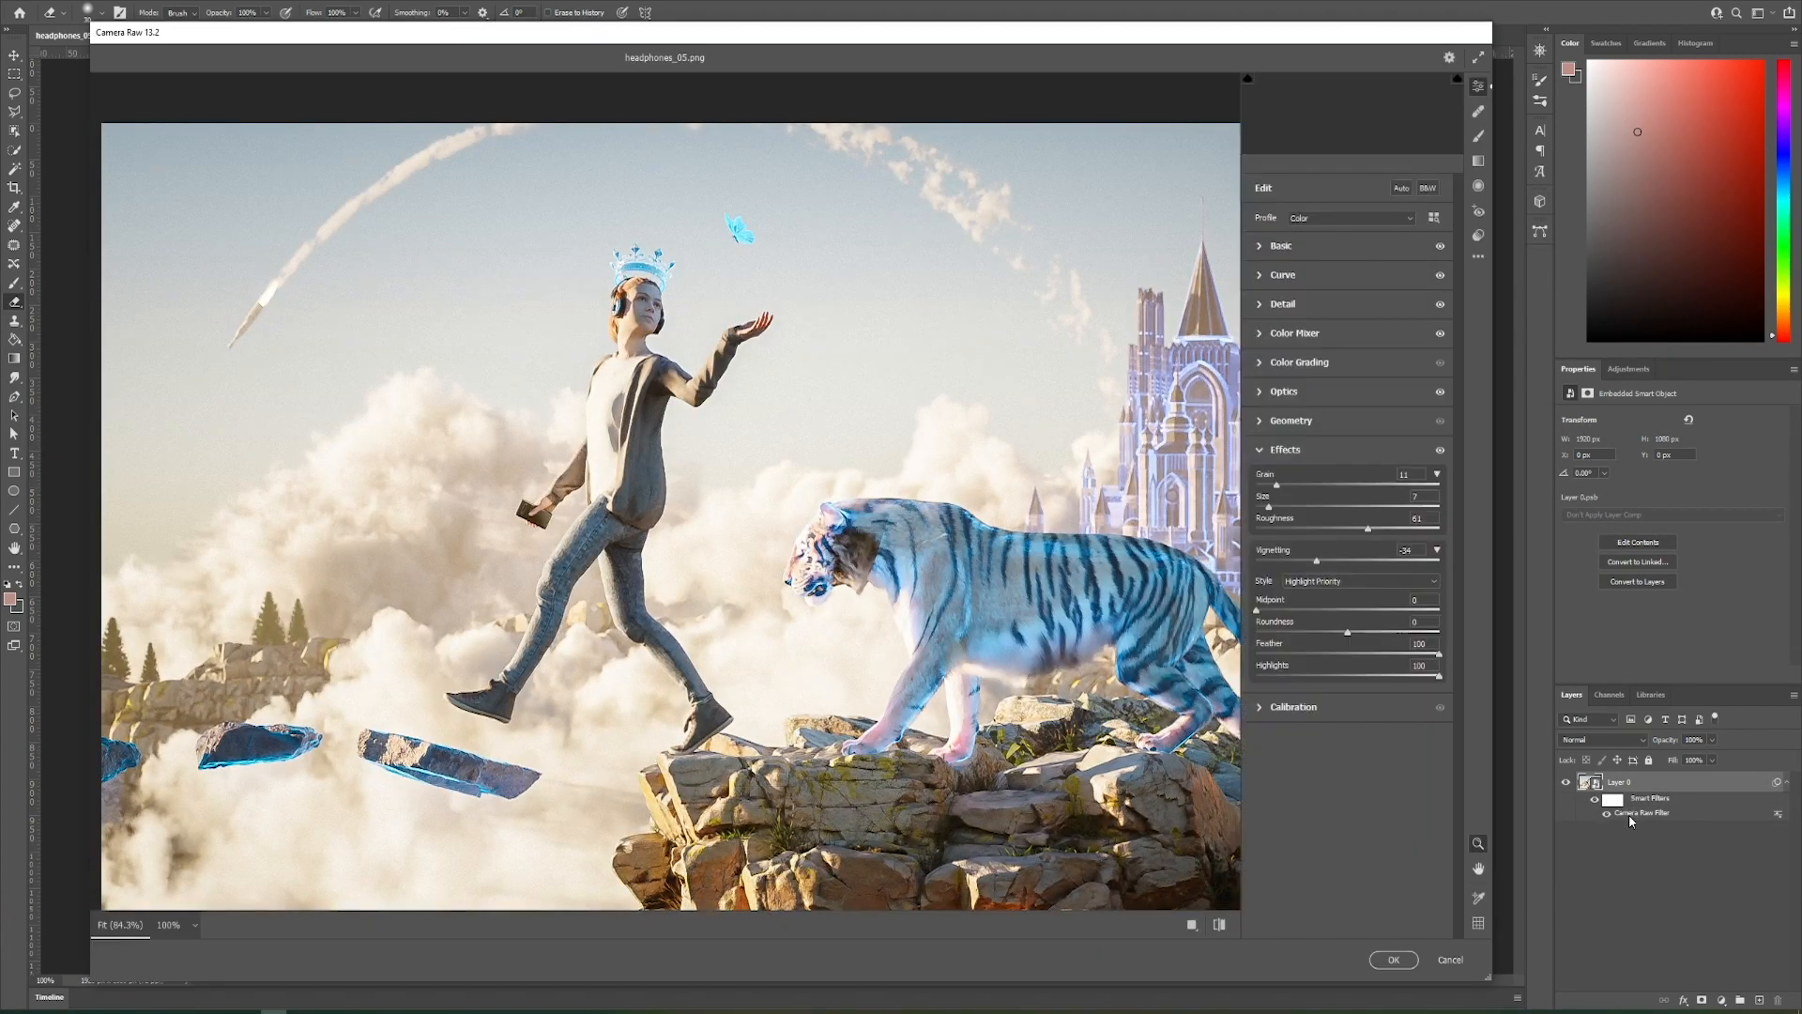
left_click(1278, 244)
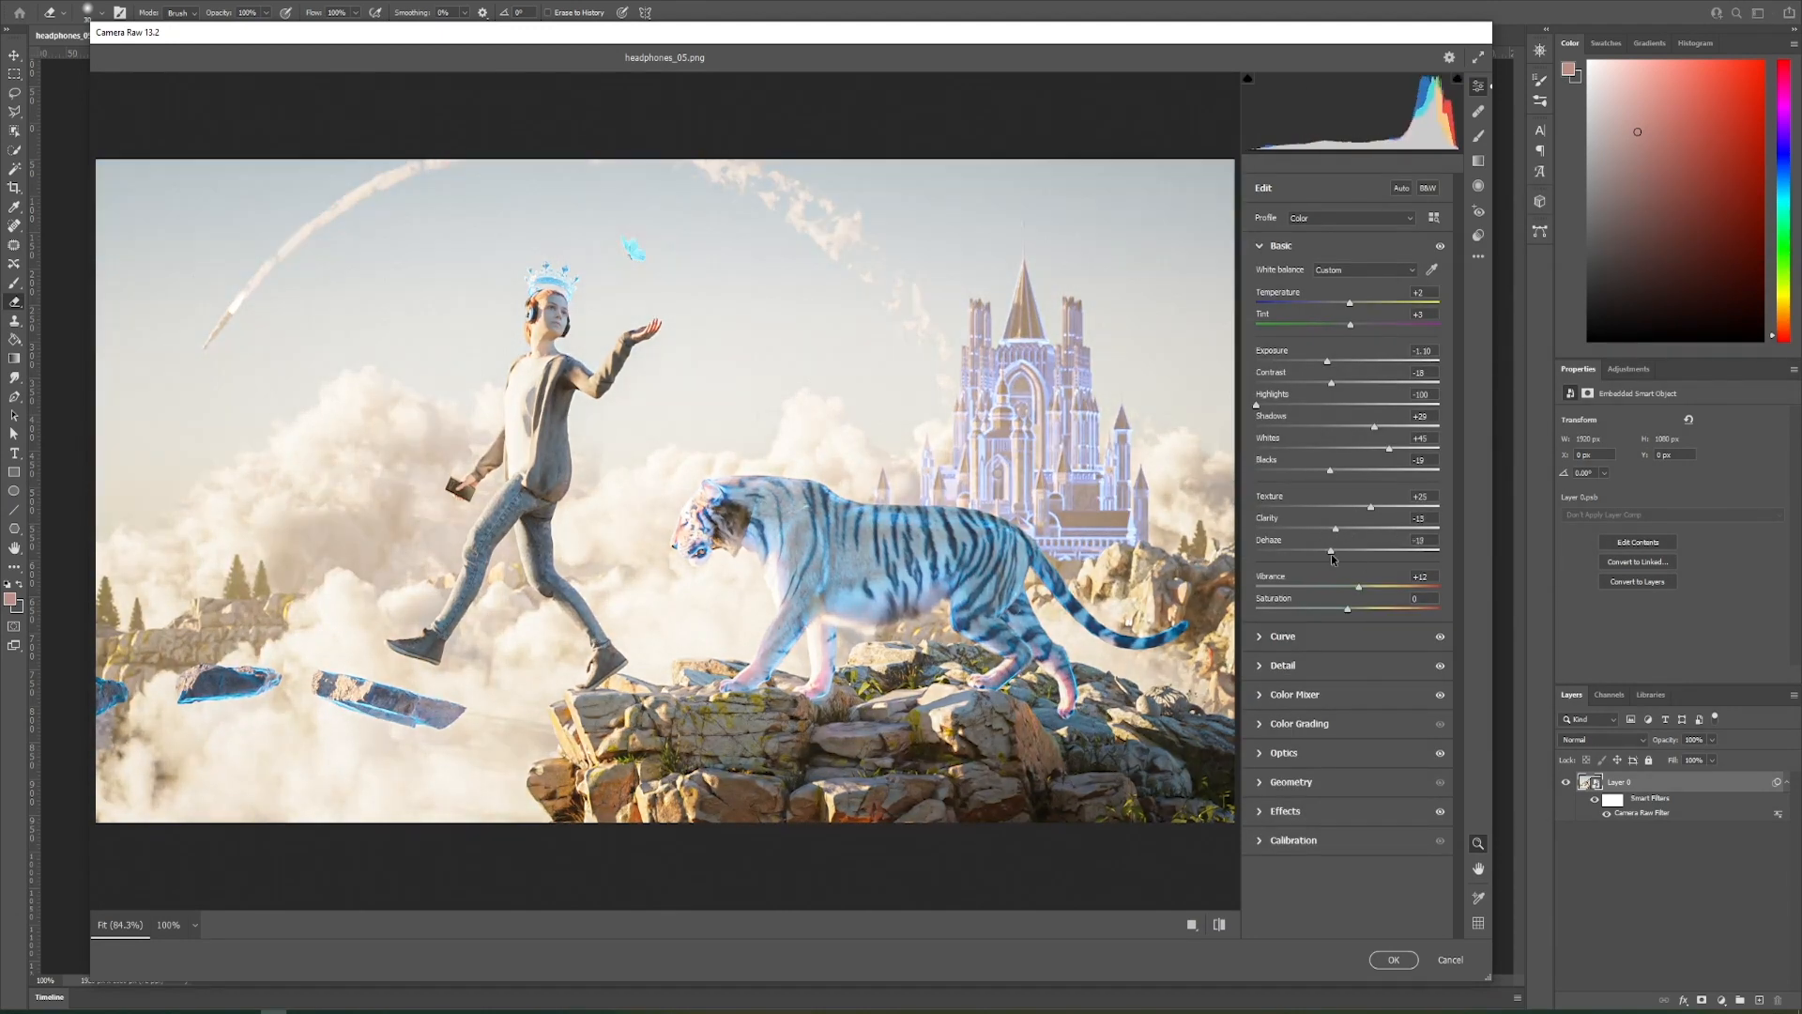
left_click(1391, 959)
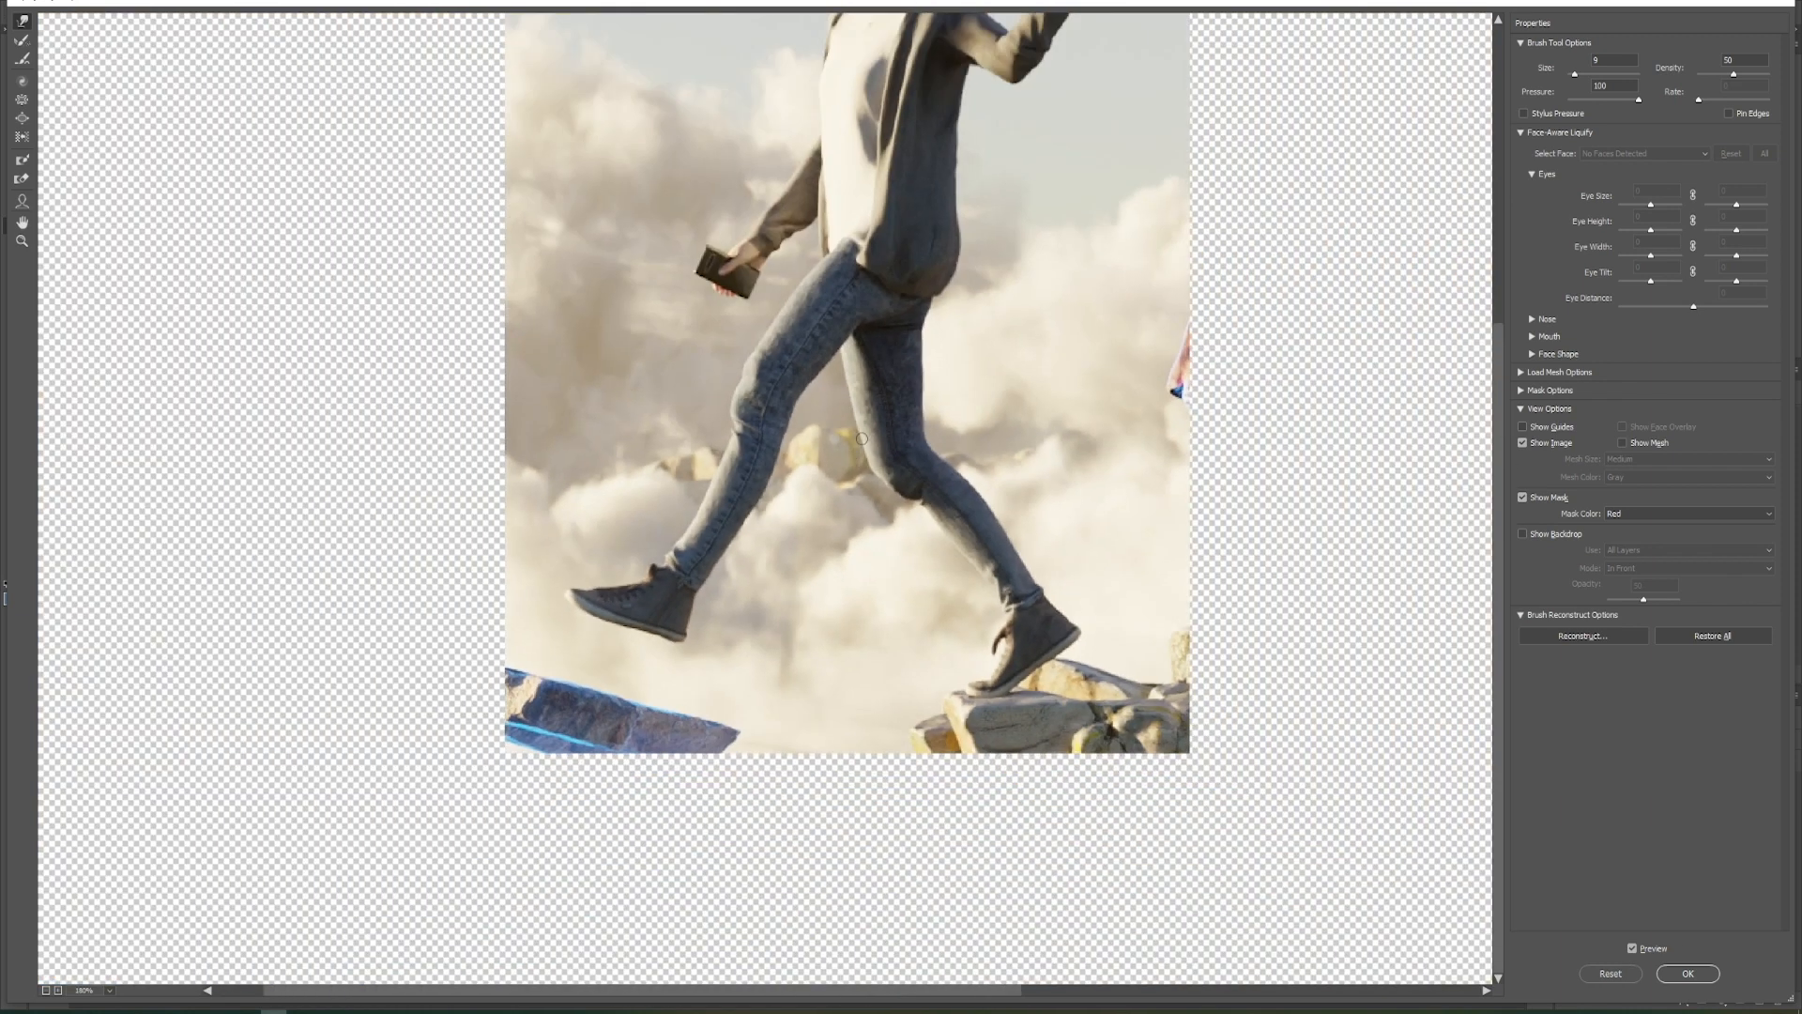
Paint blue over the rocks on a new layer and set its blend mode to Color
left_click(1688, 974)
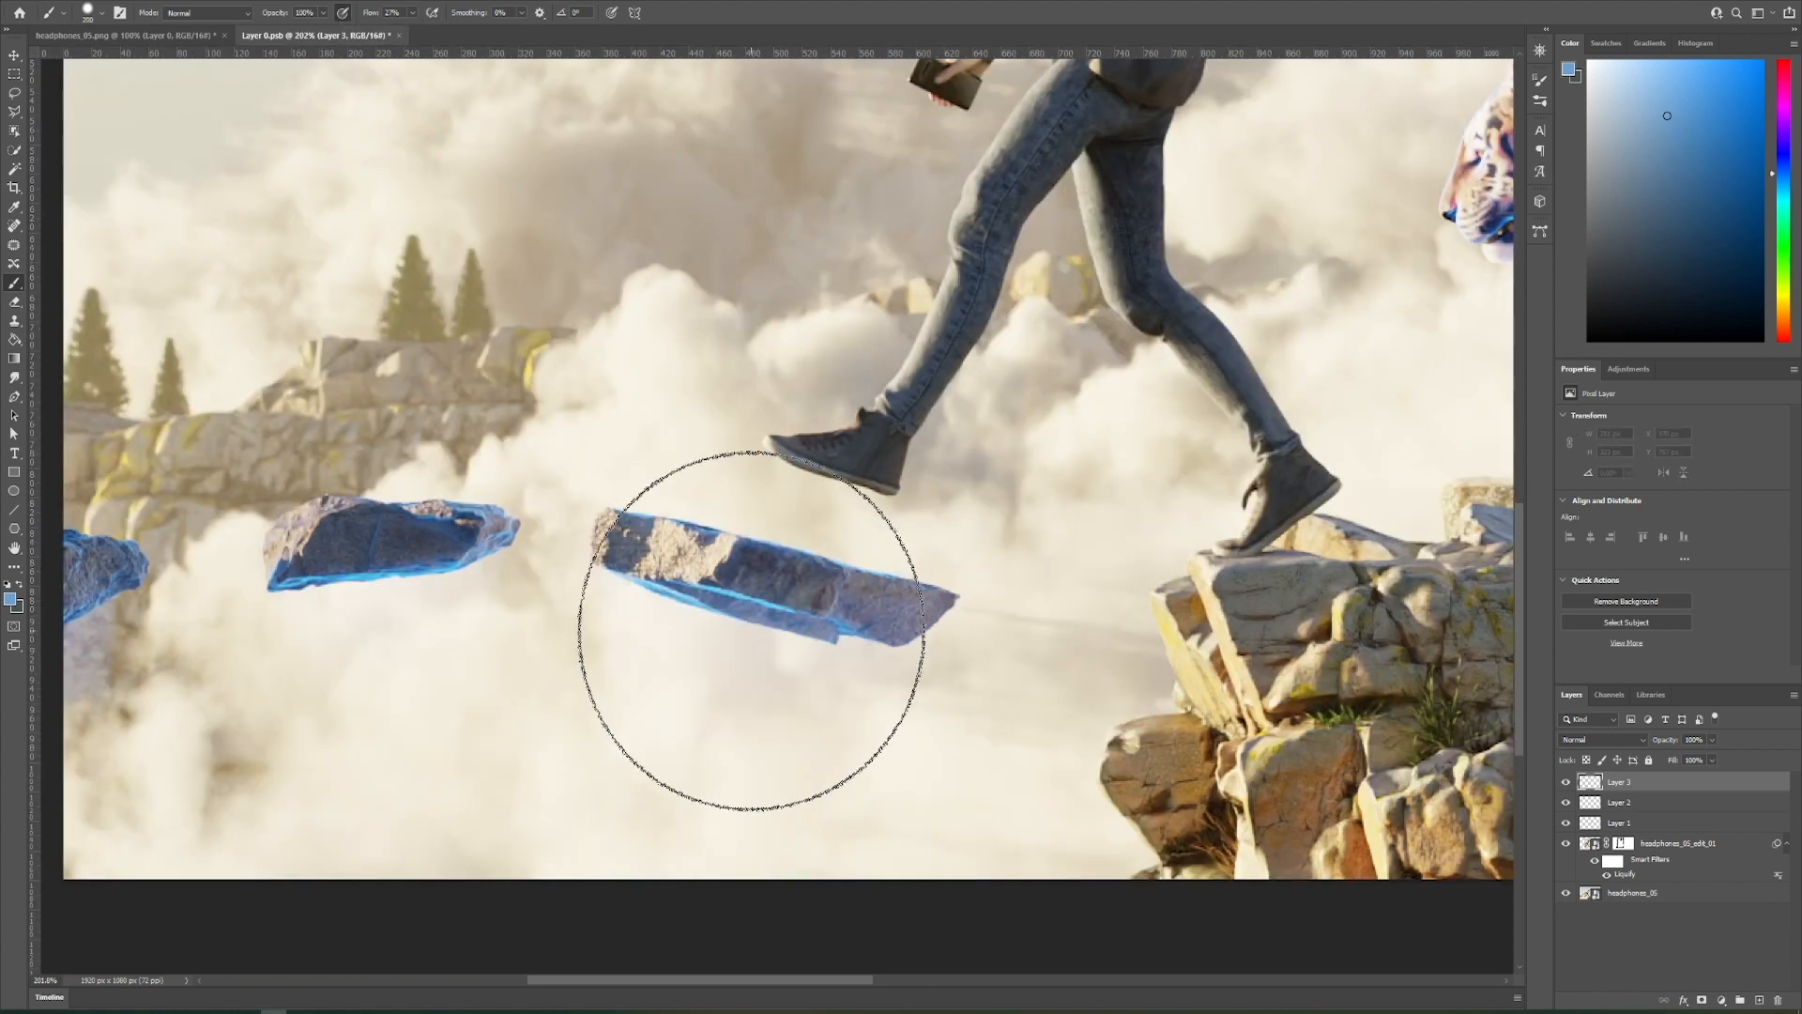
left_click(1603, 739)
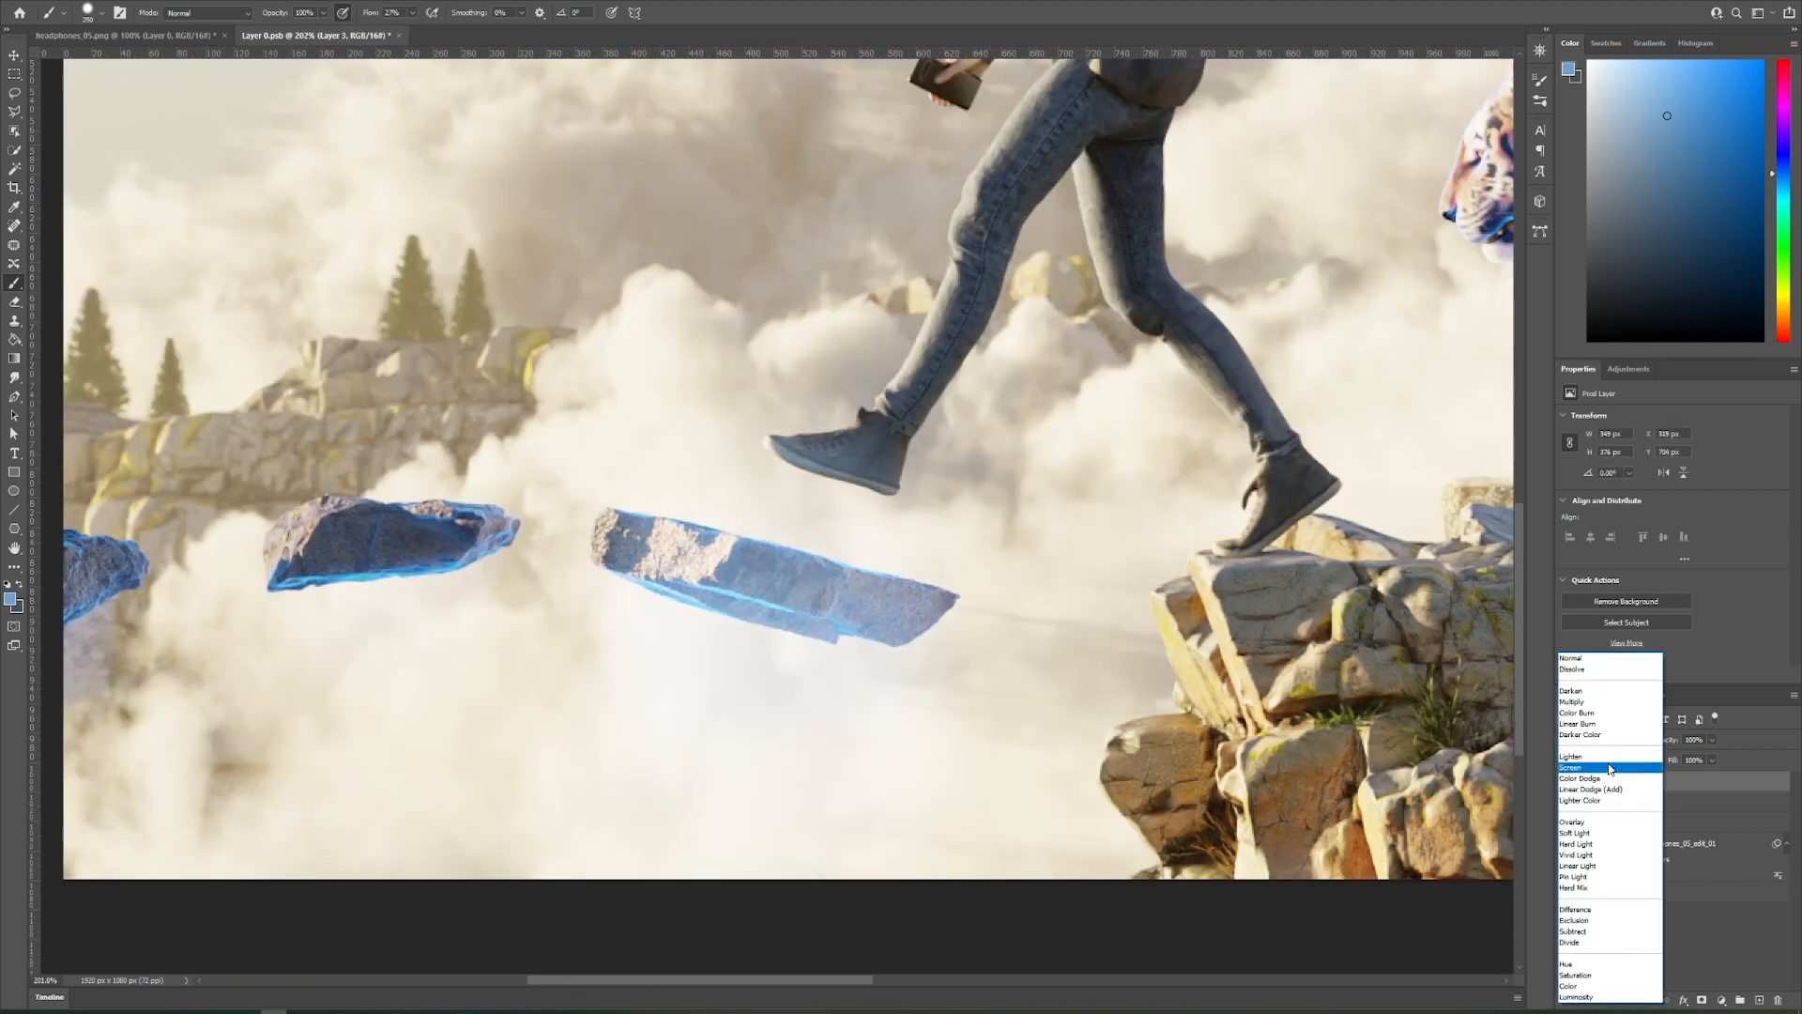
left_click(1565, 985)
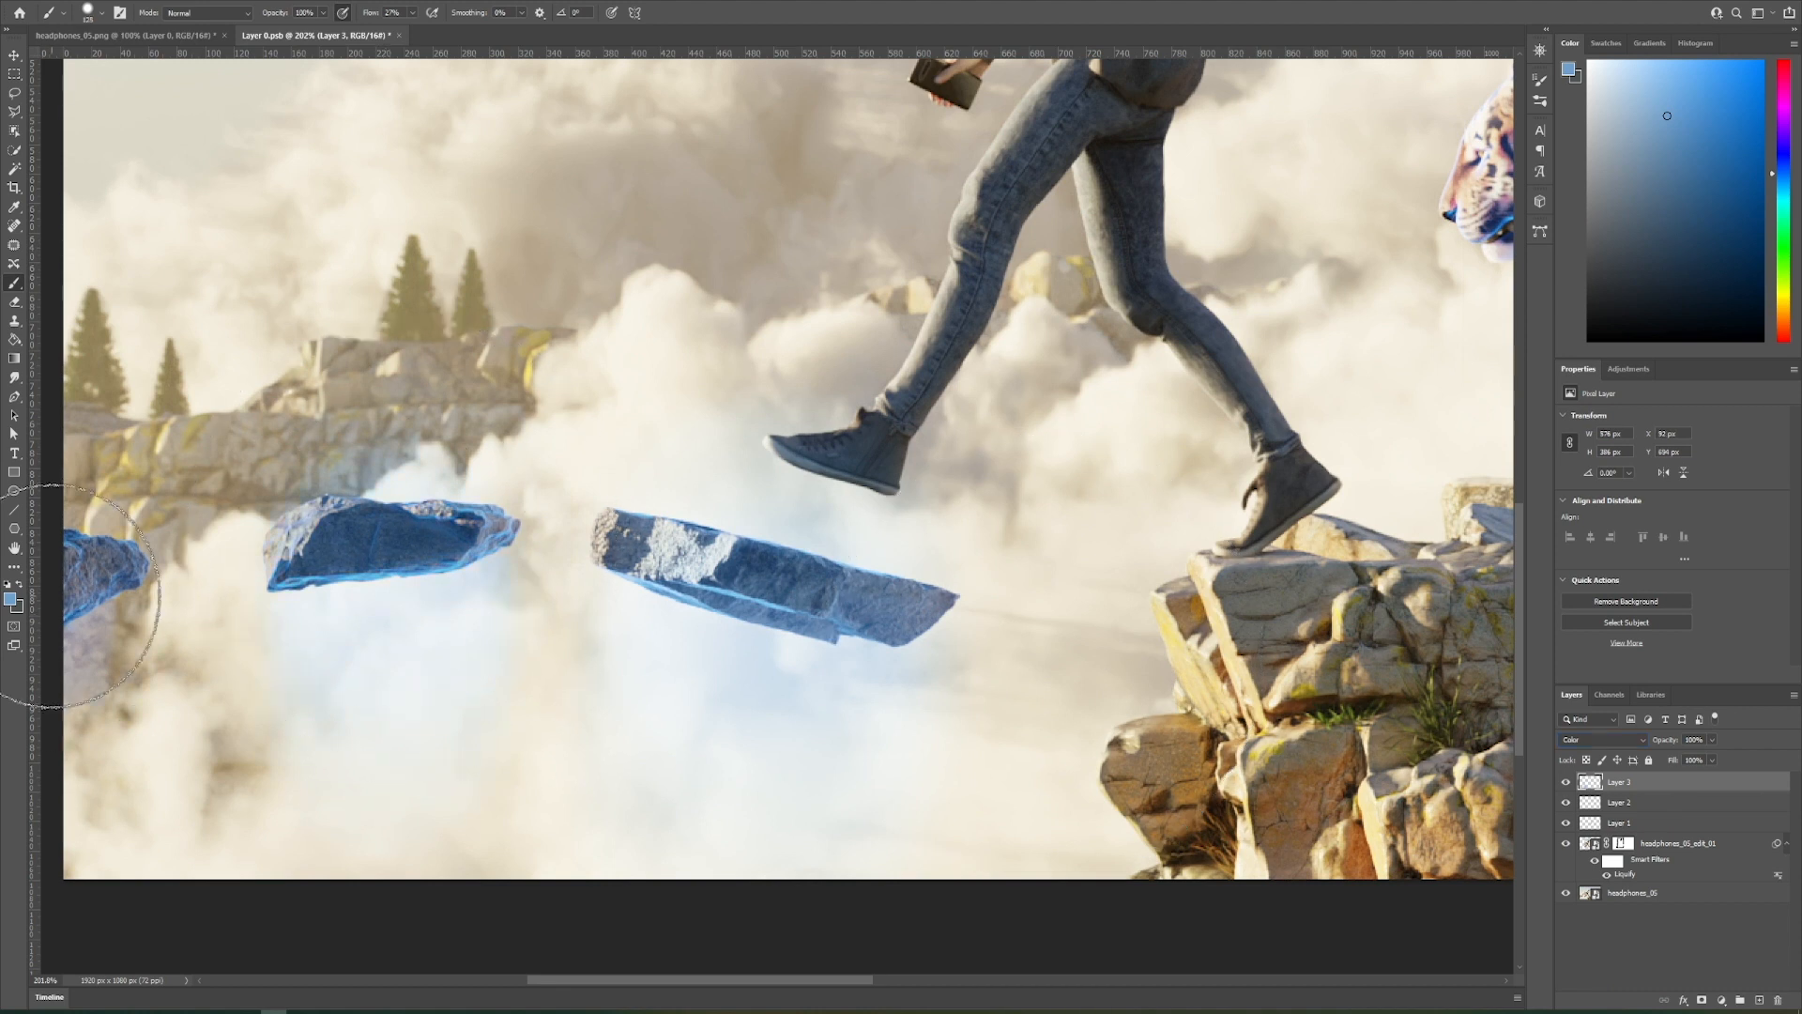